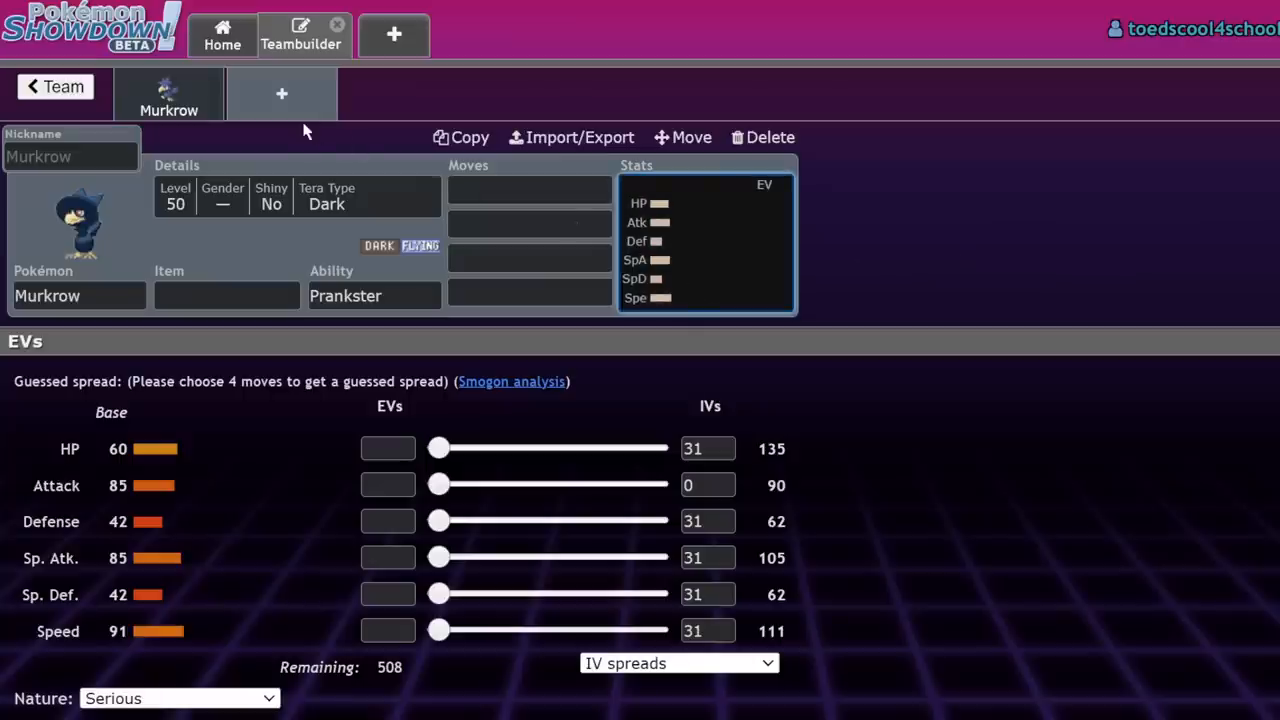
mouse_move(282, 96)
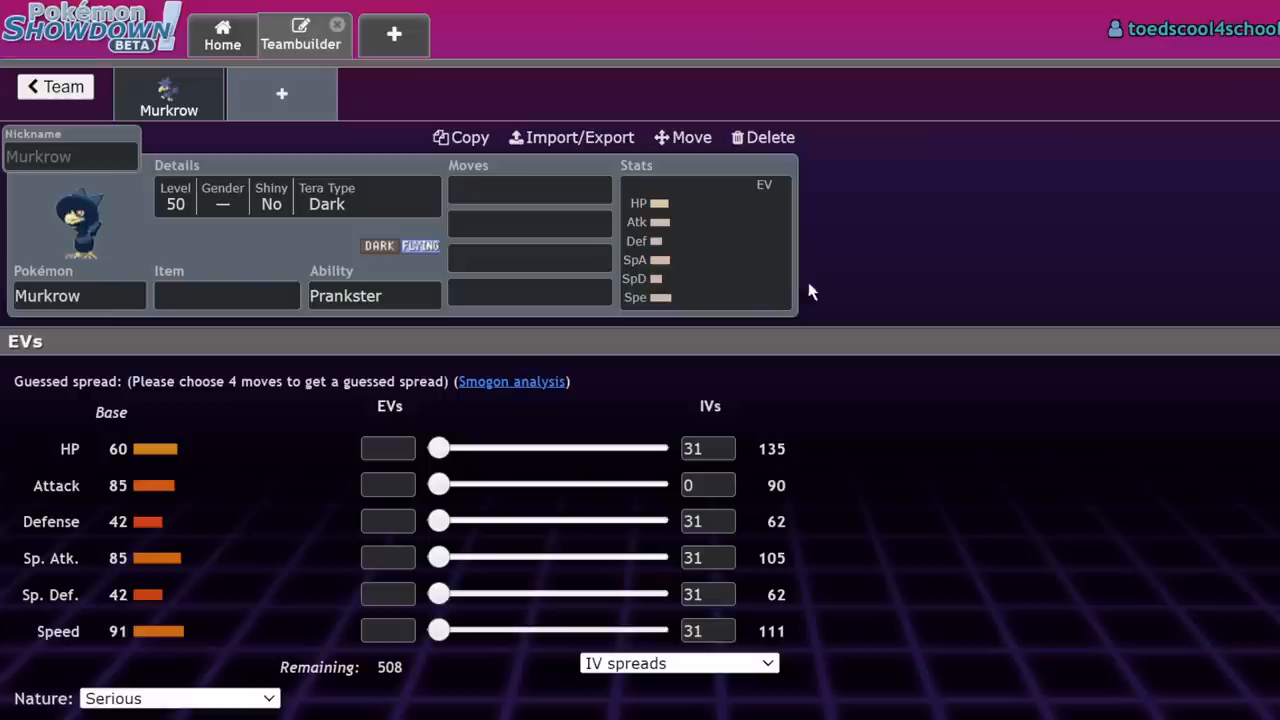
- Switch Pikalytics to the VGC 2023 Series 2 Switch Ranked usage rankings
left_click(528, 224)
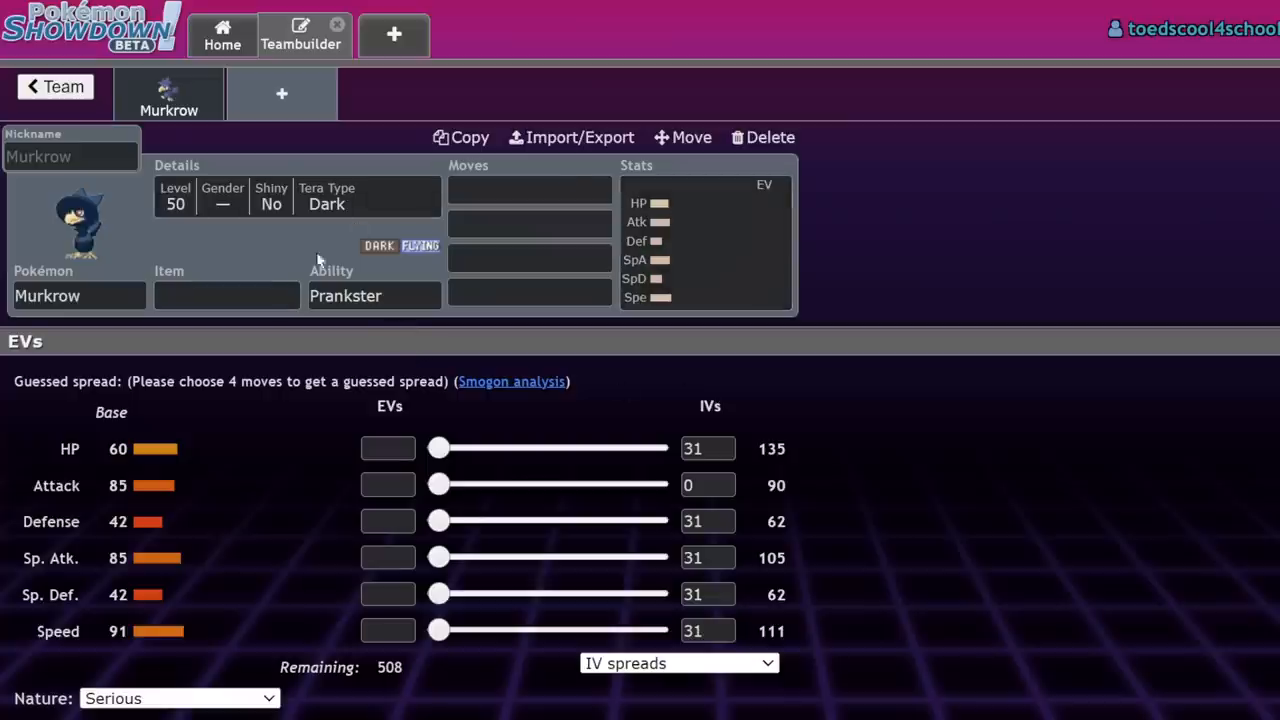
mouse_move(736, 304)
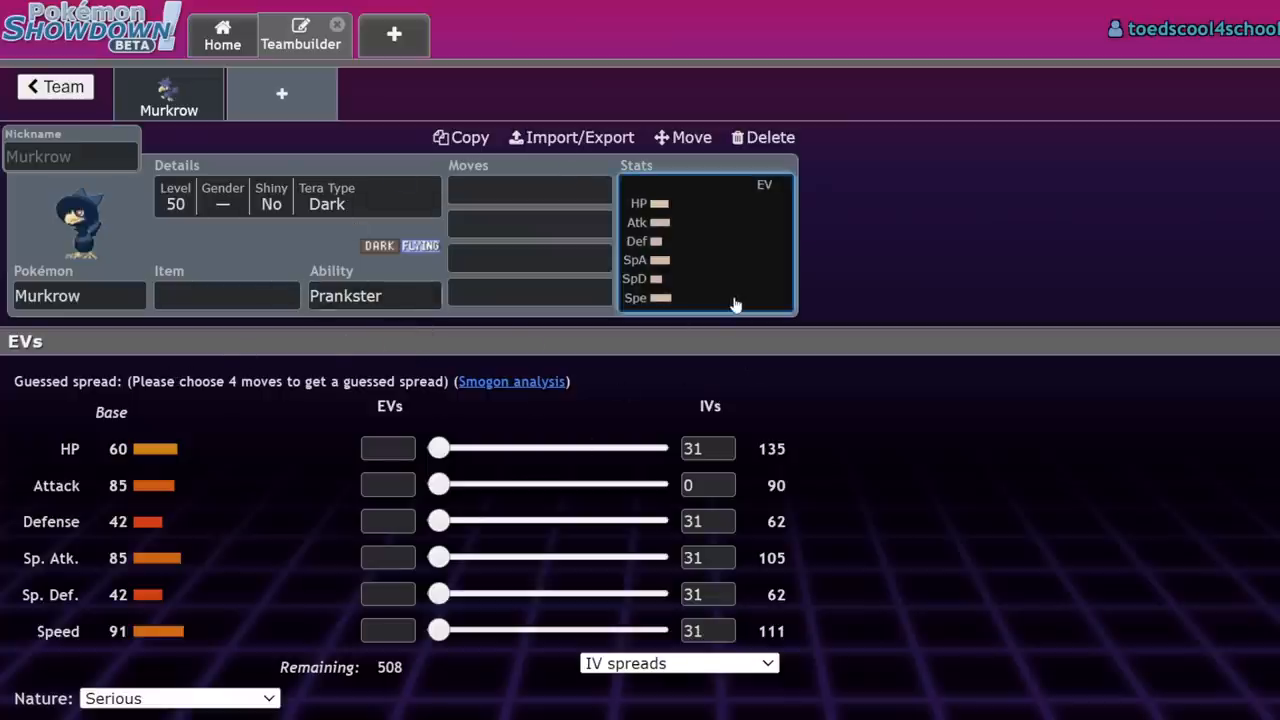
left_click(226, 296)
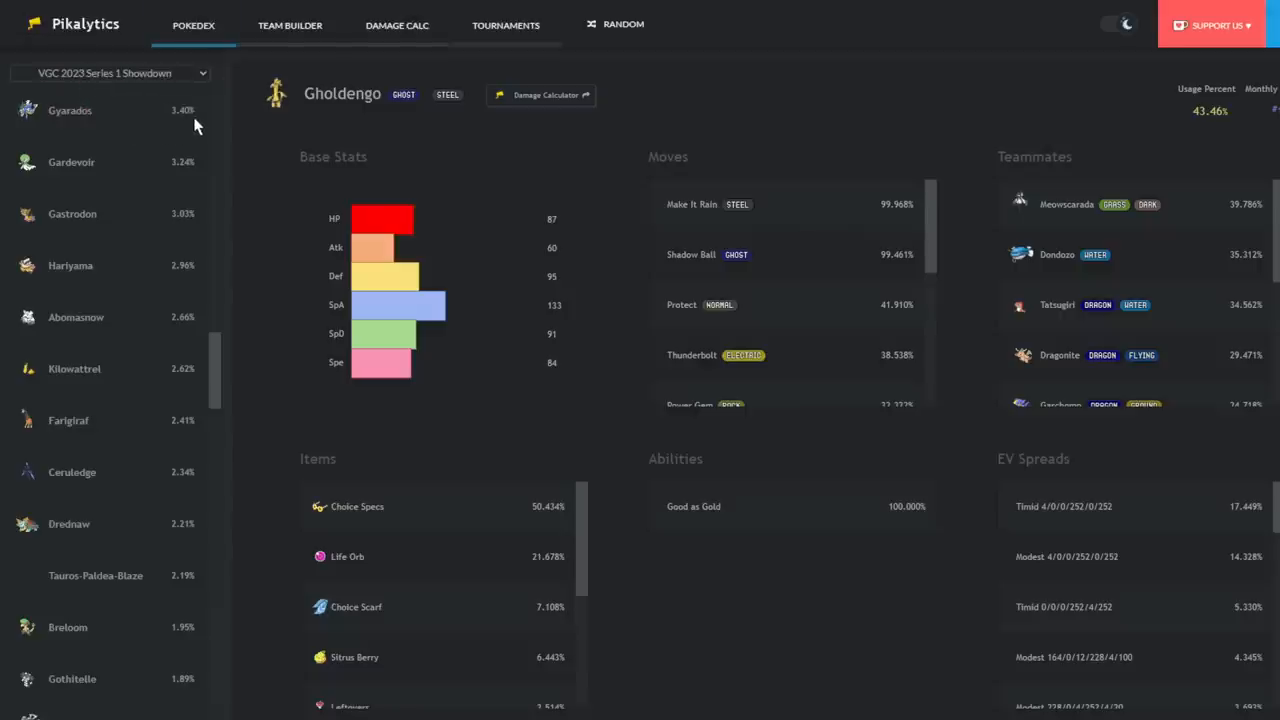
left_click(108, 72)
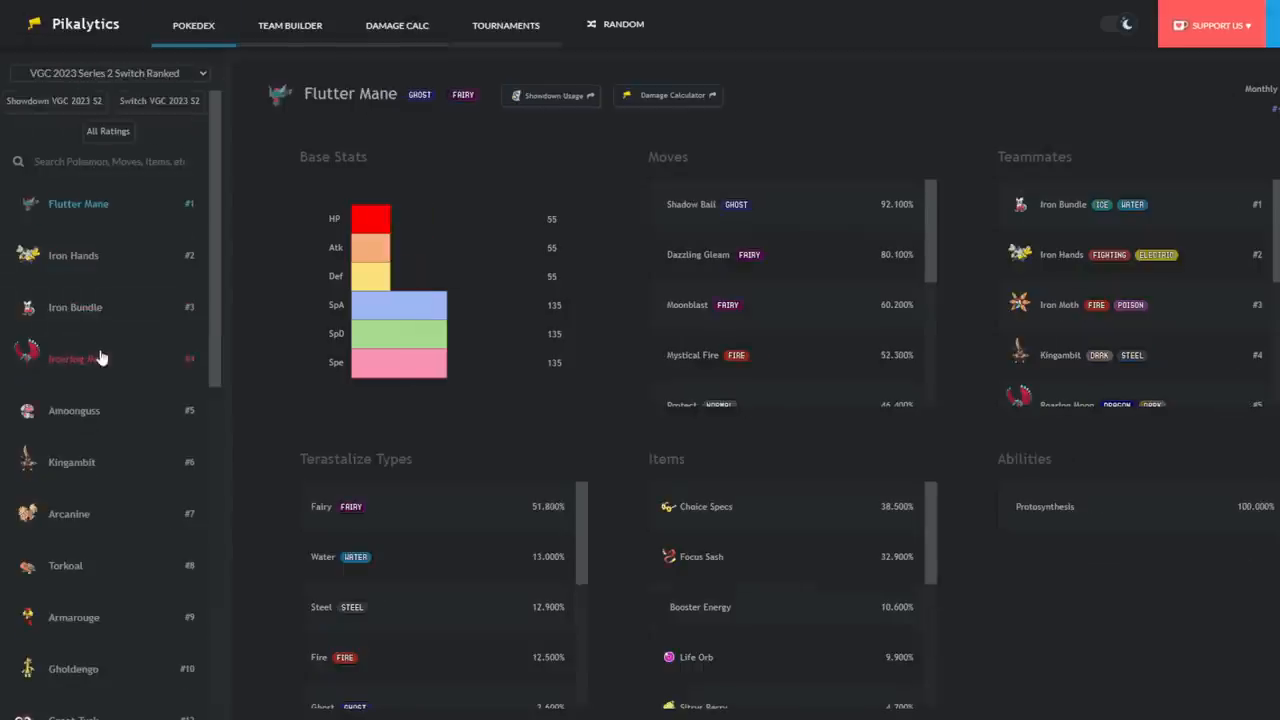
- Browse the ranked list and bring up Murkrow's moves, items and teammates stats
left_click(76, 358)
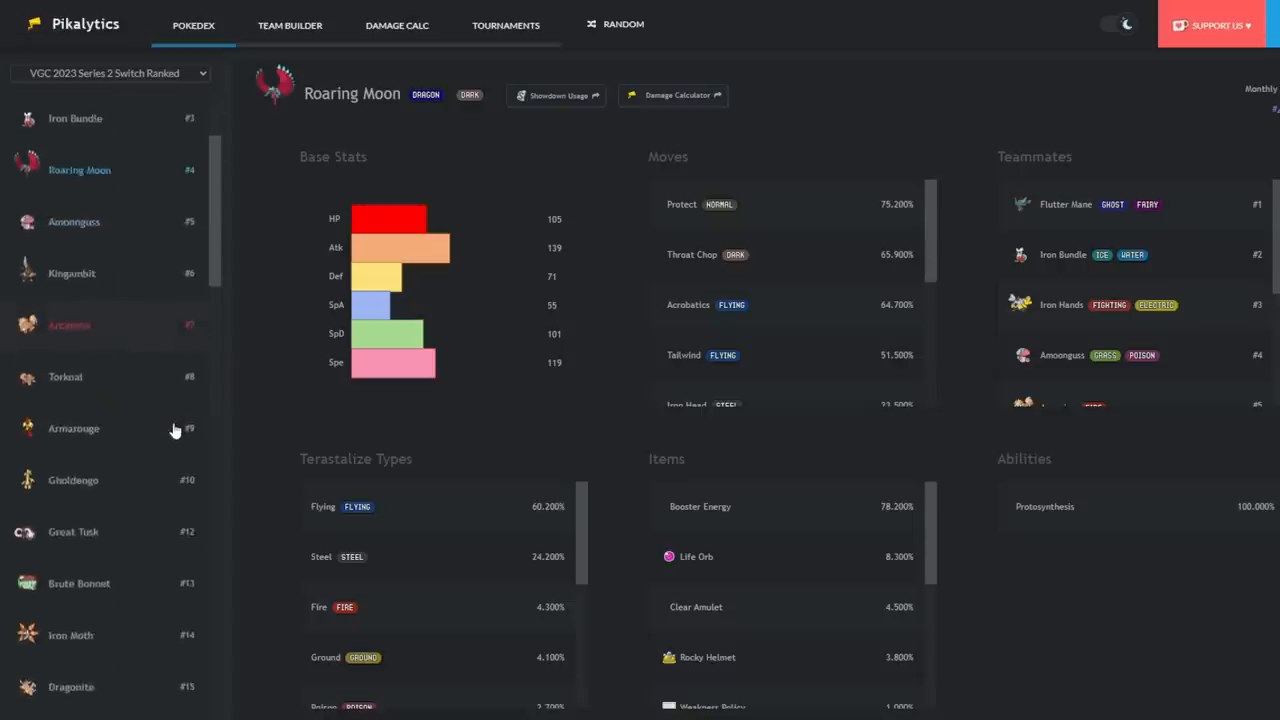
scroll("down", 3)
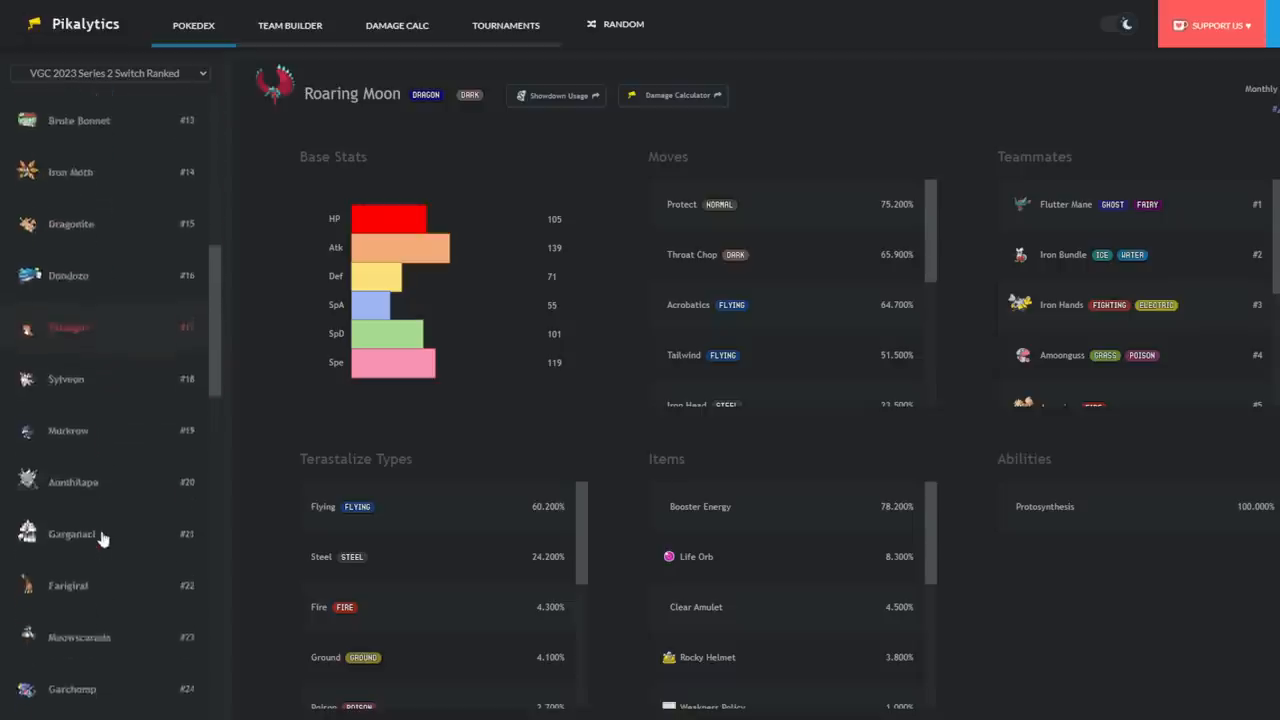
left_click(70, 430)
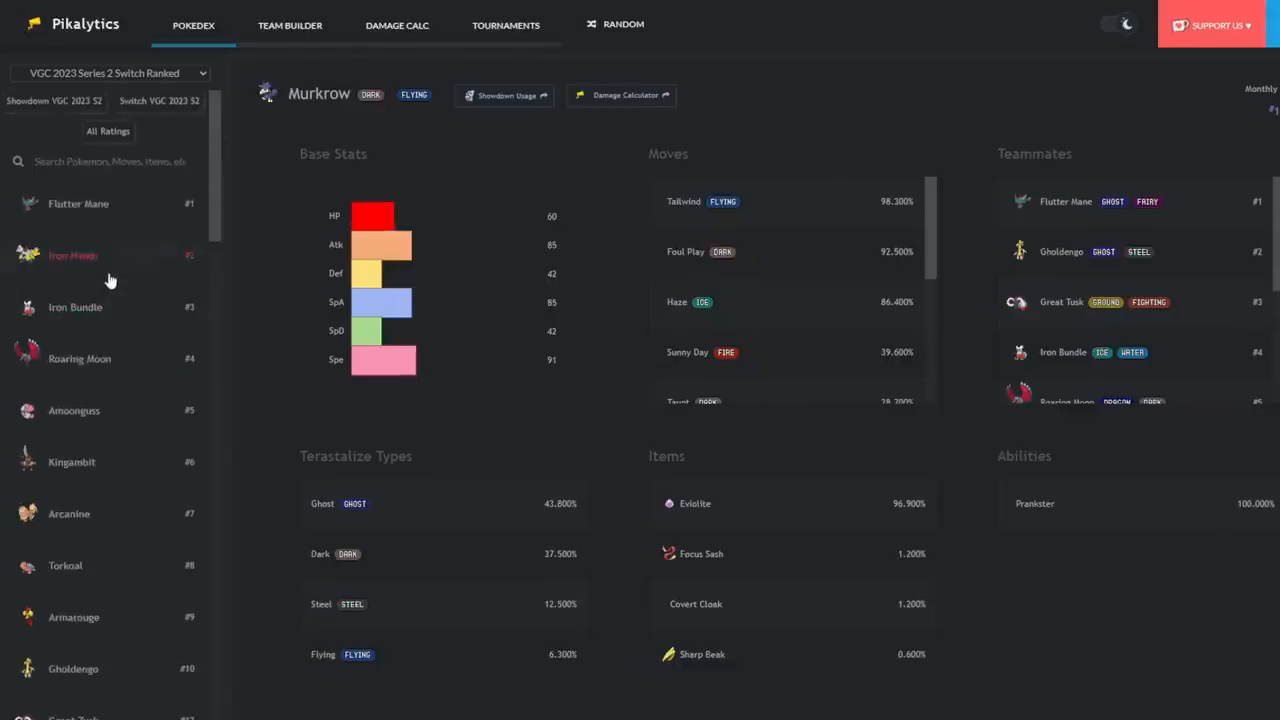
left_click(78, 204)
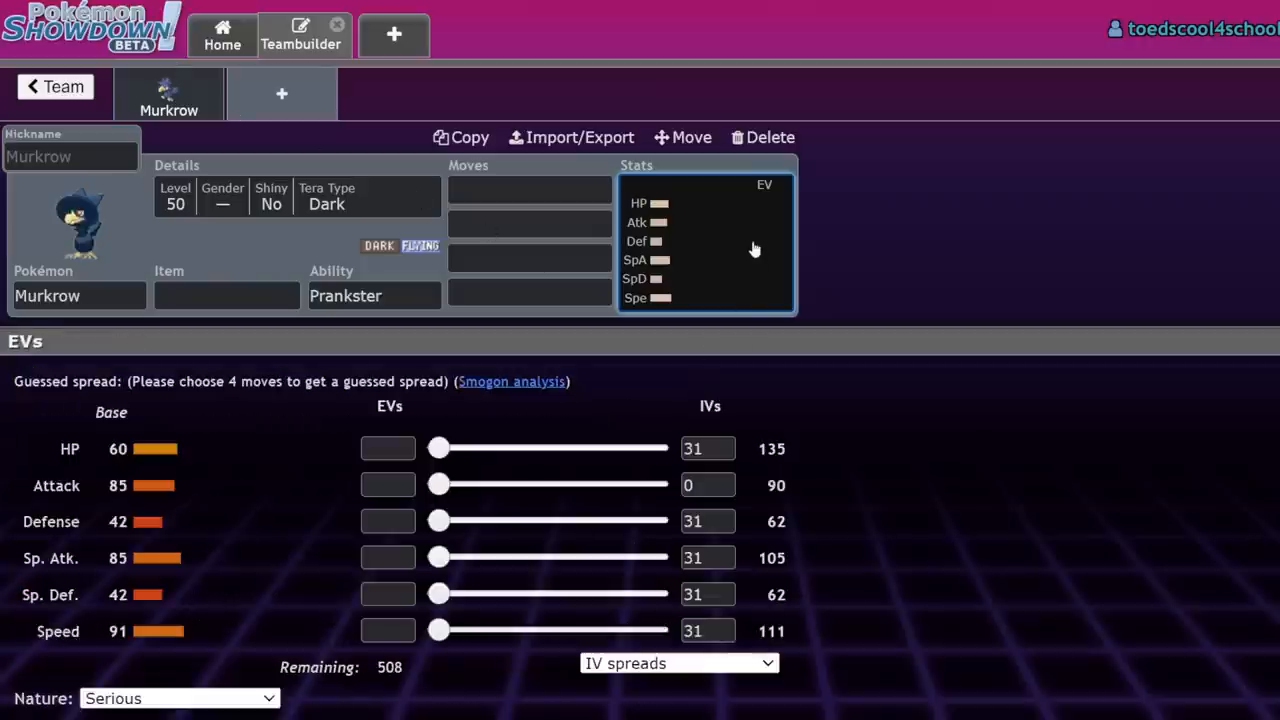
mouse_move(910, 268)
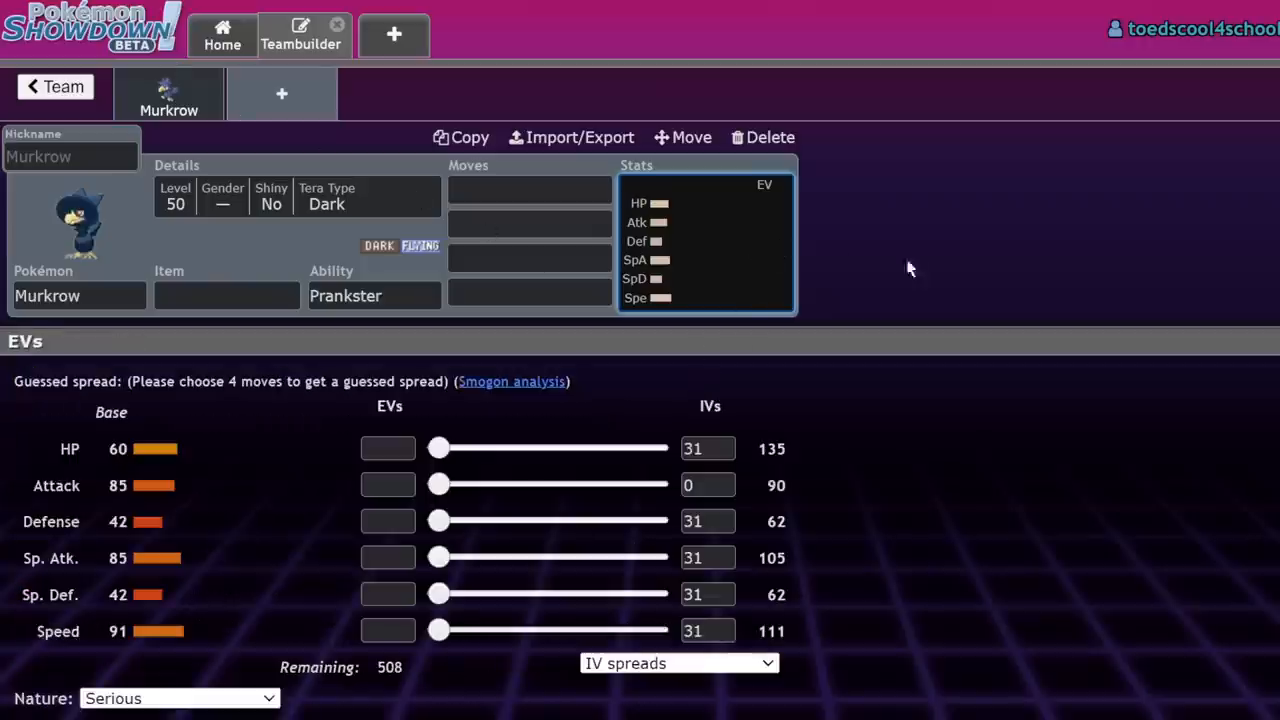
mouse_move(866, 216)
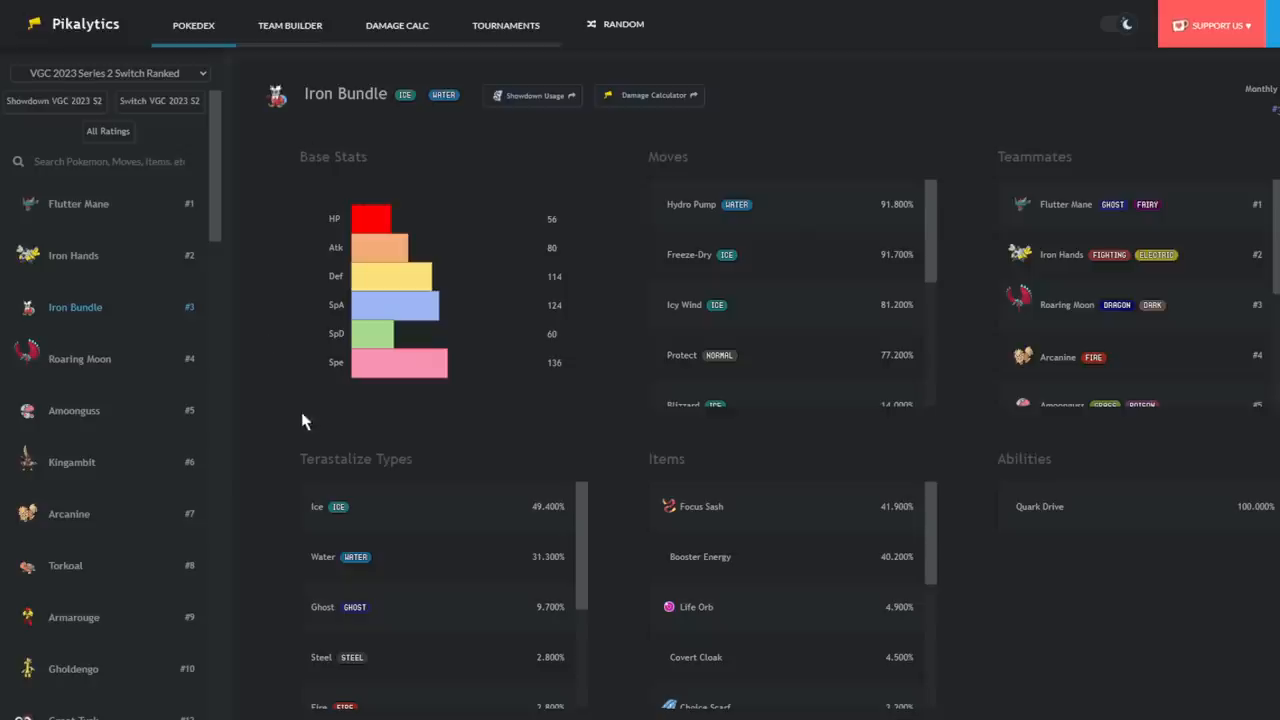
scroll("down", 3)
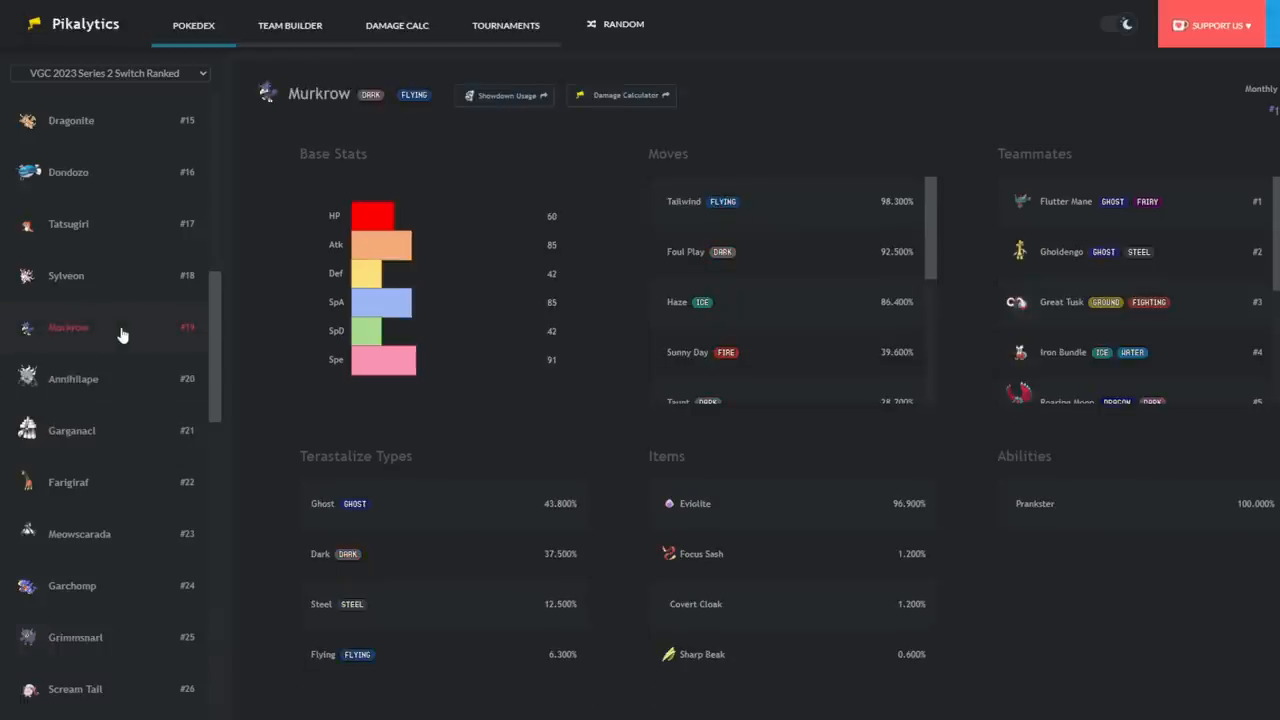
scroll("up", 3)
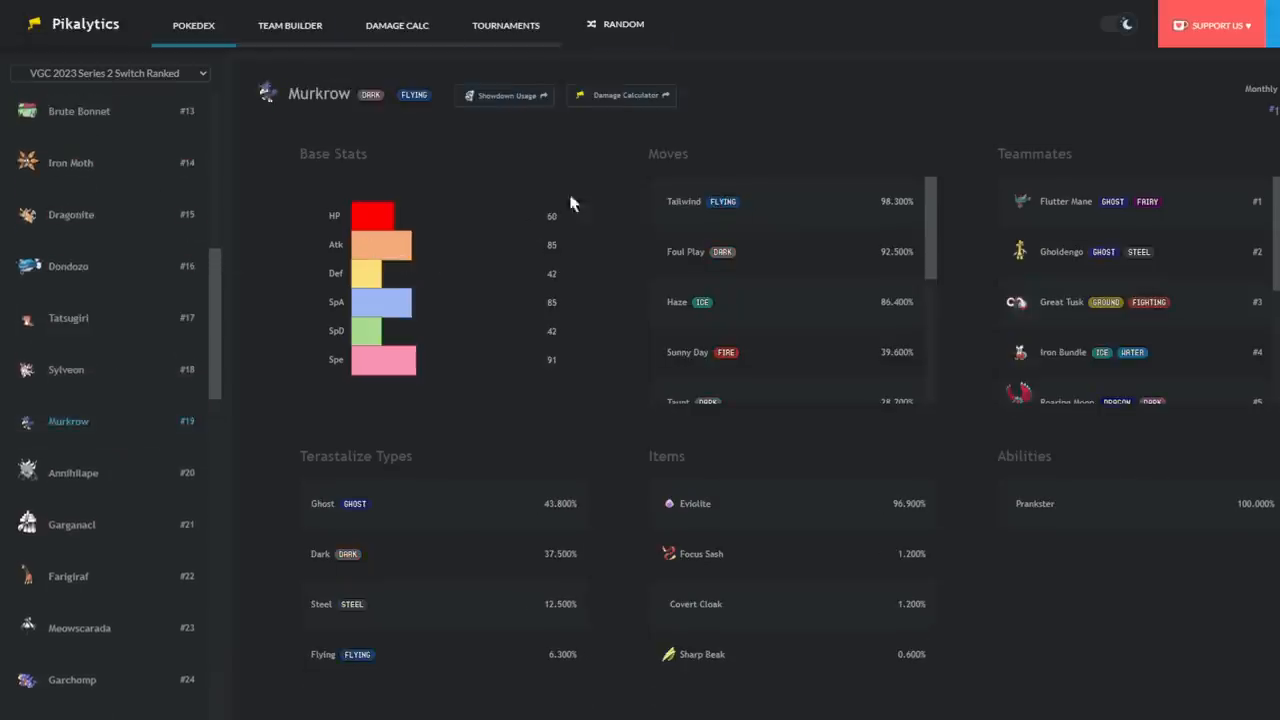
mouse_move(344, 192)
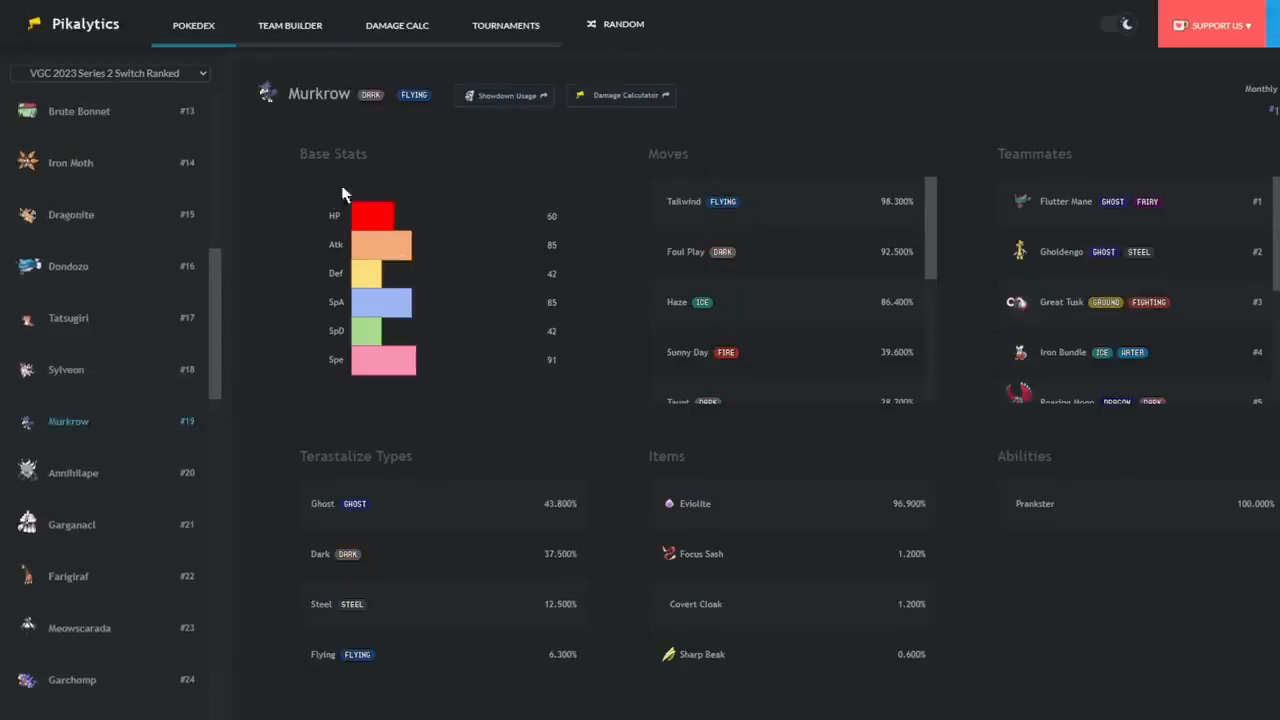
- Give Murkrow Tailwind and Haze in its first move slots
left_click(504, 96)
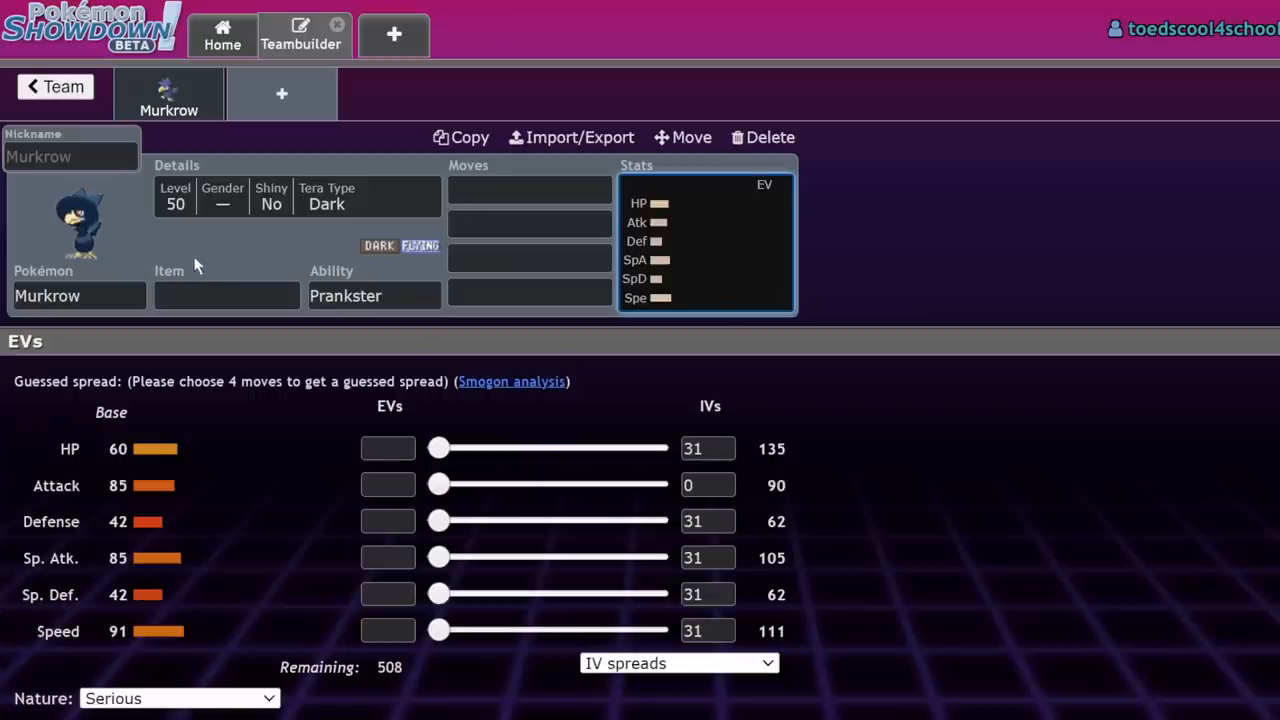
mouse_move(724, 232)
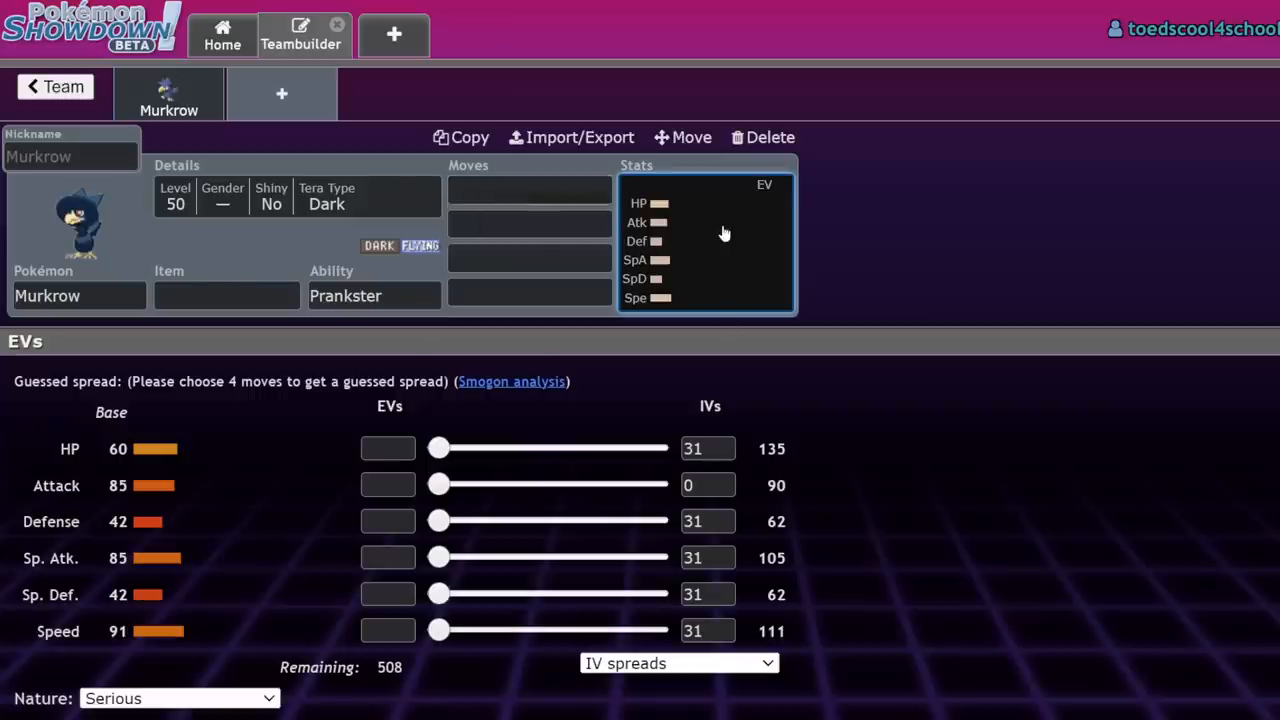
left_click(528, 190)
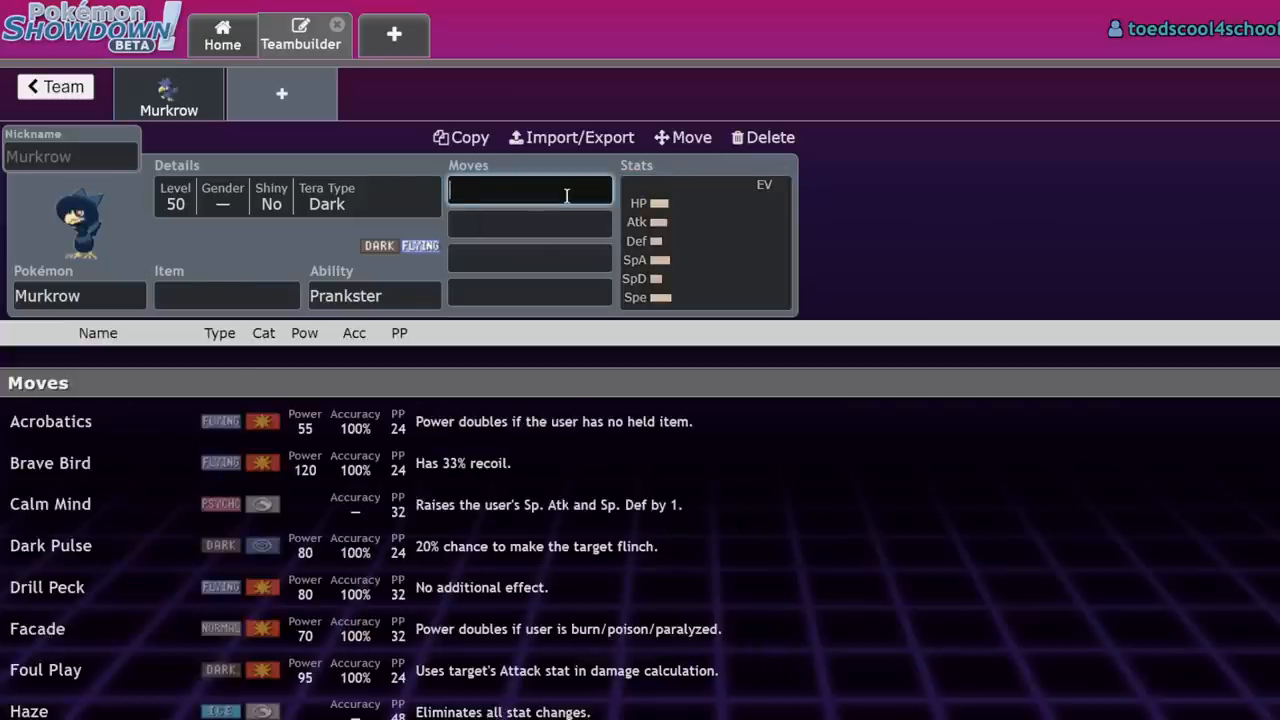
type("haz")
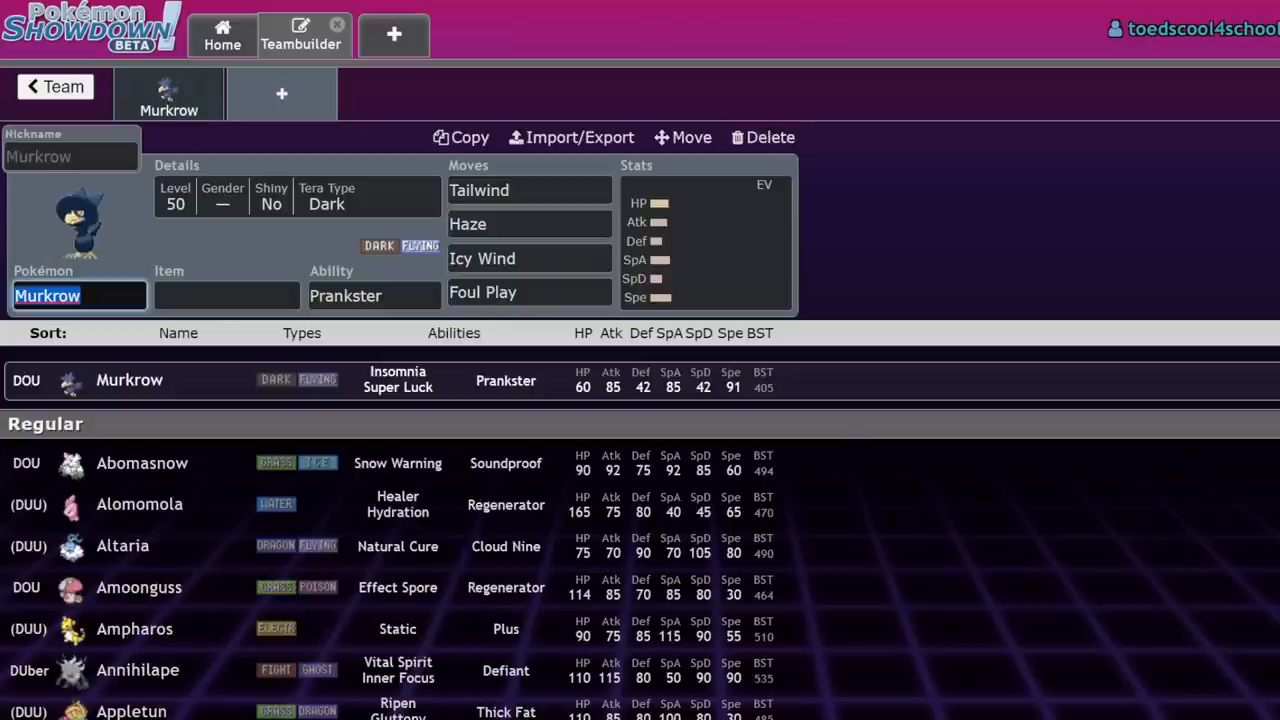
scroll("down", 3)
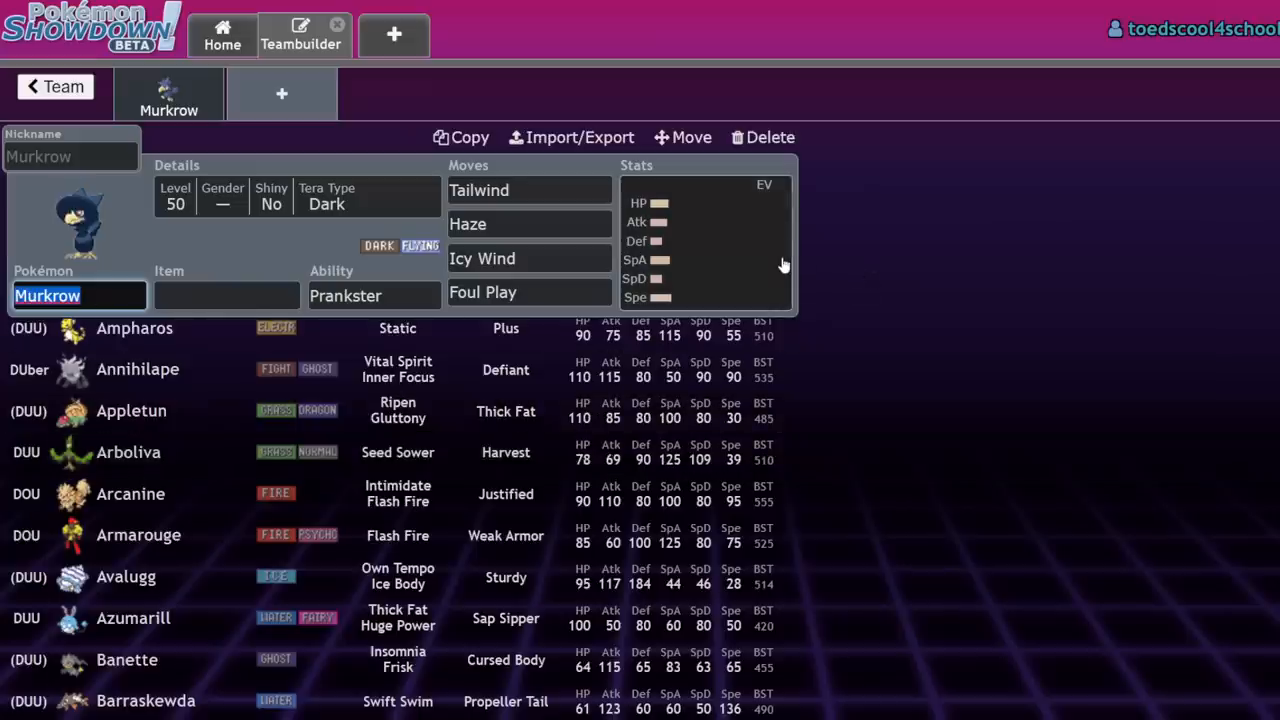
left_click(528, 224)
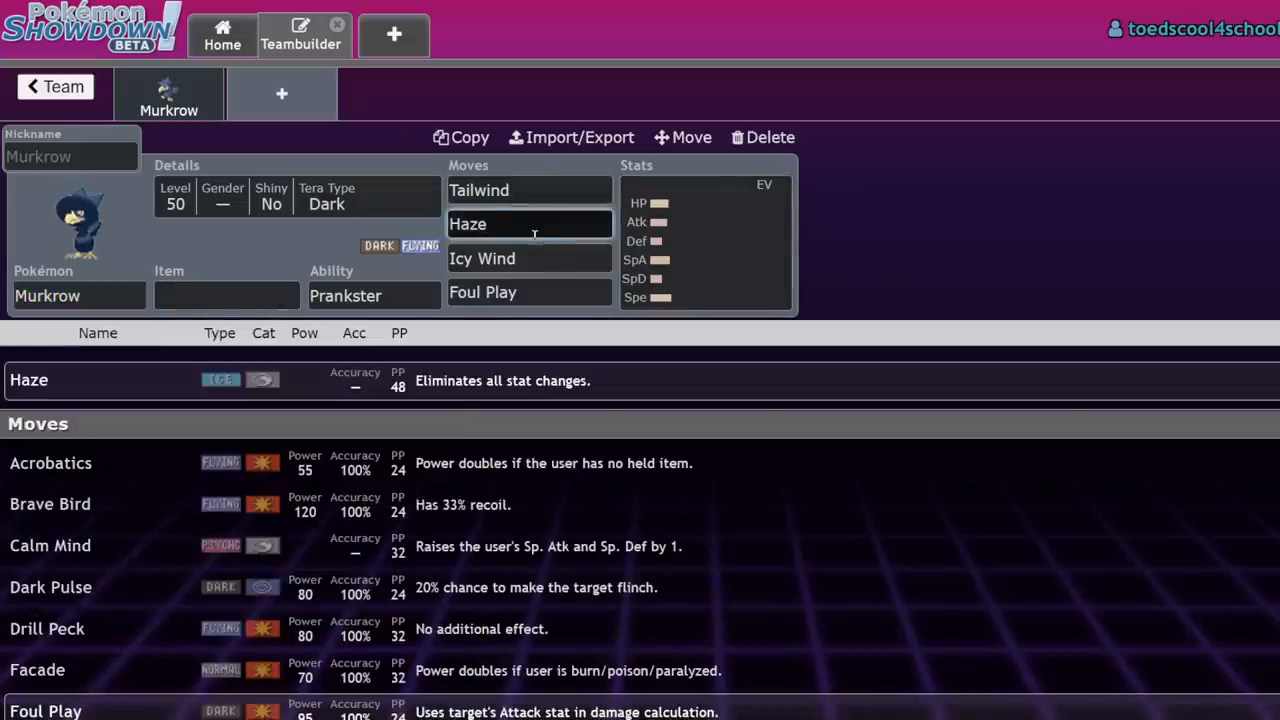
mouse_move(672, 216)
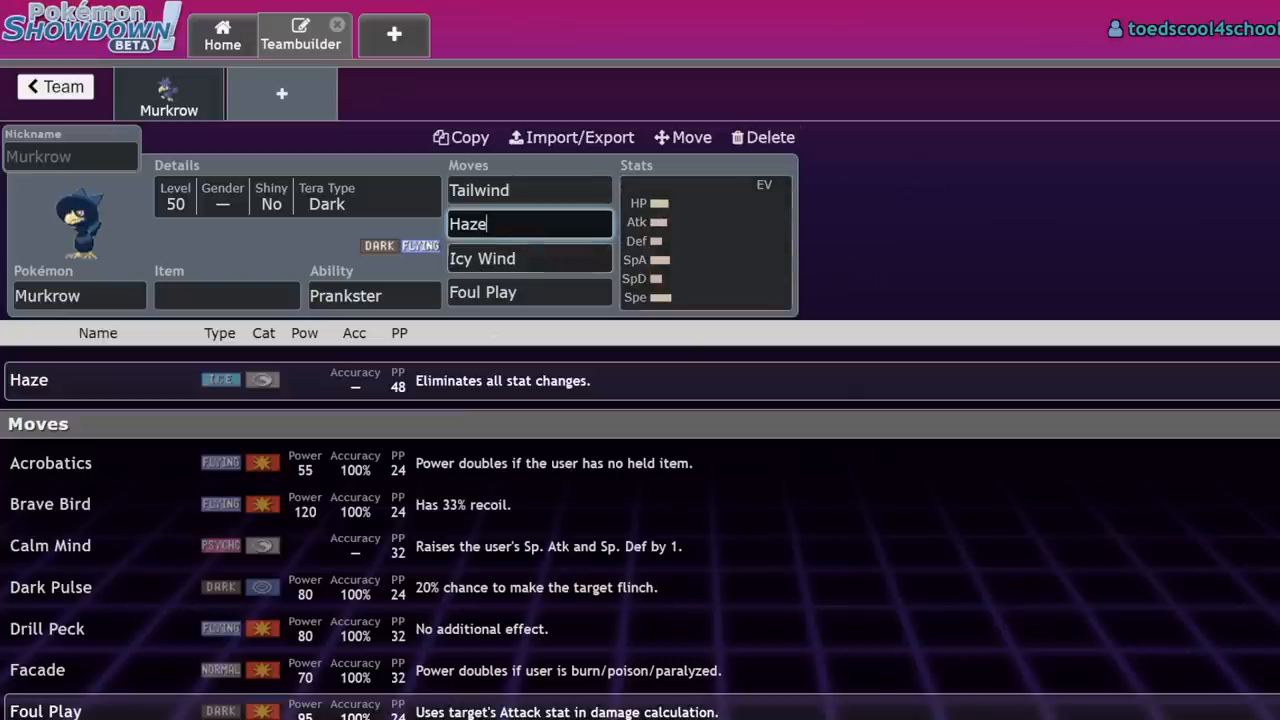
- Finish Murkrow's moveset with Icy Wind and Foul Play and bring up its stats panel
left_click(224, 296)
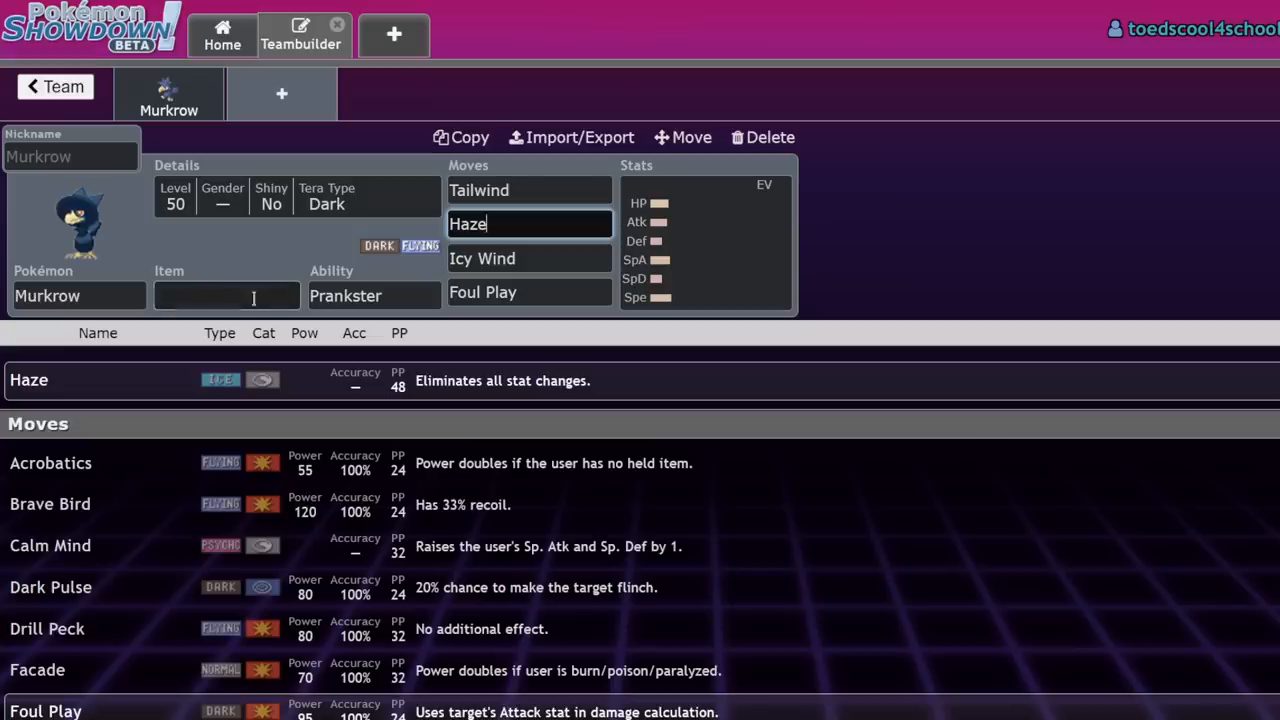
left_click(226, 296)
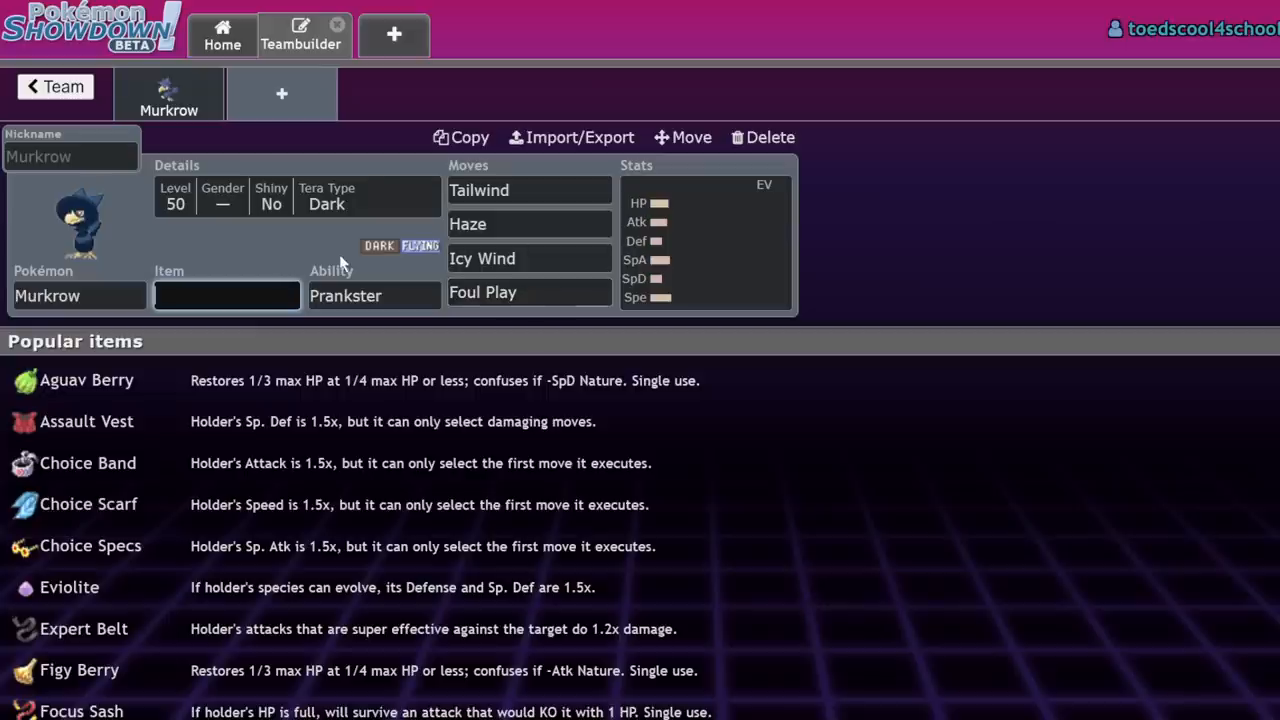
left_click(528, 224)
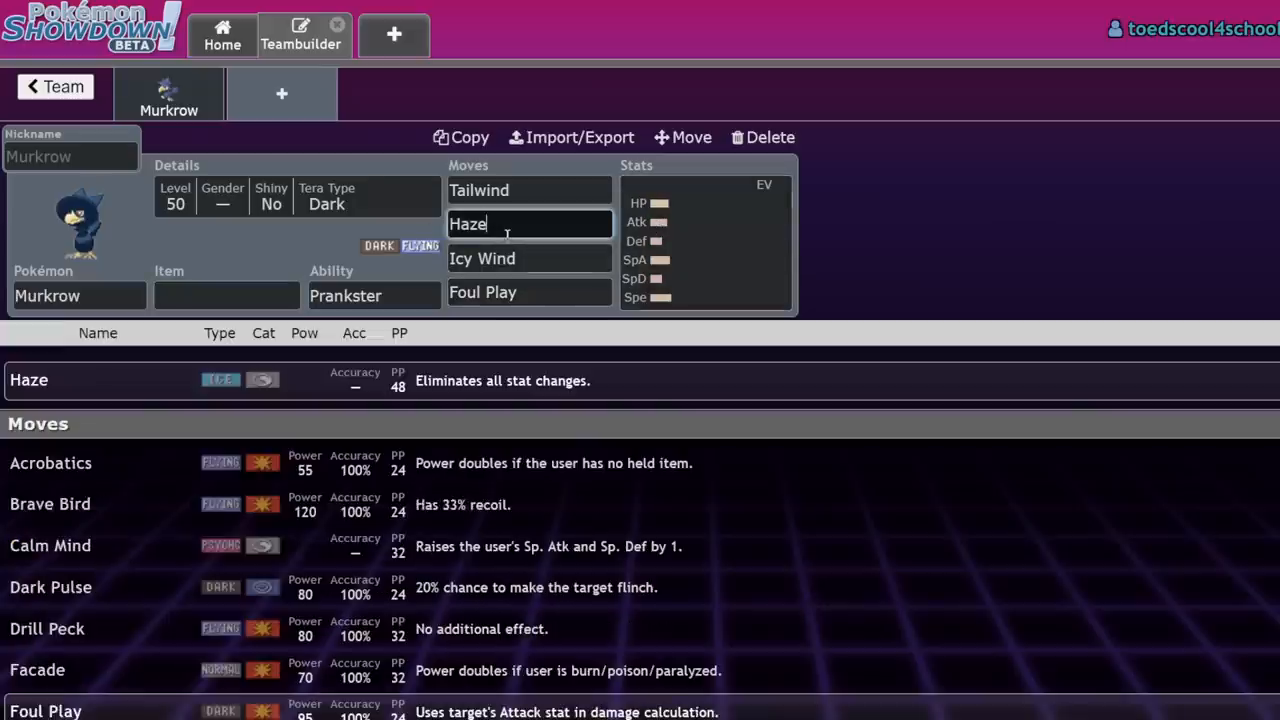
left_click(704, 240)
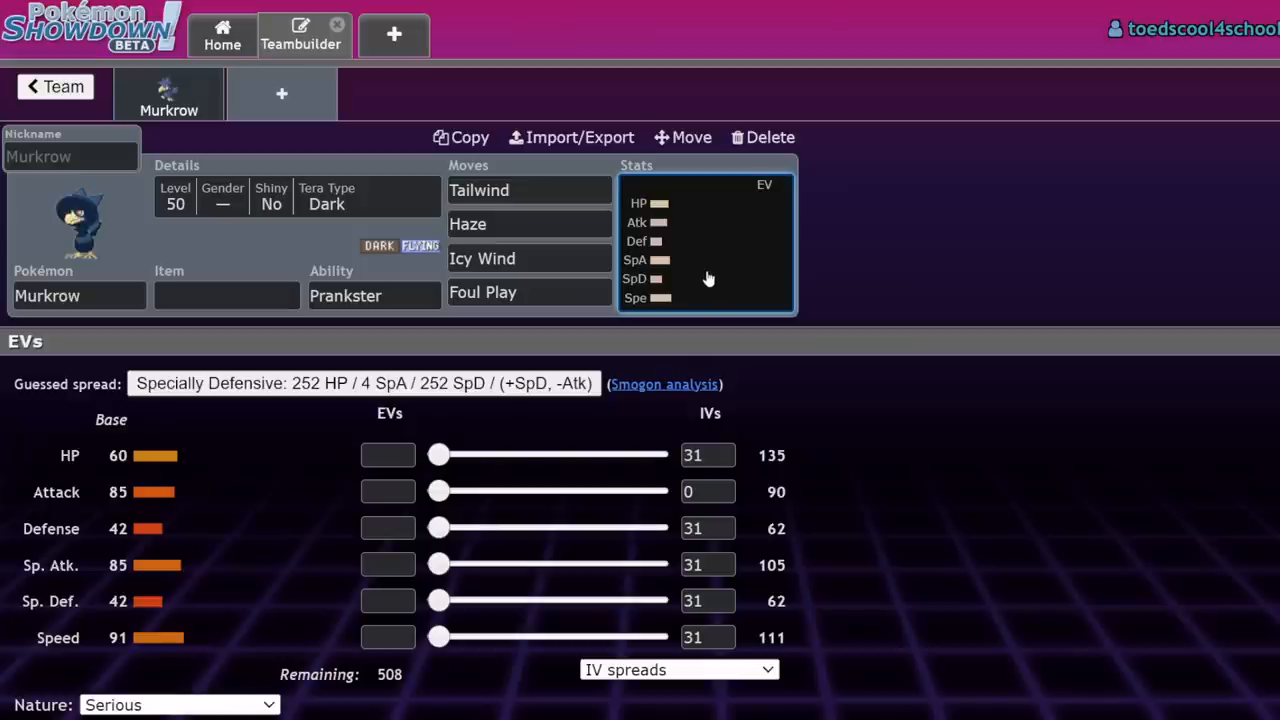
left_click(224, 296)
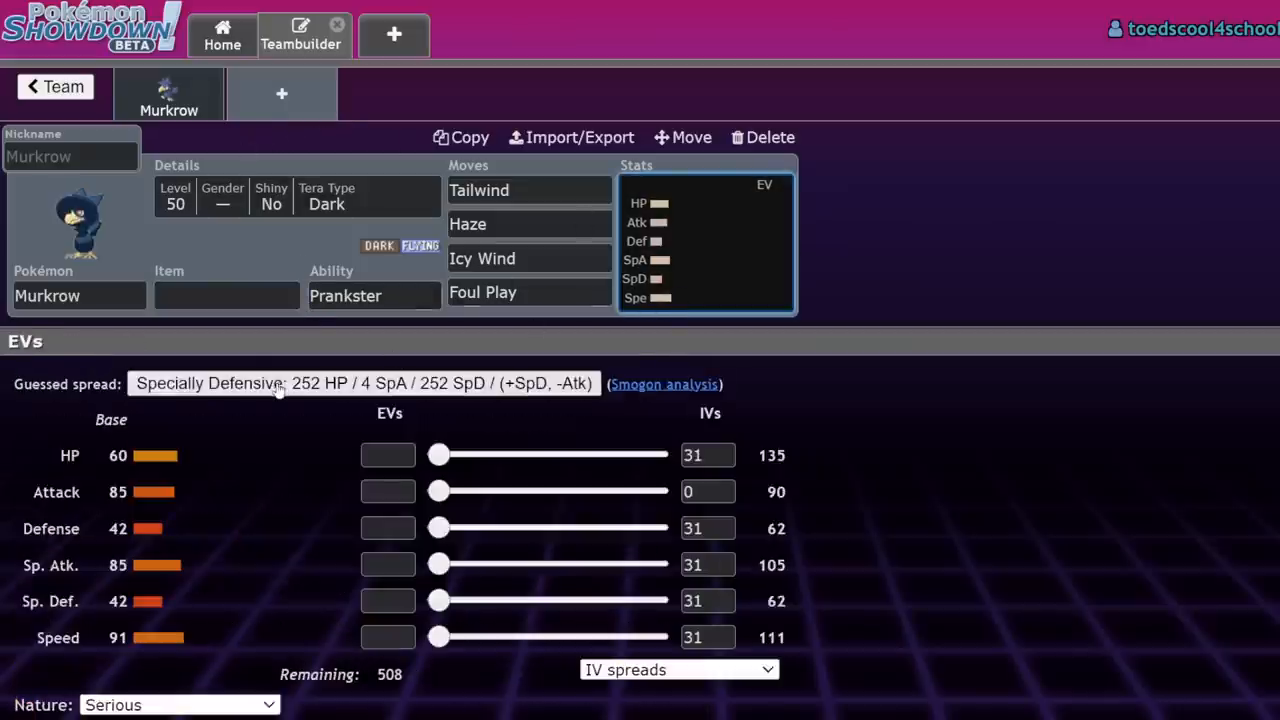
left_click(762, 136)
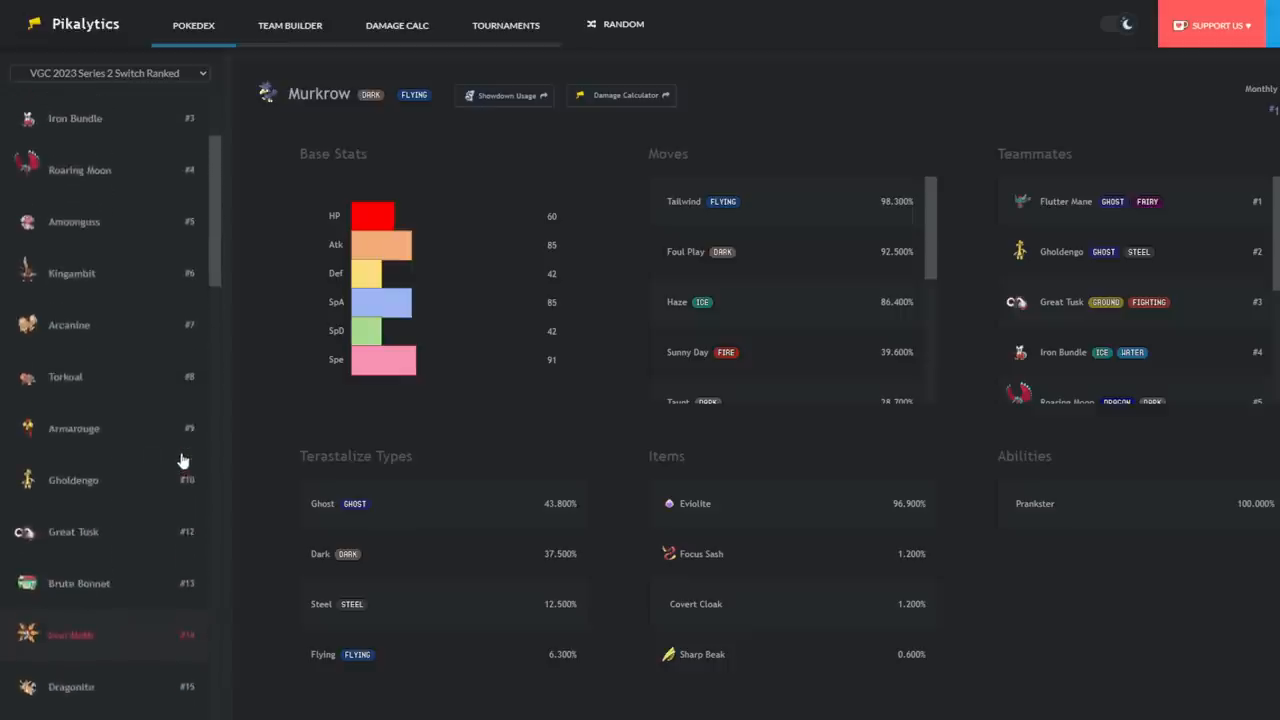
- Scroll through Murkrow's Pikalytics data and the Series 2 rankings sidebar, then return to Showdown
scroll("down", 3)
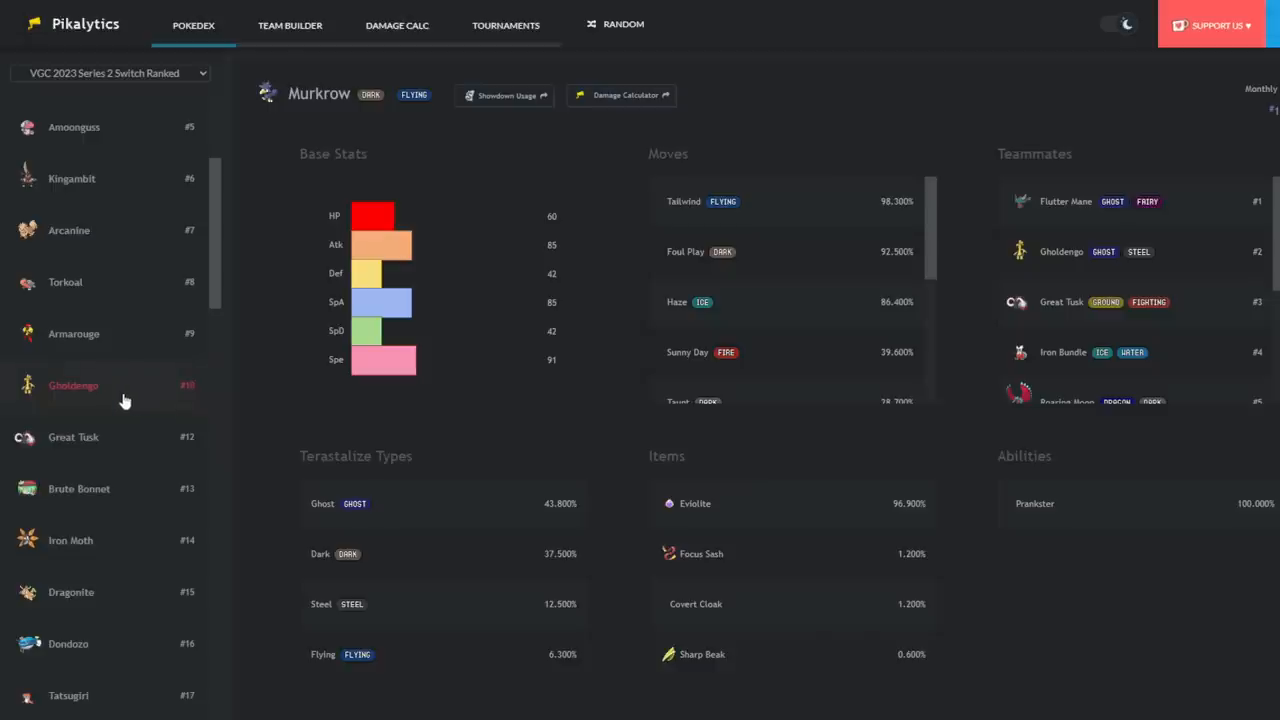
scroll("down", 3)
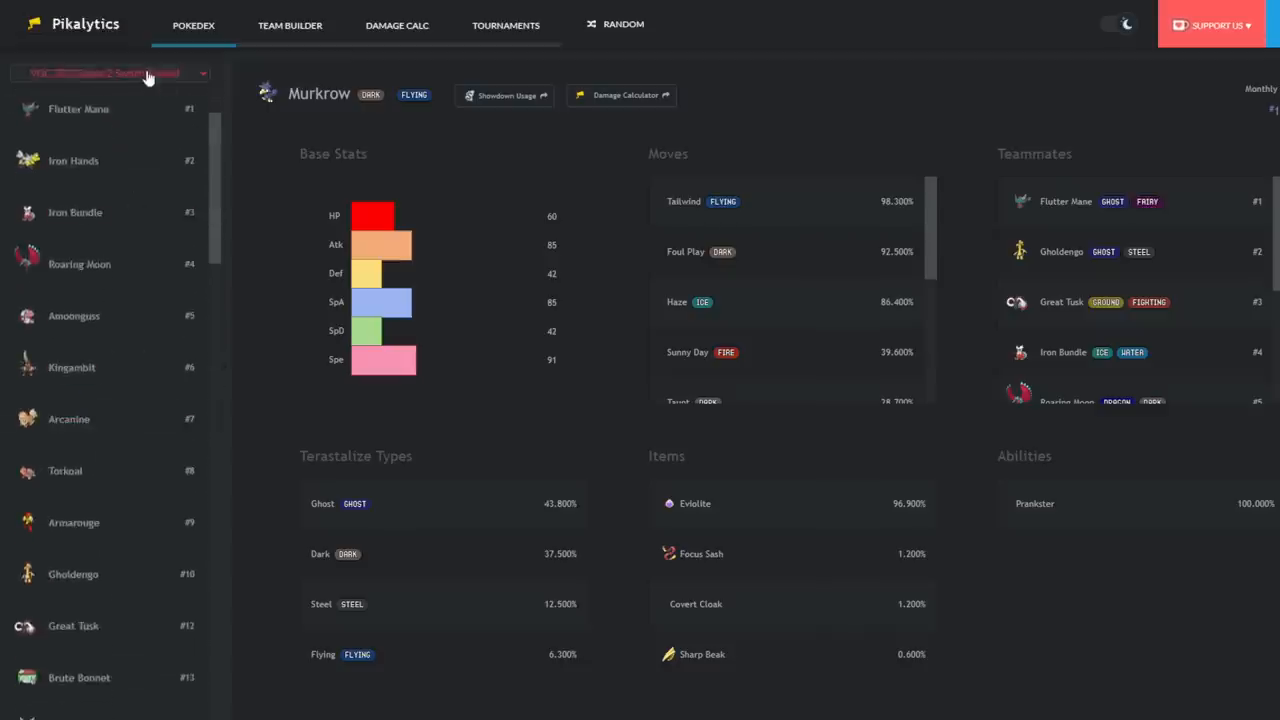
mouse_move(144, 160)
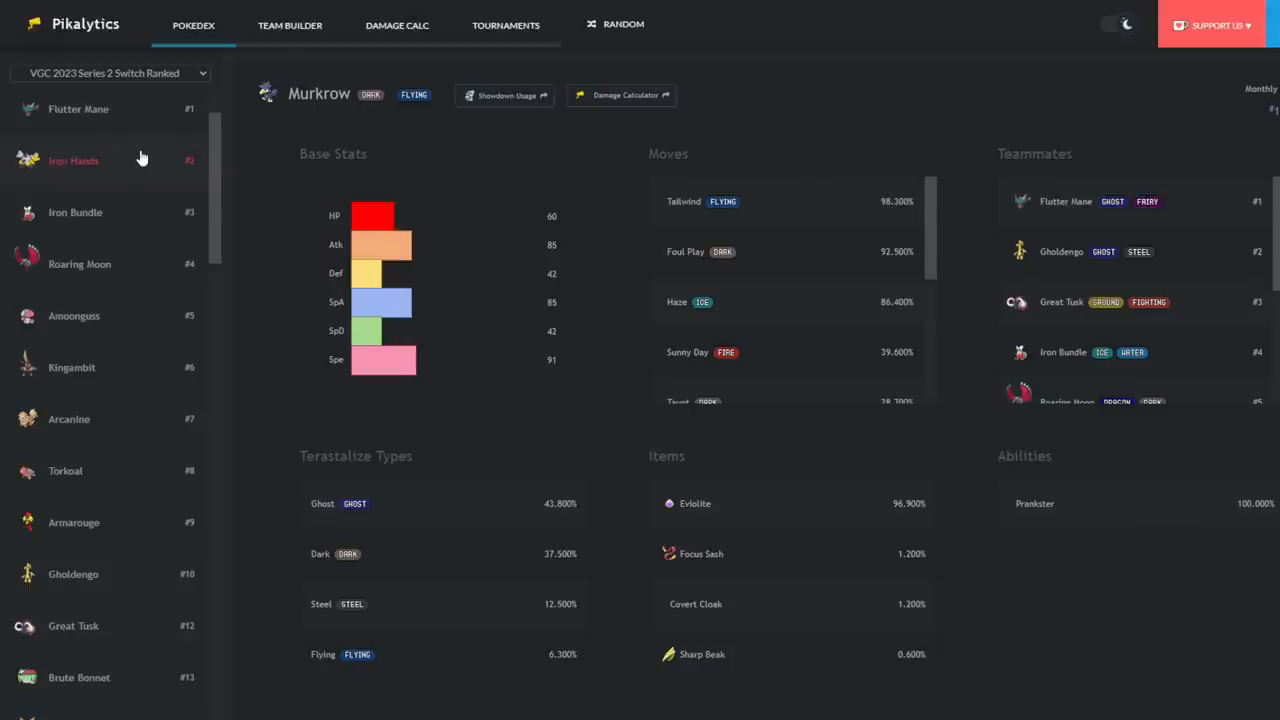
mouse_move(136, 212)
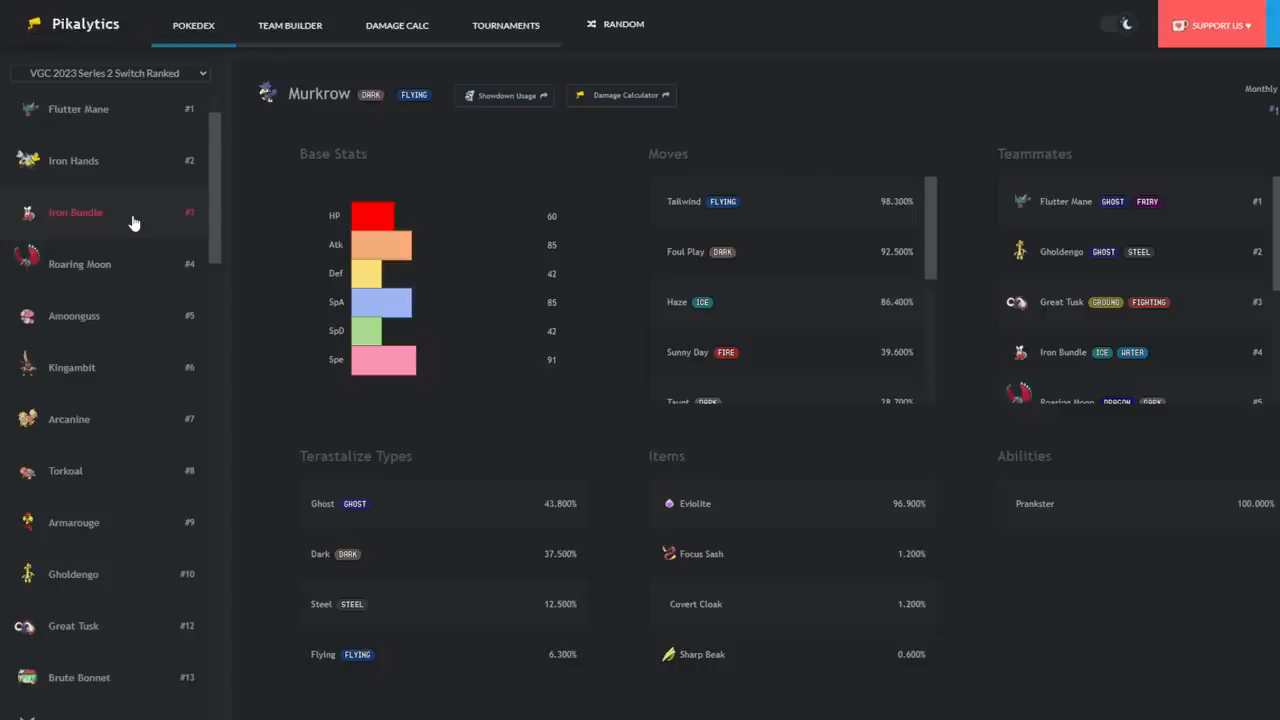
mouse_move(156, 288)
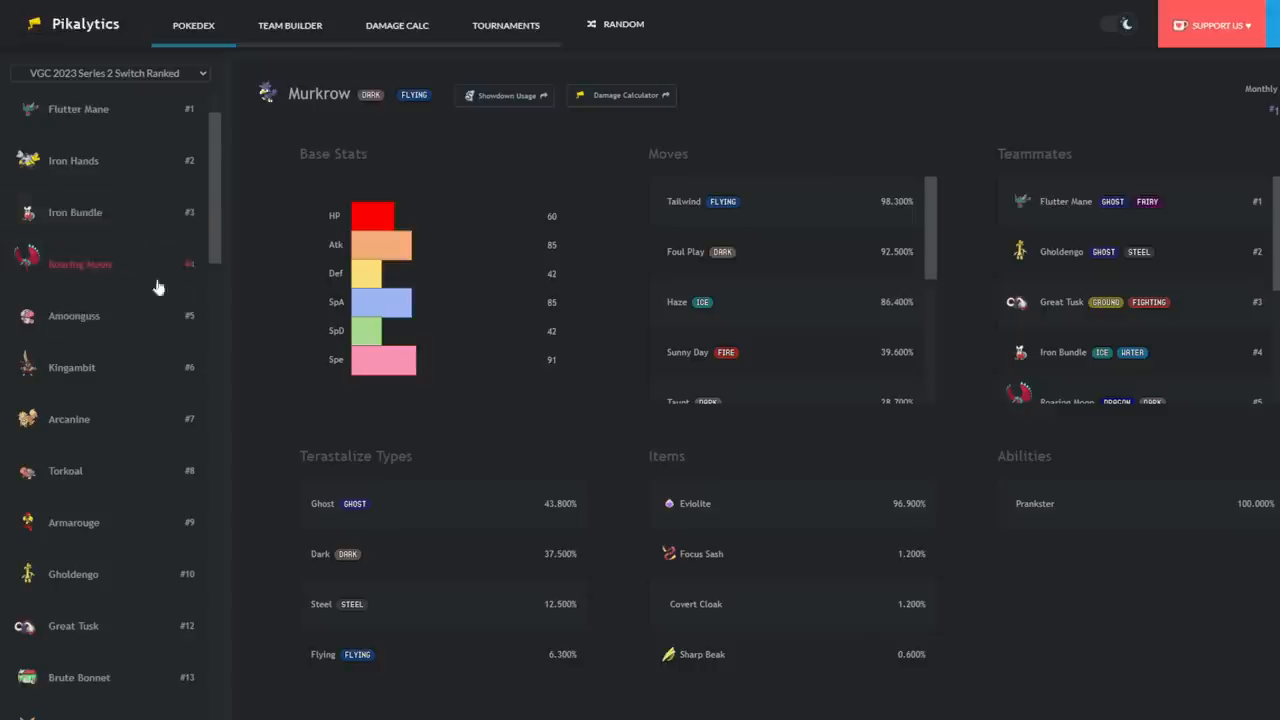
scroll("down", 3)
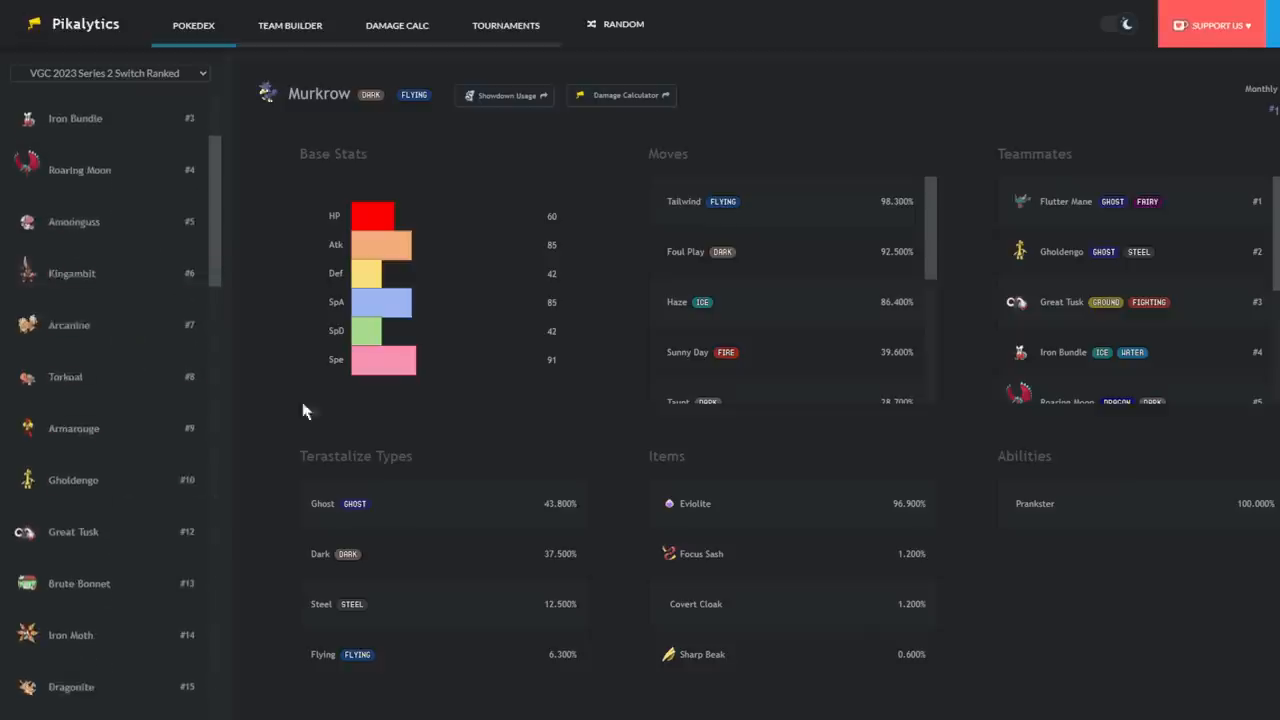
scroll("down", 3)
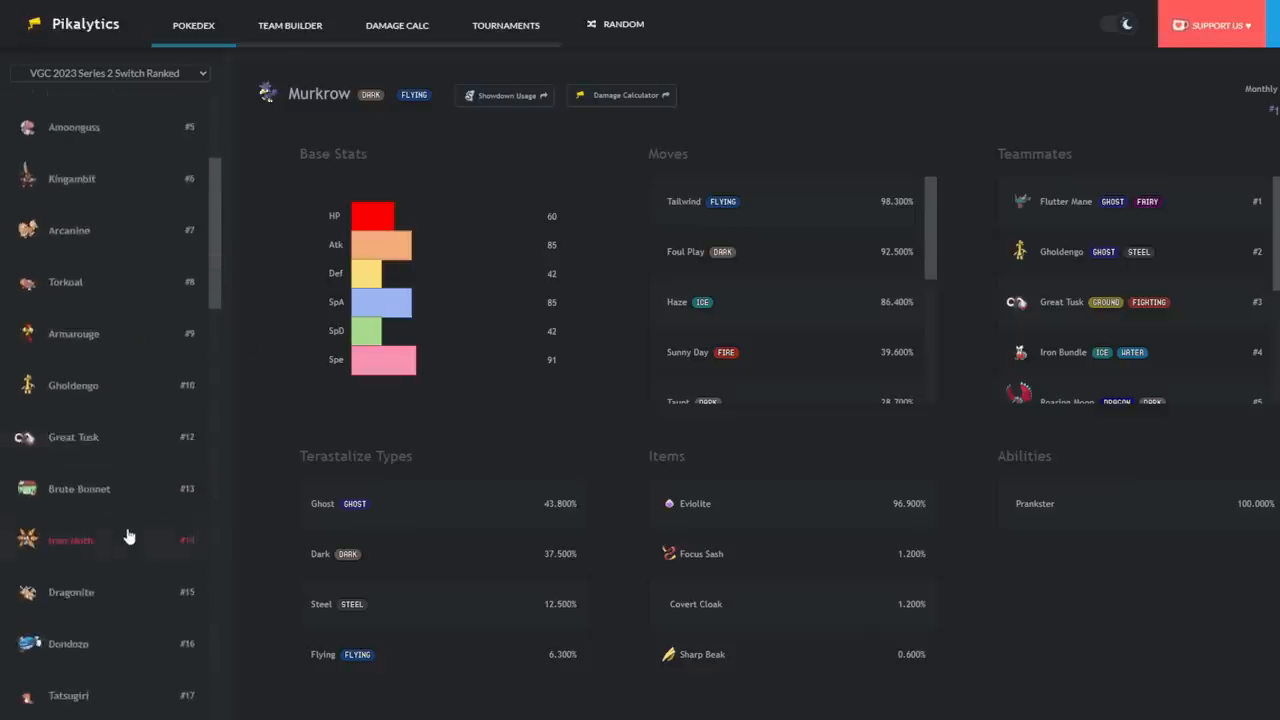
scroll("down", 3)
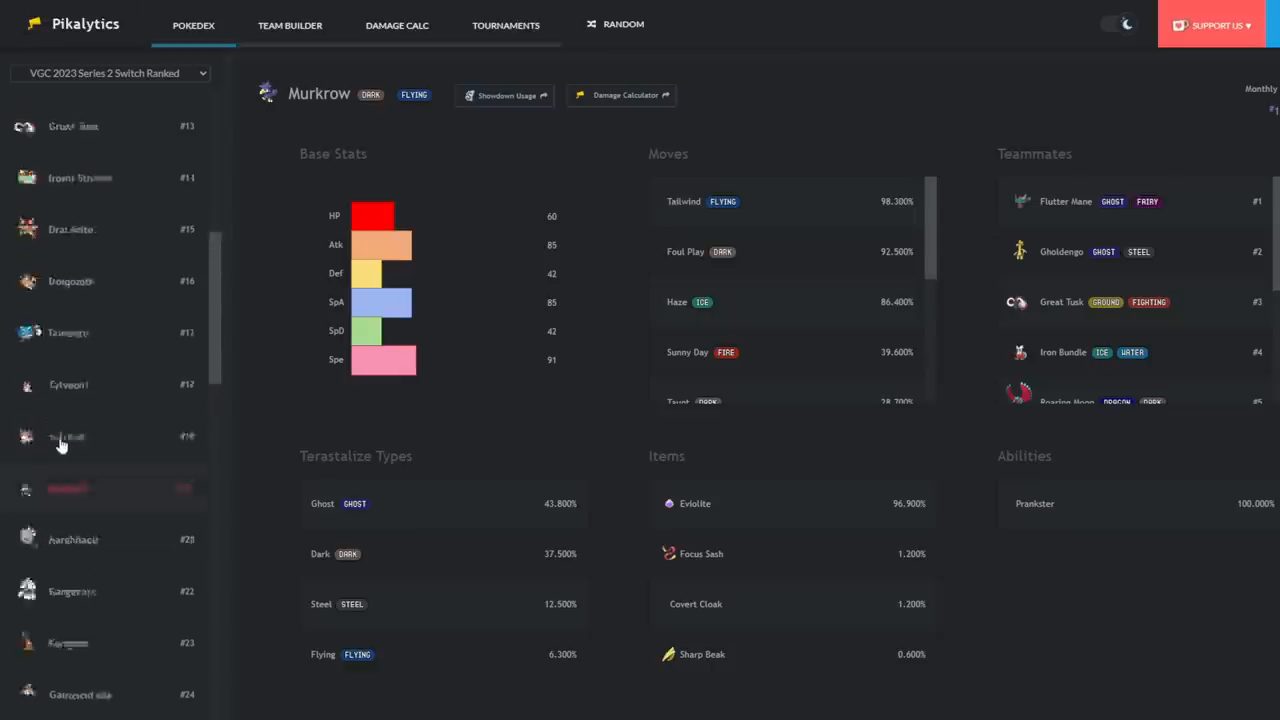
left_click(504, 96)
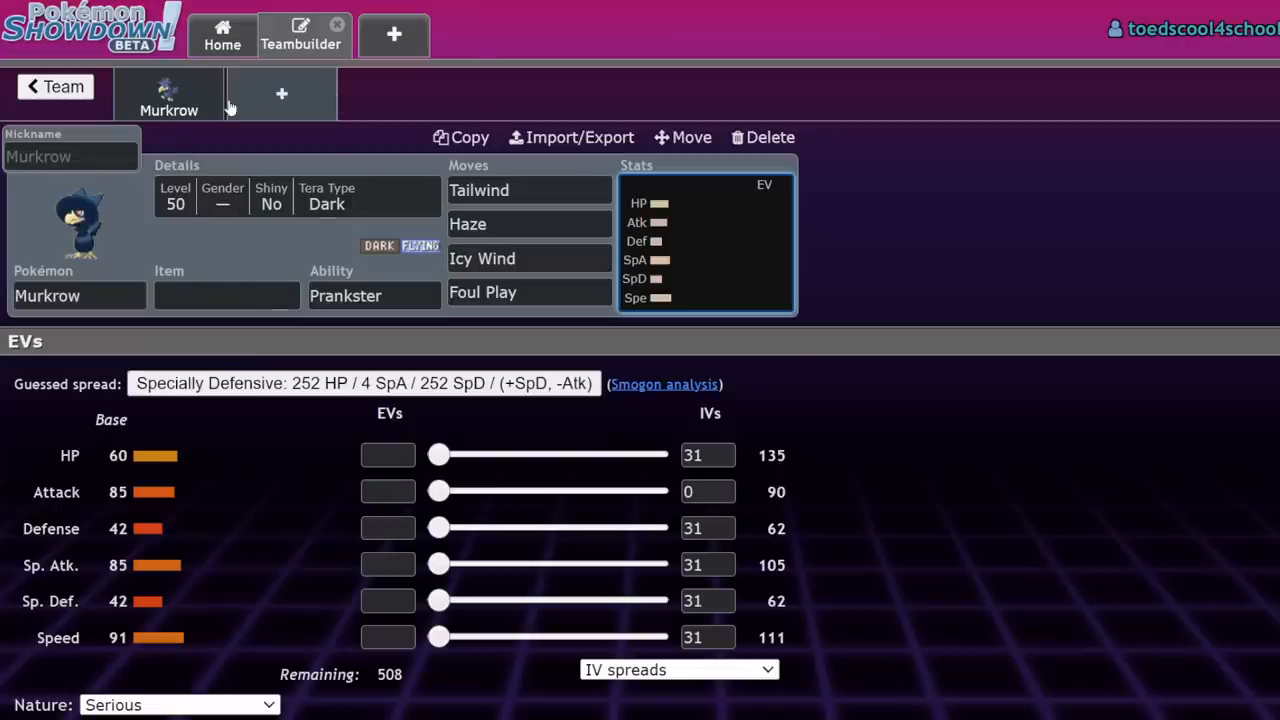
- Add Drednaw to the team with Strong Jaw and a Life Orb
left_click(70, 156)
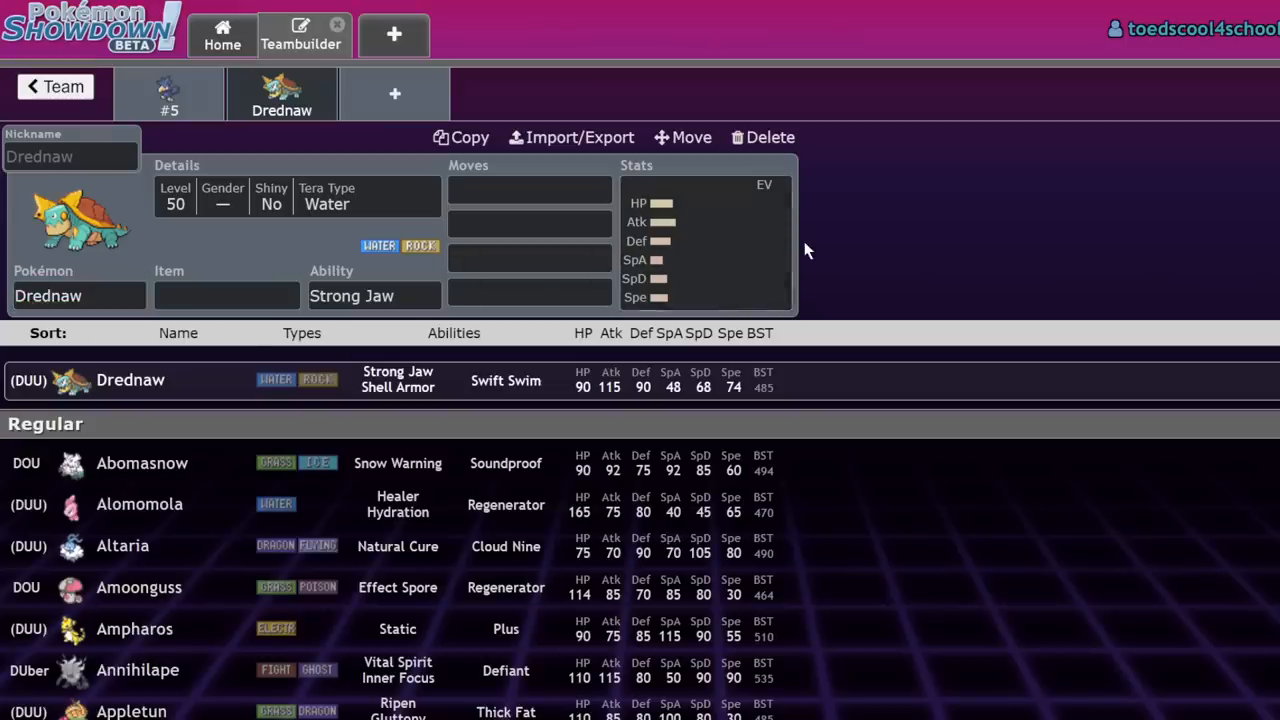
left_click(374, 296)
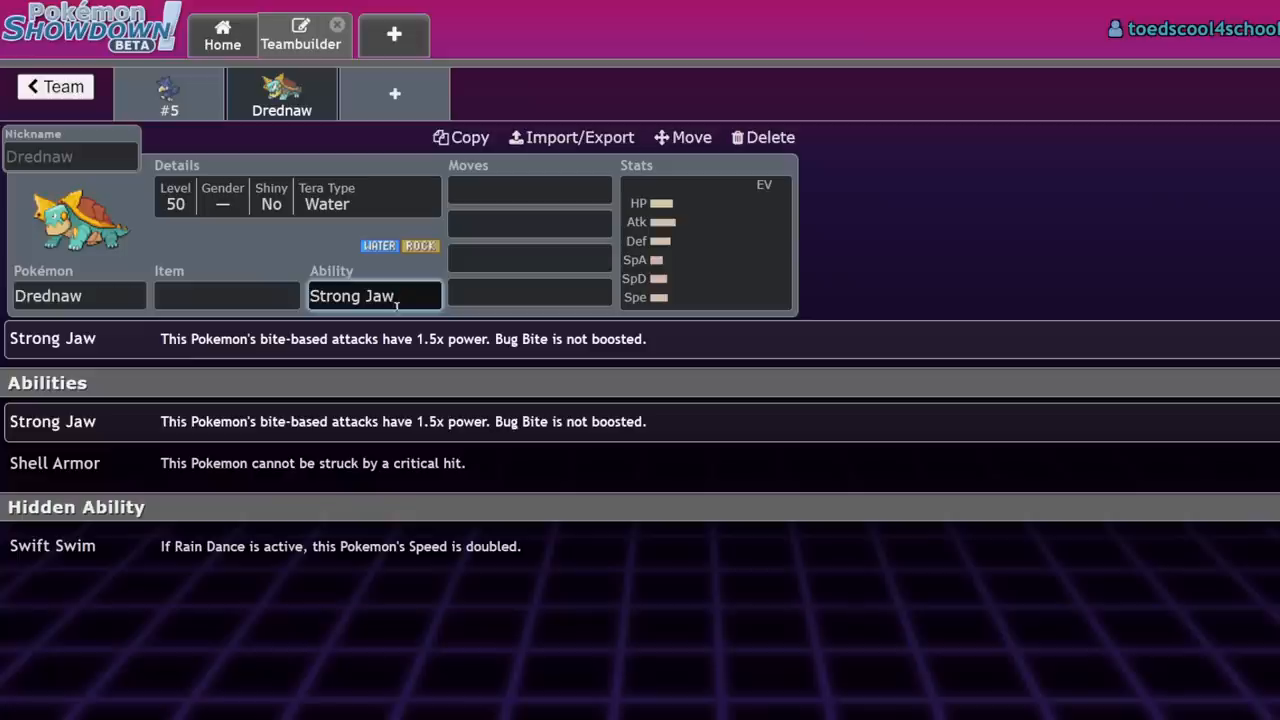
left_click(704, 240)
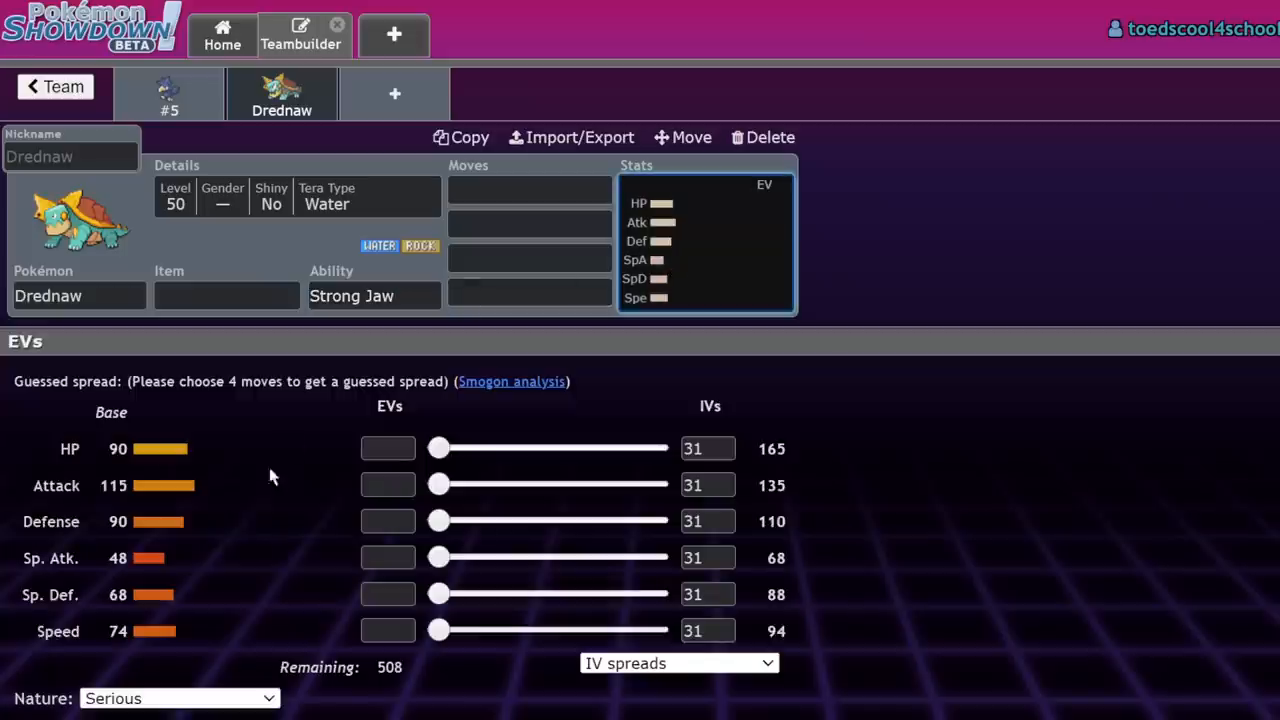
mouse_move(156, 324)
type("lif")
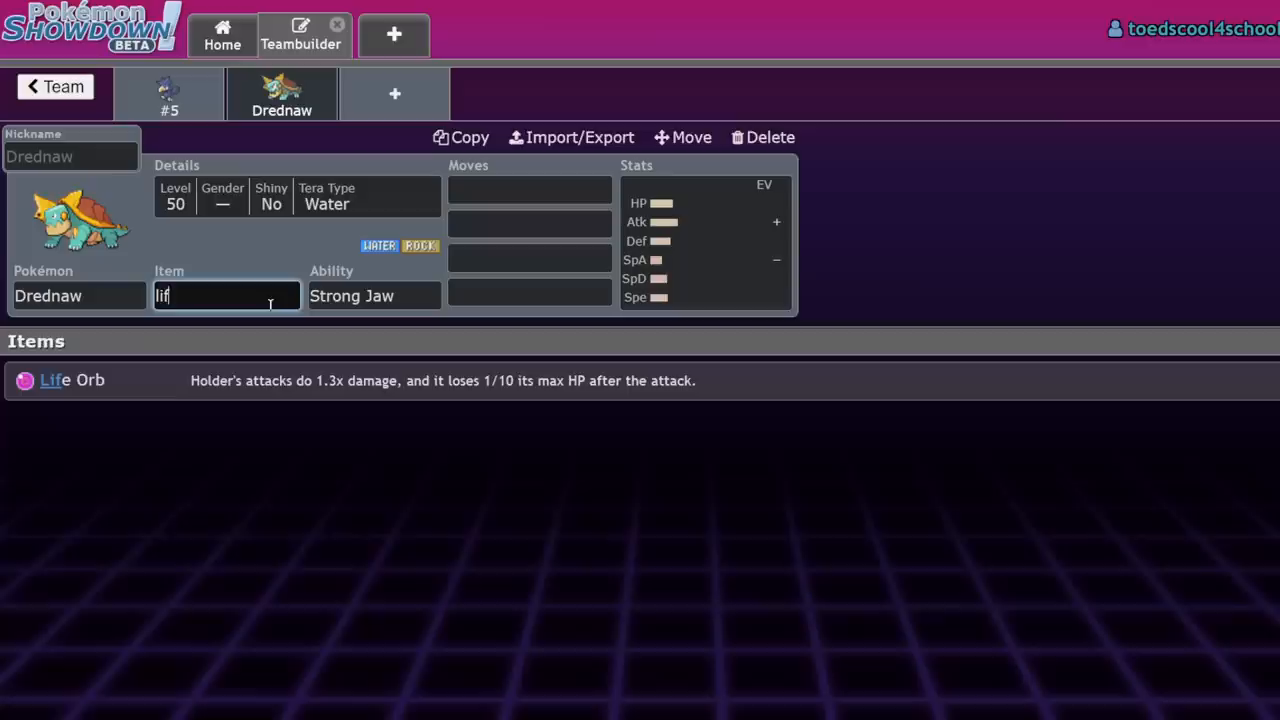
left_click(72, 380)
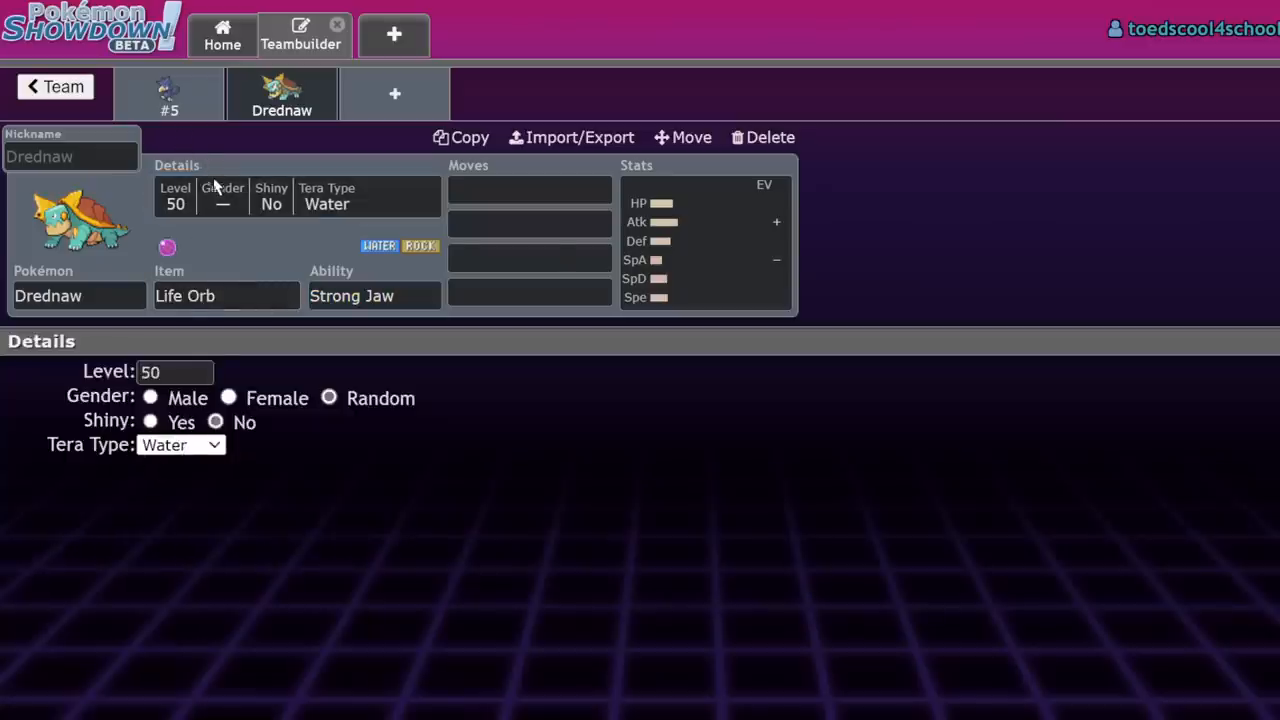
mouse_move(200, 232)
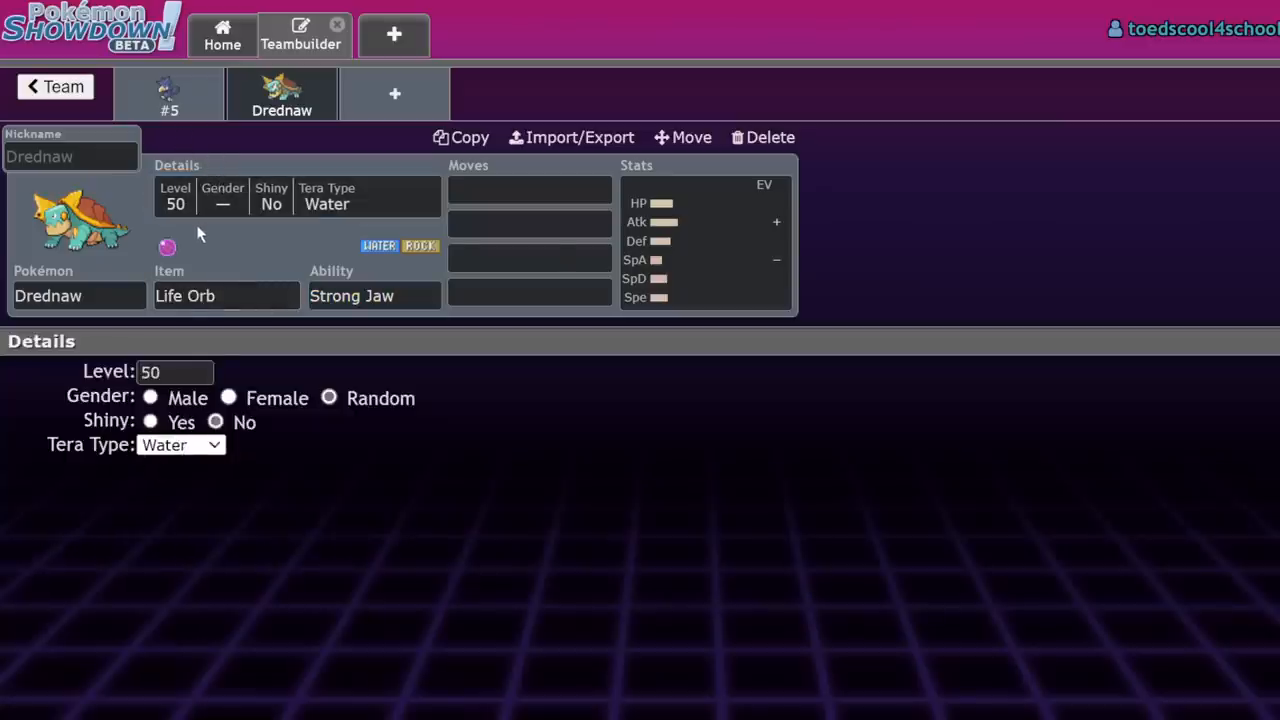
mouse_move(198, 262)
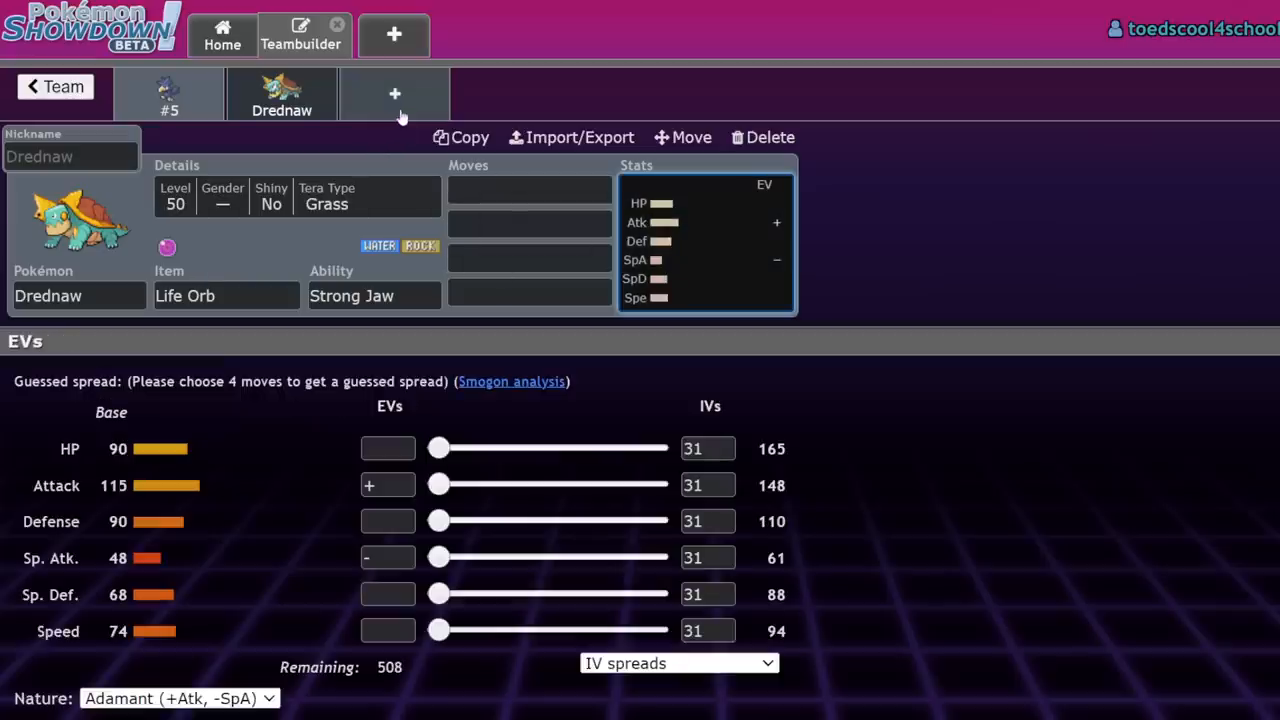
- Give Drednaw Rock Slide as its first move and 252 Speed EVs
left_click(528, 190)
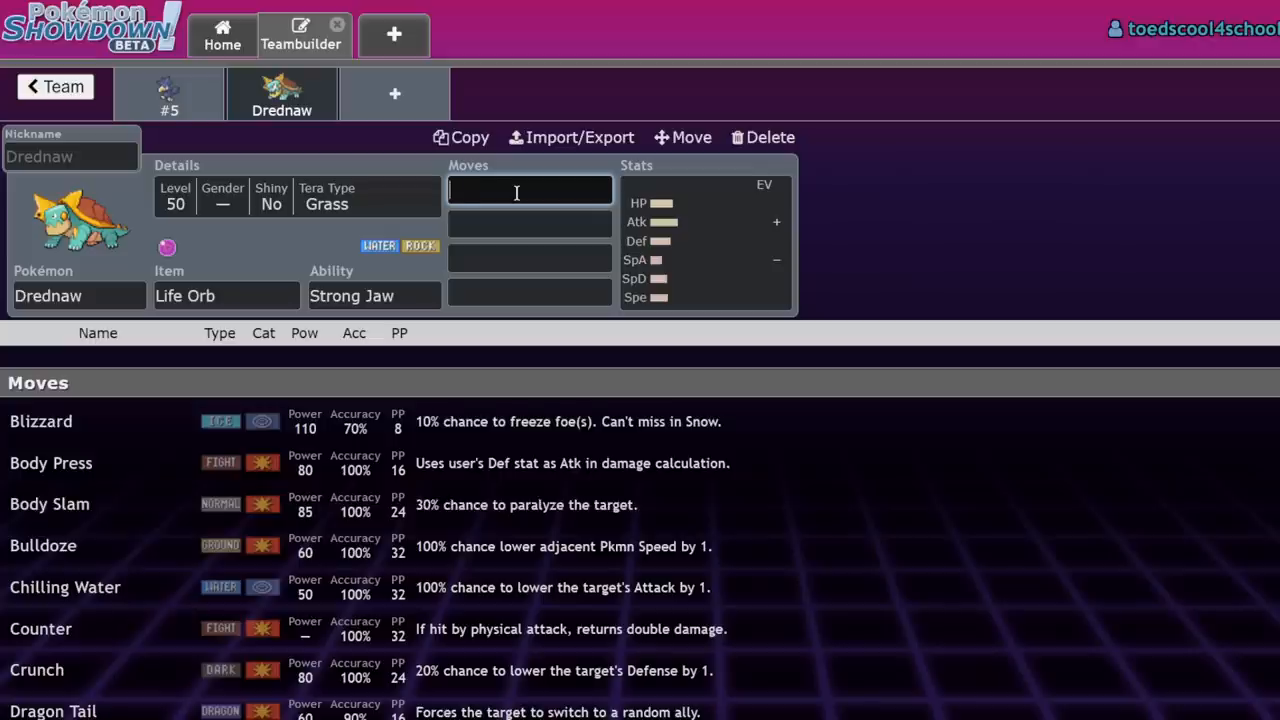
type("rock")
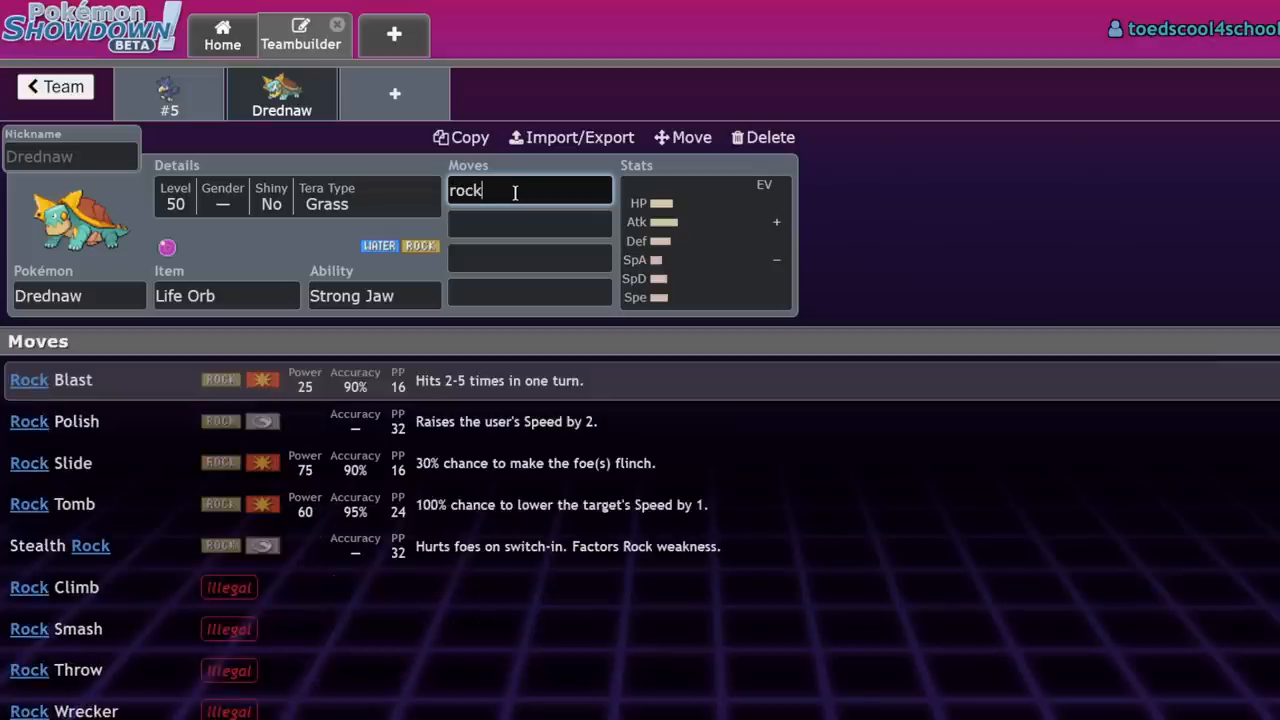
left_click(50, 462)
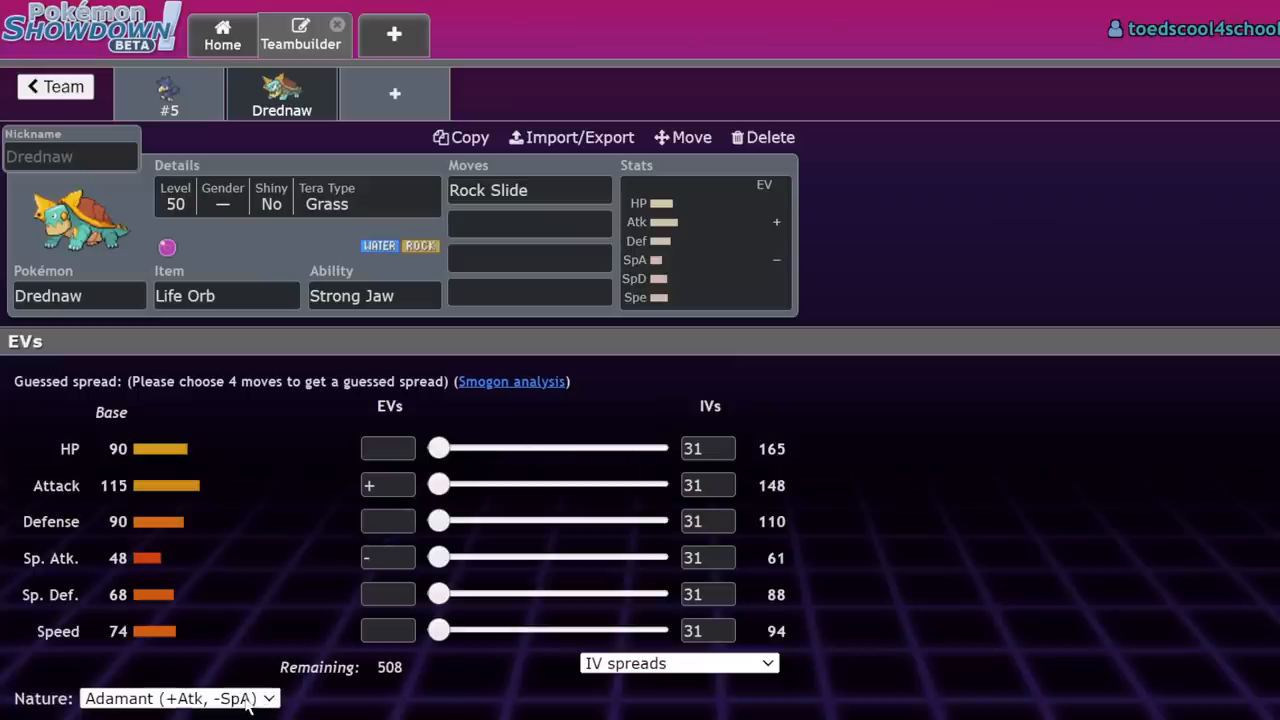
left_click(178, 698)
type("252+")
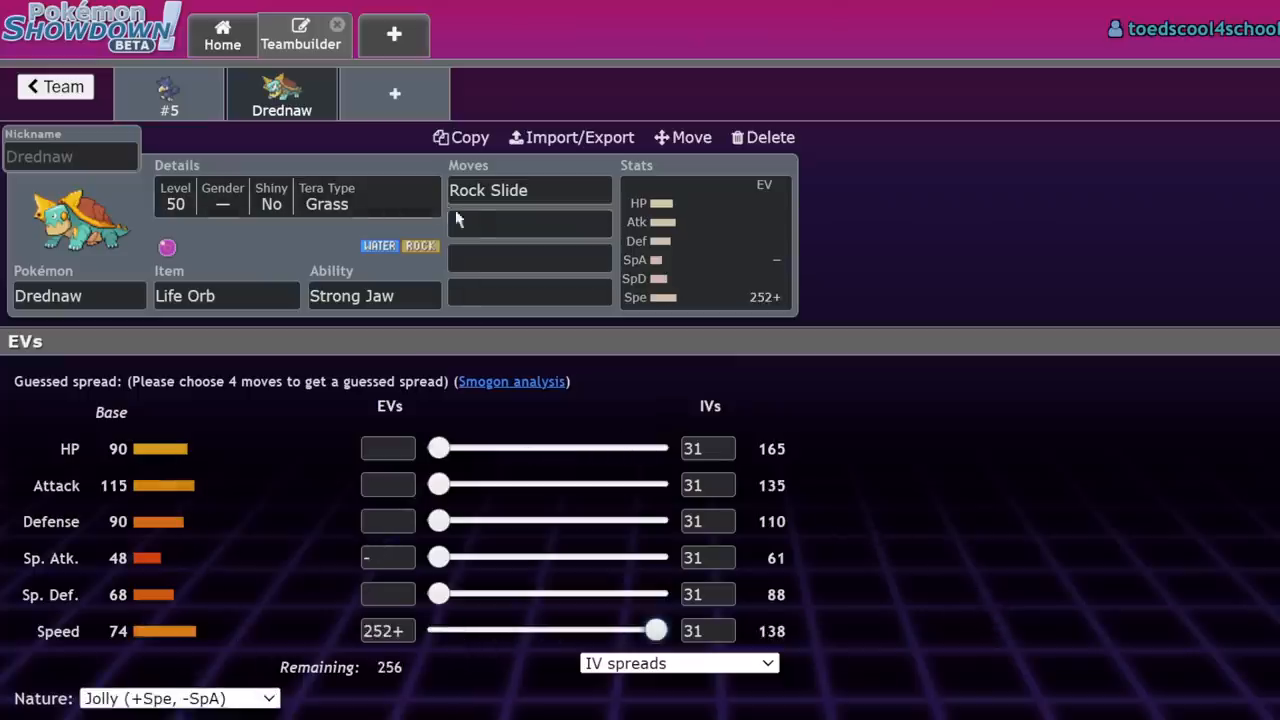
- Look over Drednaw's held item choices and start its second move slot
left_click(528, 222)
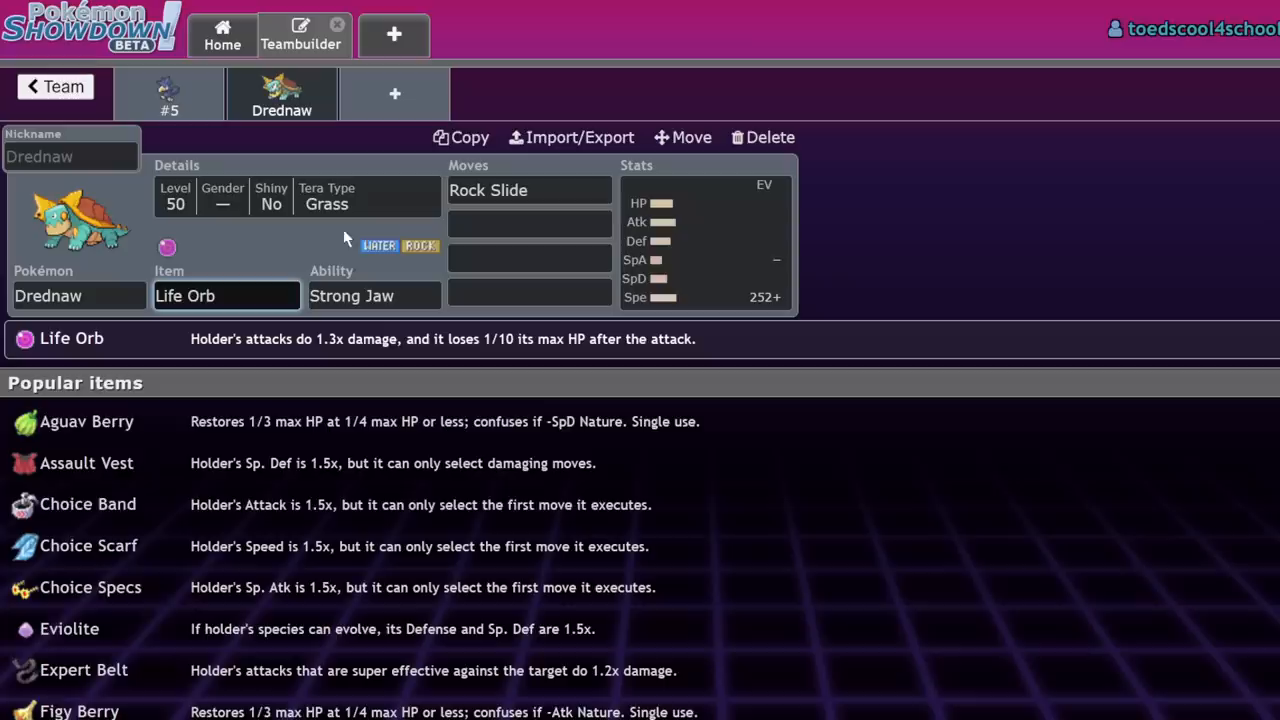
left_click(528, 256)
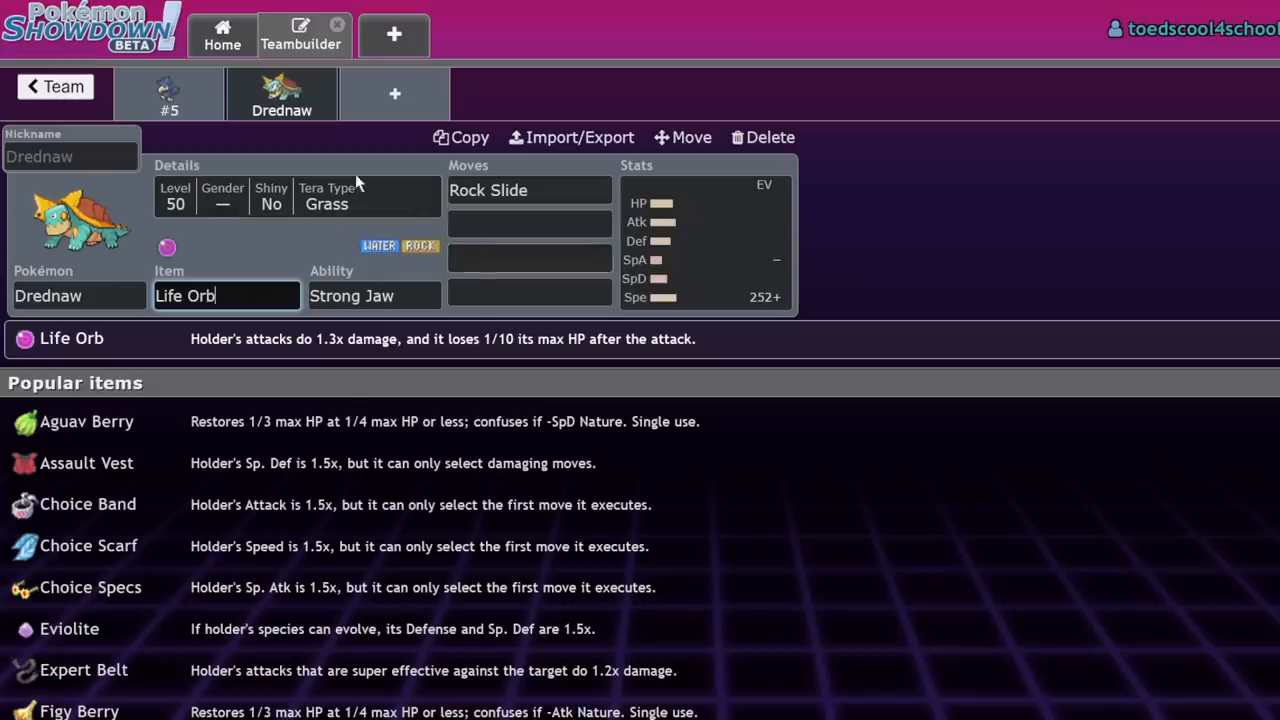
left_click(528, 224)
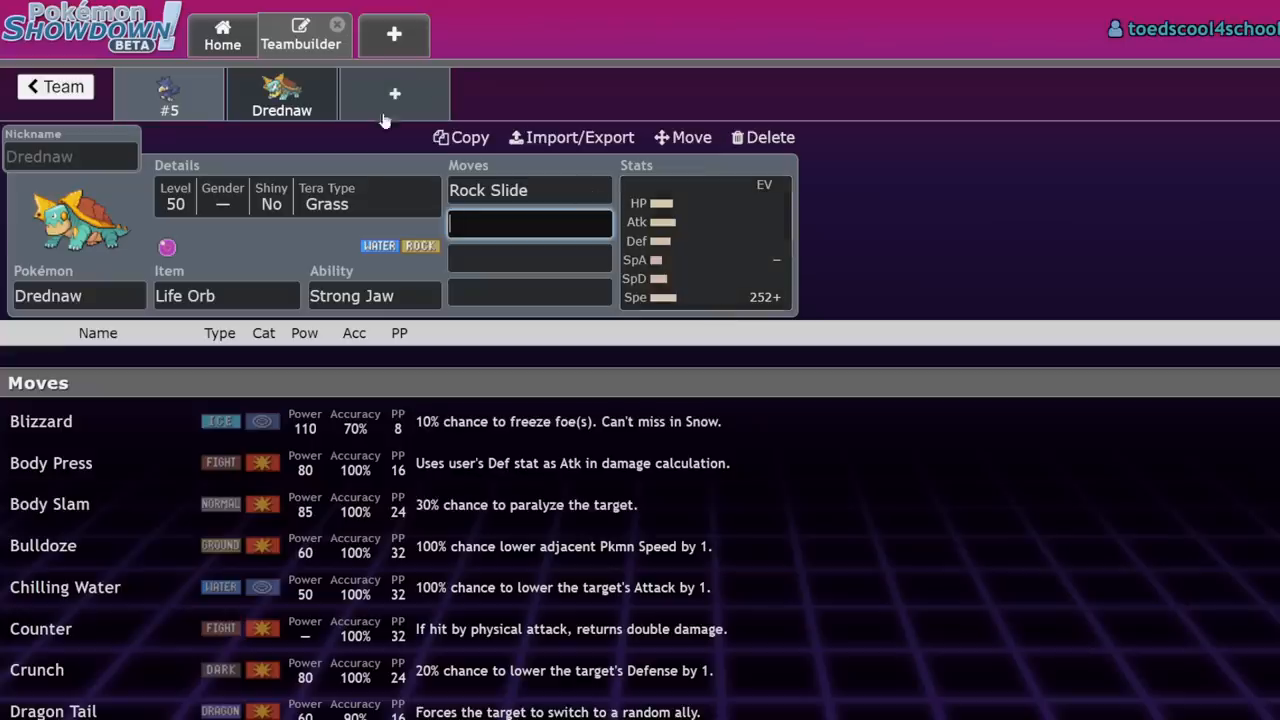
mouse_move(280, 162)
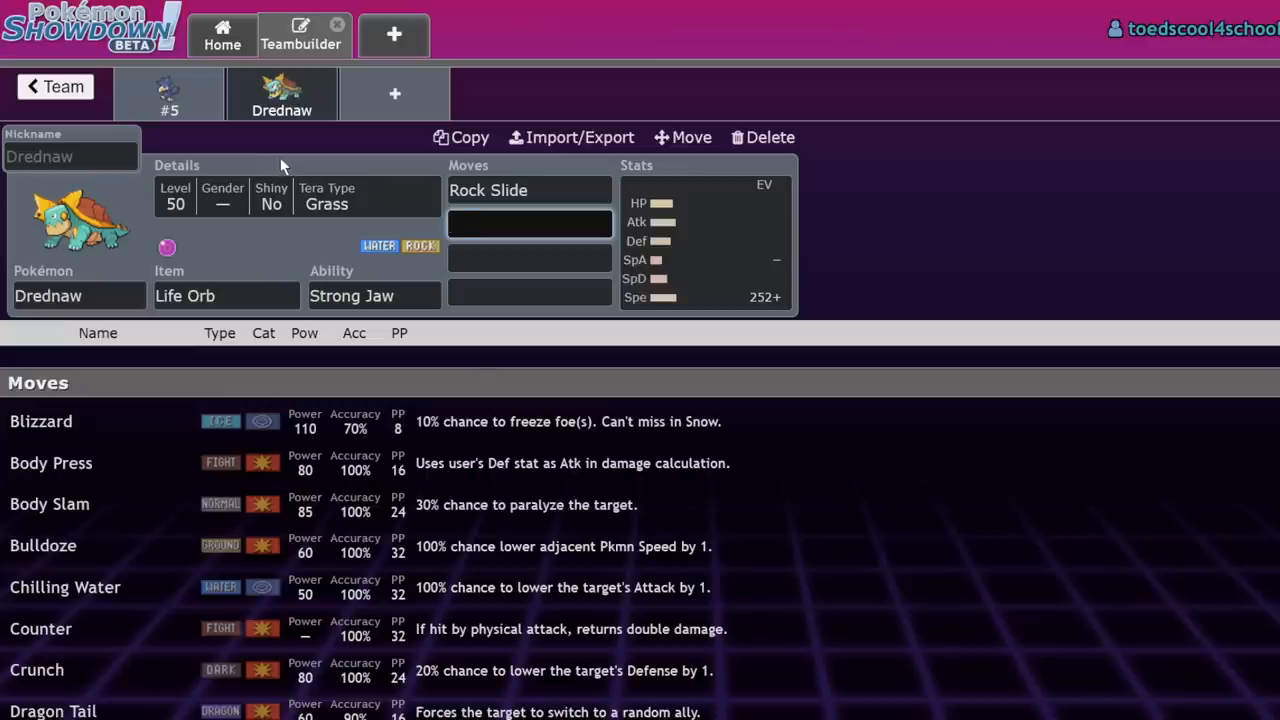
left_click(736, 136)
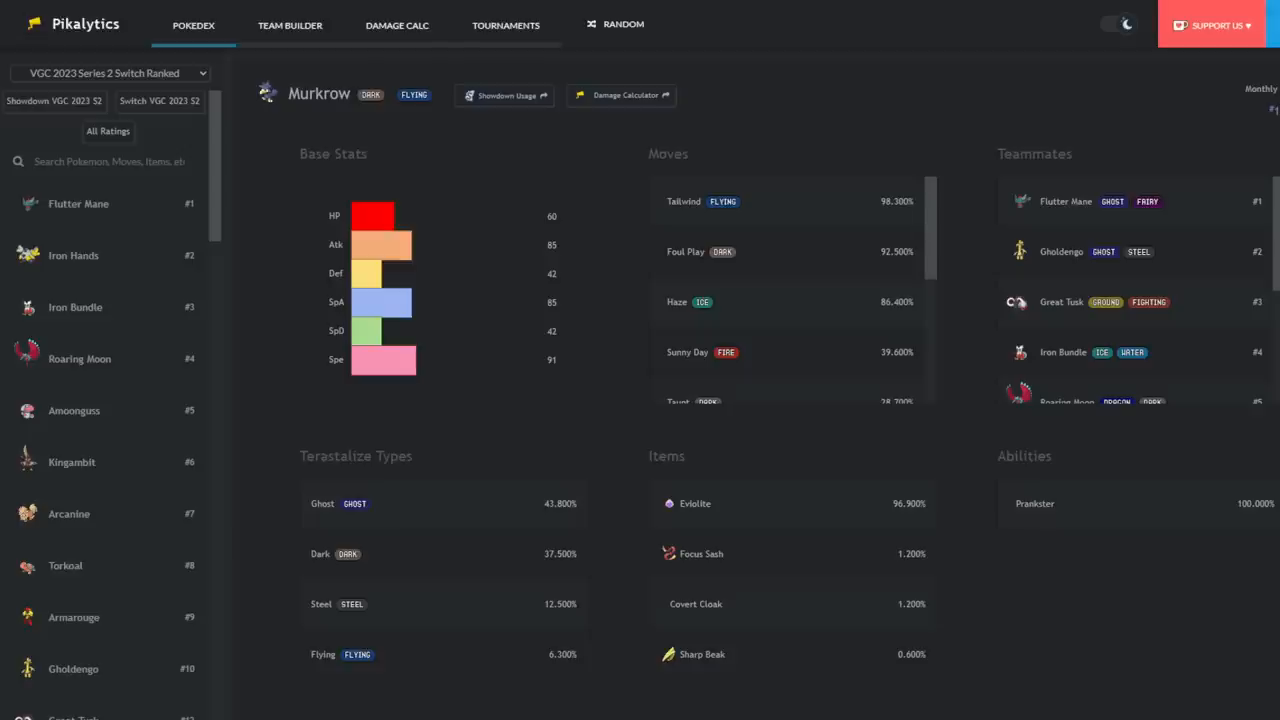
- Bring up Iron Hands' usage statistics in the Pikalytics sidebar
left_click(72, 256)
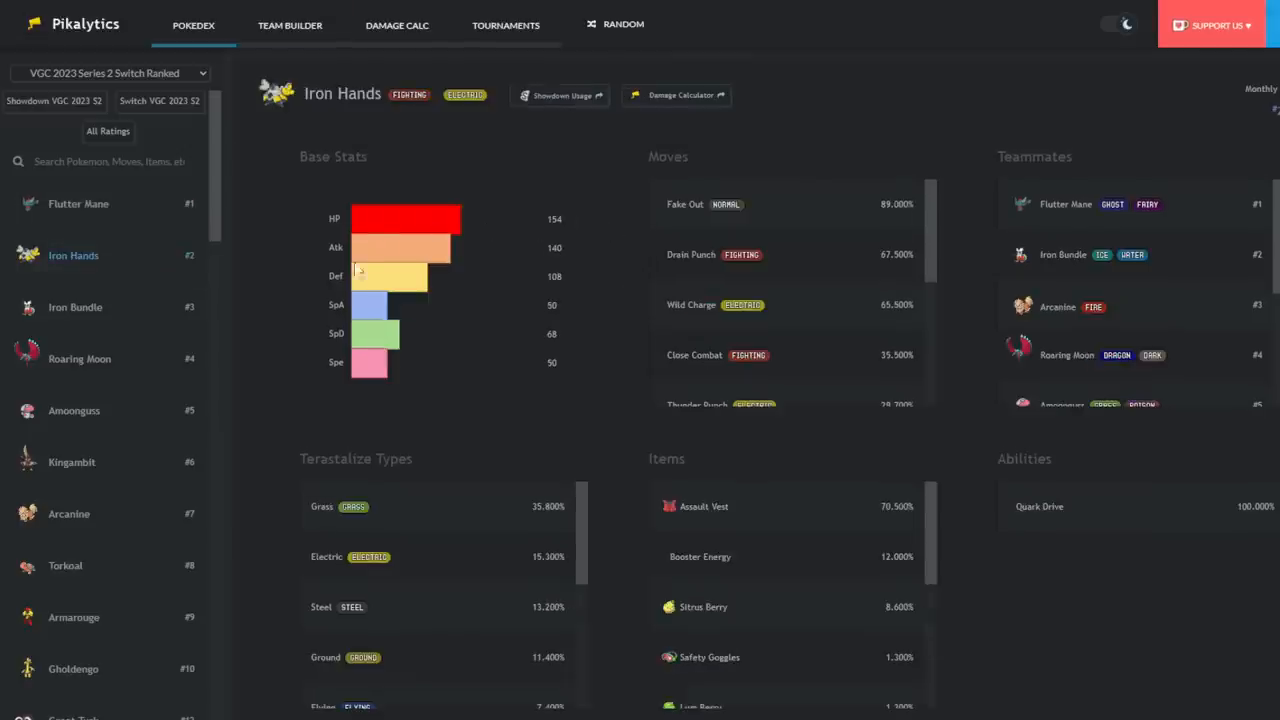
mouse_move(516, 292)
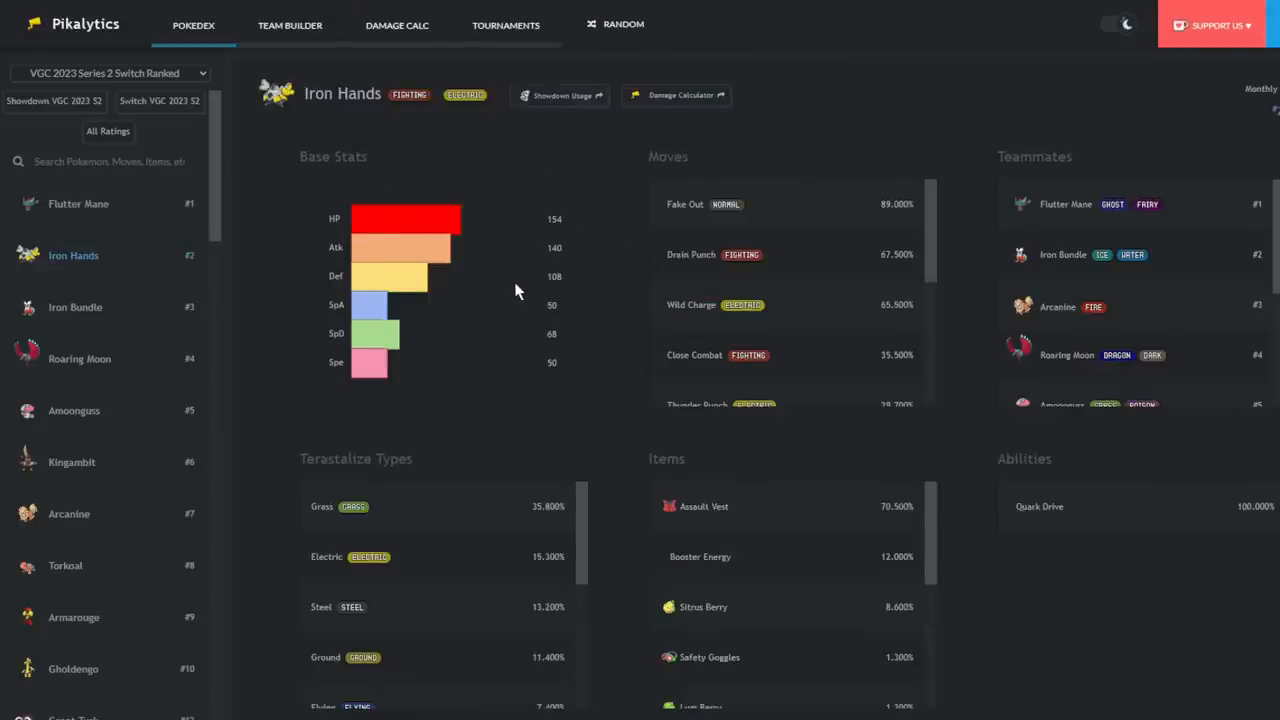
mouse_move(740, 270)
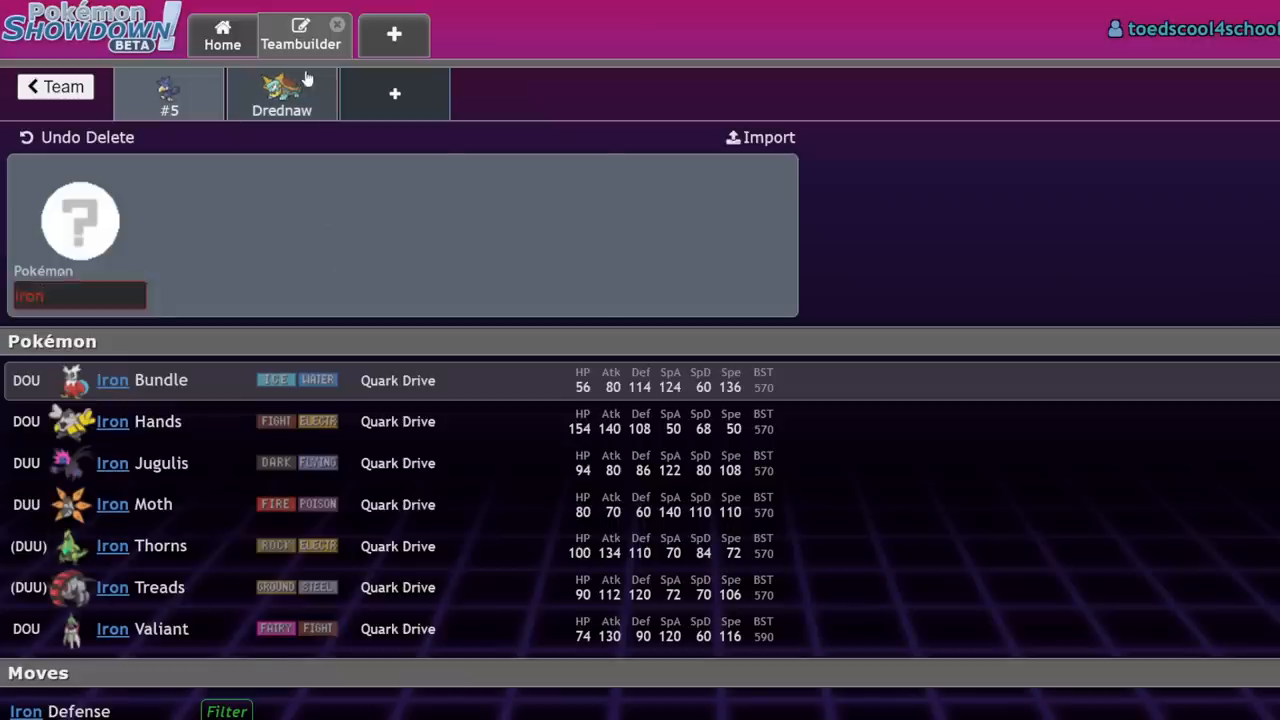
- Give Drednaw Shell Smash as its second move and swap Life Orb for Focus Sash
left_click(280, 96)
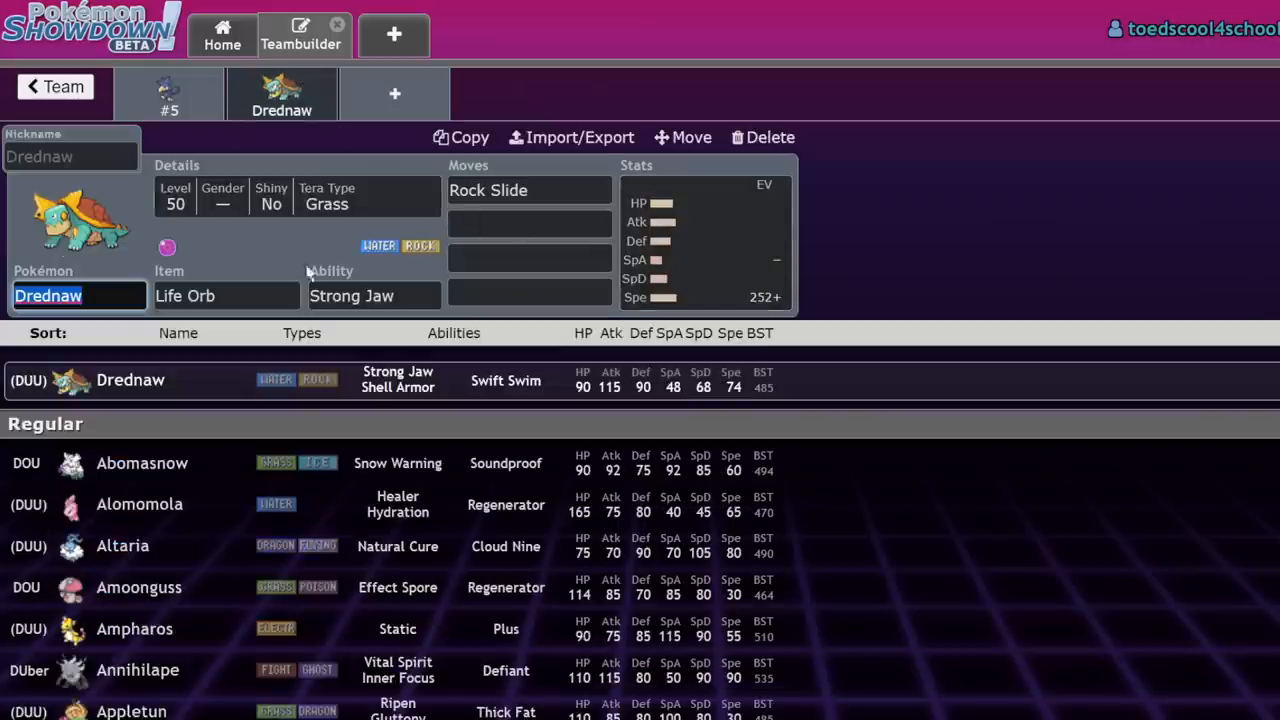
left_click(704, 240)
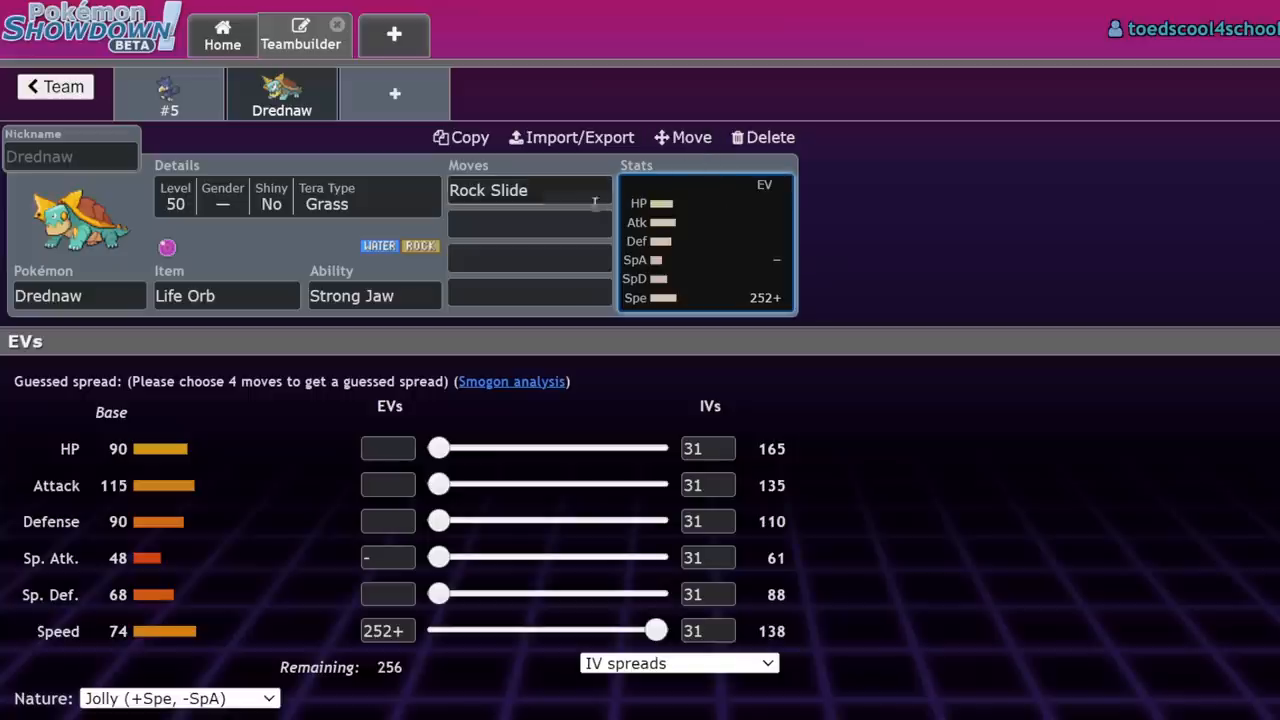
left_click(528, 224)
type("Shell Smash")
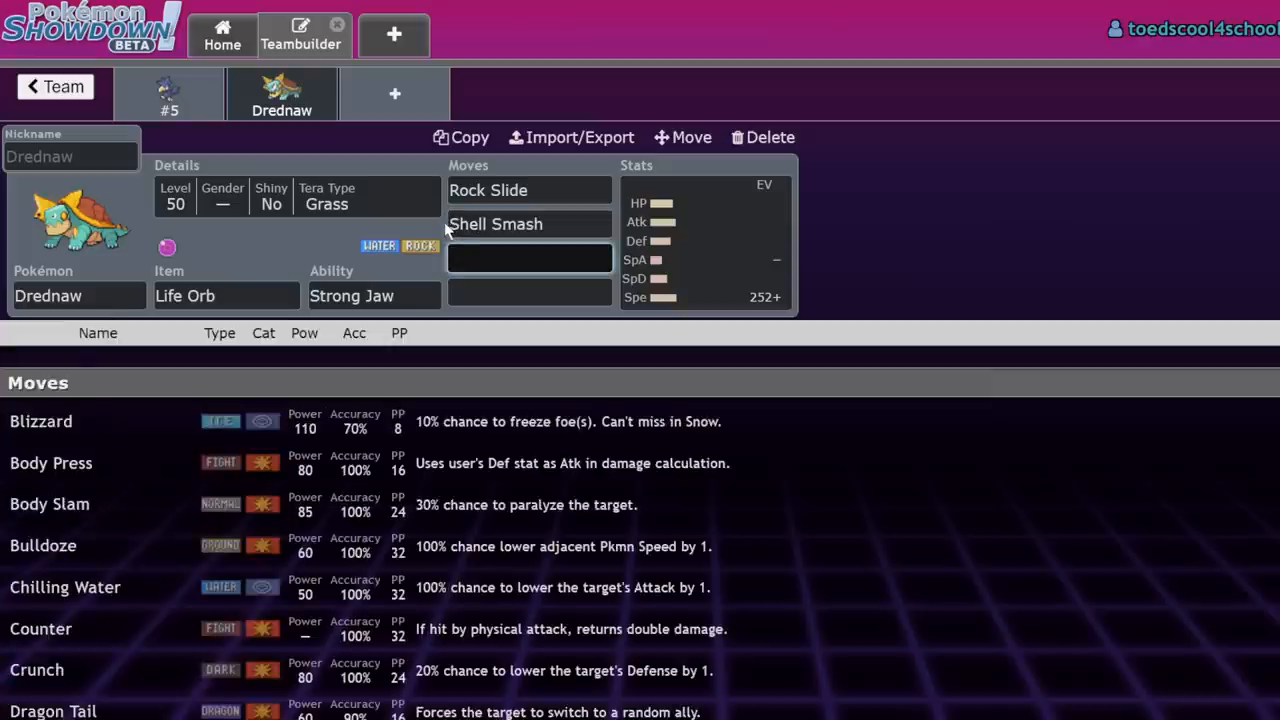
type("sas")
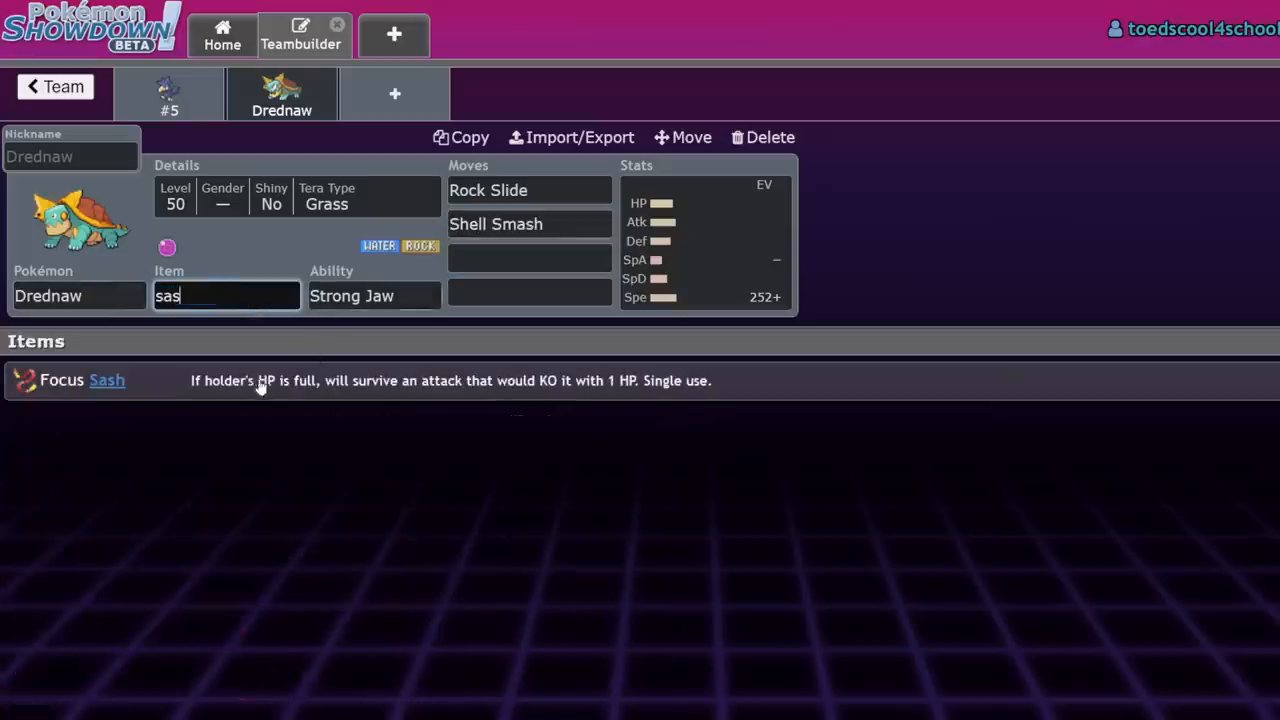
left_click(106, 380)
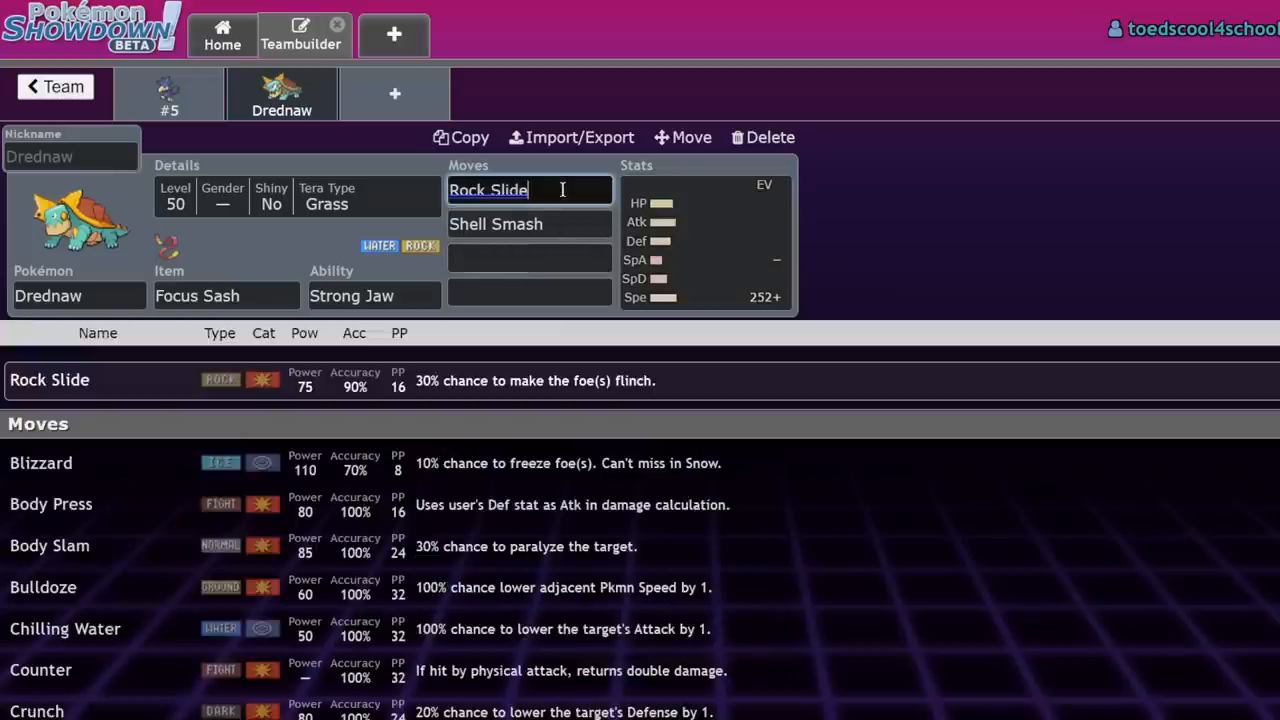
- Set Drednaw's Tera type to Rock in its details
left_click(296, 196)
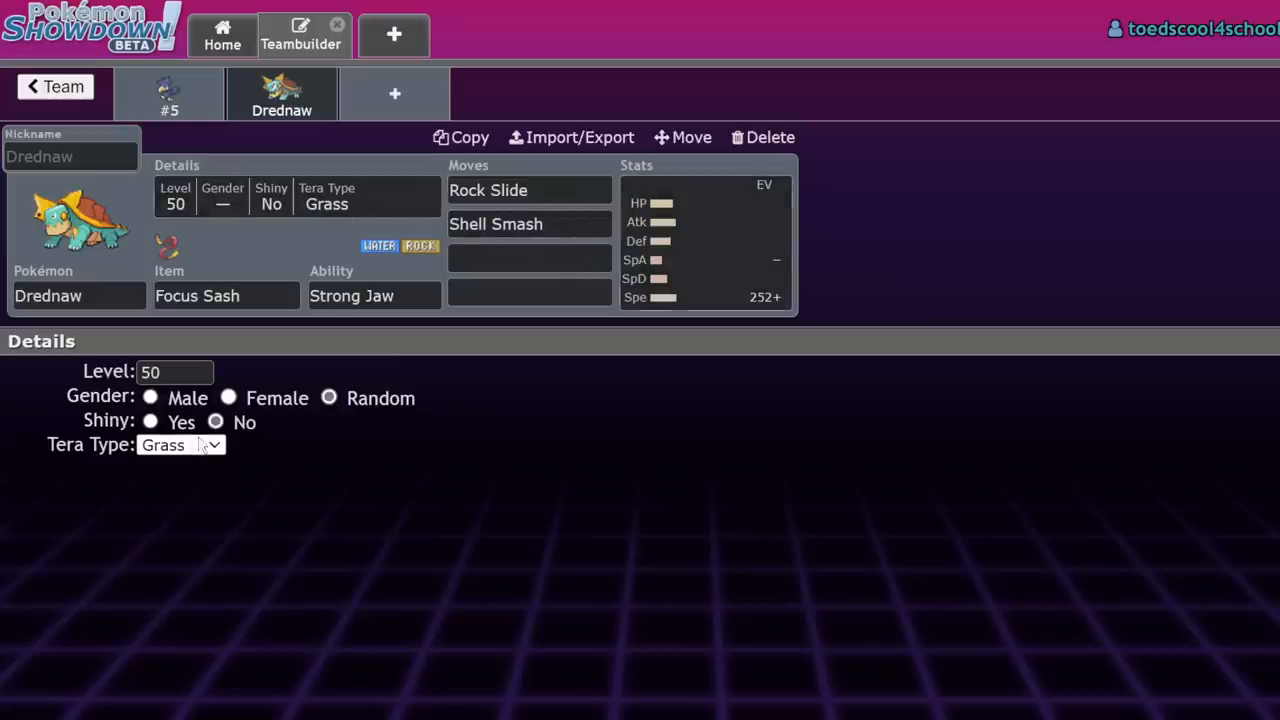
mouse_move(168, 232)
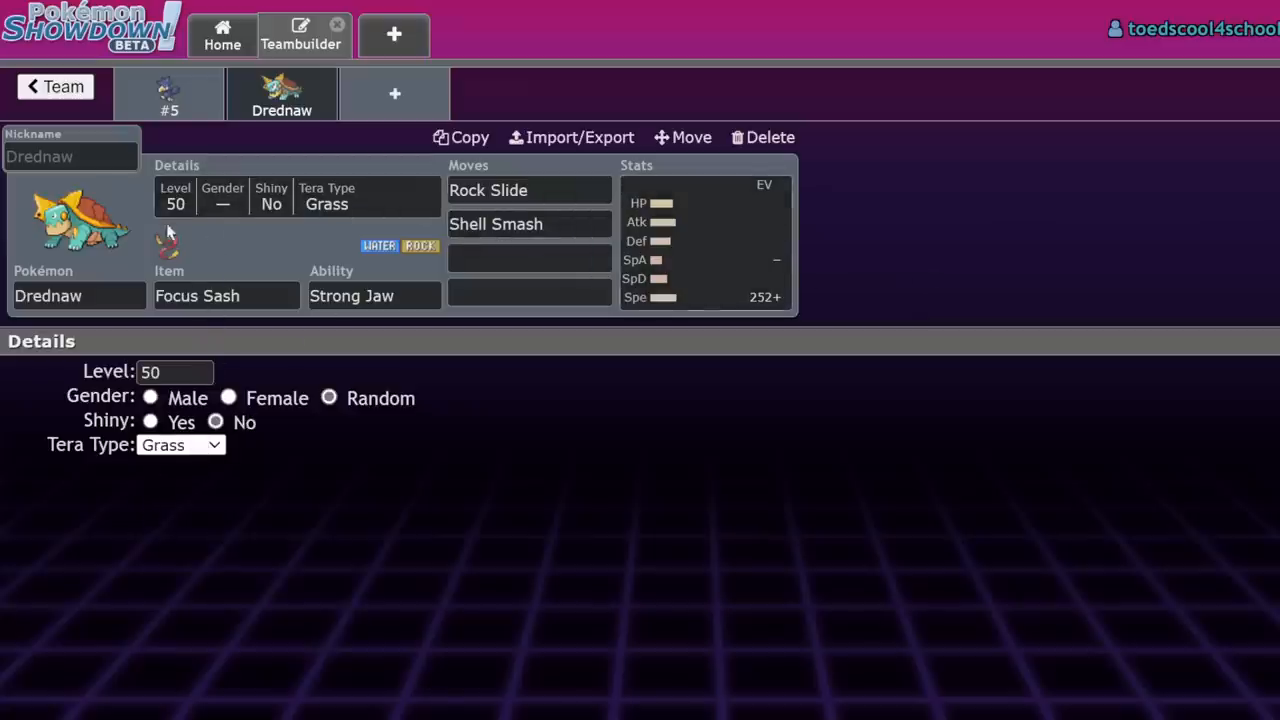
left_click(180, 444)
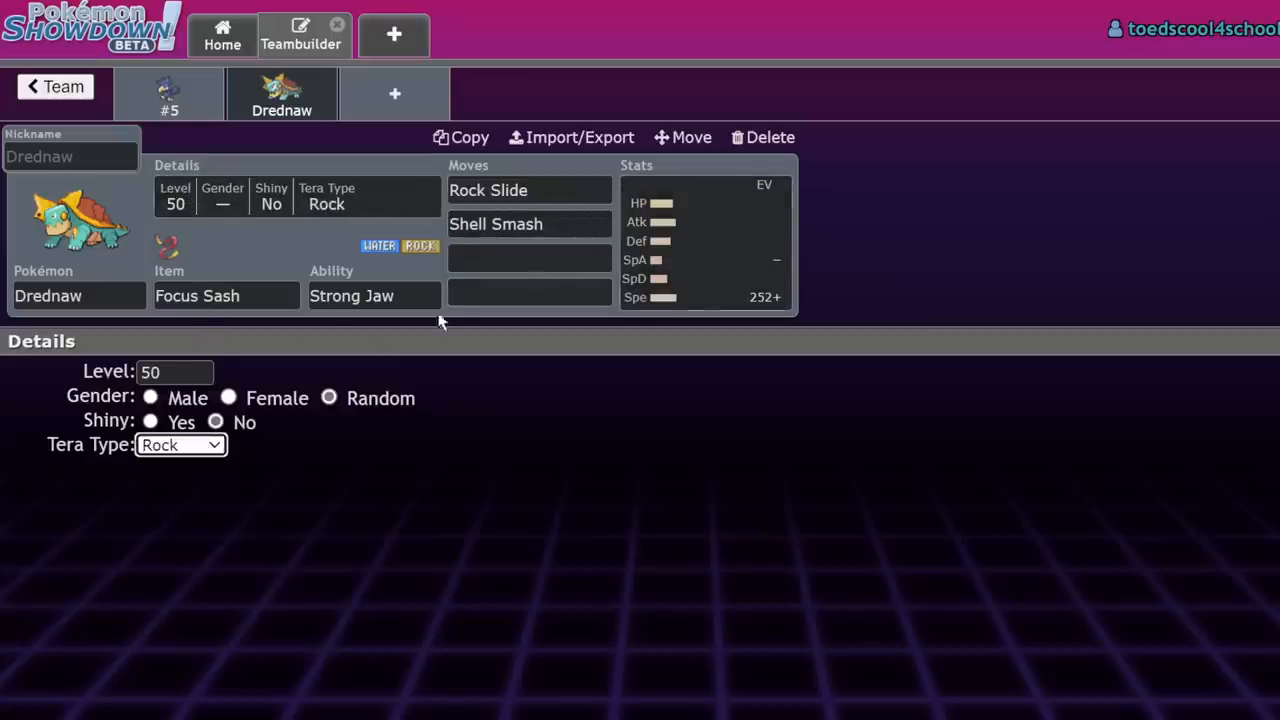
left_click(528, 258)
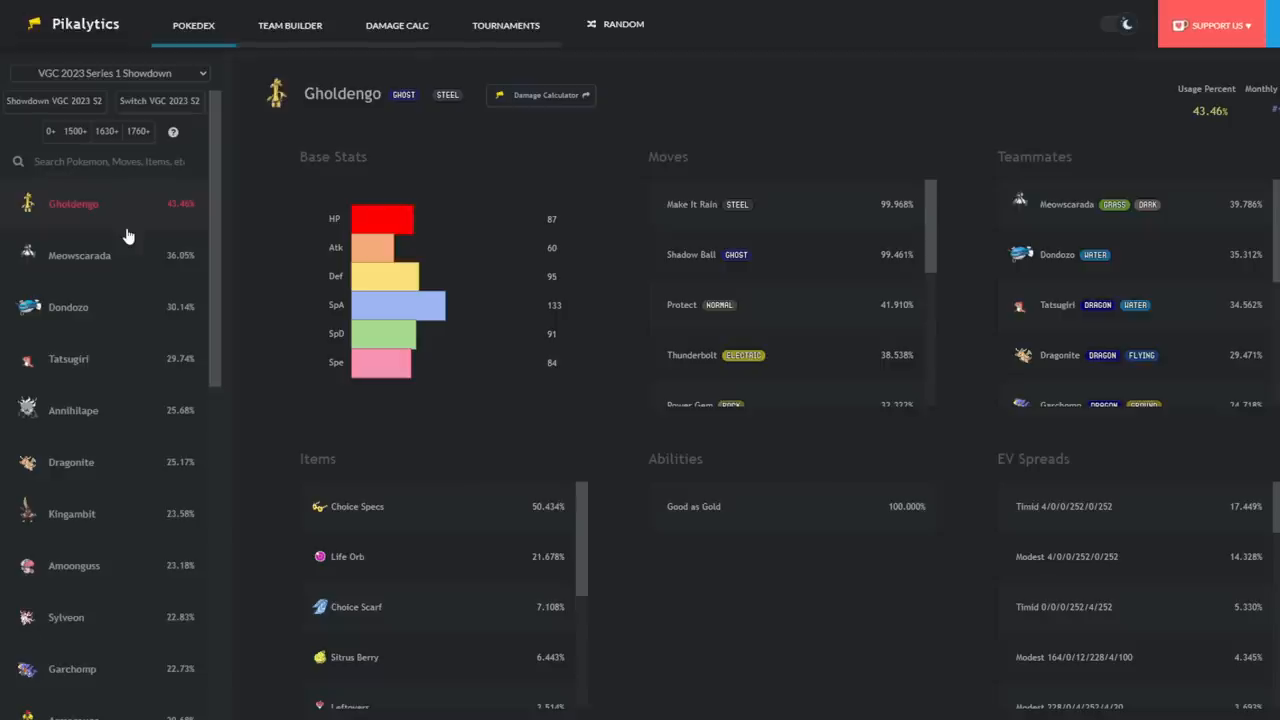
mouse_move(146, 234)
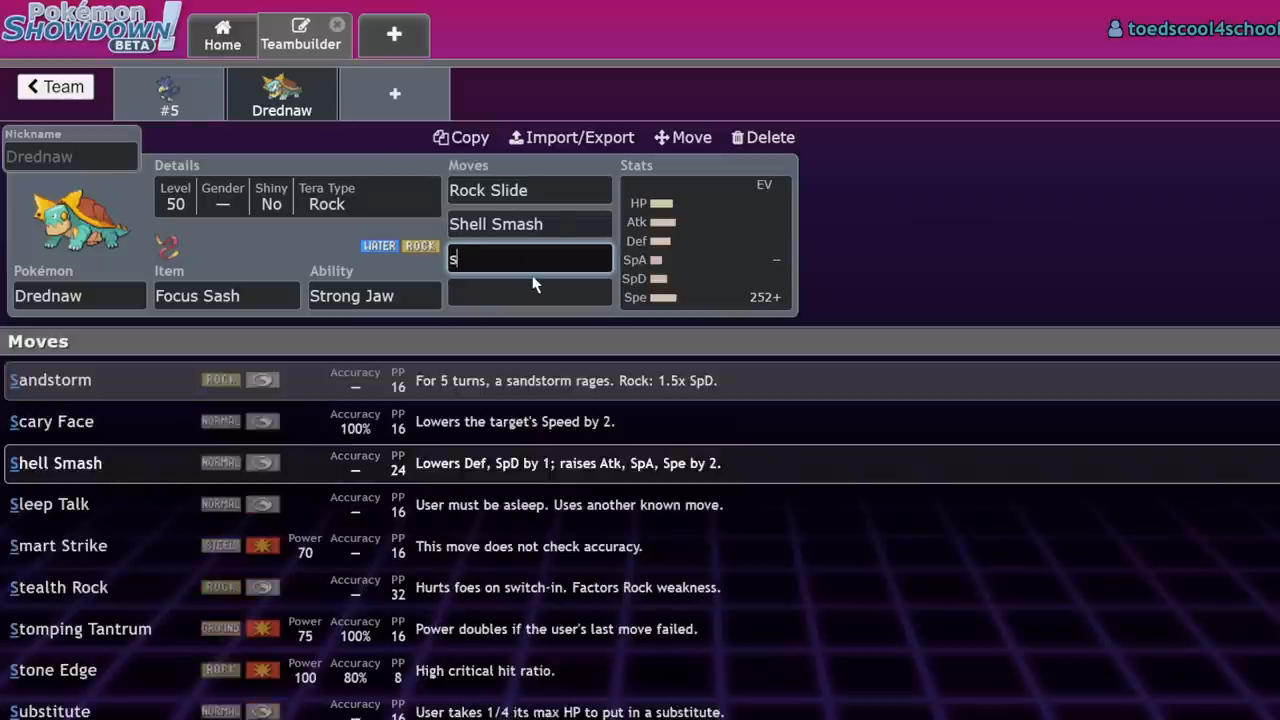
- Review Gholdengo's Pikalytics page and return to Drednaw's third-move search showing Stealth Rock and Stone Edge
type("t")
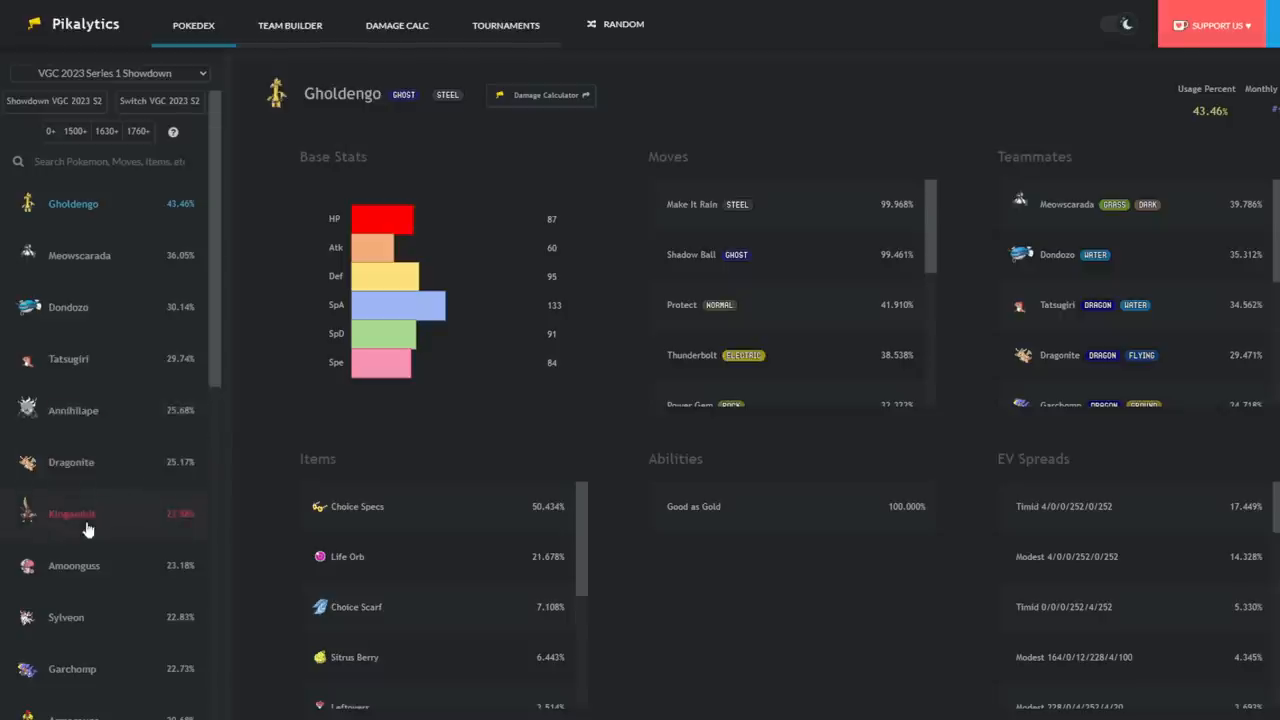
mouse_move(136, 204)
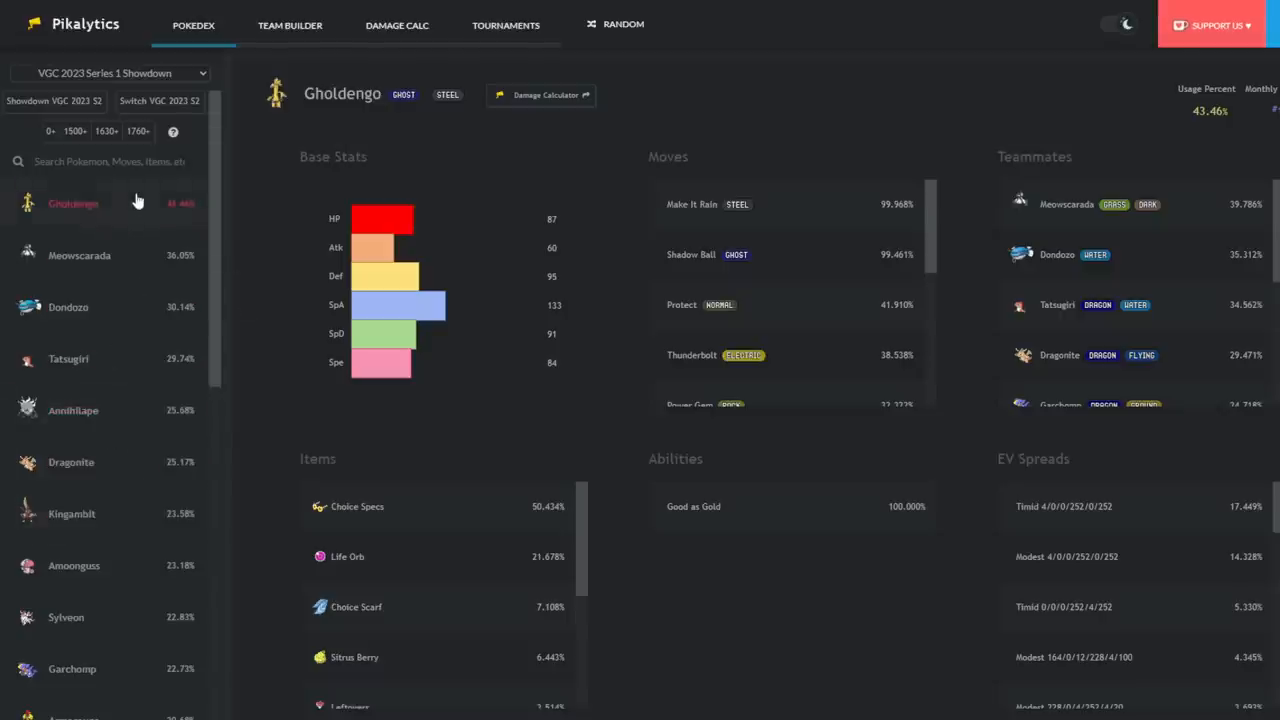
mouse_move(144, 254)
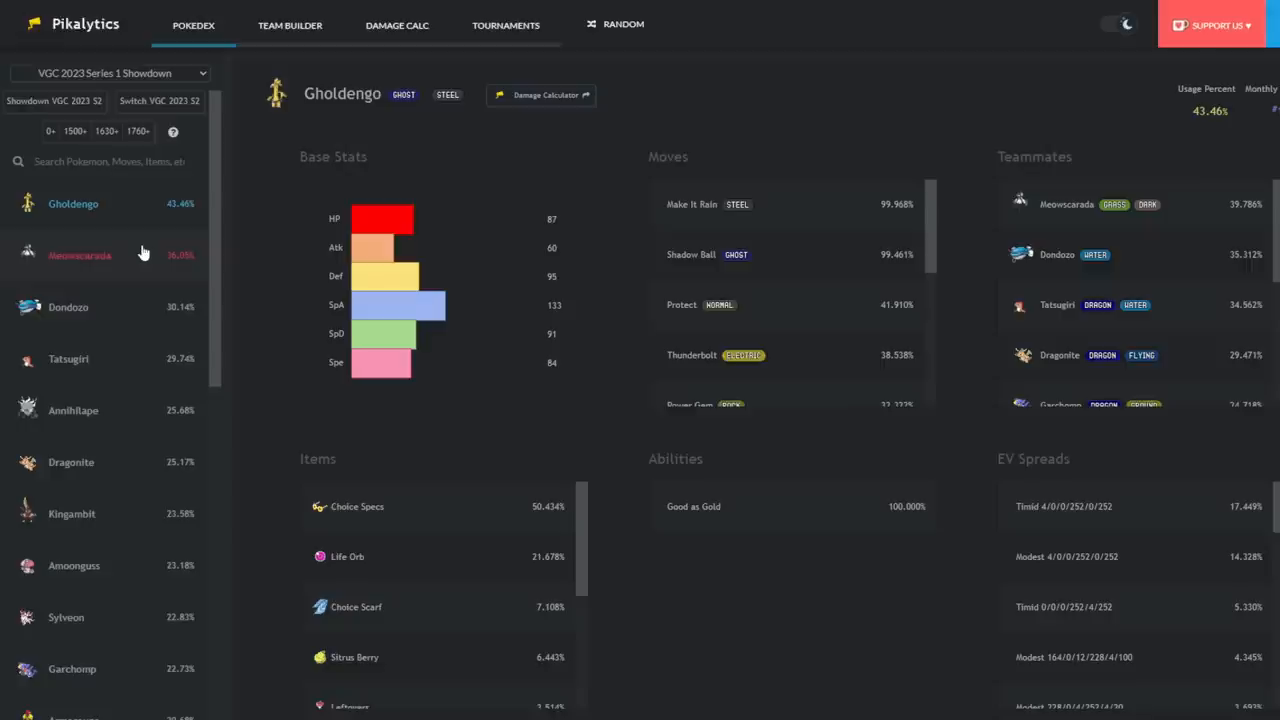
mouse_move(150, 256)
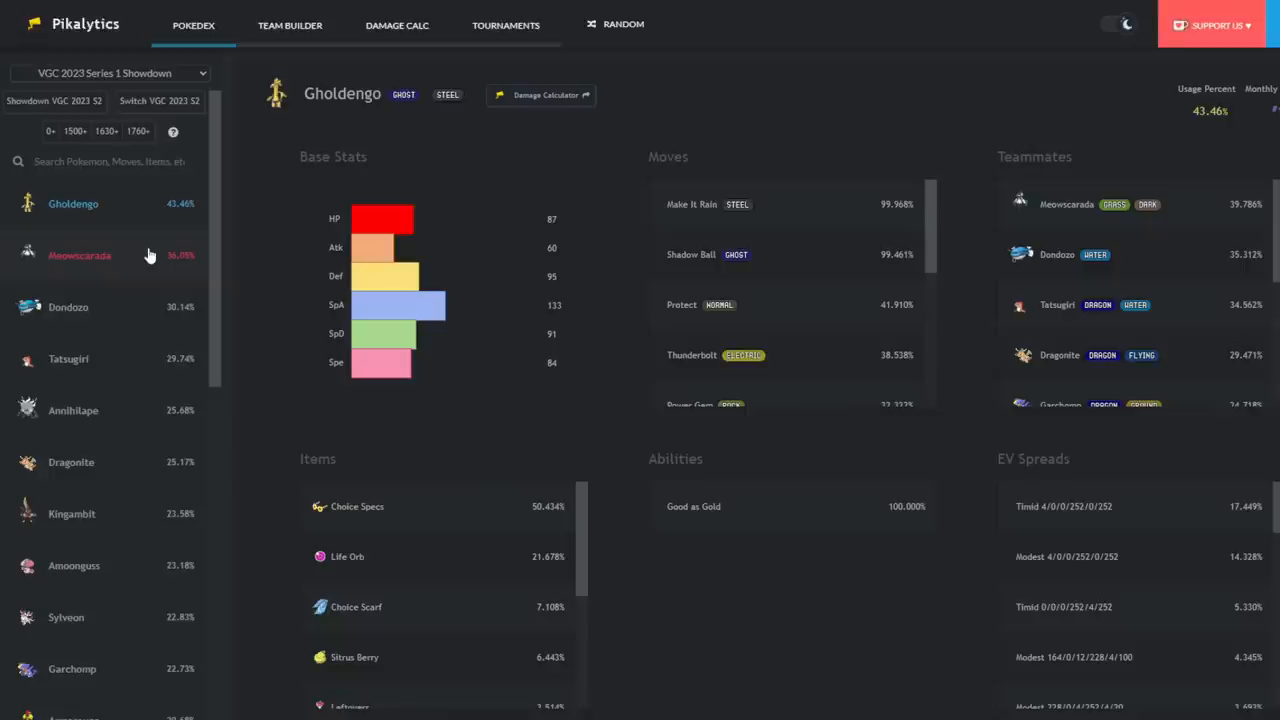
mouse_move(174, 640)
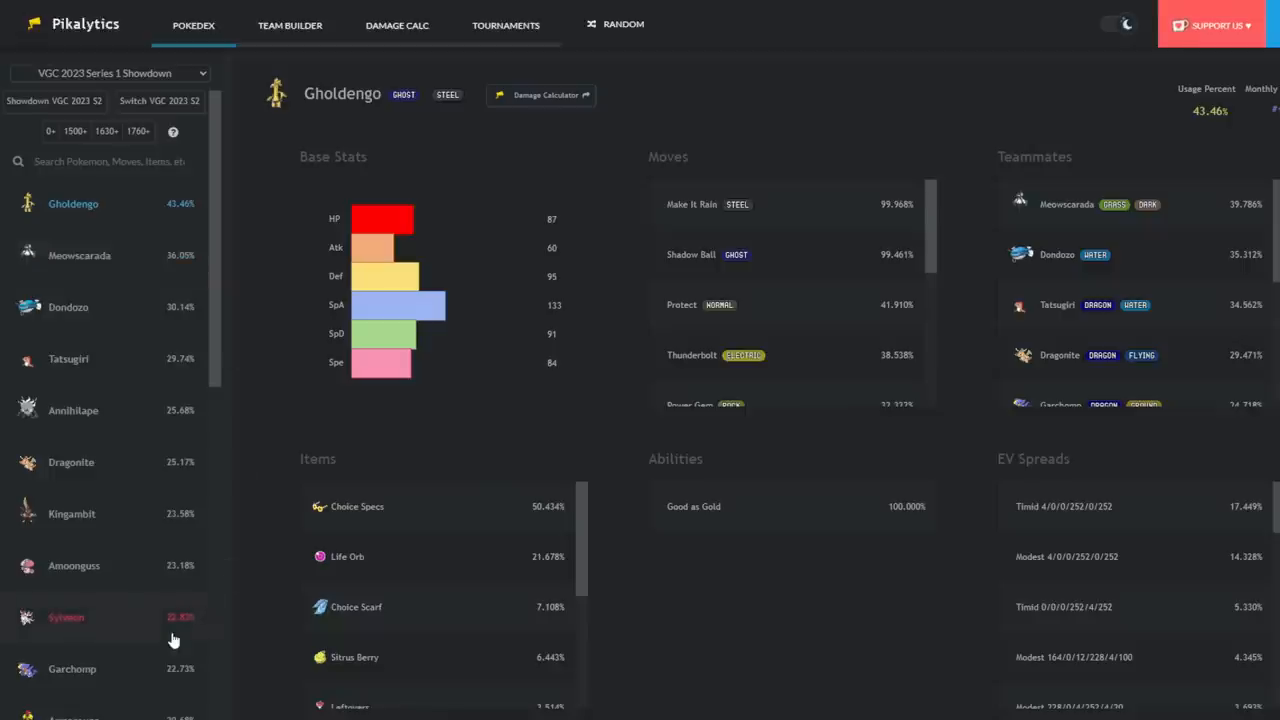
mouse_move(220, 344)
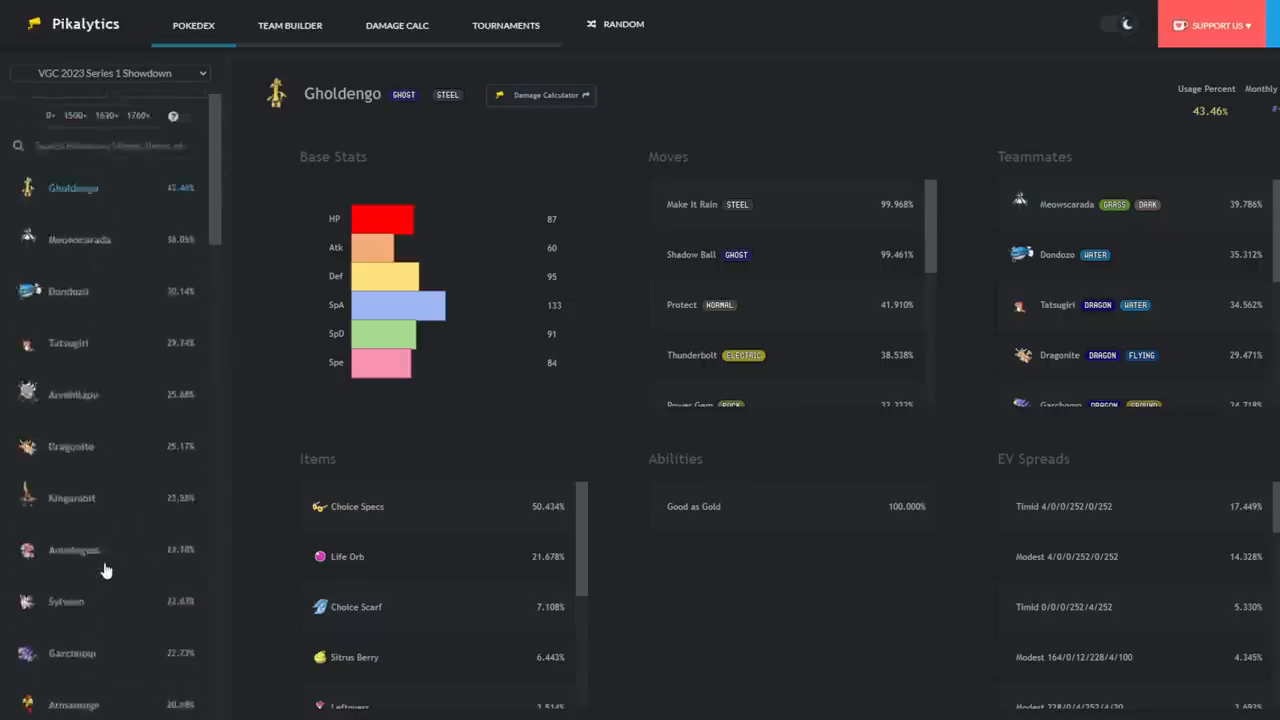
scroll("down", 3)
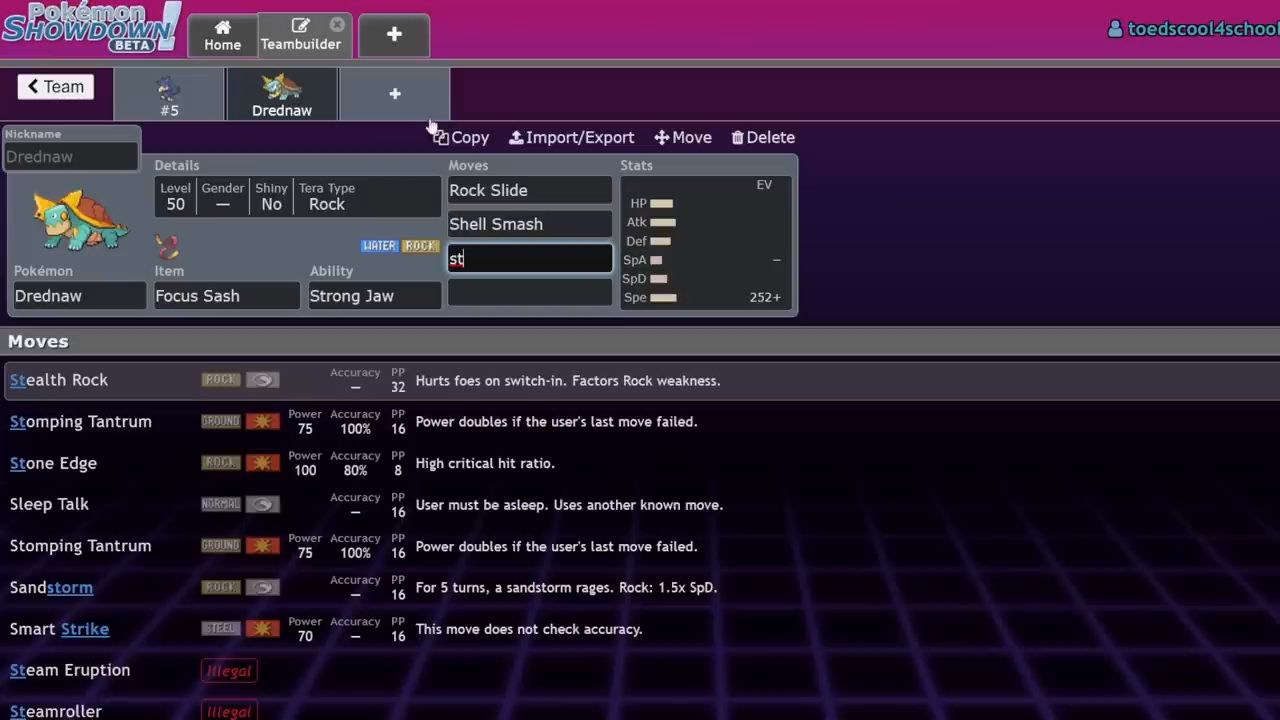
mouse_move(616, 164)
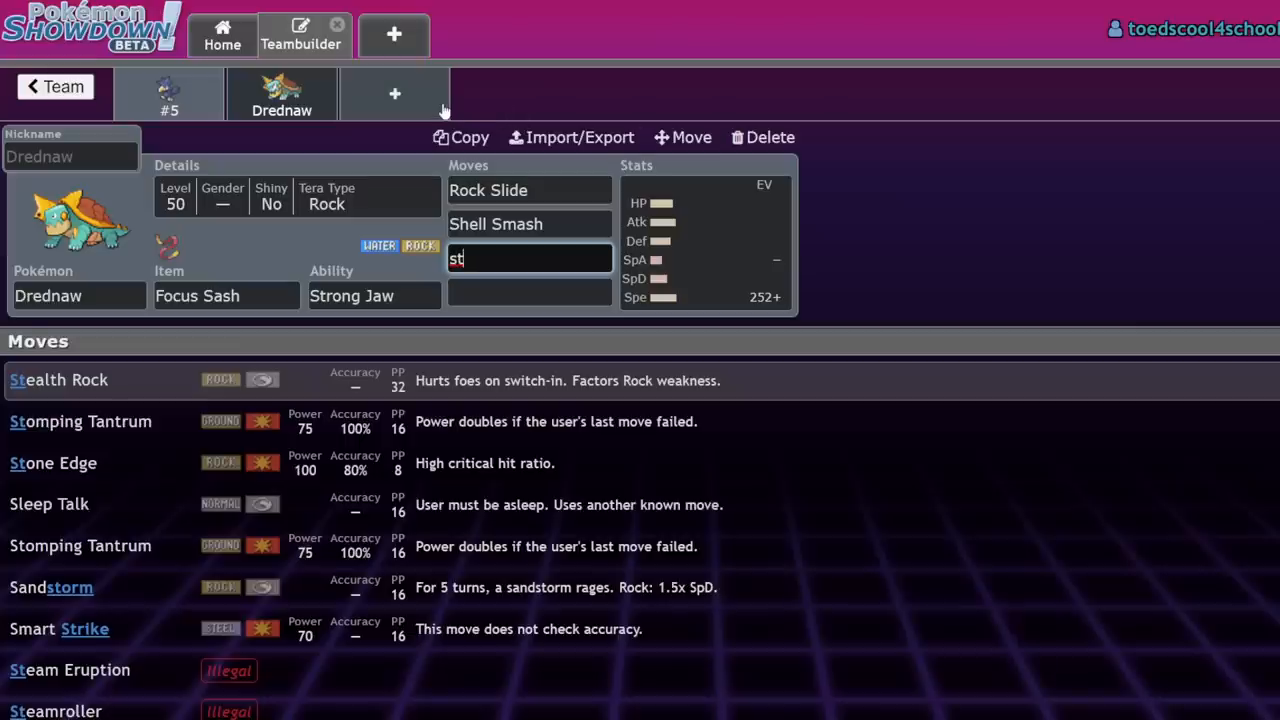
- Compare the Murkrow and Drednaw sets, then start a new blank Pokémon slot
left_click(762, 136)
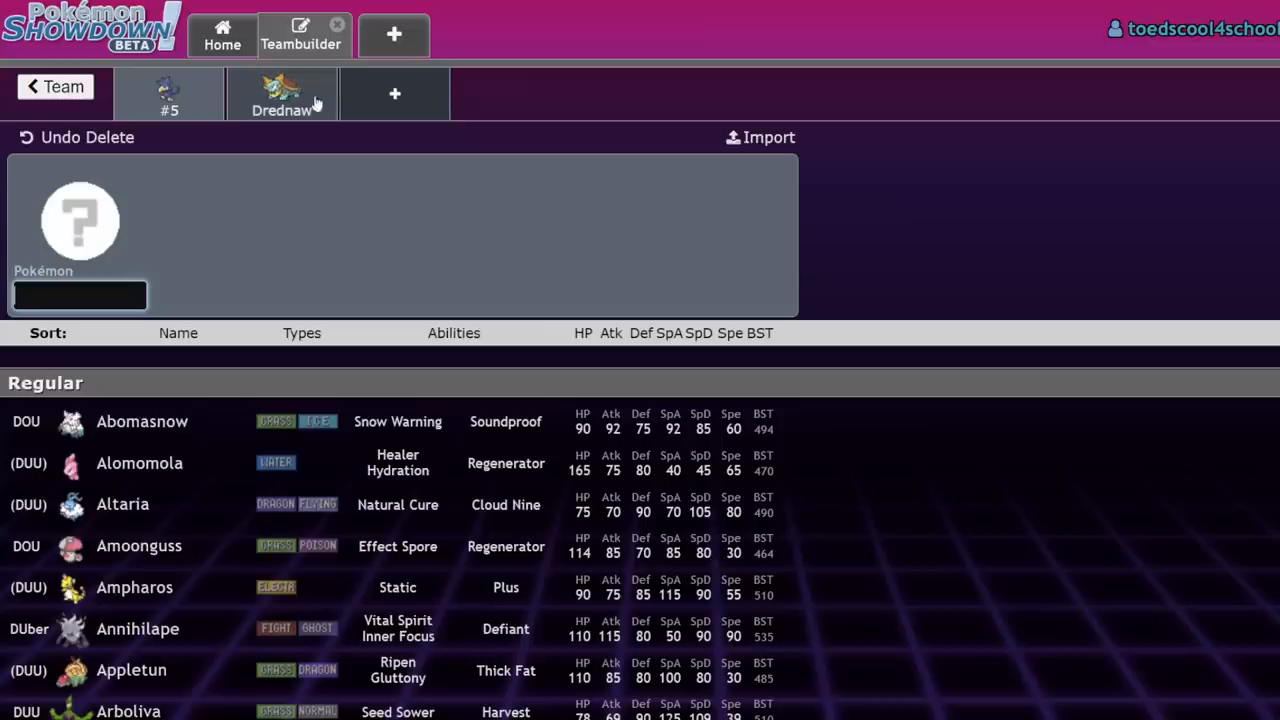
left_click(282, 94)
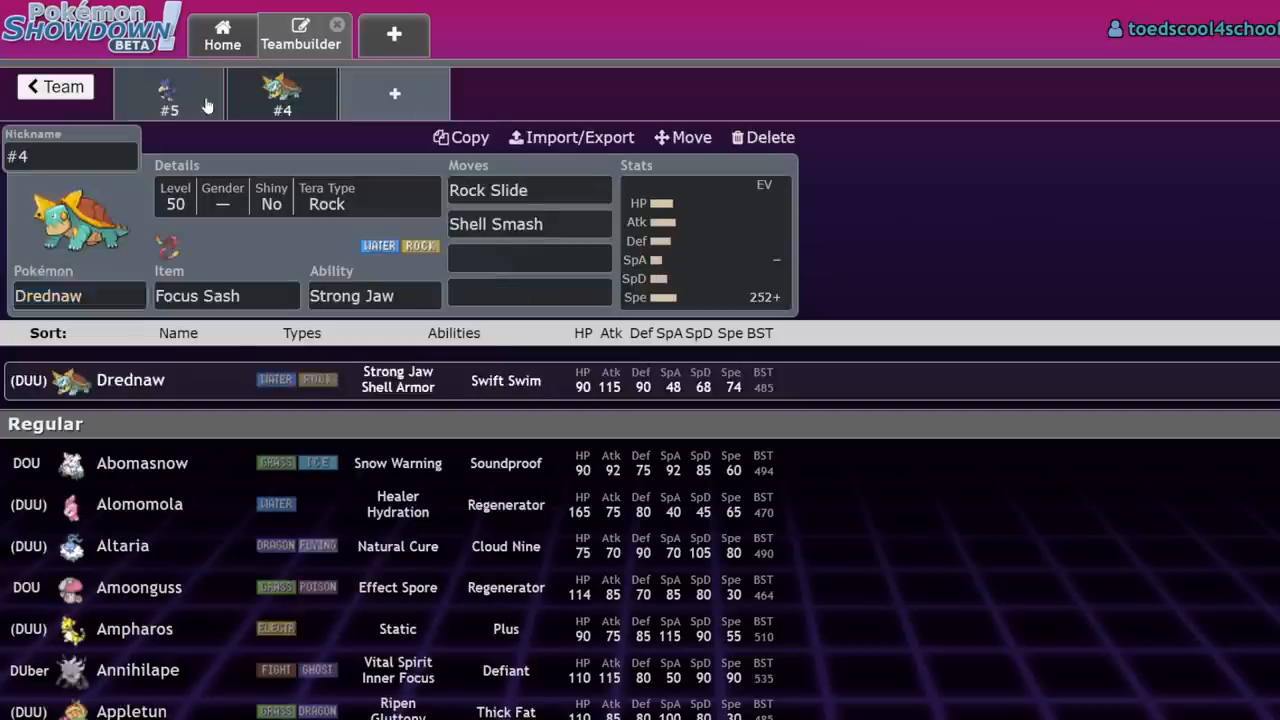
left_click(168, 94)
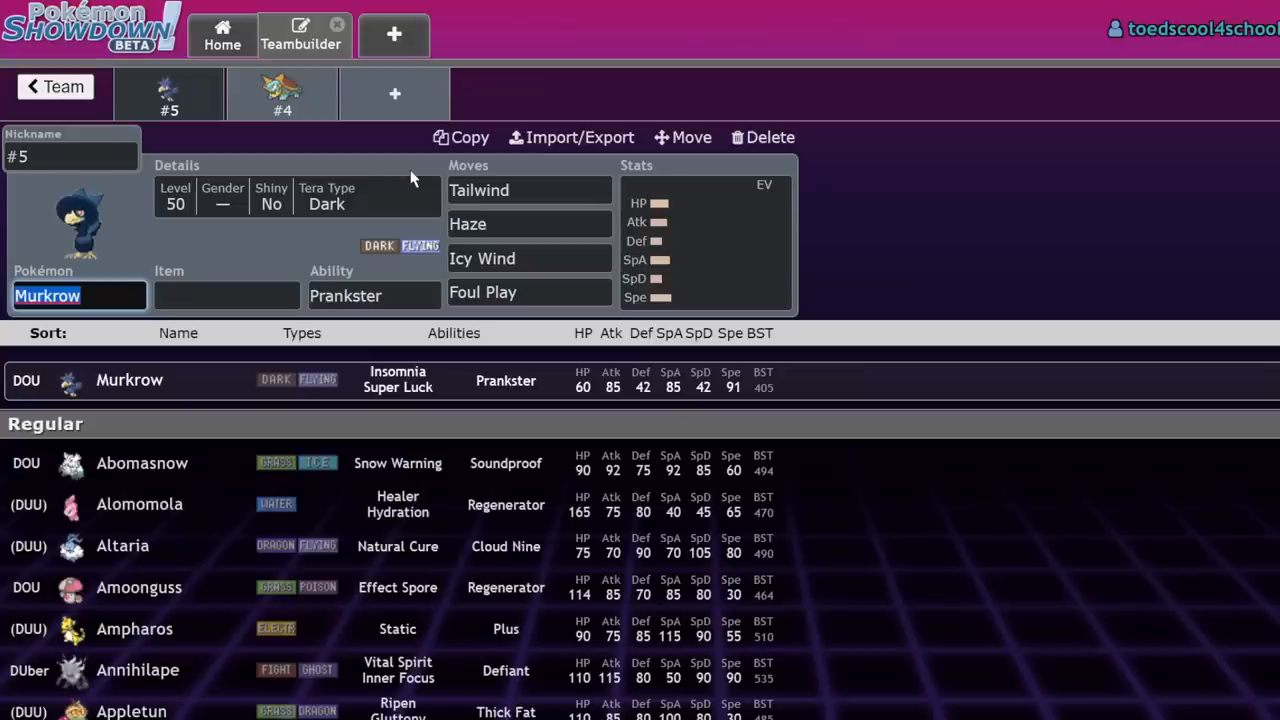
left_click(284, 94)
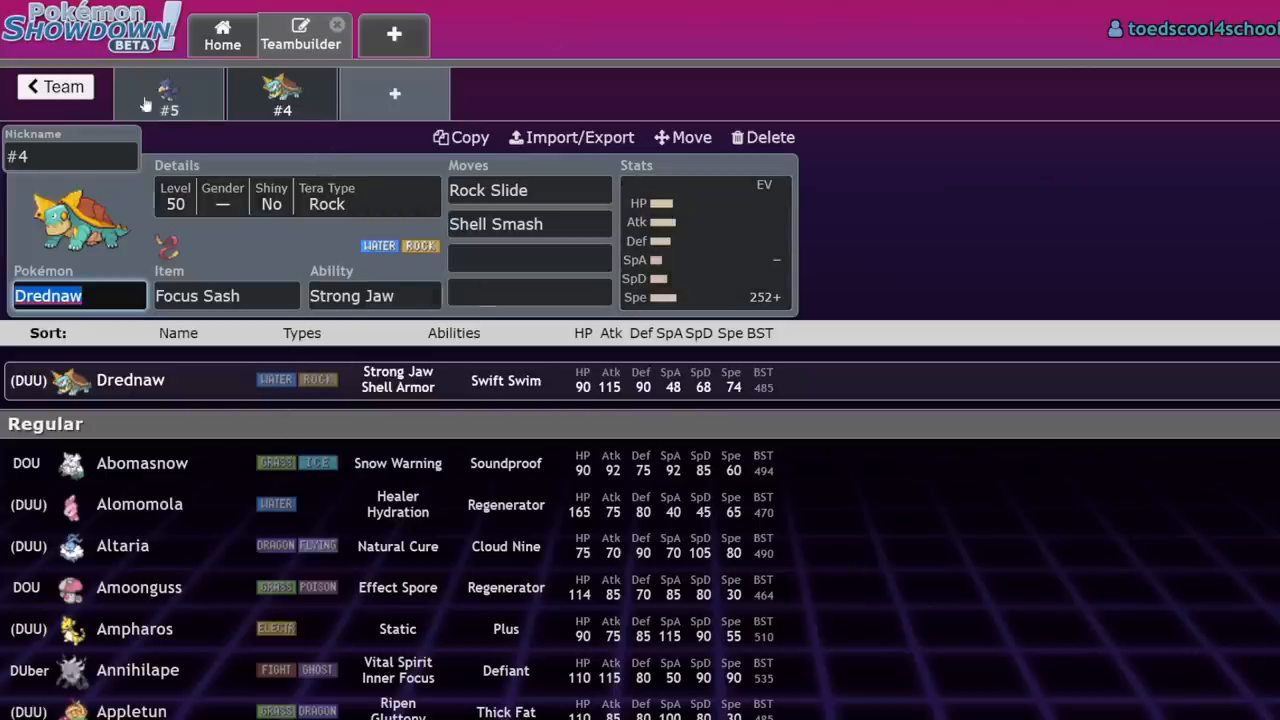
left_click(168, 94)
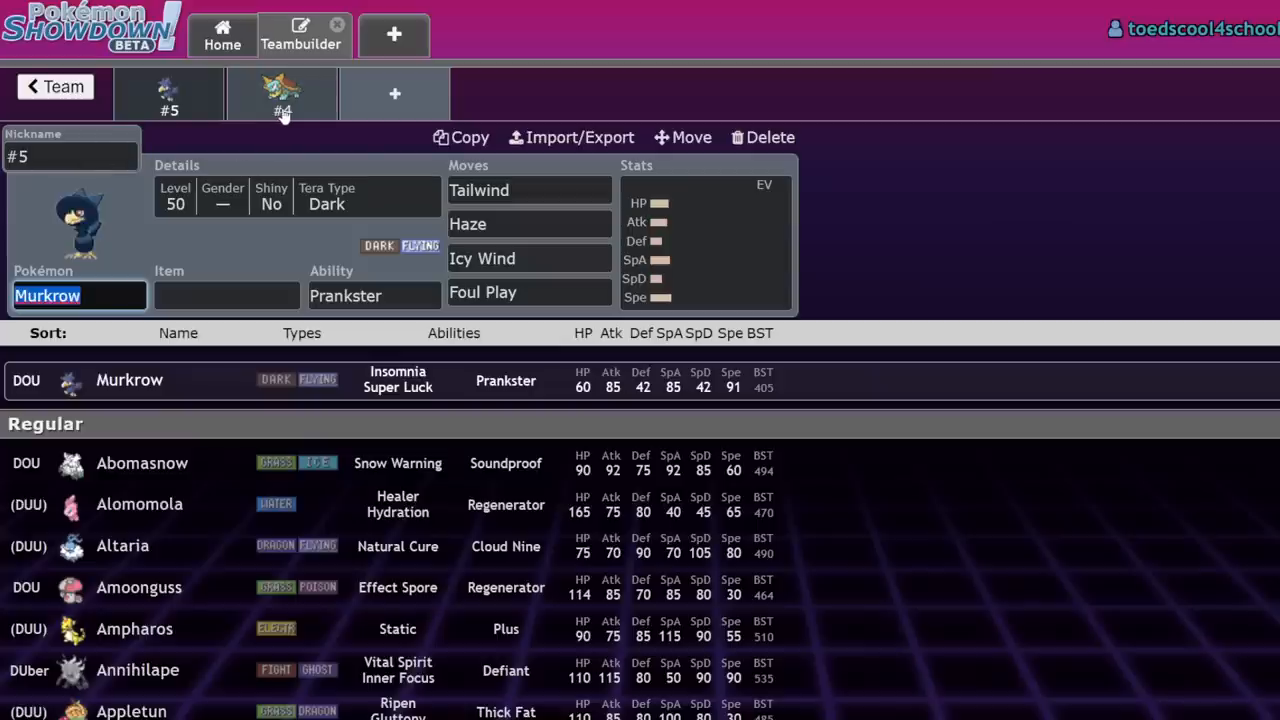
mouse_move(330, 100)
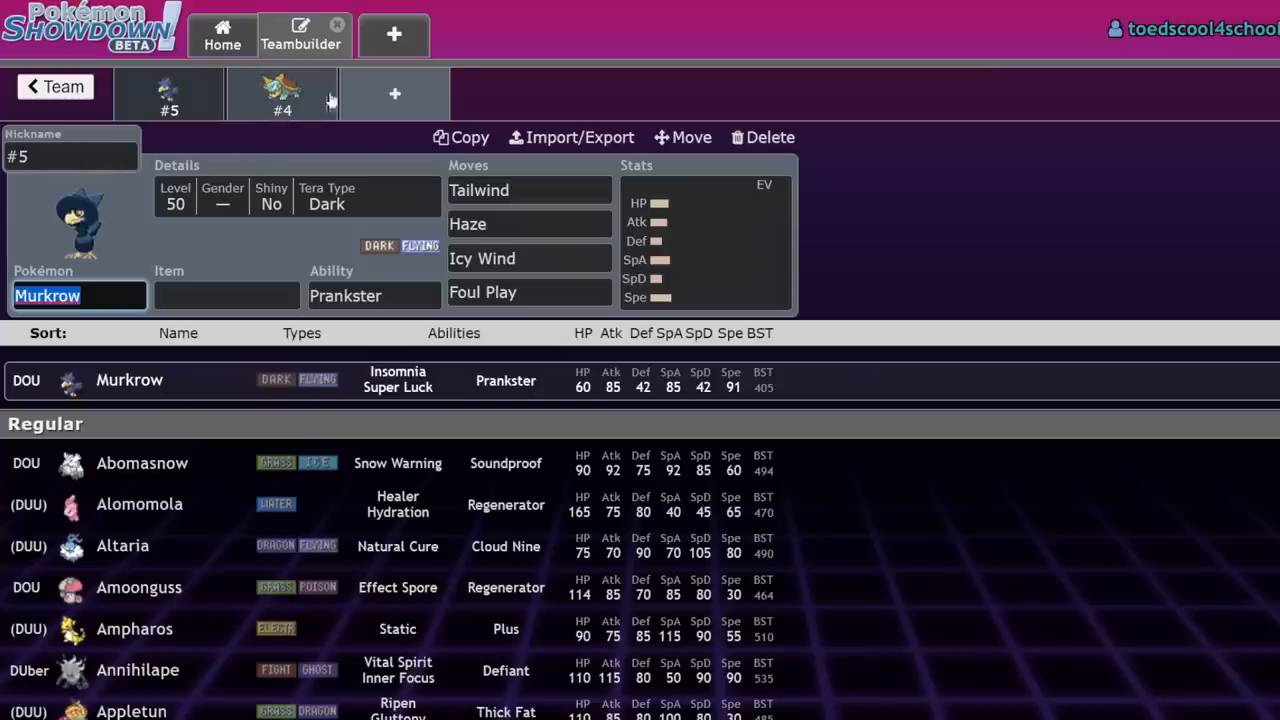
left_click(762, 136)
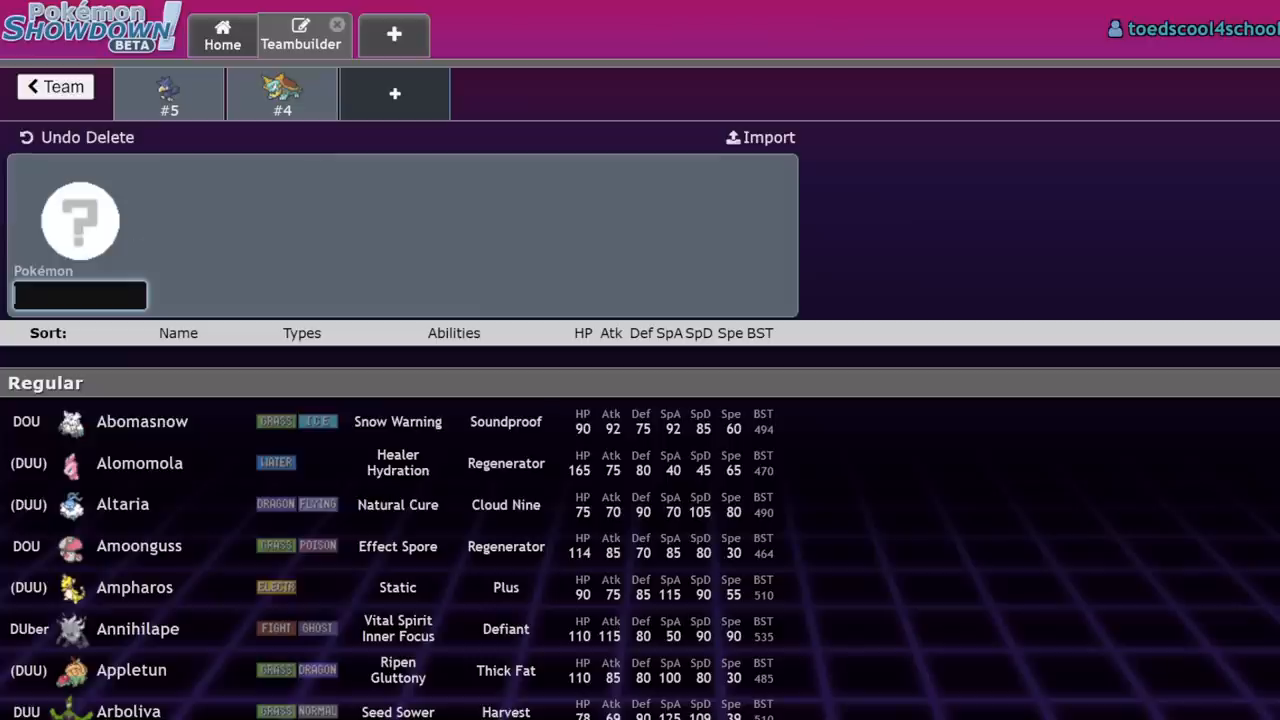
mouse_move(170, 310)
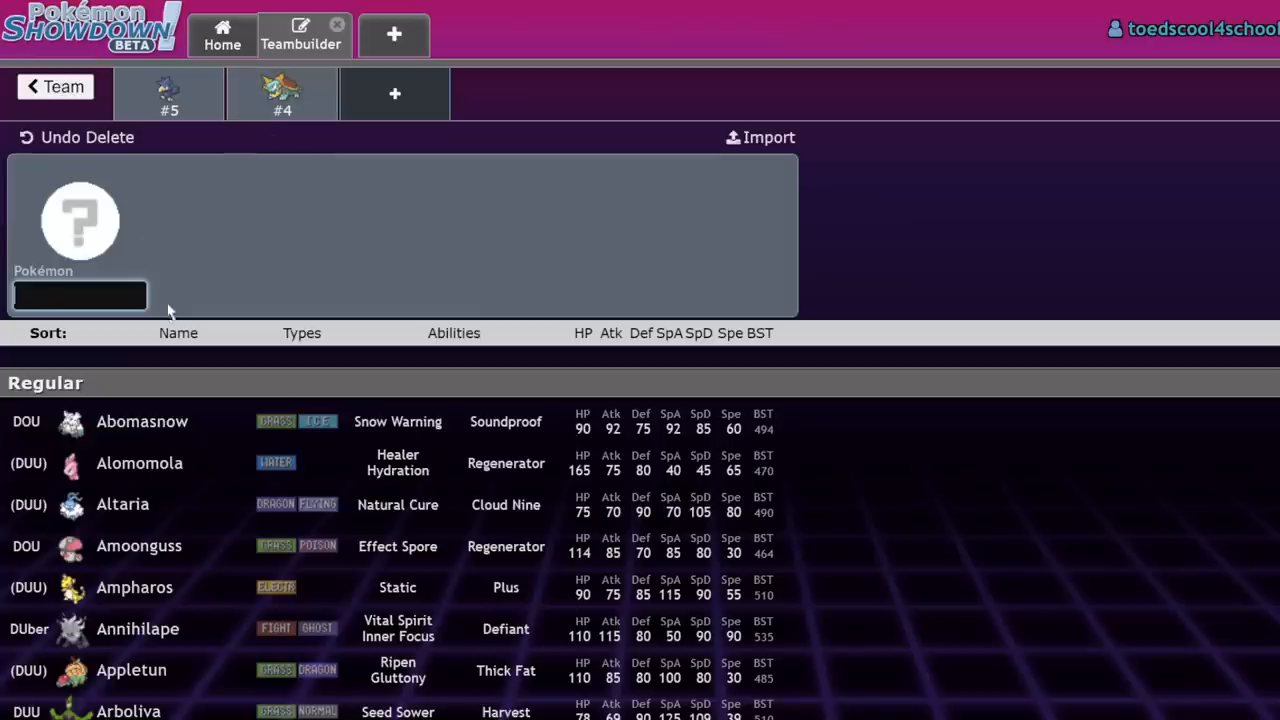
- Add Tauros-Paldea-Blaze with Will-O-Wisp, Raging Bull and Close Combat
type("tau")
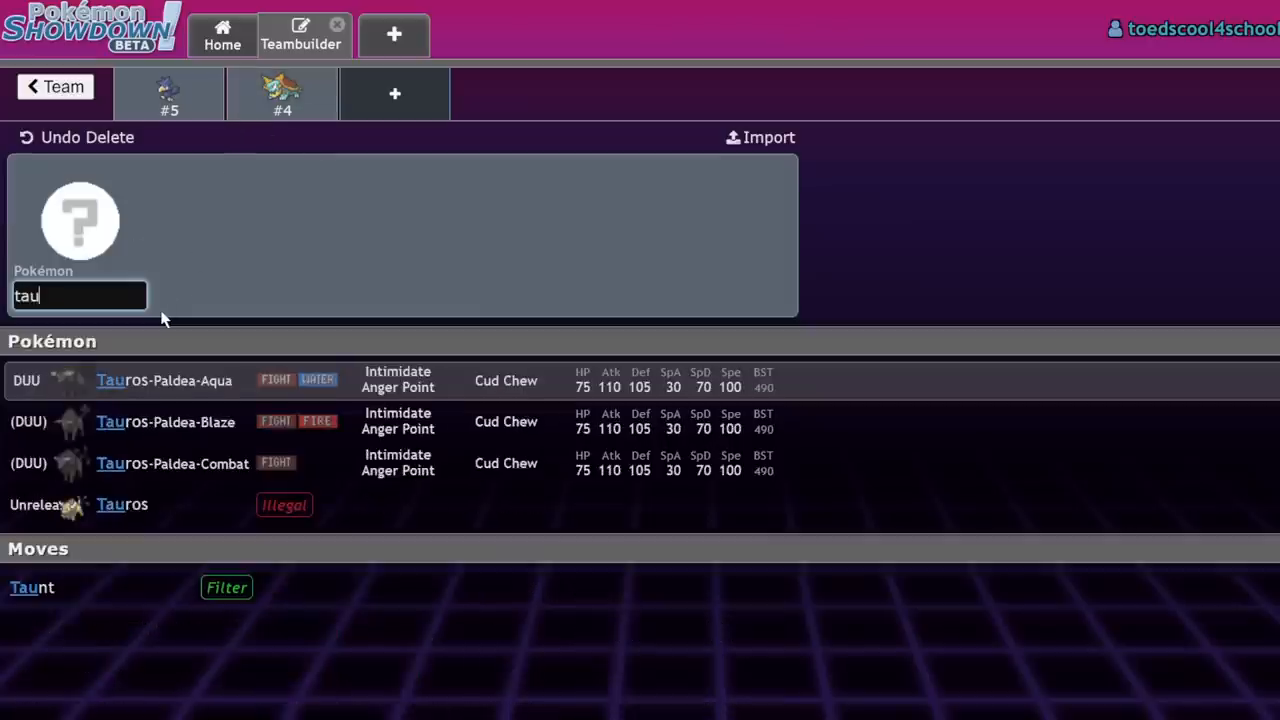
mouse_move(316, 420)
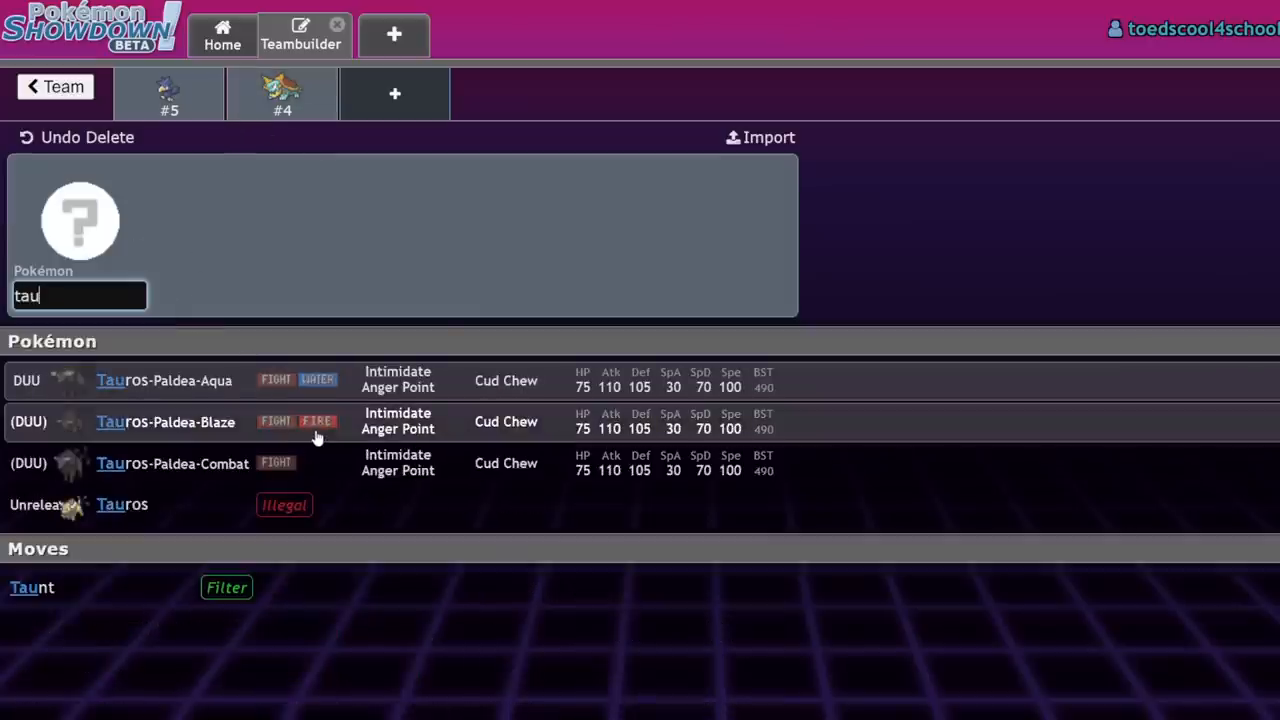
left_click(166, 420)
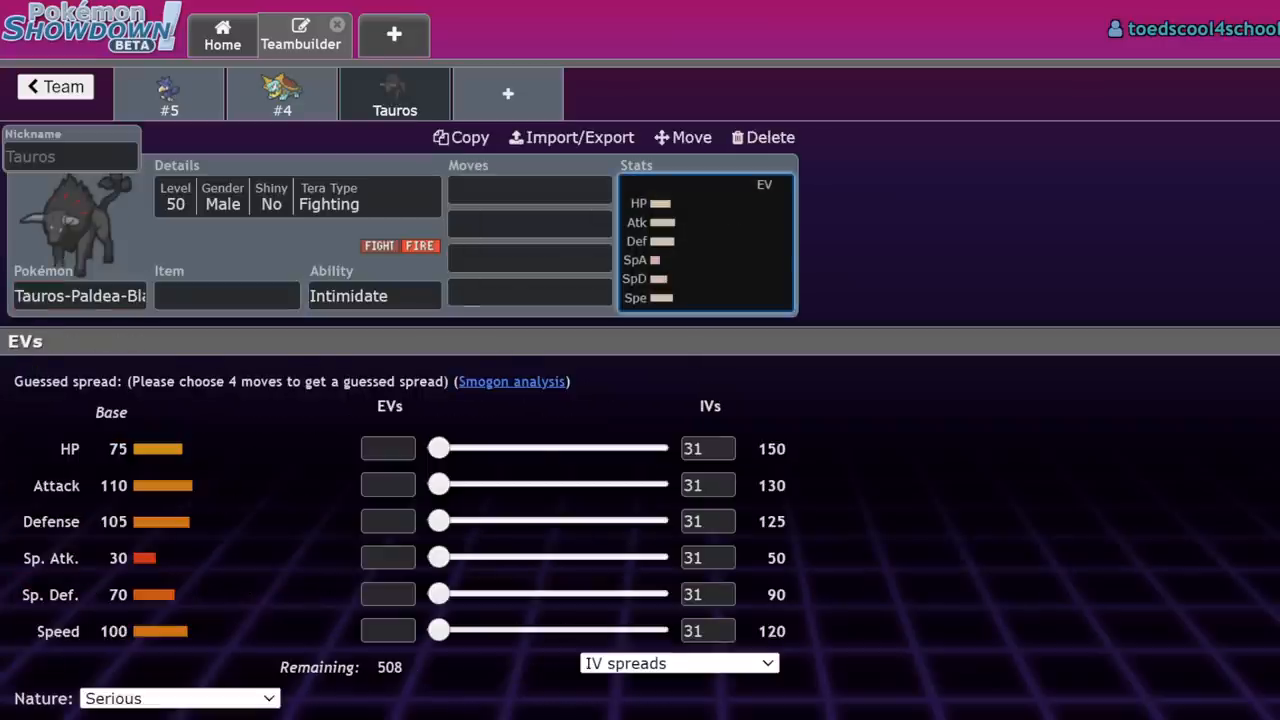
left_click(528, 190)
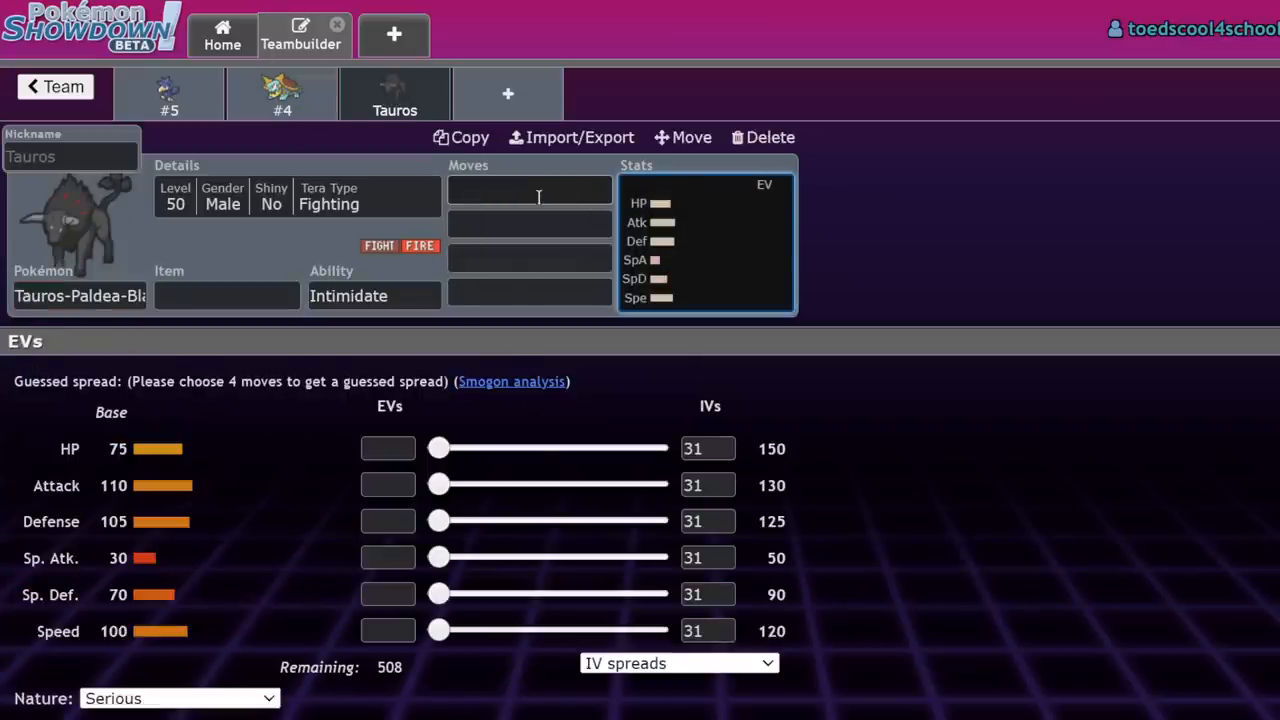
left_click(528, 190)
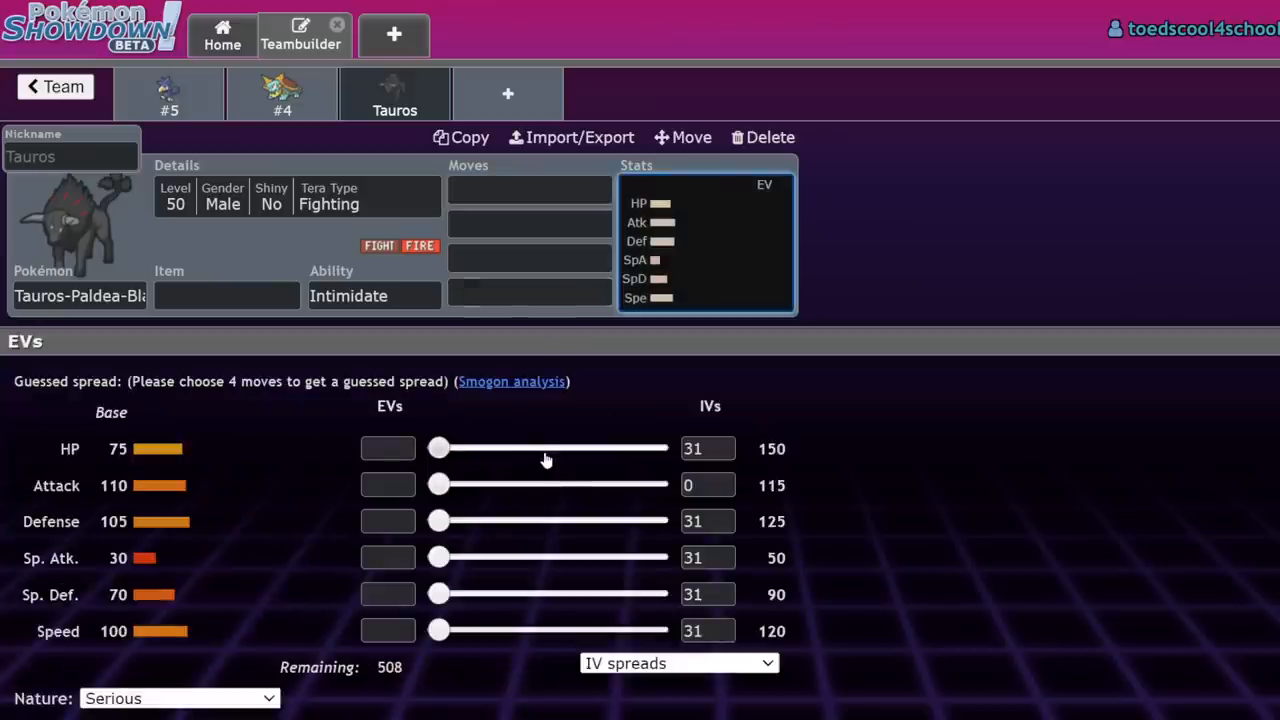
mouse_move(180, 520)
type("ra")
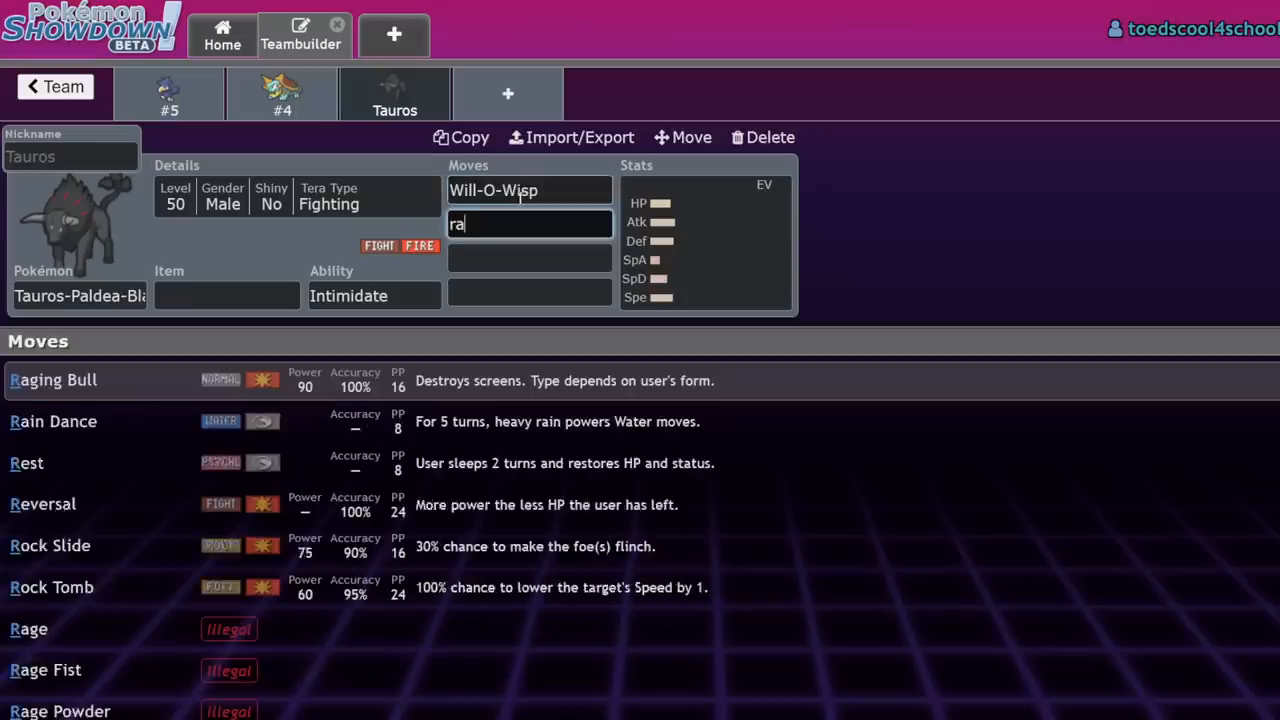
left_click(56, 380)
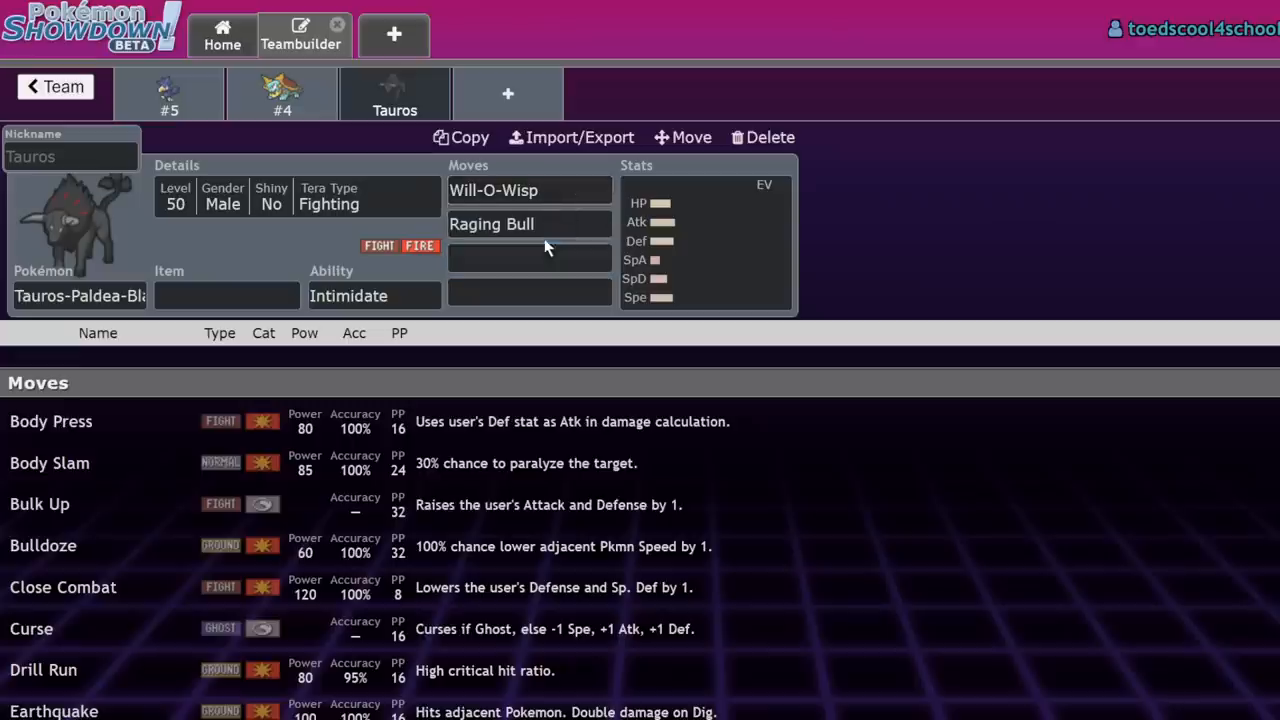
left_click(528, 224)
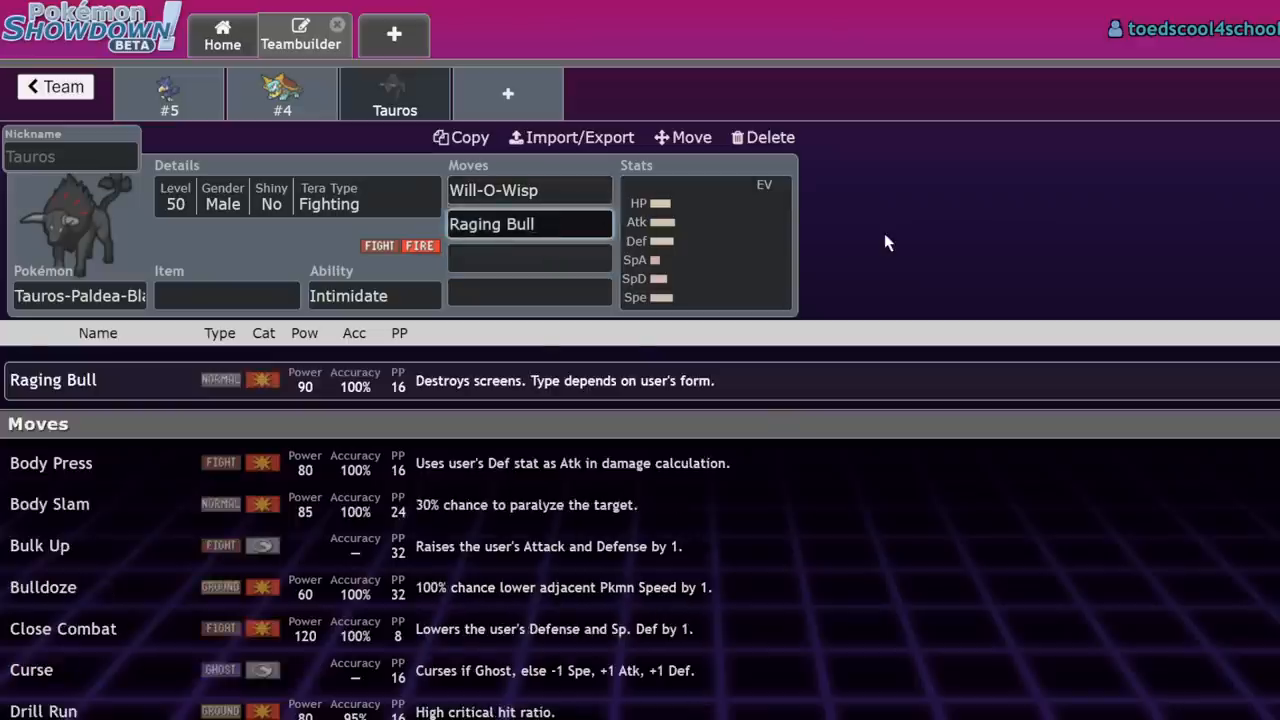
left_click(528, 258)
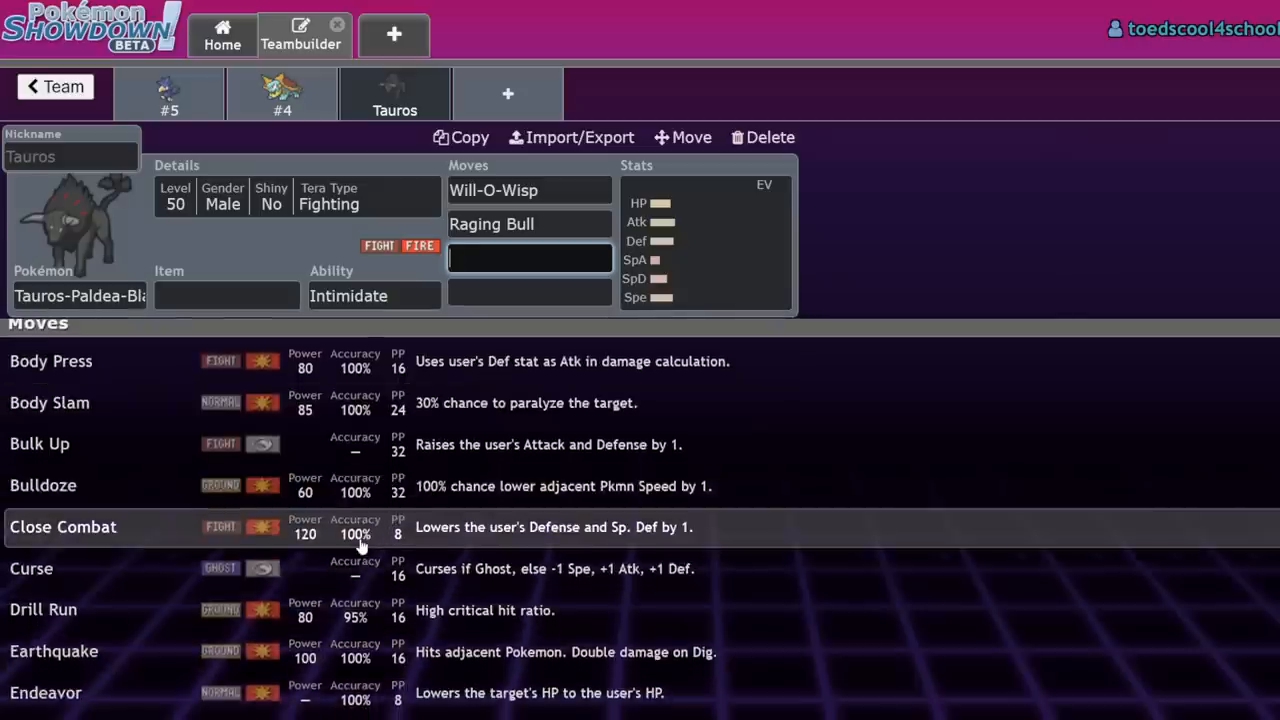
left_click(64, 528)
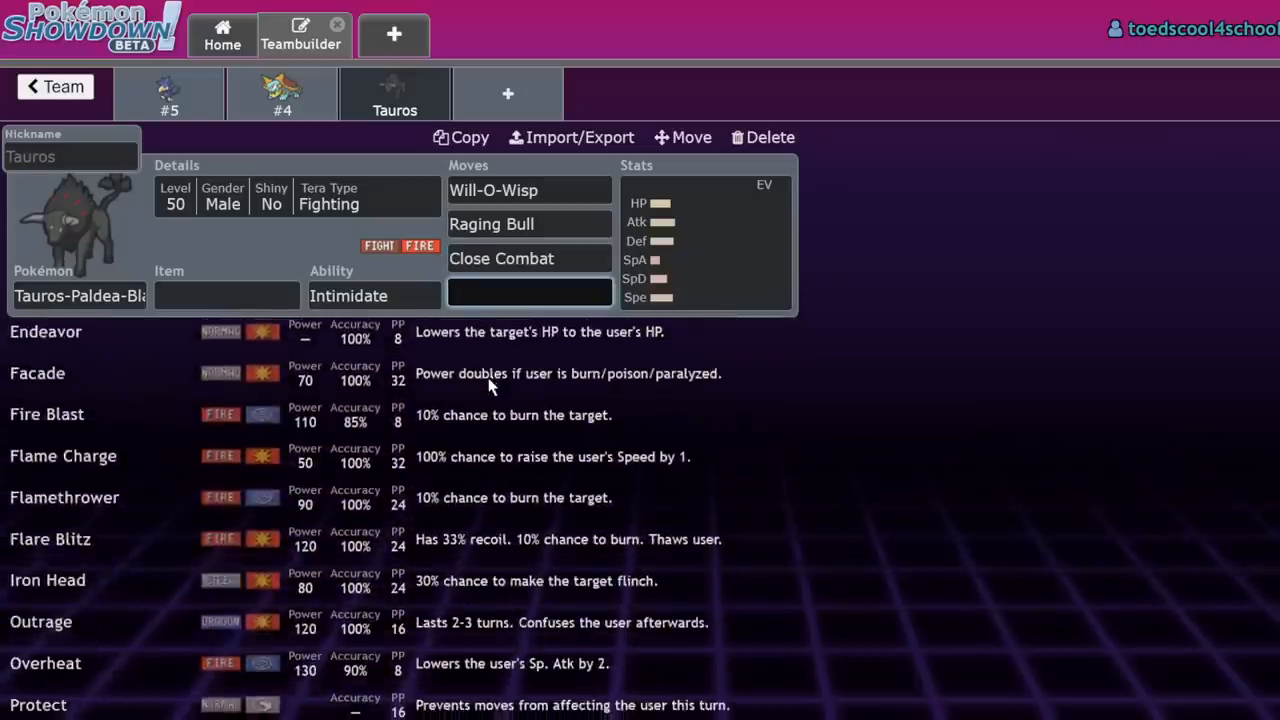
- Give Tauros Mirror Herb with Intimidate, Grass Tera type, and bring up its EV spread
type("m")
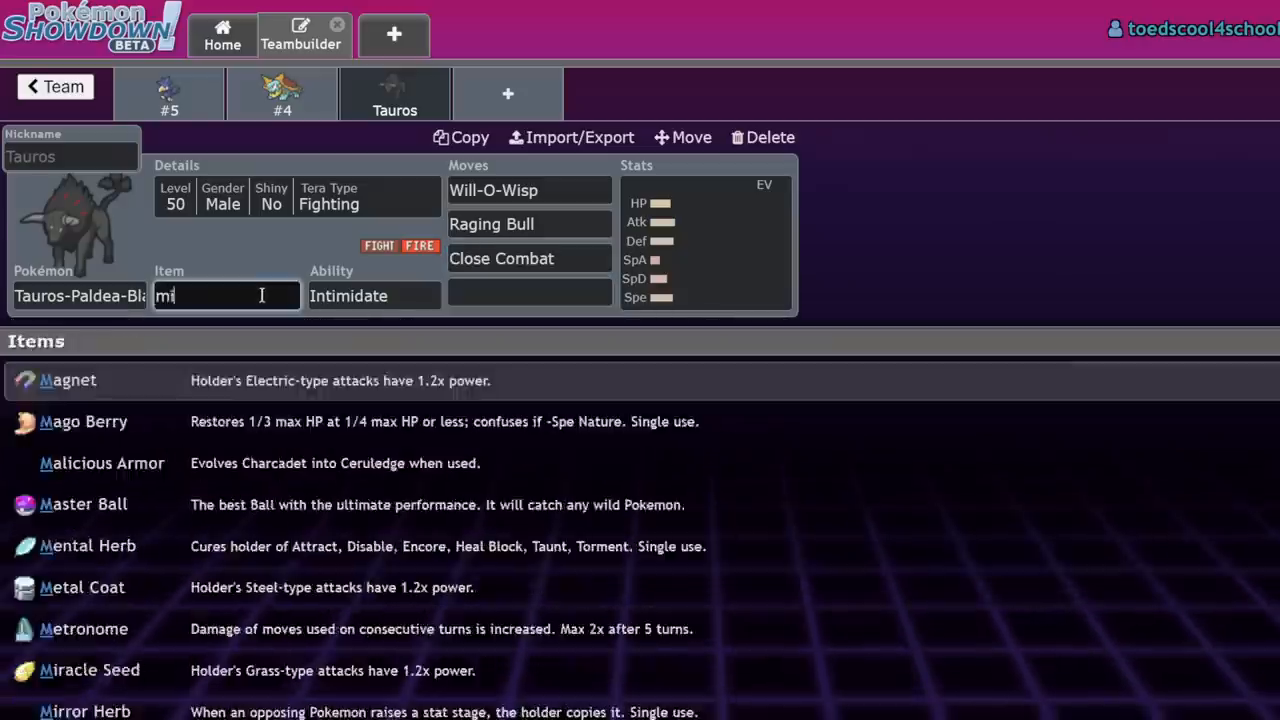
left_click(84, 712)
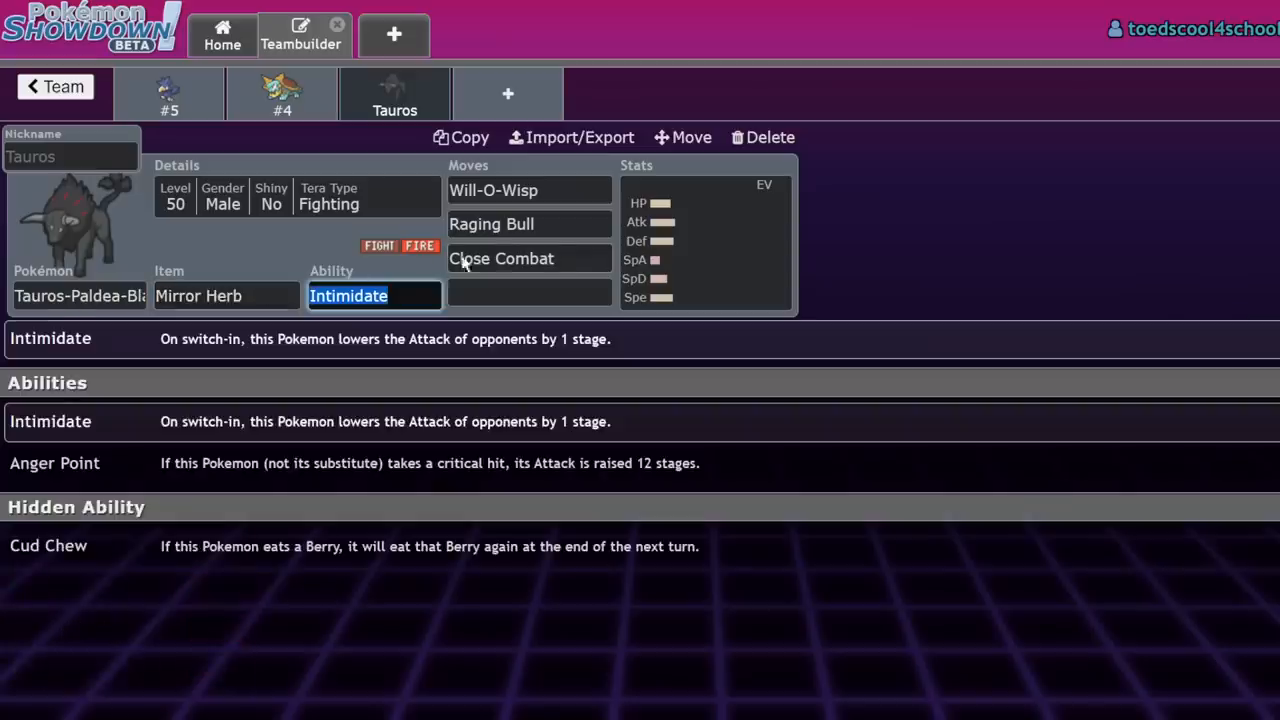
mouse_move(304, 284)
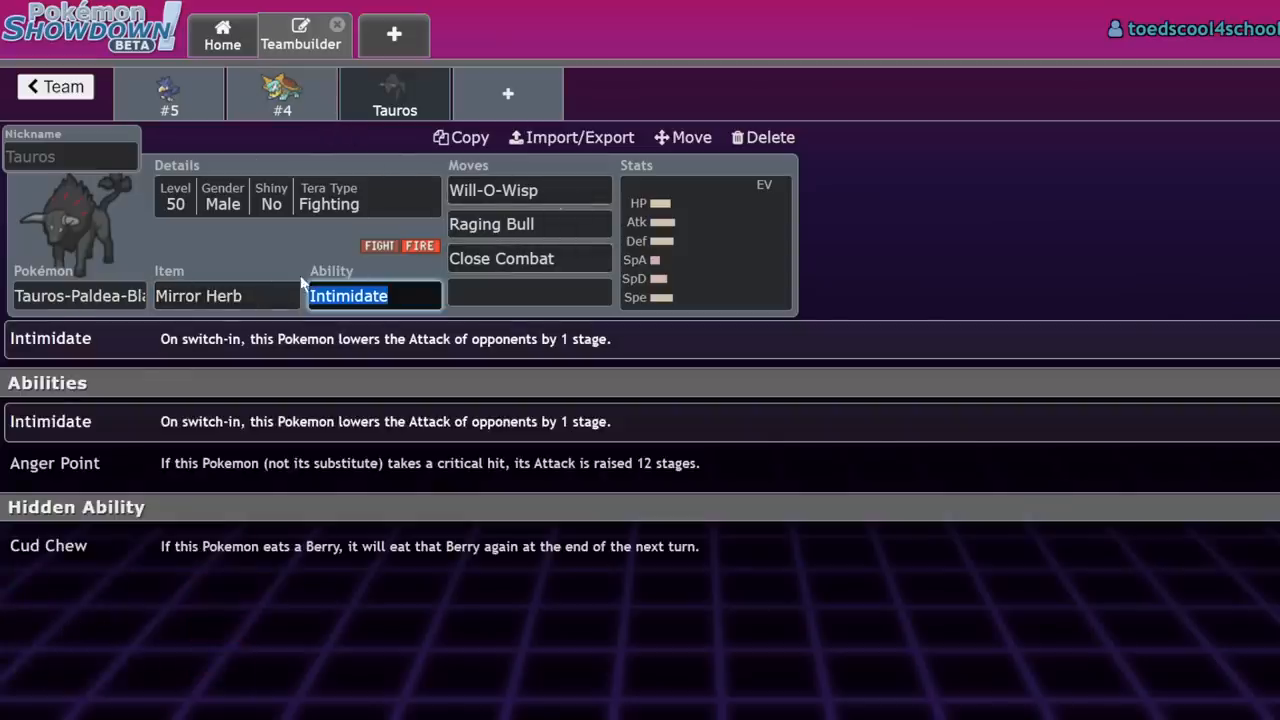
left_click(224, 296)
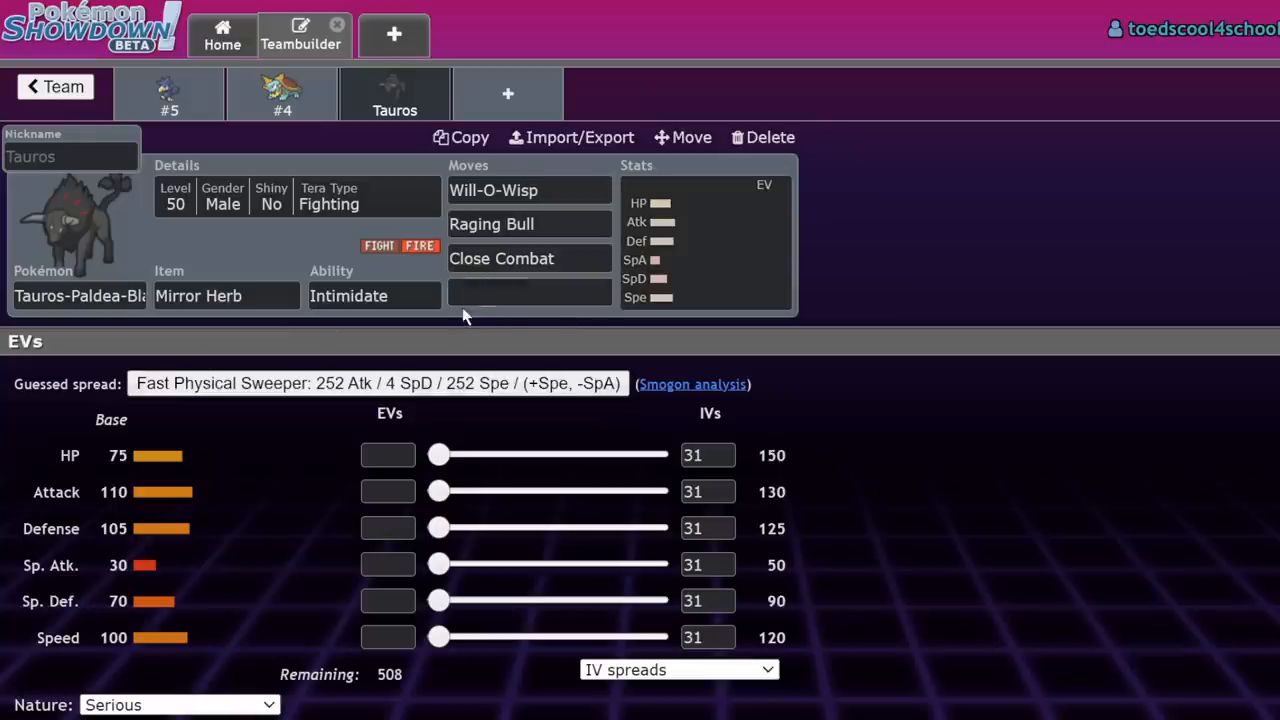
left_click(528, 292)
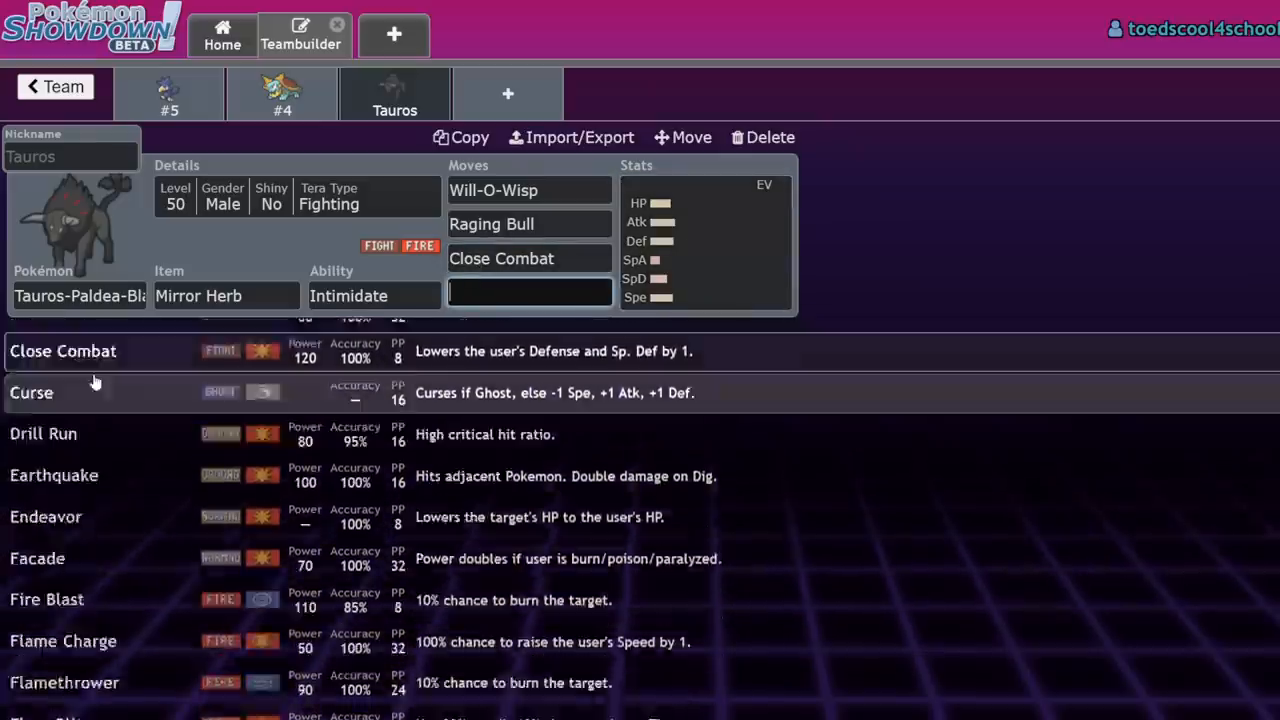
scroll("down", 3)
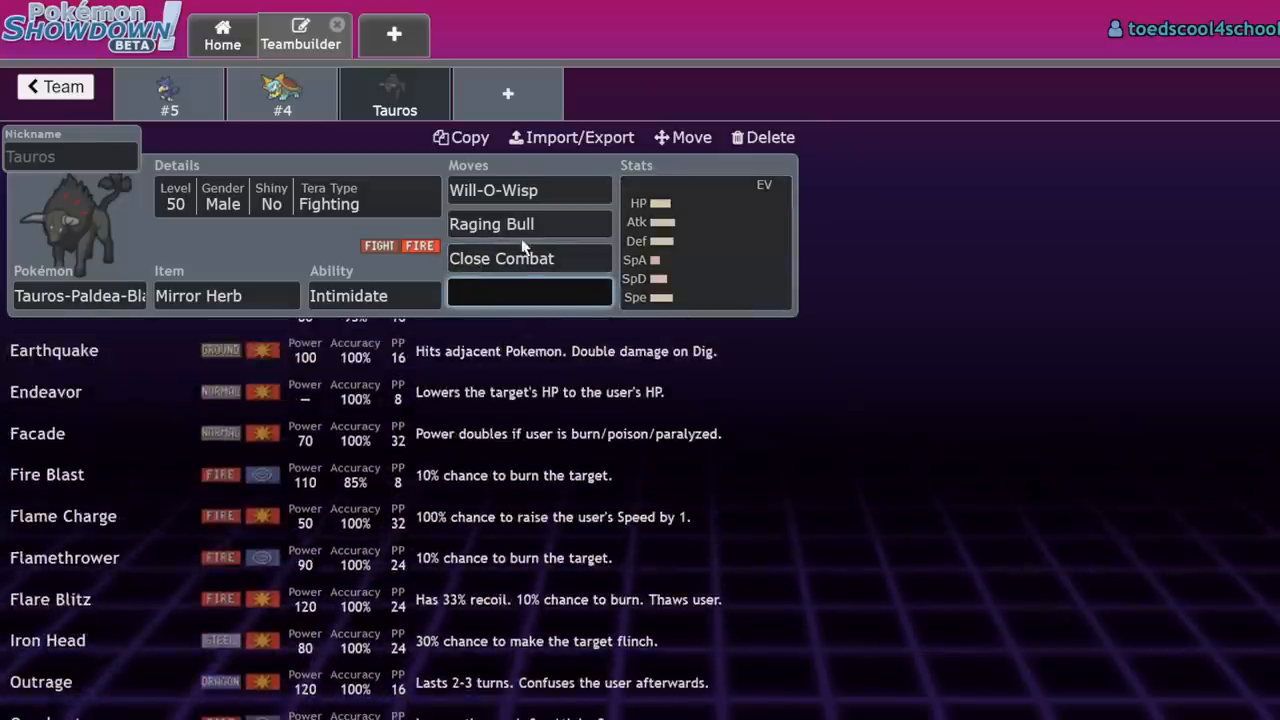
left_click(296, 196)
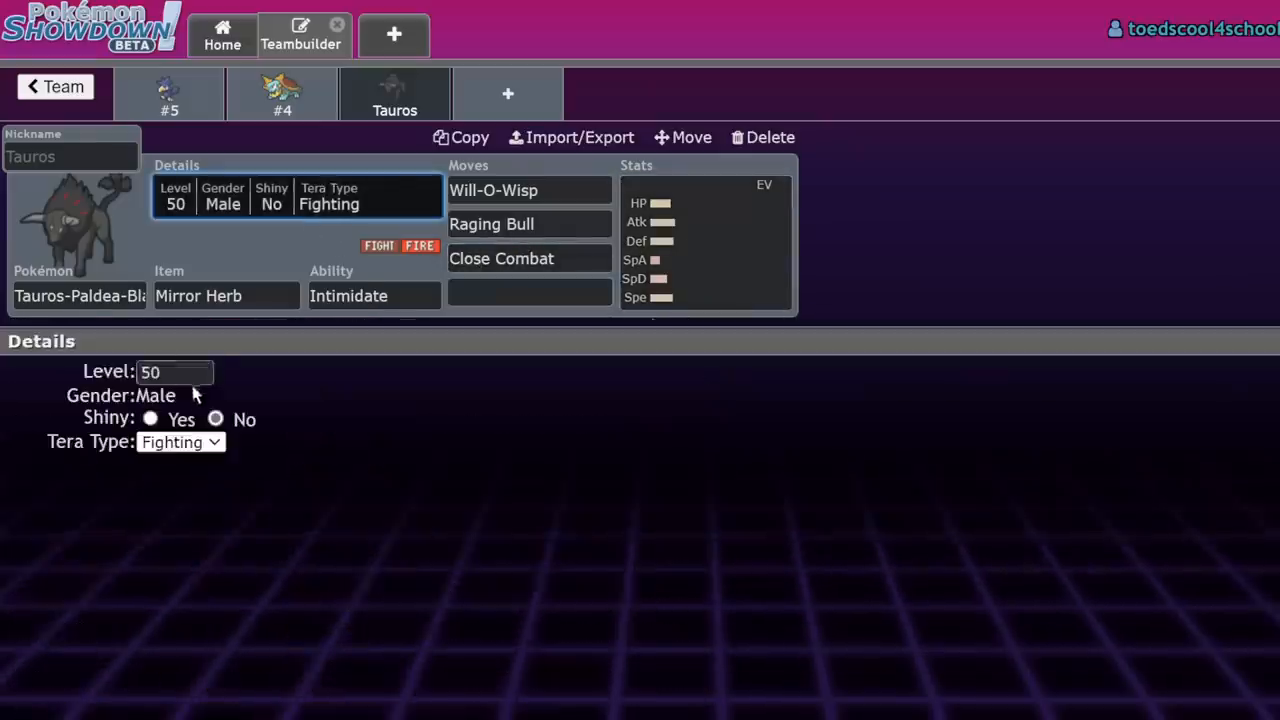
mouse_move(220, 264)
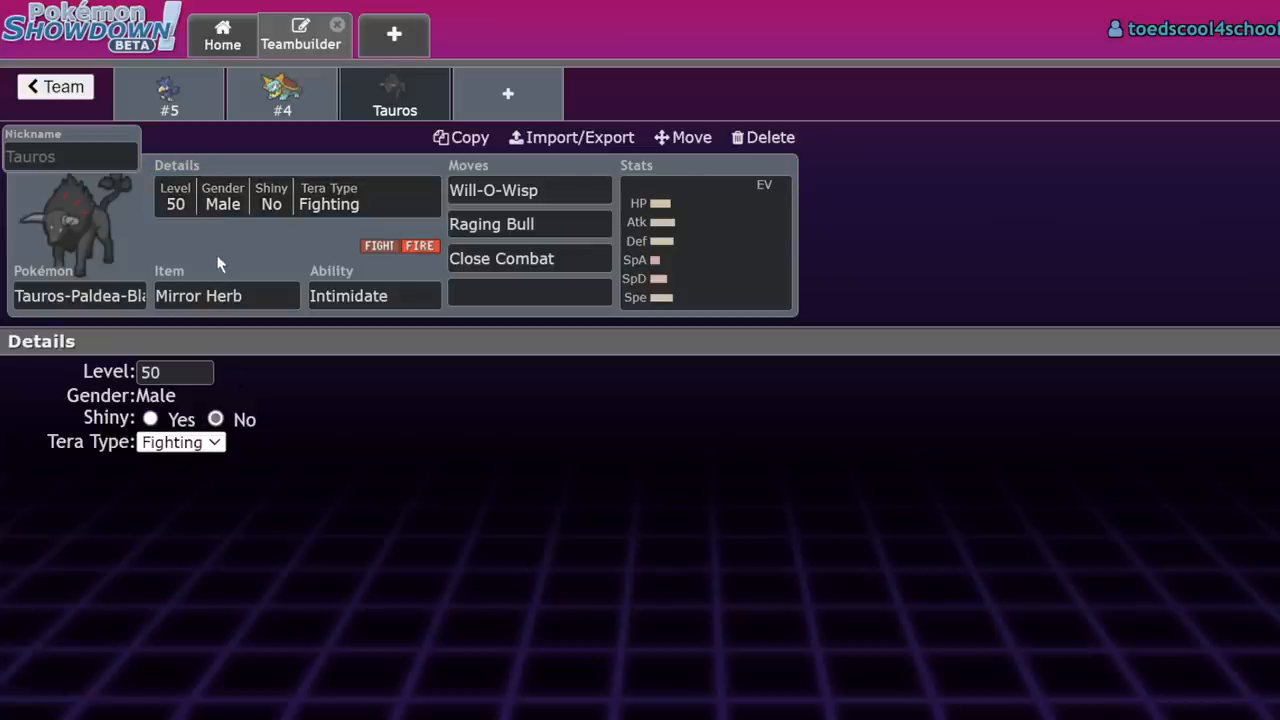
left_click(704, 240)
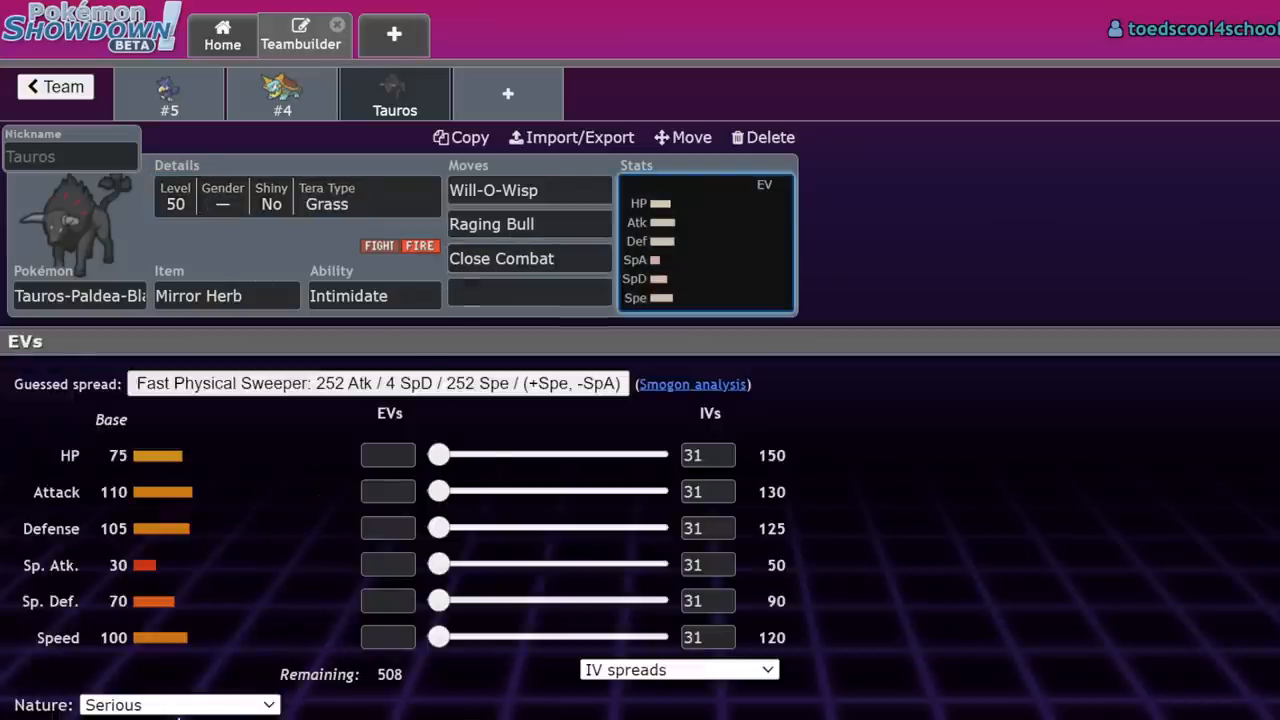
mouse_move(304, 510)
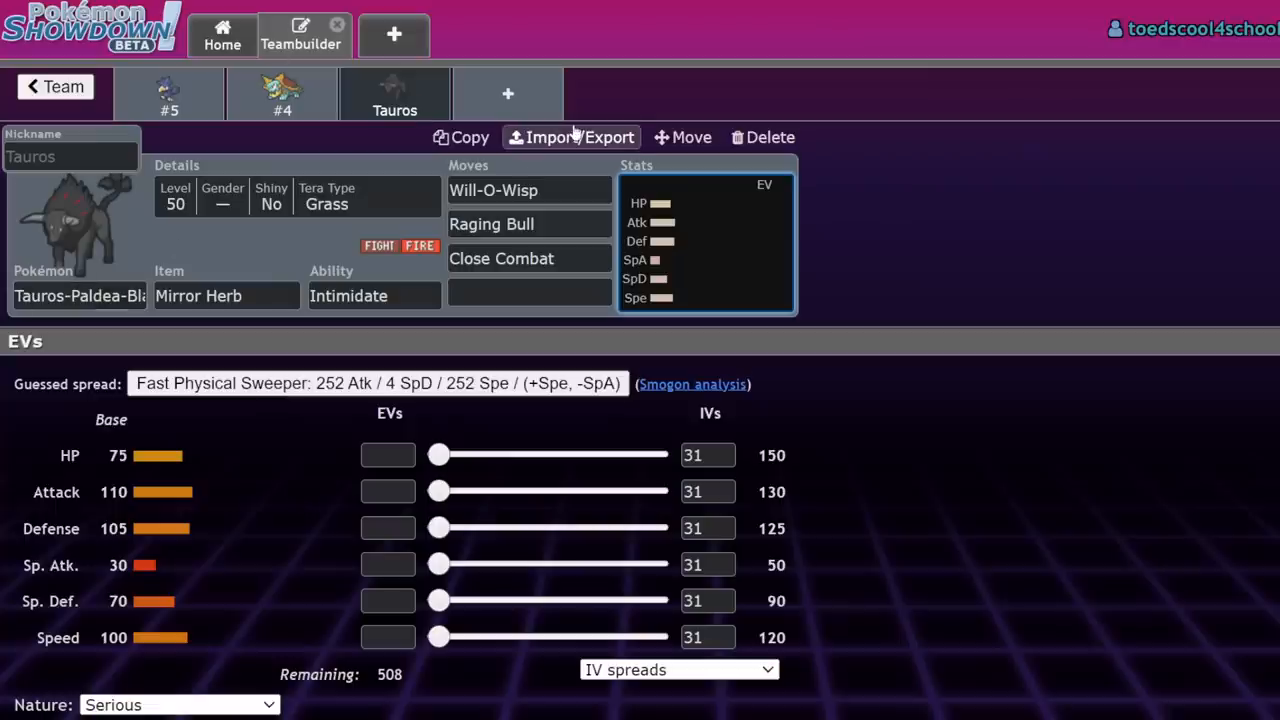
mouse_move(596, 82)
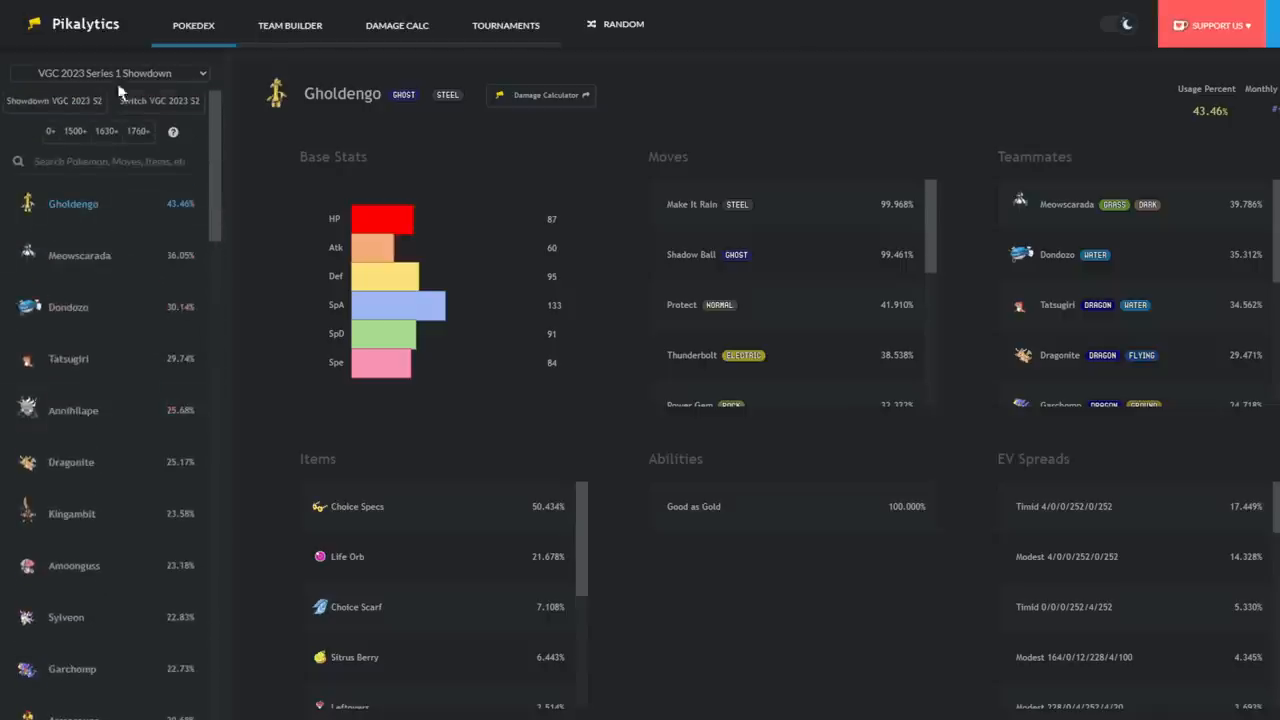
mouse_move(164, 112)
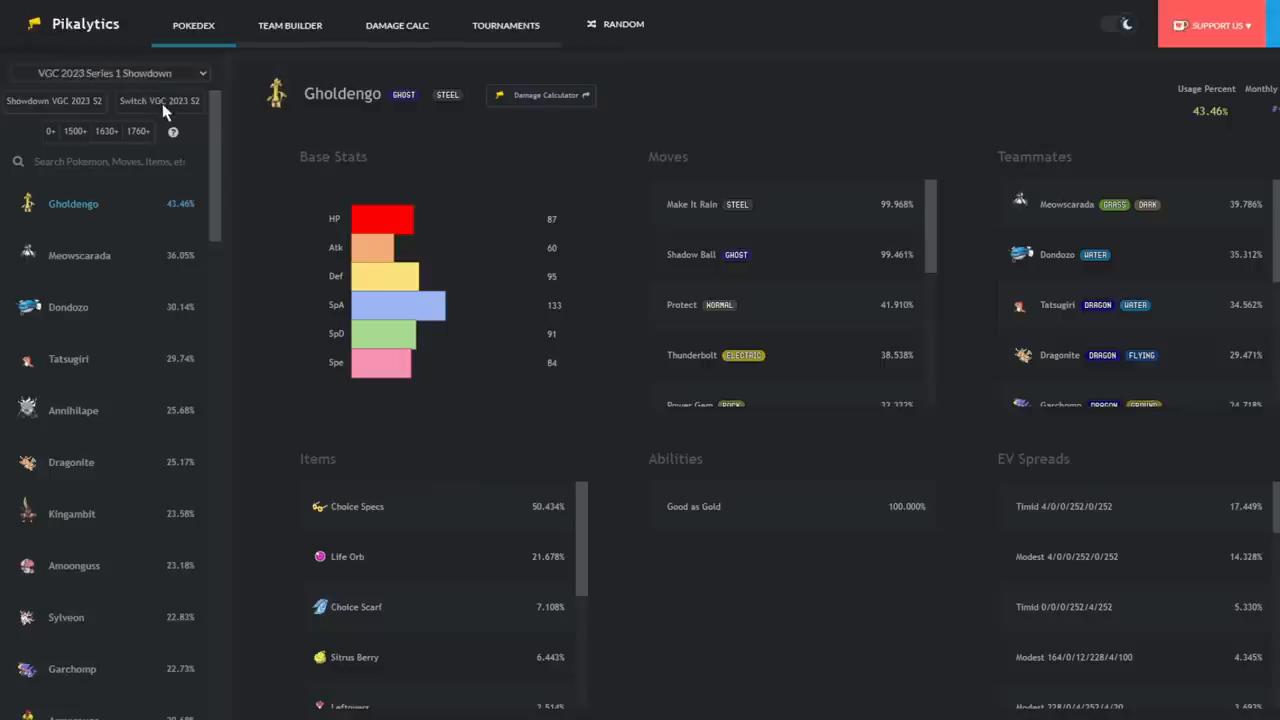
mouse_move(204, 144)
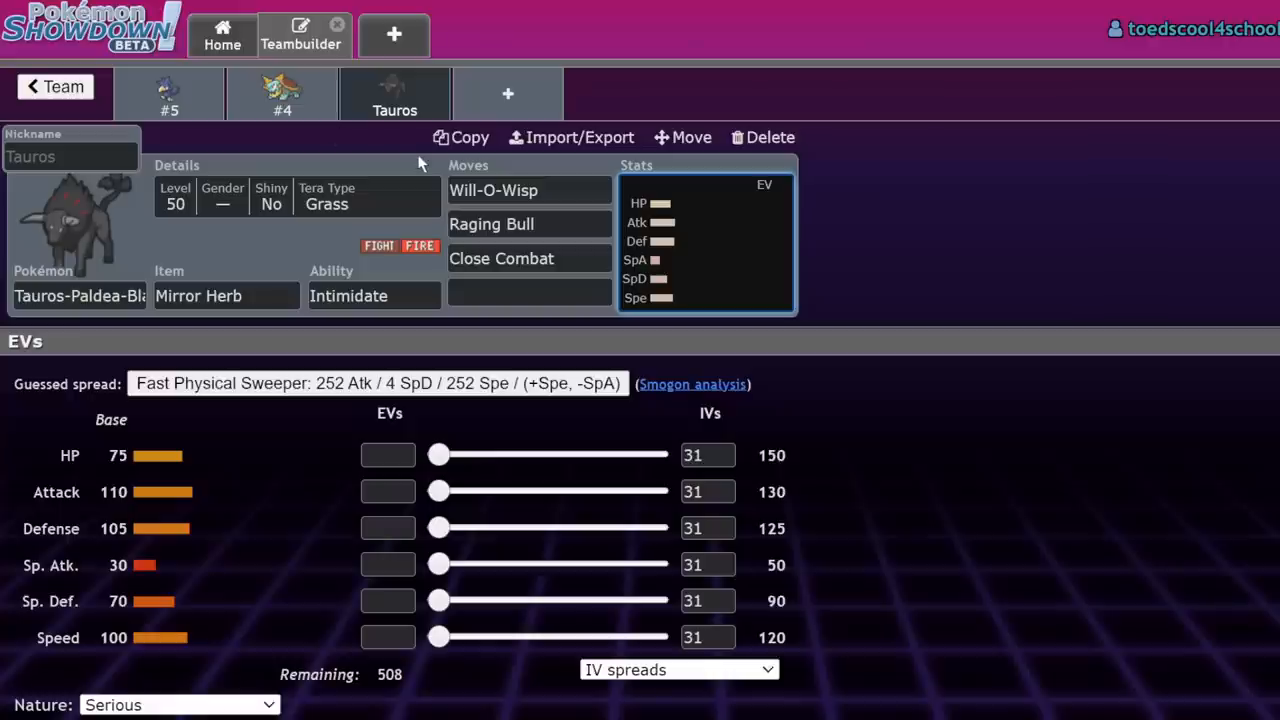
mouse_move(680, 230)
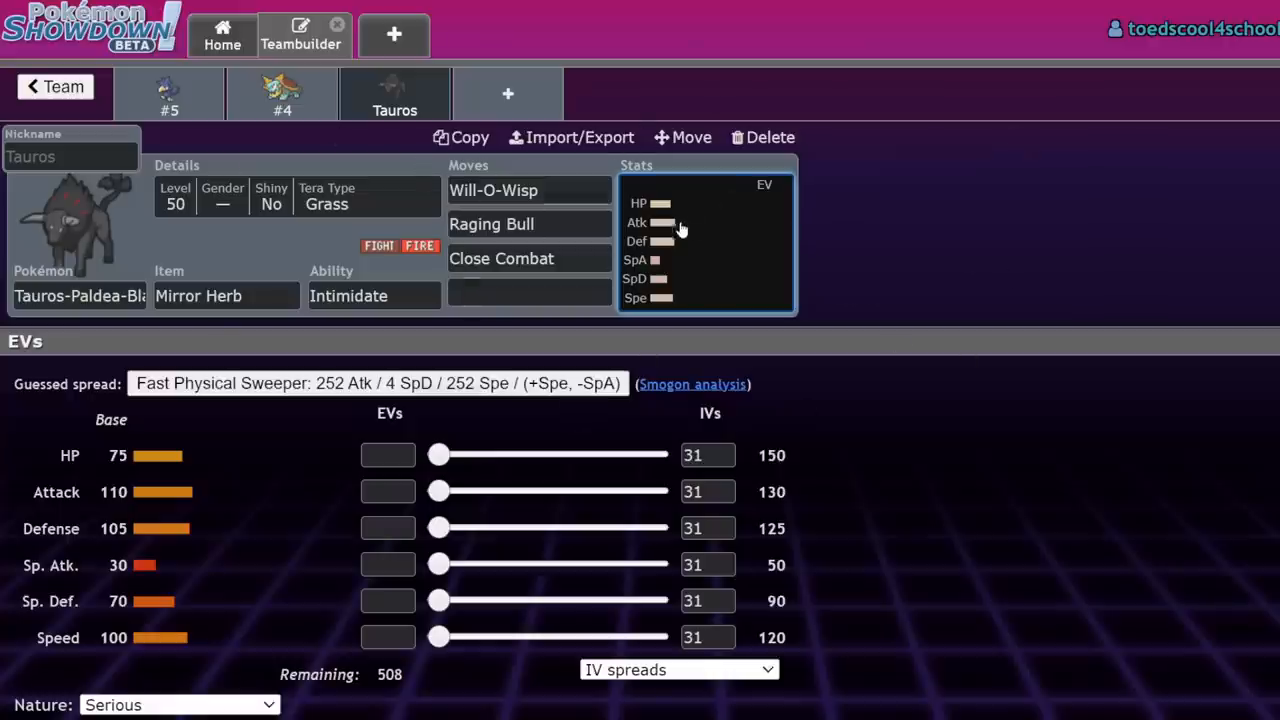
mouse_move(866, 278)
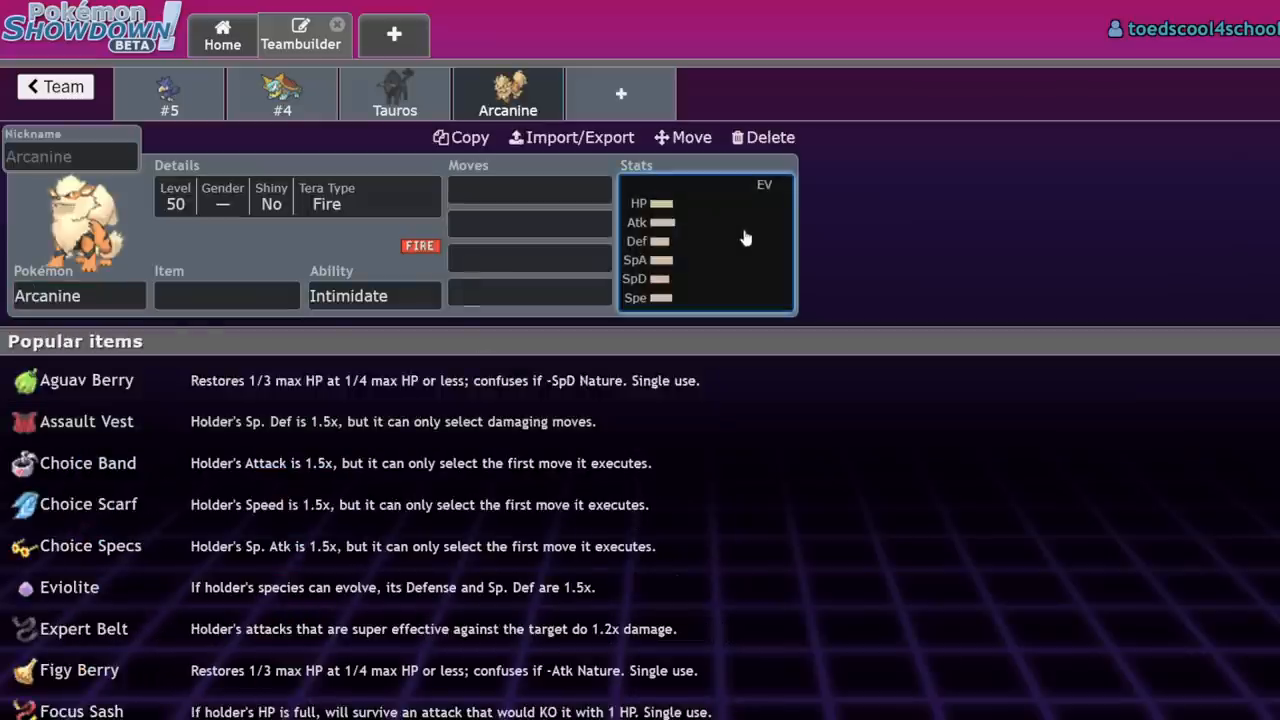
- Remove Absol from the team and return to Arcanine's set
left_click(394, 94)
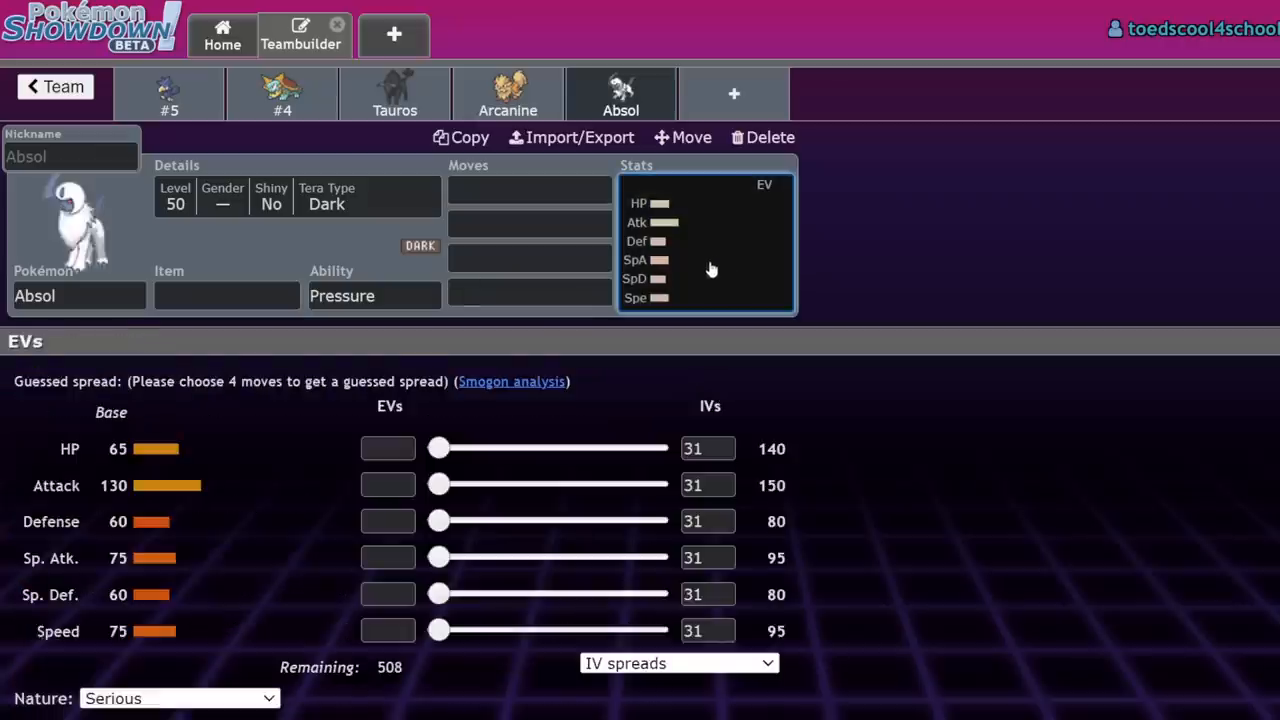
left_click(762, 136)
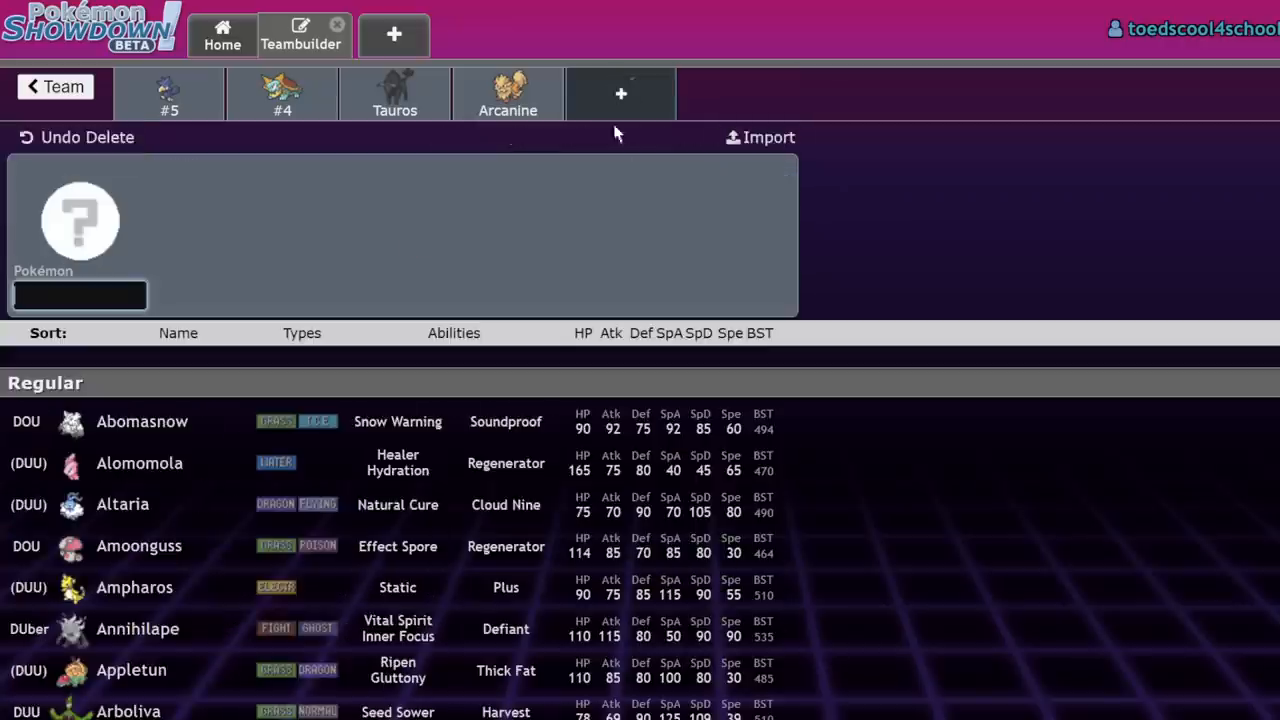
left_click(508, 94)
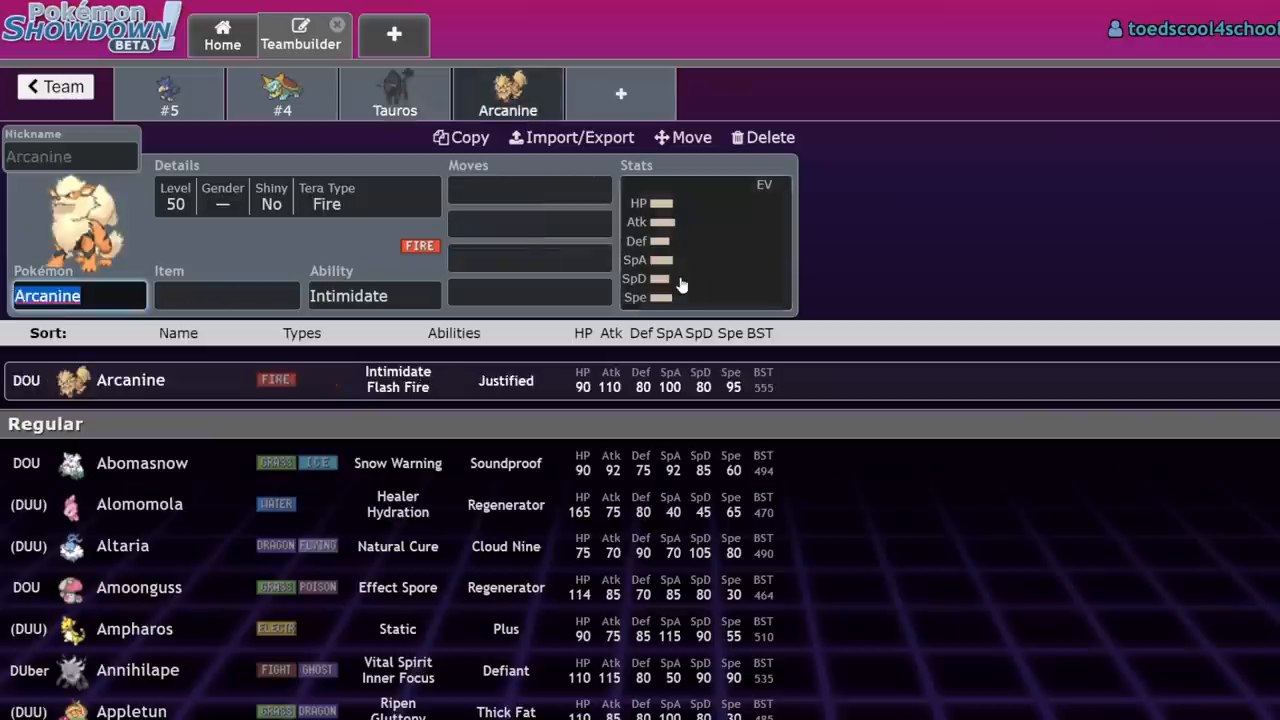
left_click(394, 94)
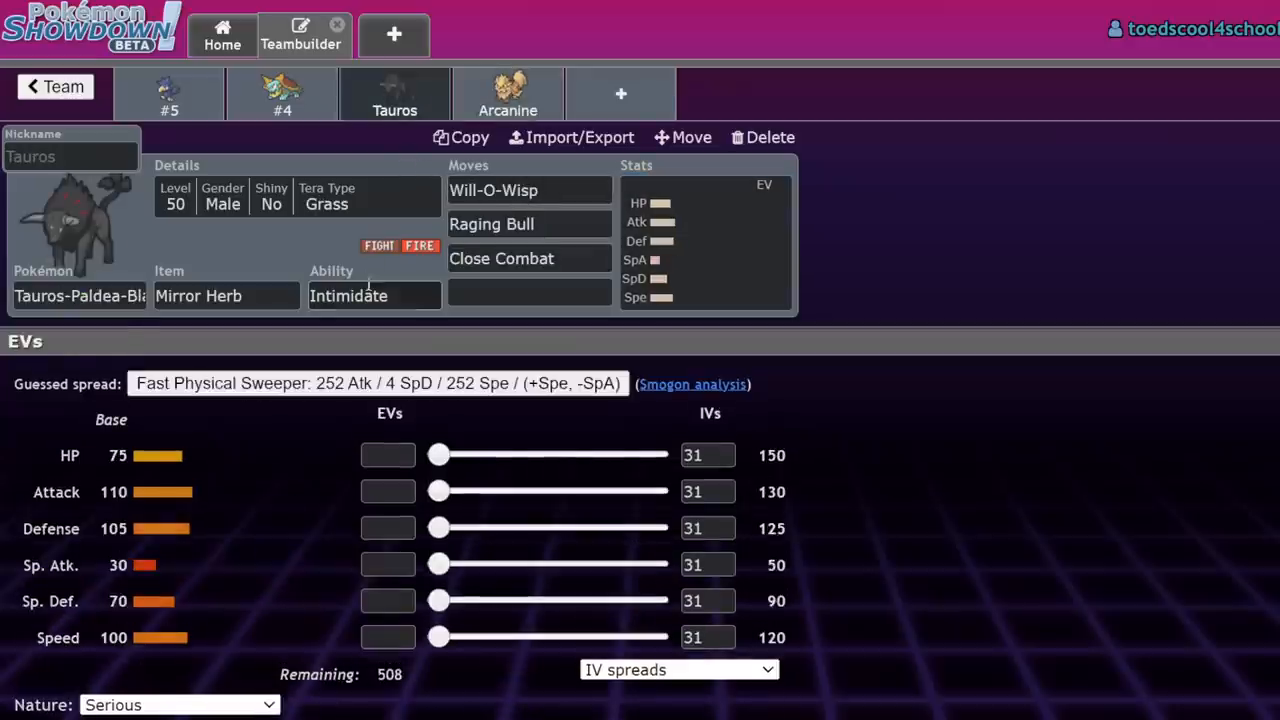
left_click(508, 96)
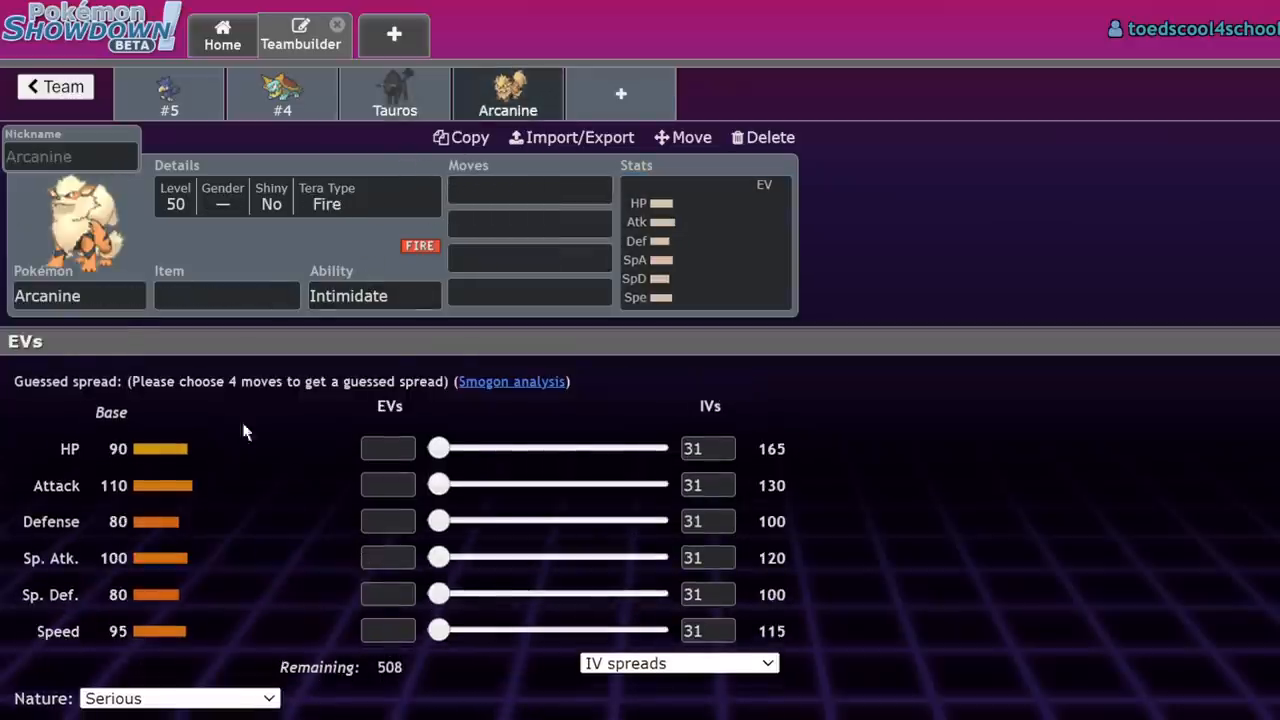
- Give Arcanine Snarl, then delete Arcanine, leaving an empty fourth slot
type("sna")
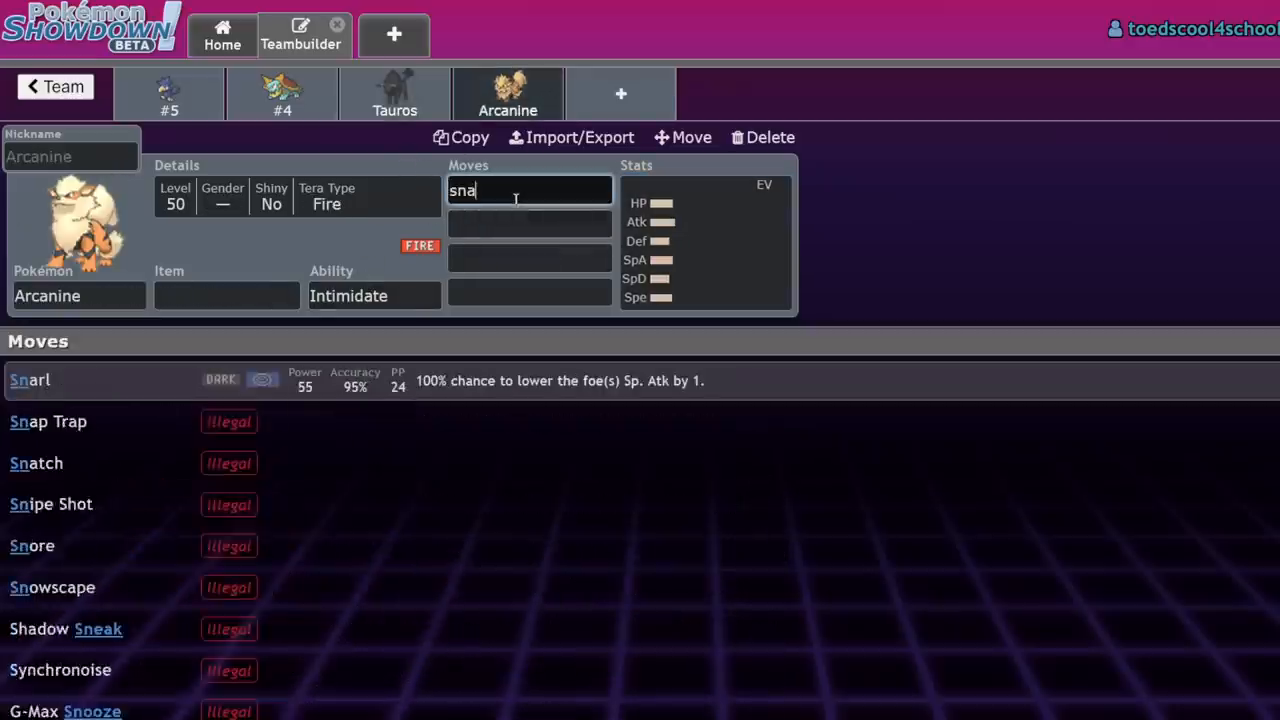
left_click(30, 380)
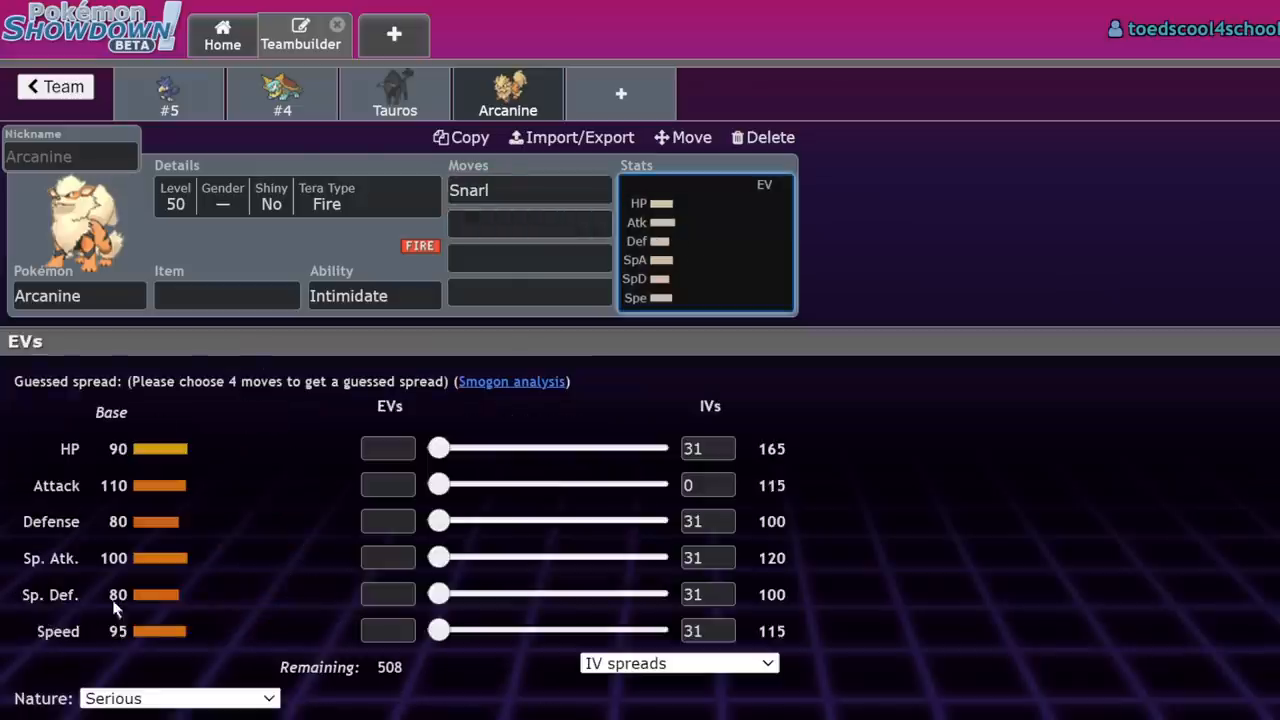
mouse_move(342, 486)
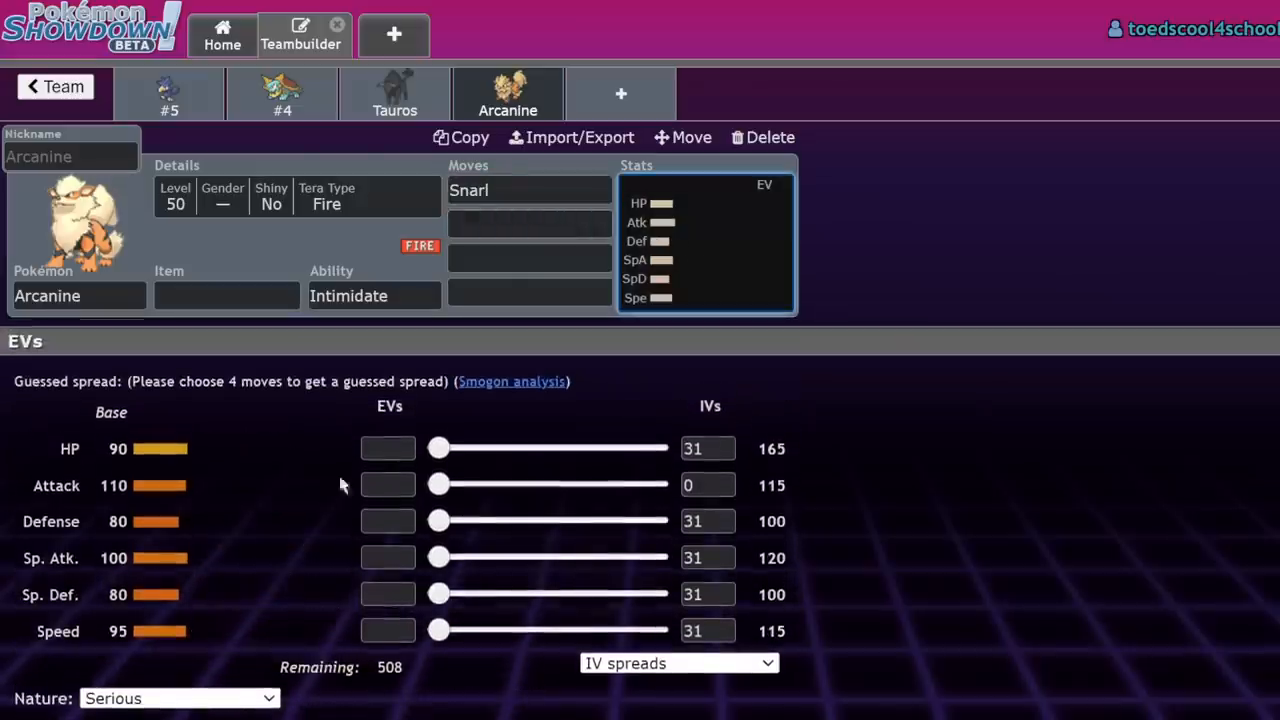
left_click(388, 448)
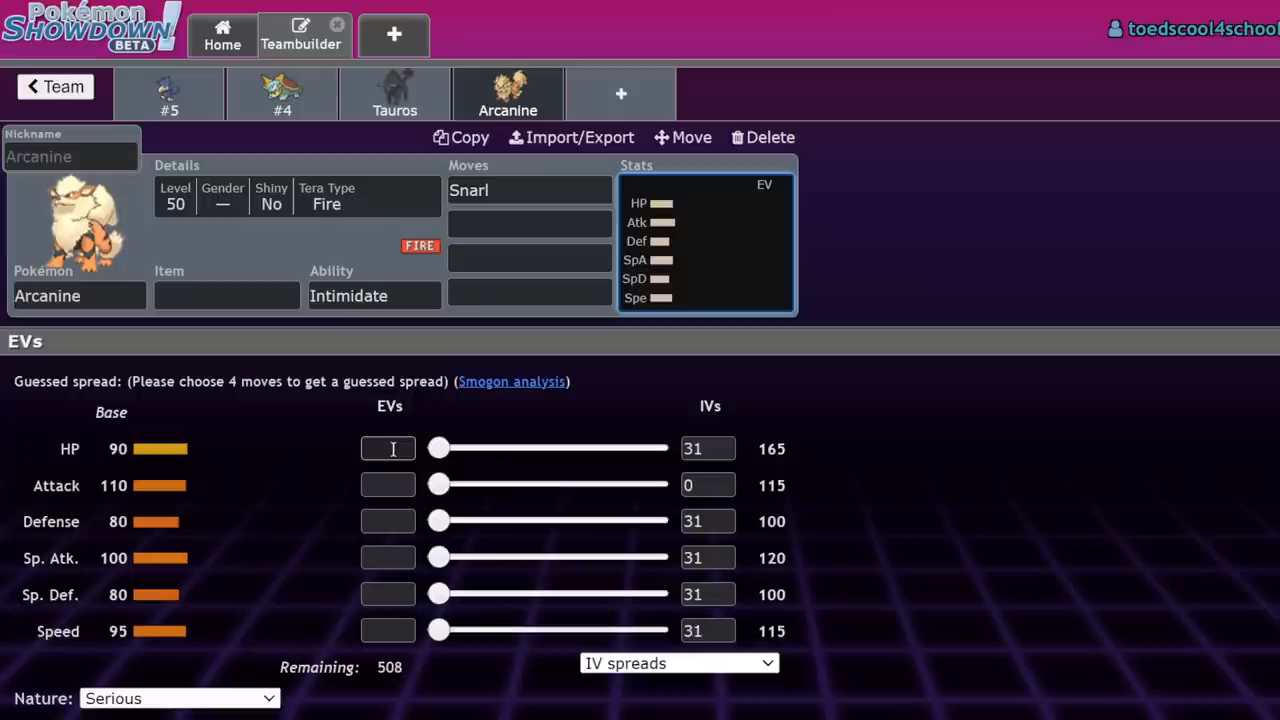
left_click(394, 94)
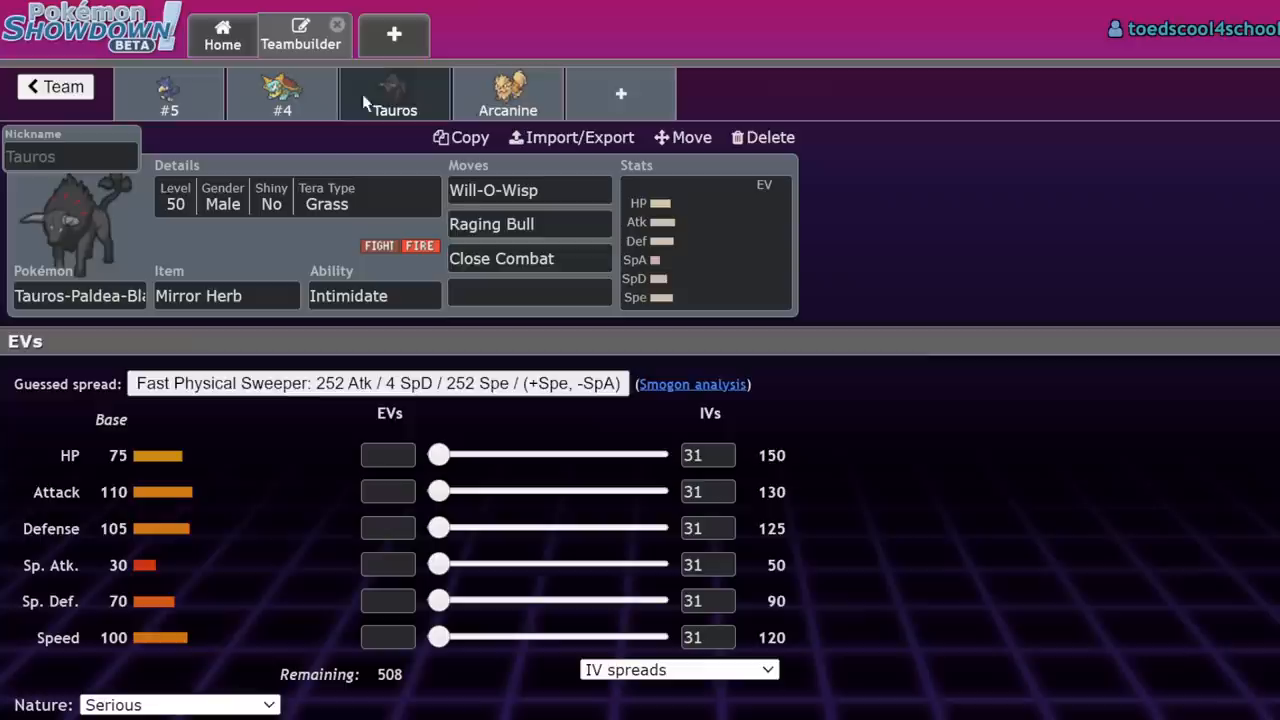
left_click(760, 136)
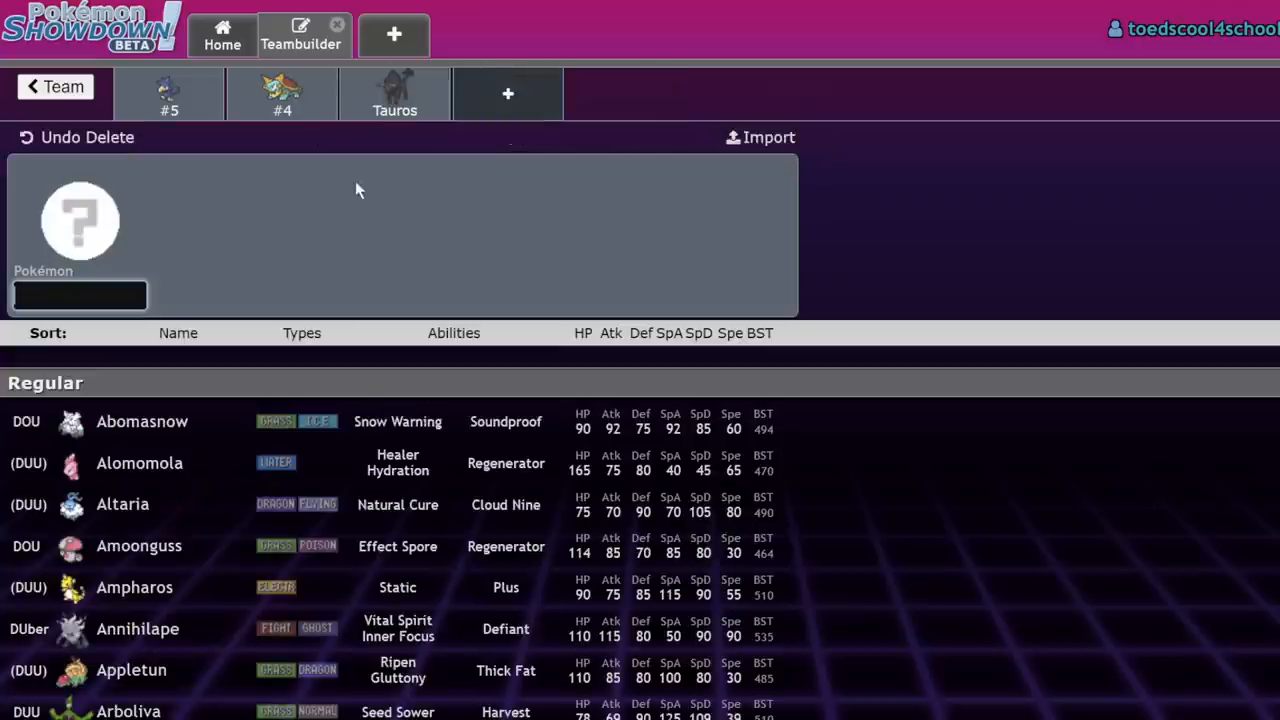
- Fill the empty fourth slot with Hydreigon after glancing at Tauros's set
left_click(394, 94)
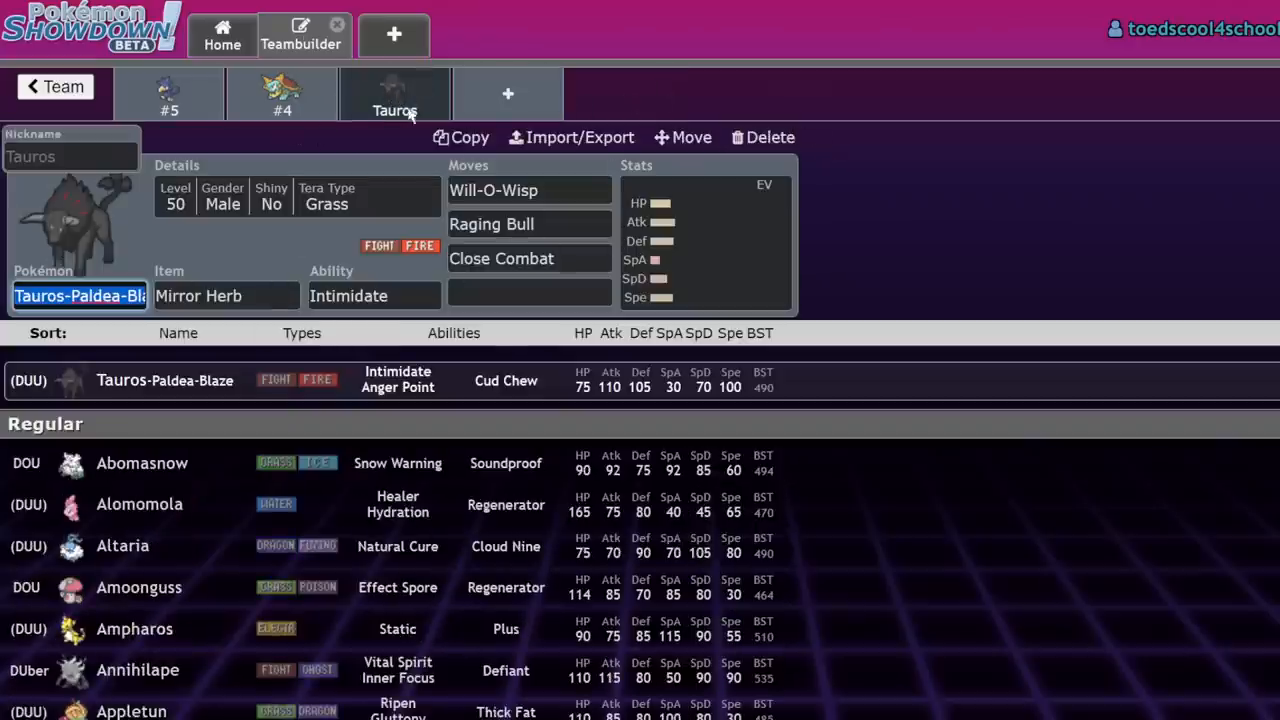
left_click(762, 136)
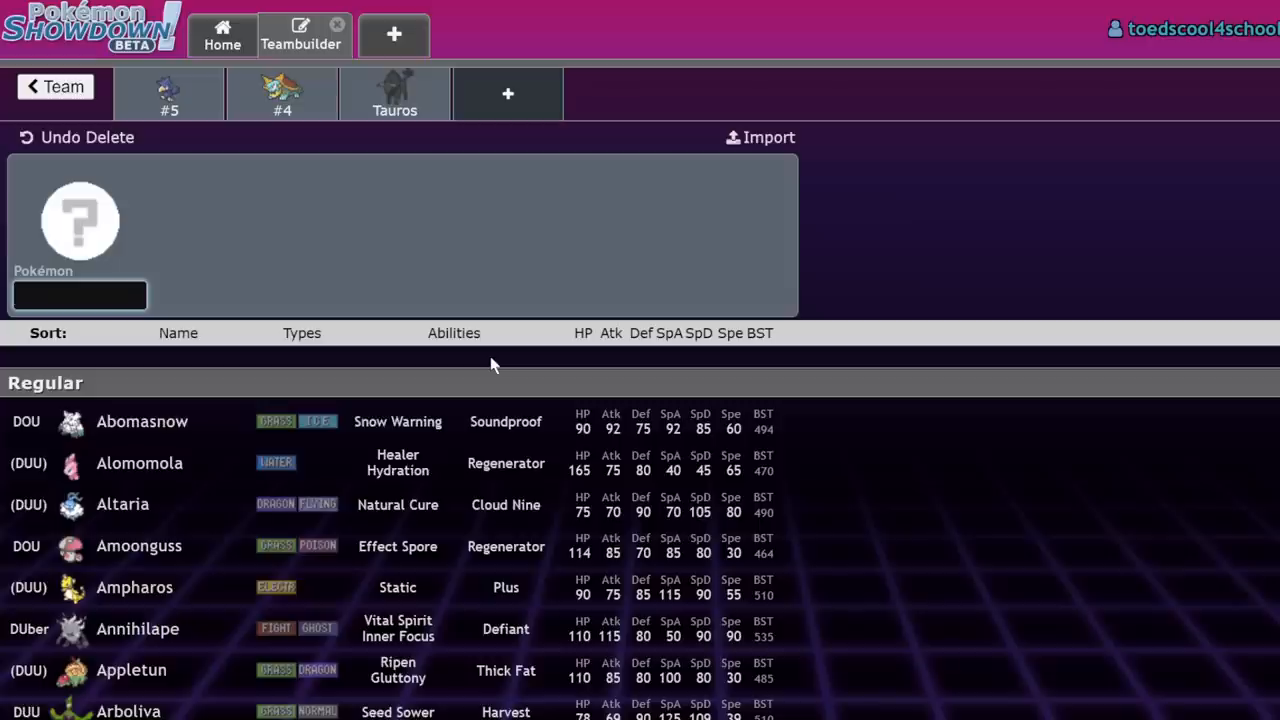
mouse_move(334, 148)
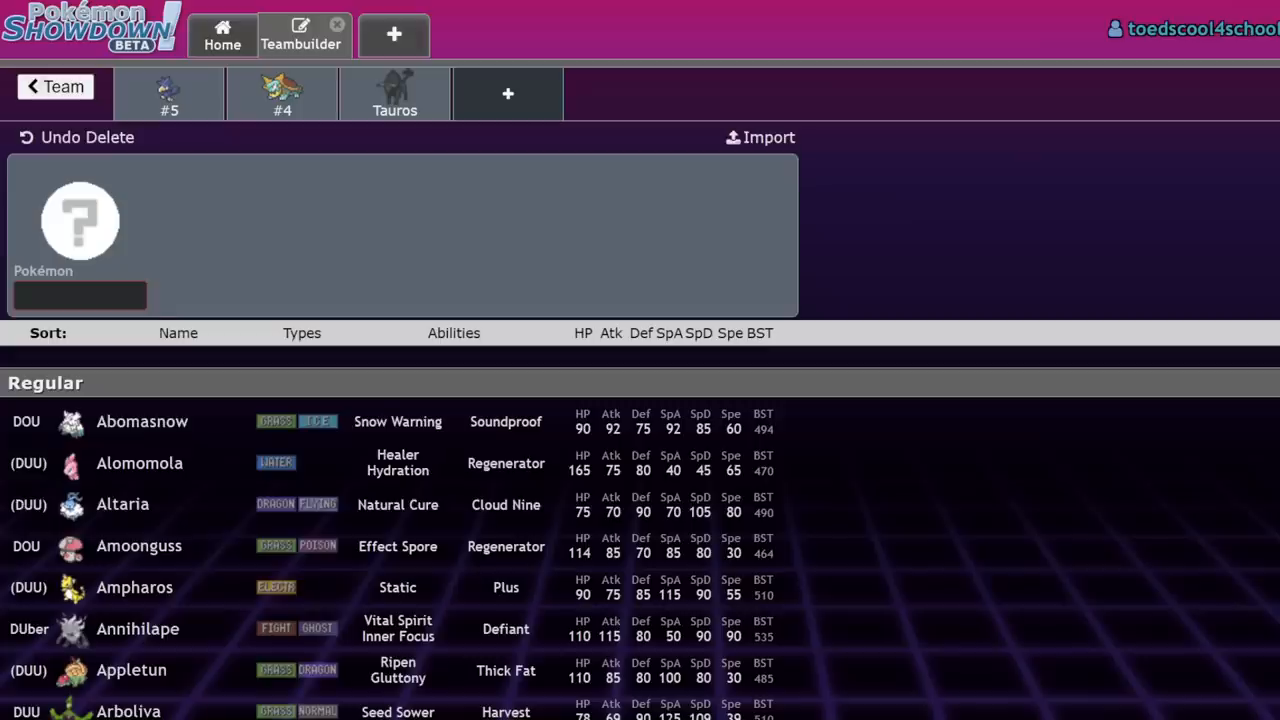
left_click(80, 296)
type("Hydreigon")
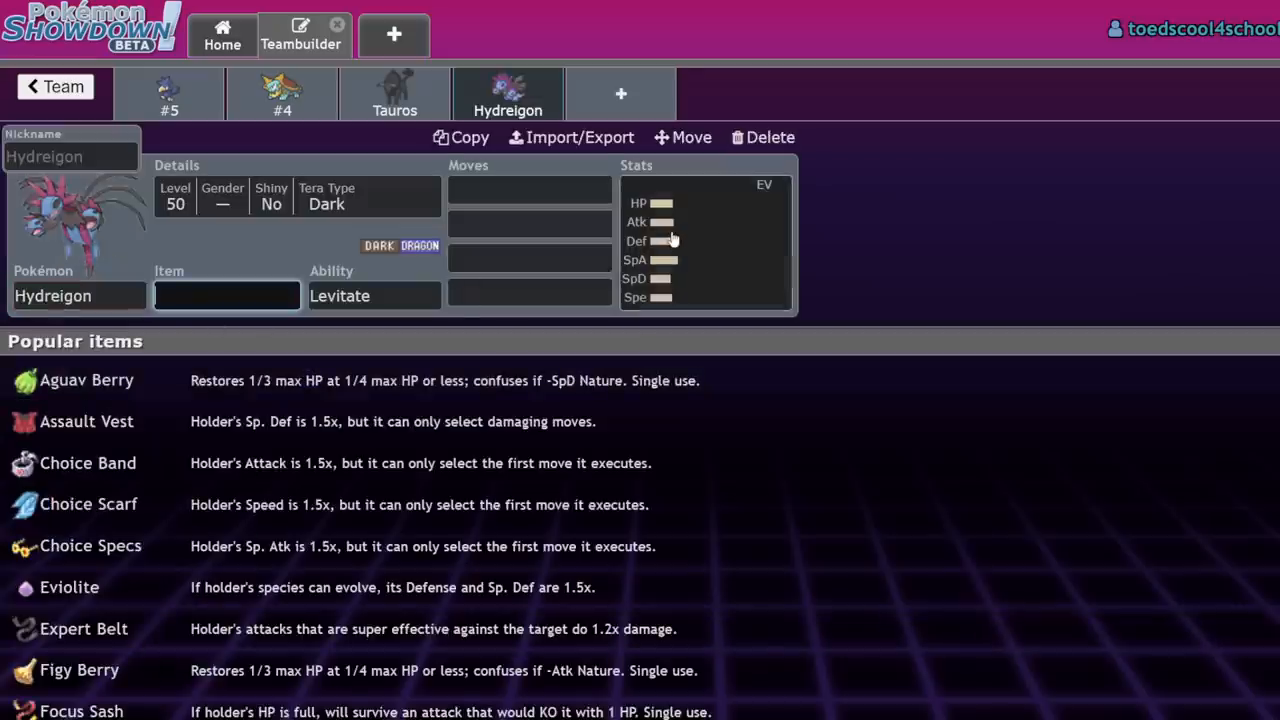
- Check Hydreigon's EV spread and give it a Focus Sash as its held item
left_click(706, 240)
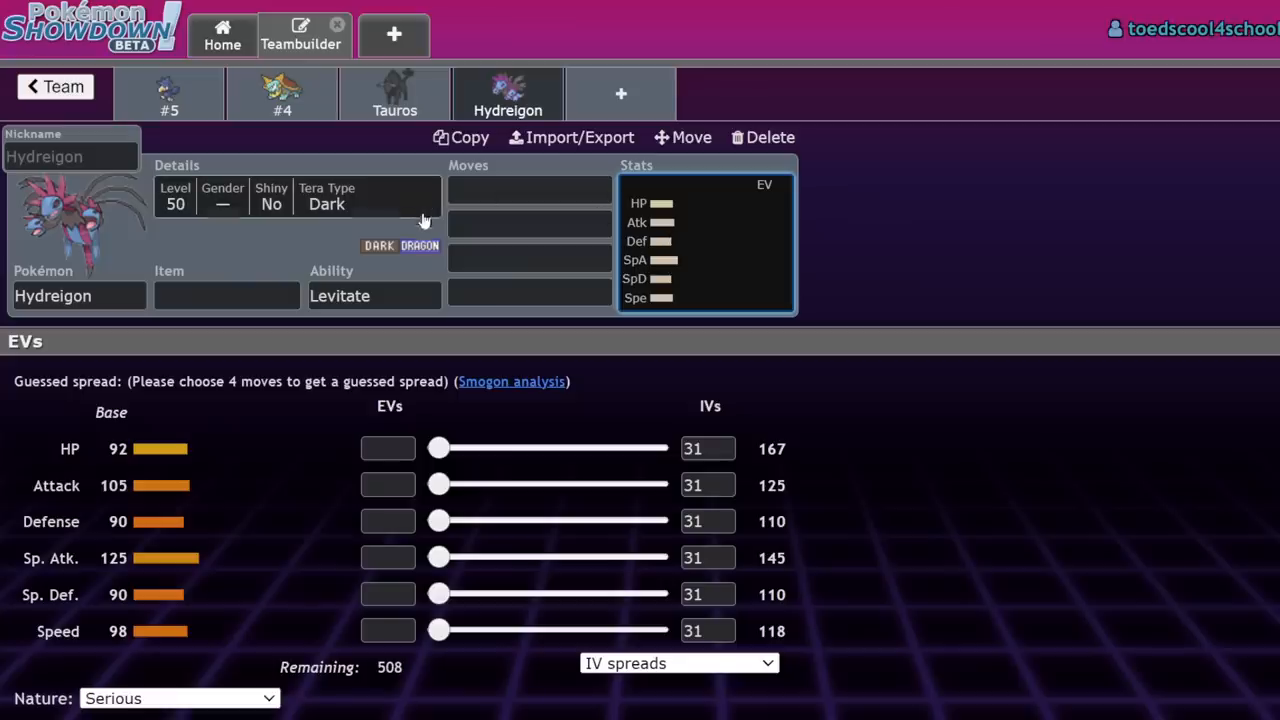
mouse_move(696, 52)
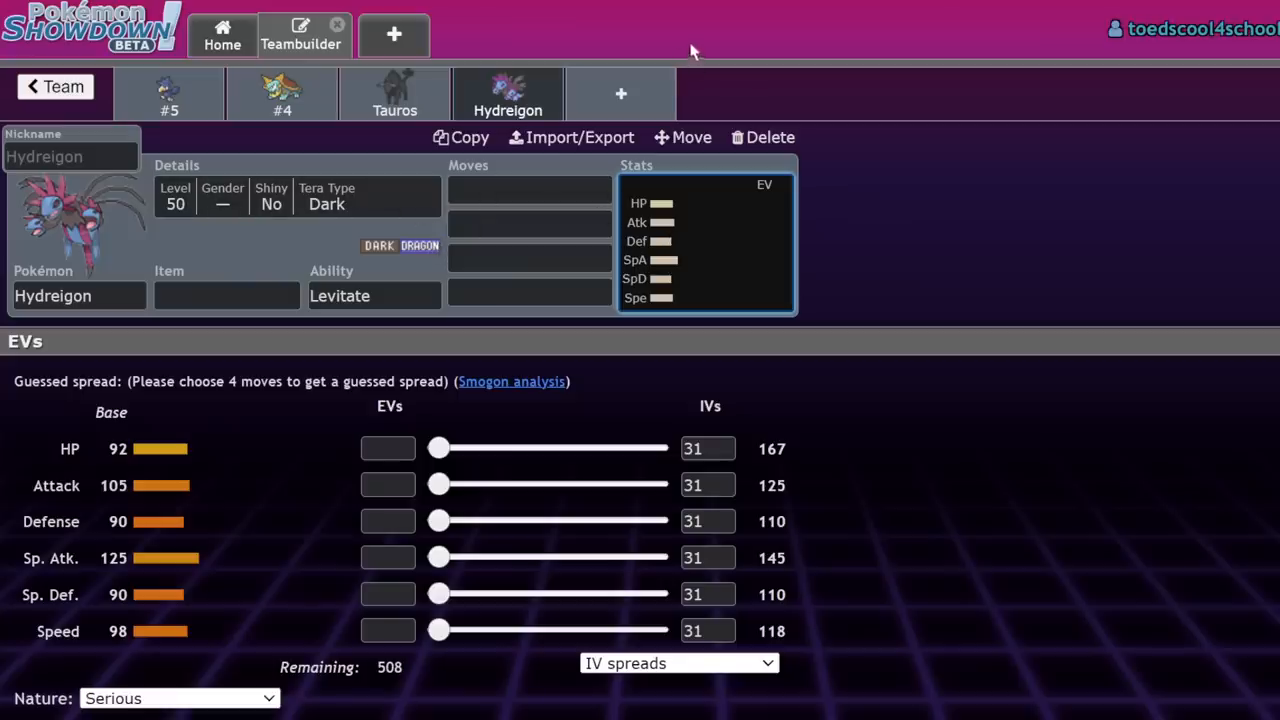
left_click(78, 296)
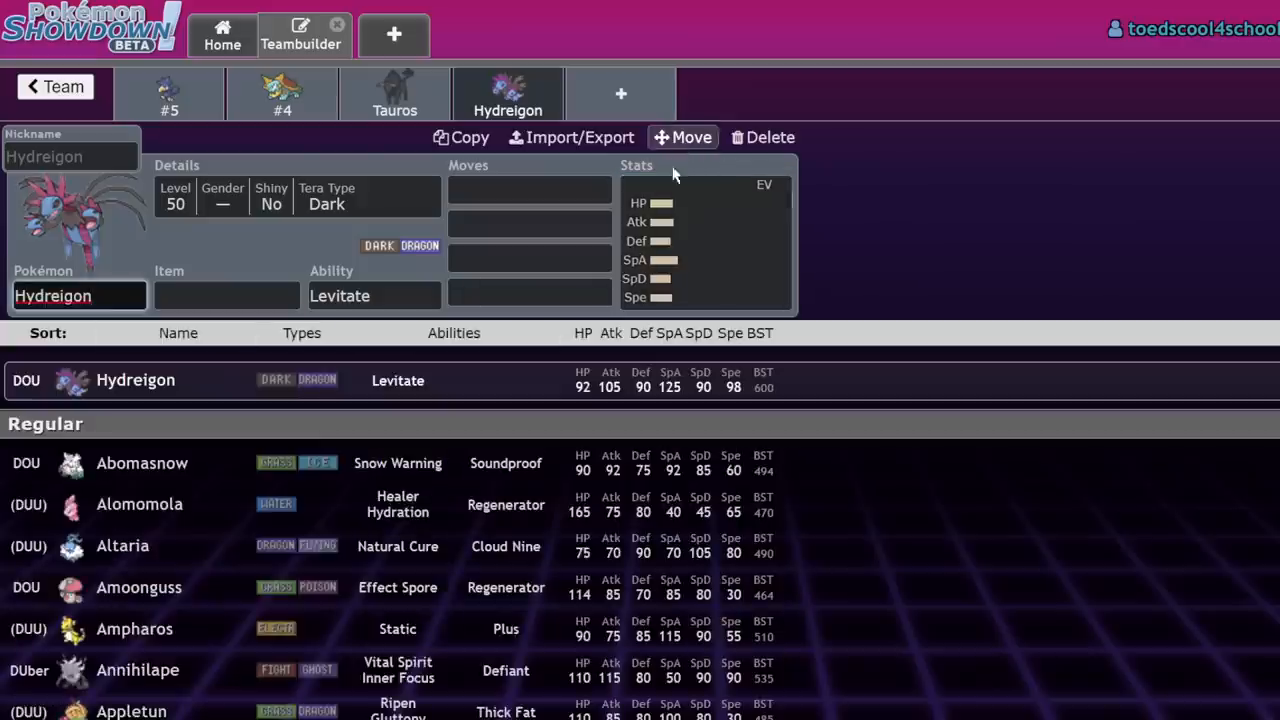
left_click(700, 240)
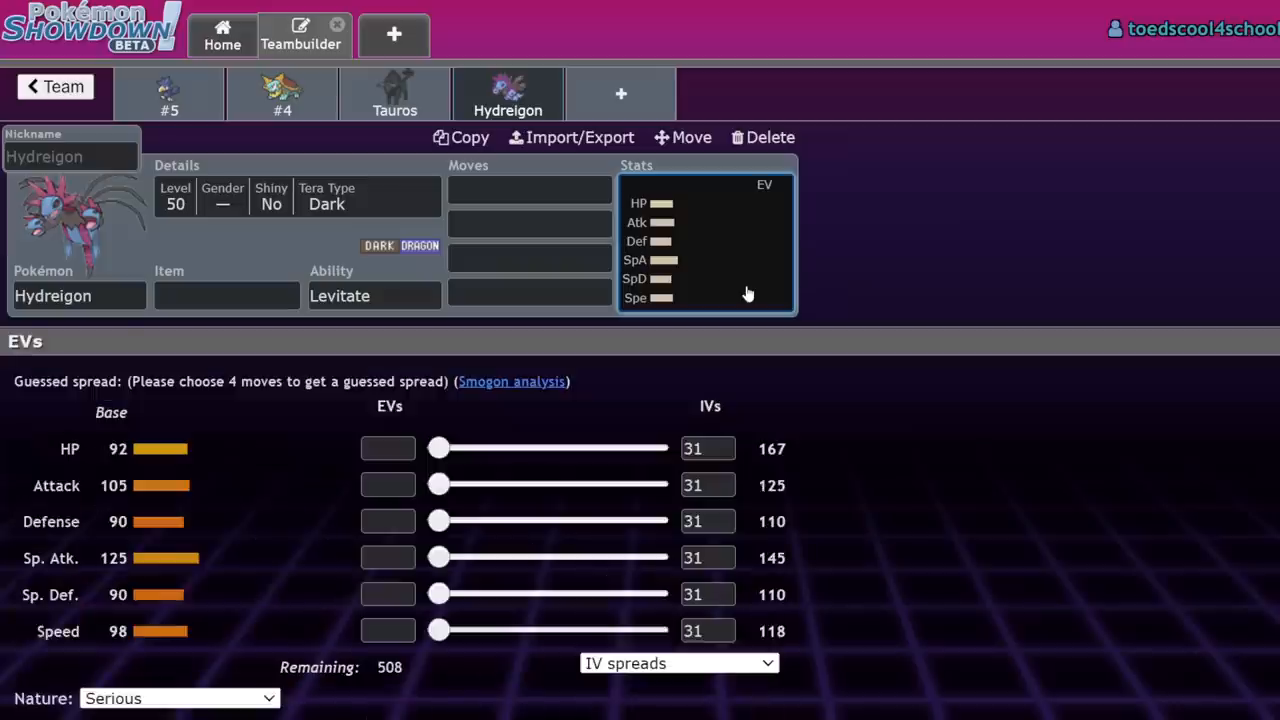
left_click(528, 292)
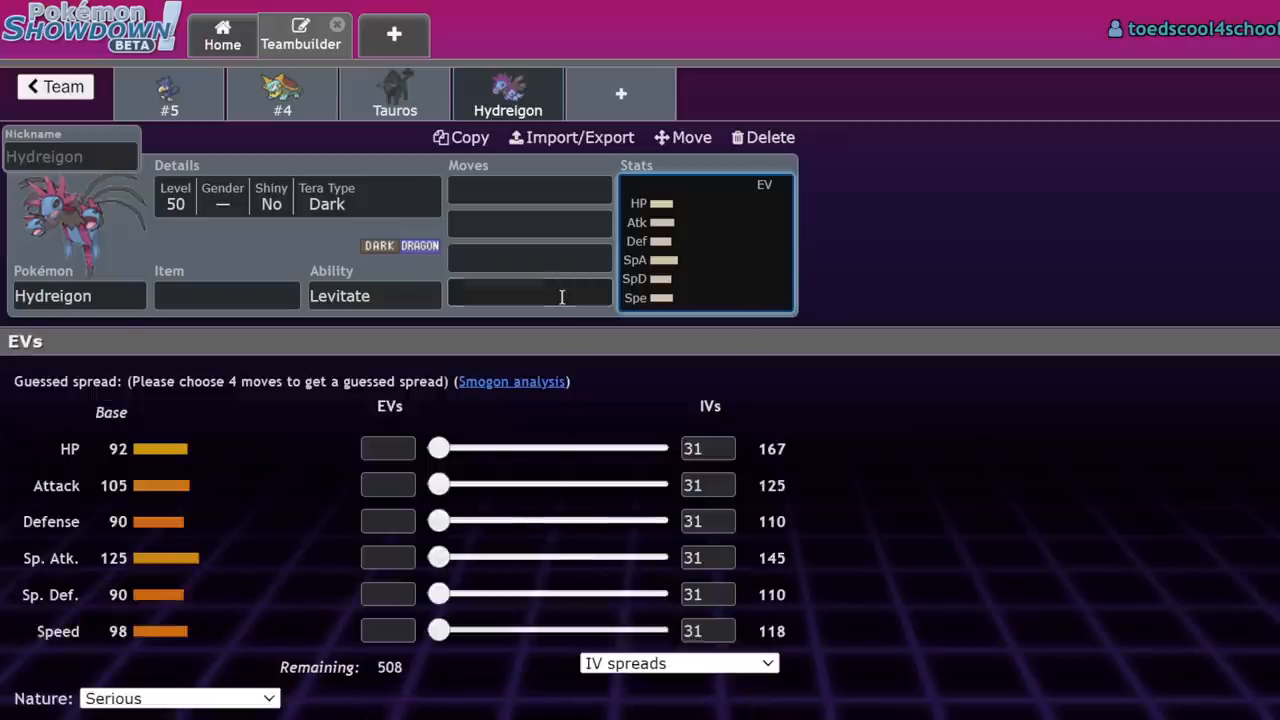
type("s")
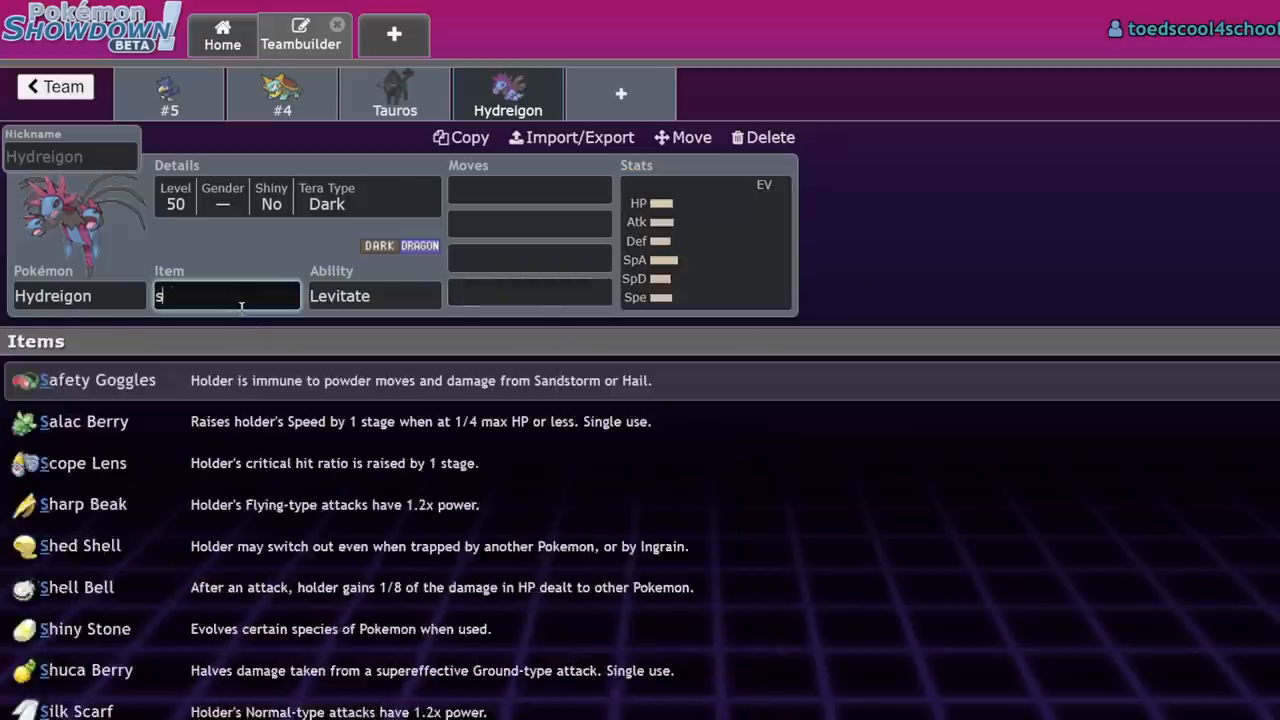
- Make Tailwind Hydreigon's first move
left_click(528, 190)
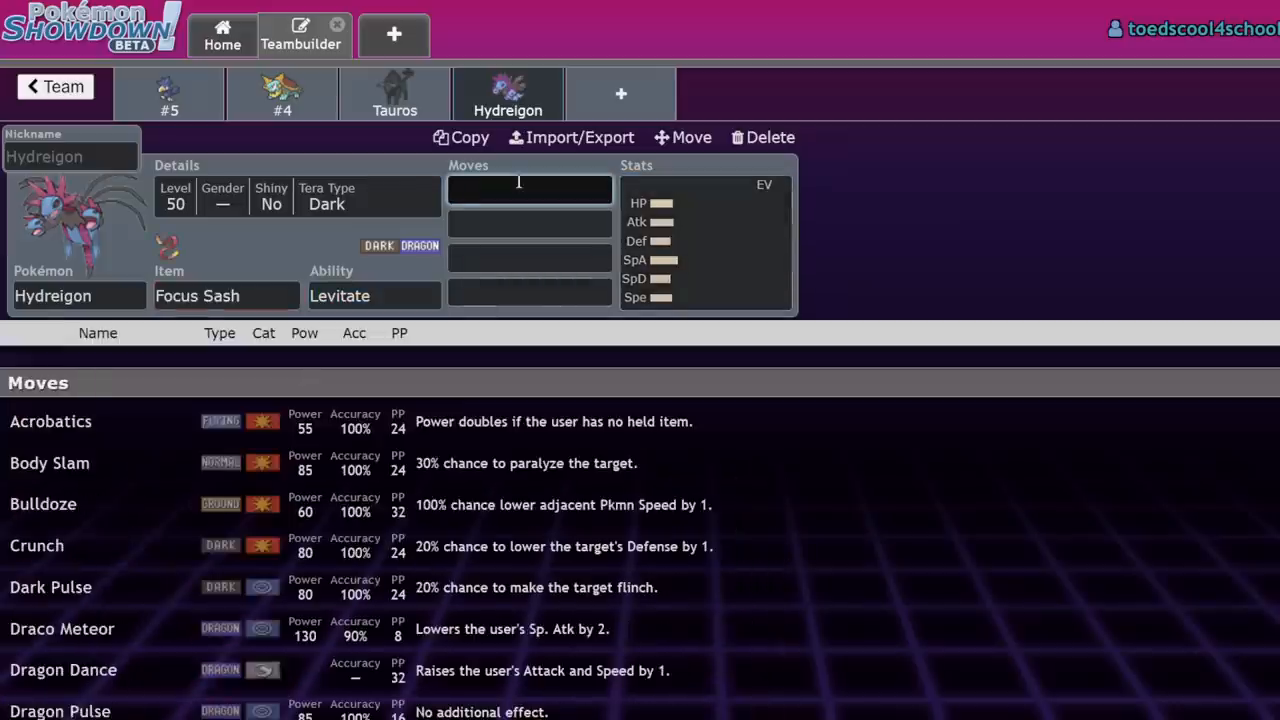
type("Tailwind")
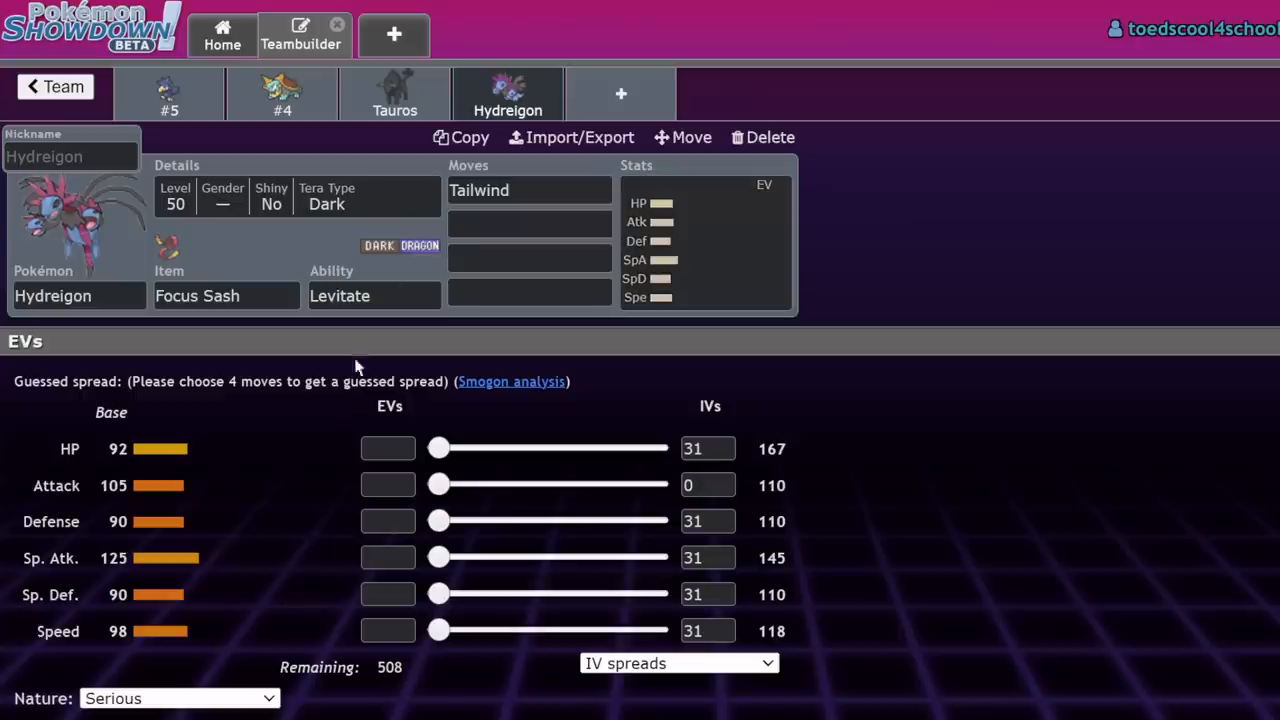
- Begin choosing Hydreigon's second move before checking Flutter Mane on Pikalytics
left_click(528, 224)
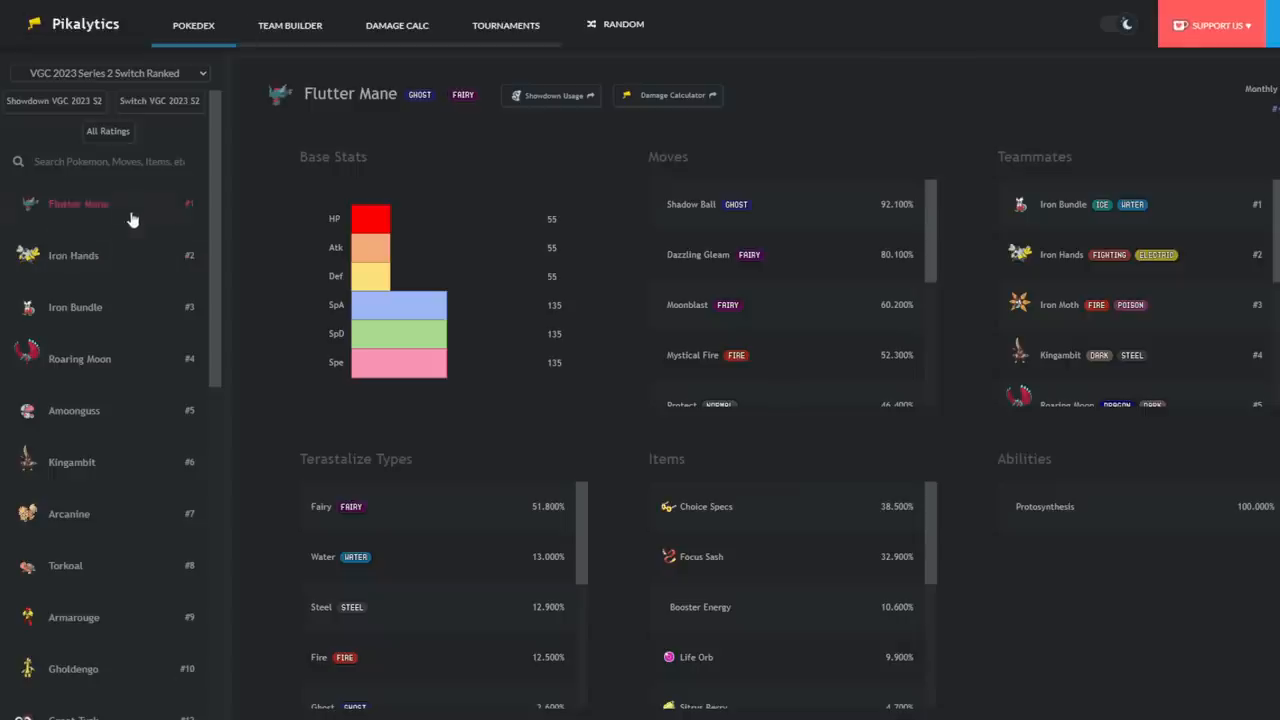
mouse_move(224, 194)
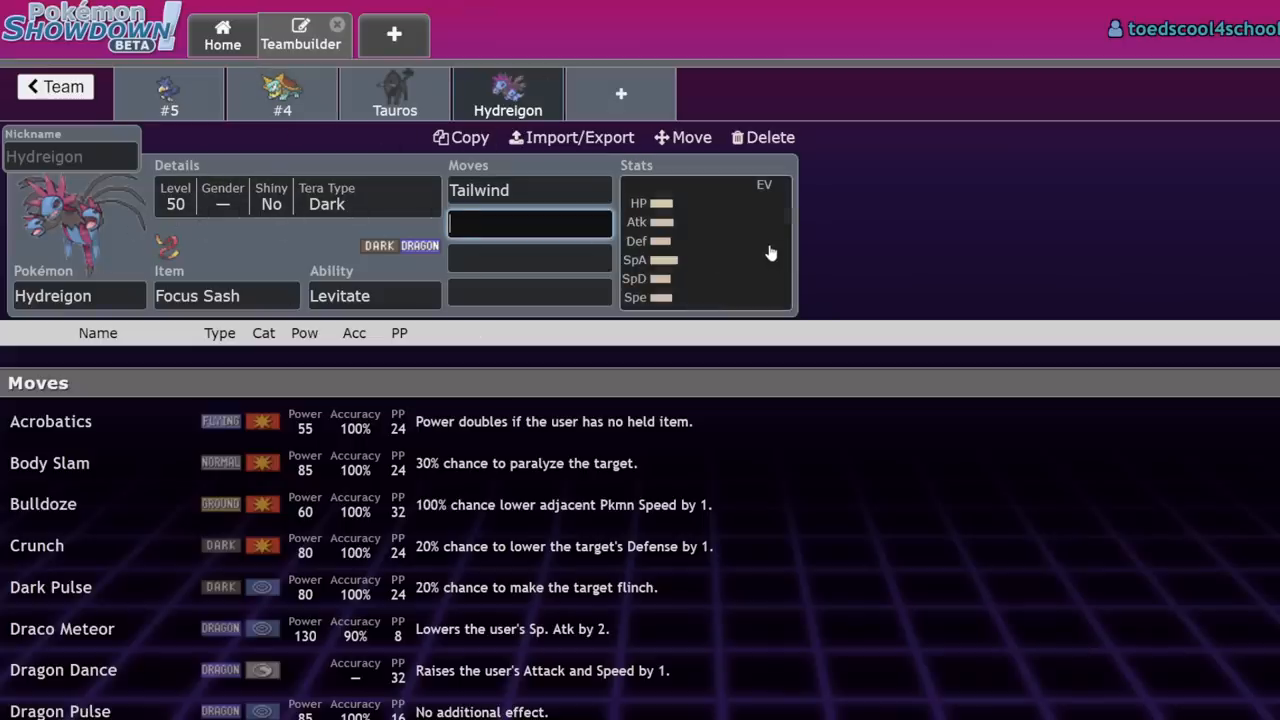
mouse_move(610, 216)
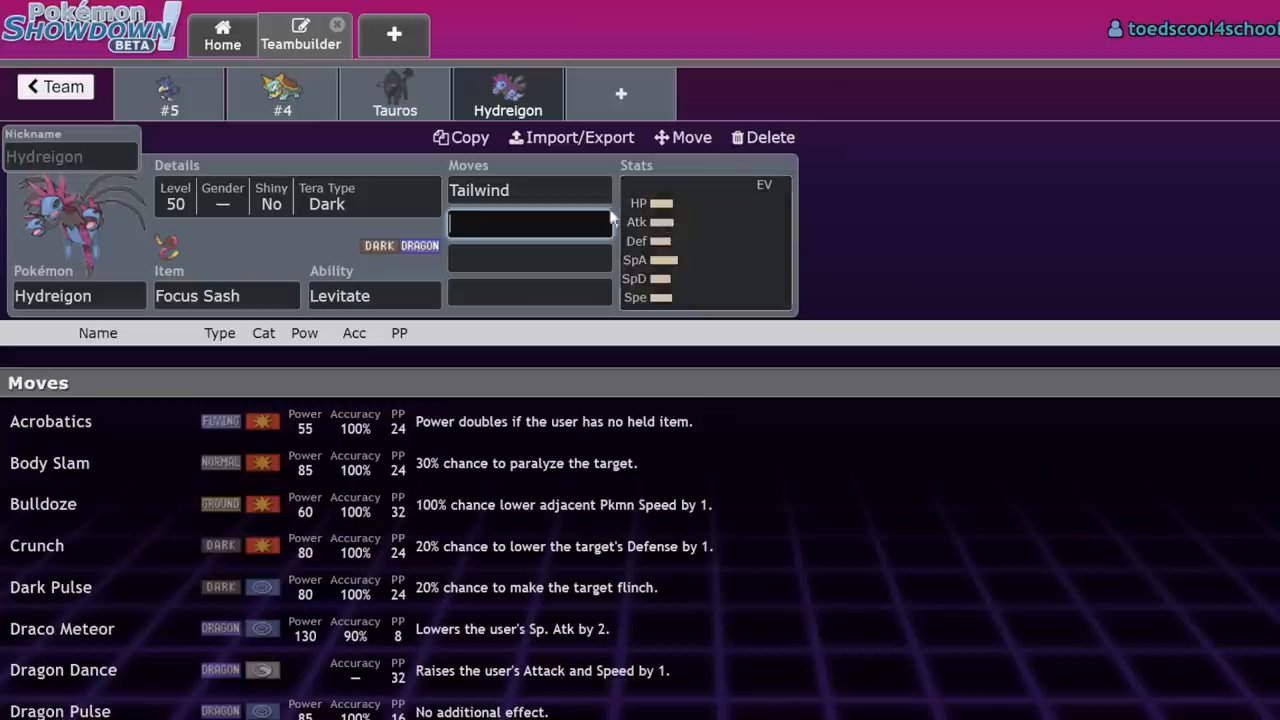
mouse_move(250, 288)
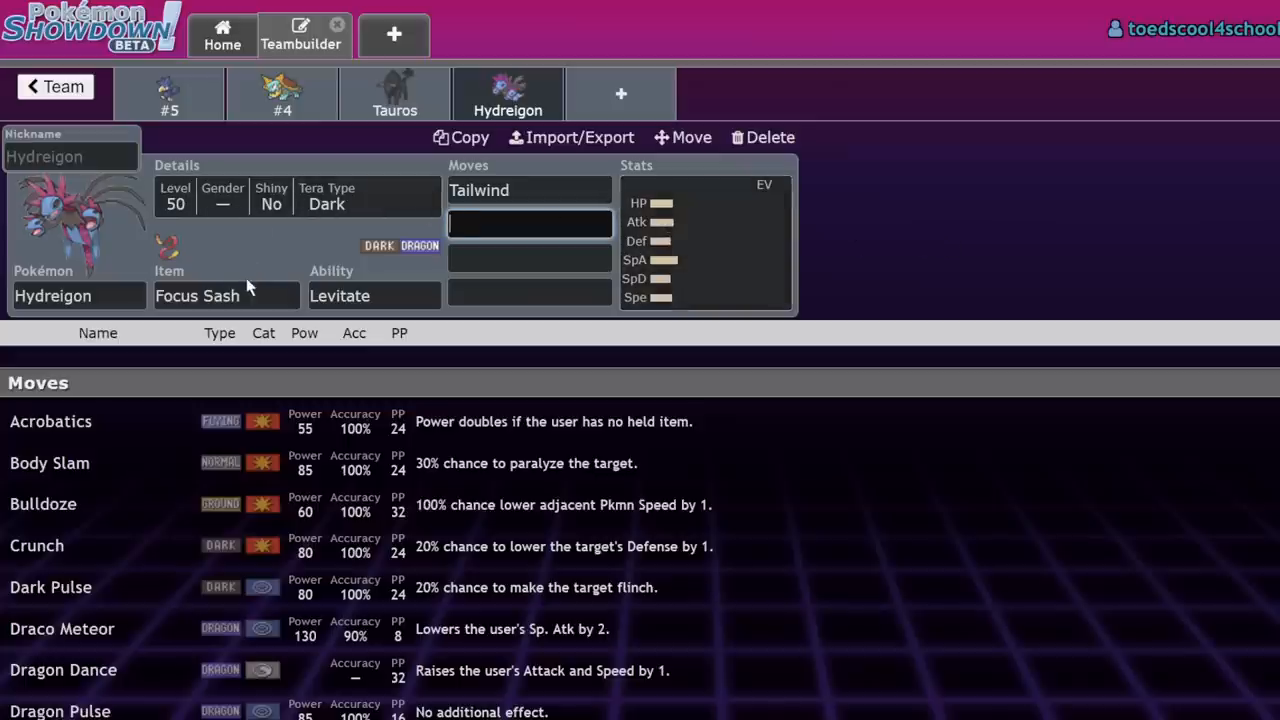
mouse_move(304, 308)
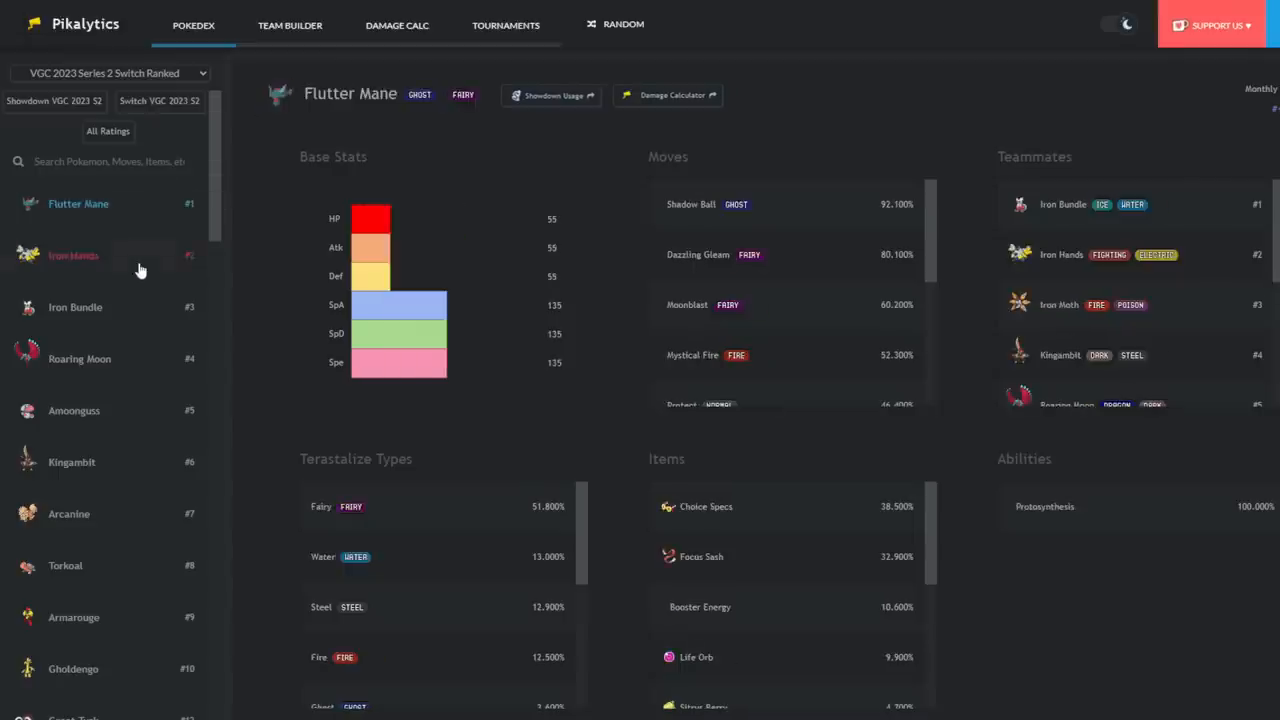
mouse_move(156, 248)
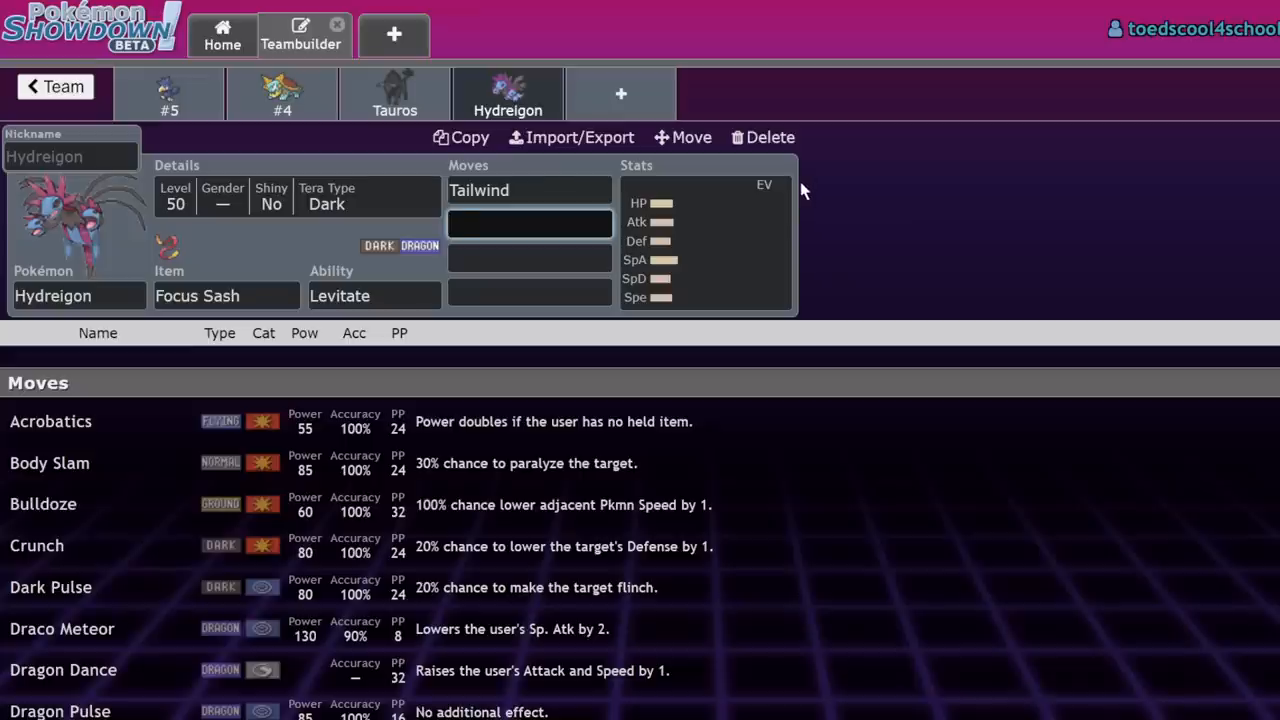
mouse_move(770, 180)
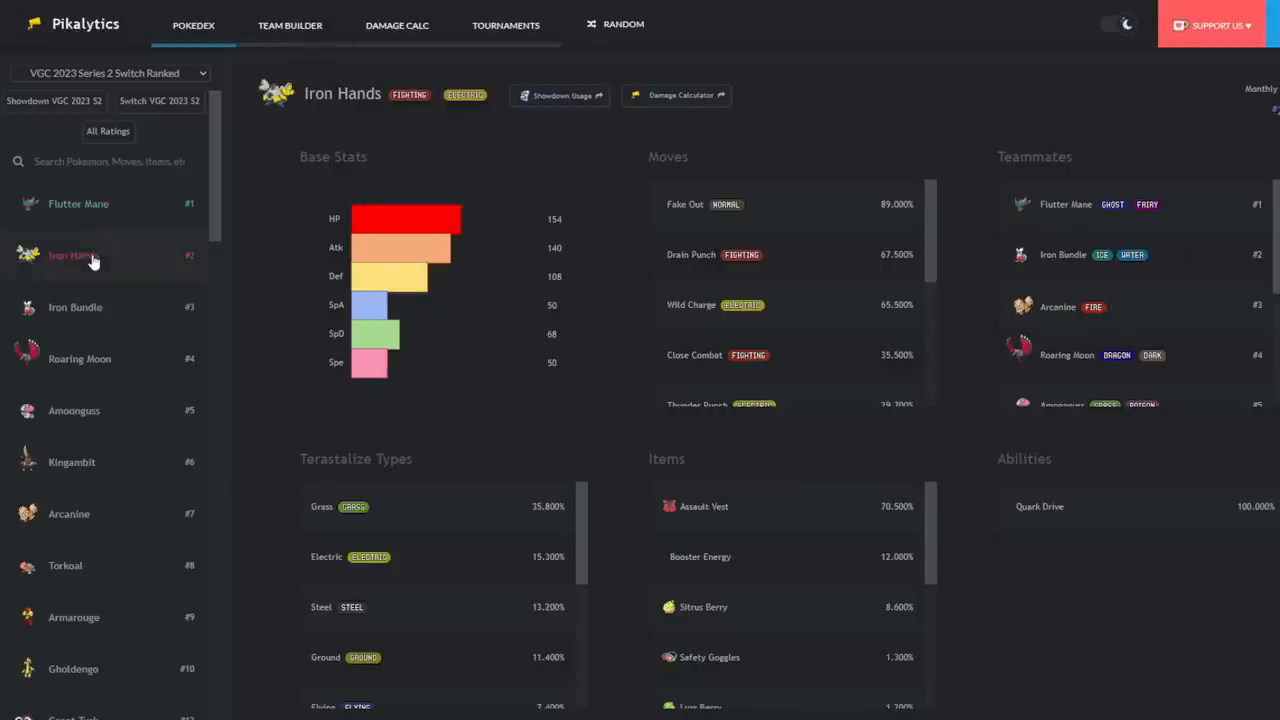
- Bring up Iron Hands' usage statistics from the Pikalytics sidebar
left_click(78, 204)
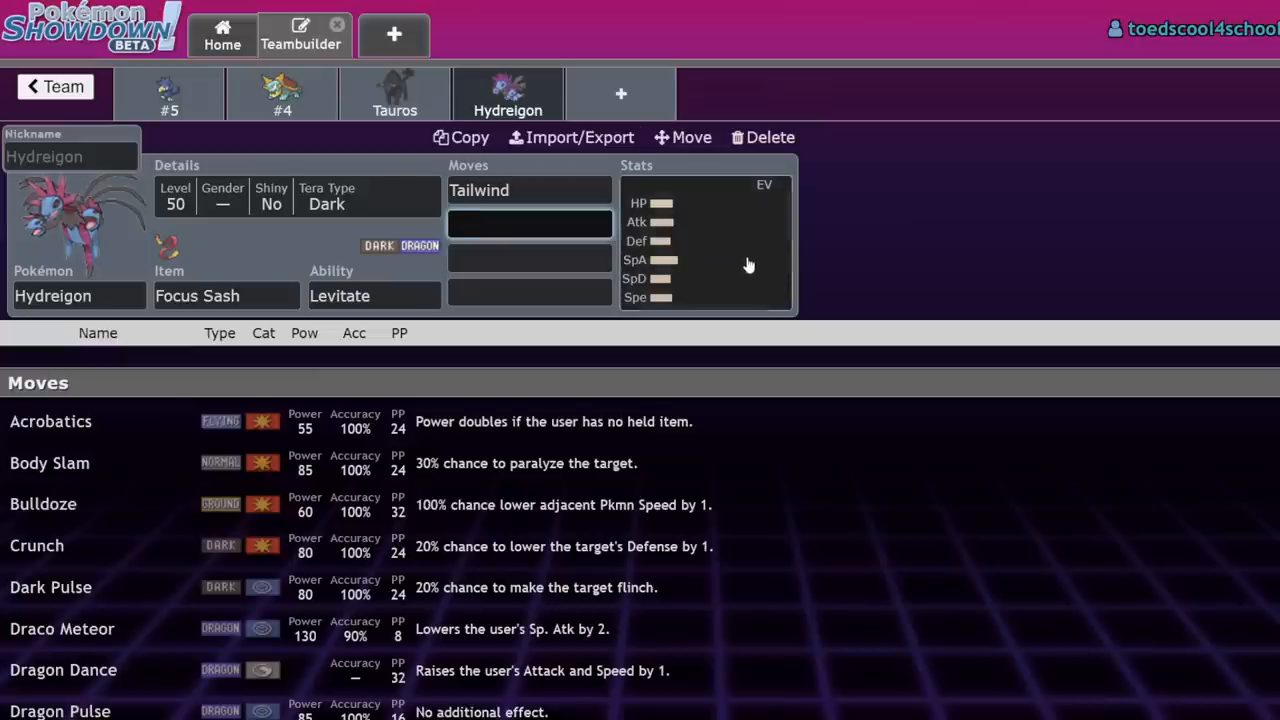
mouse_move(740, 288)
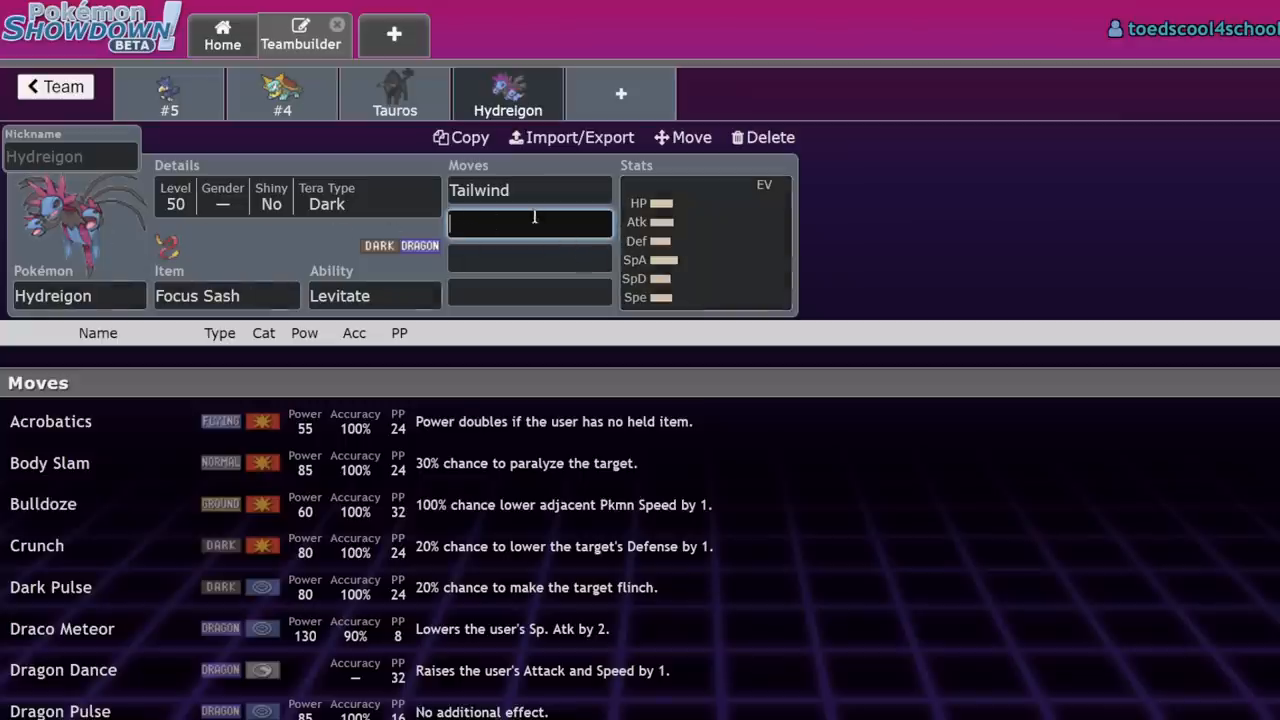
- Browse Hydreigon's move list, then bring up its unassigned EV and IV spread
scroll("down", 3)
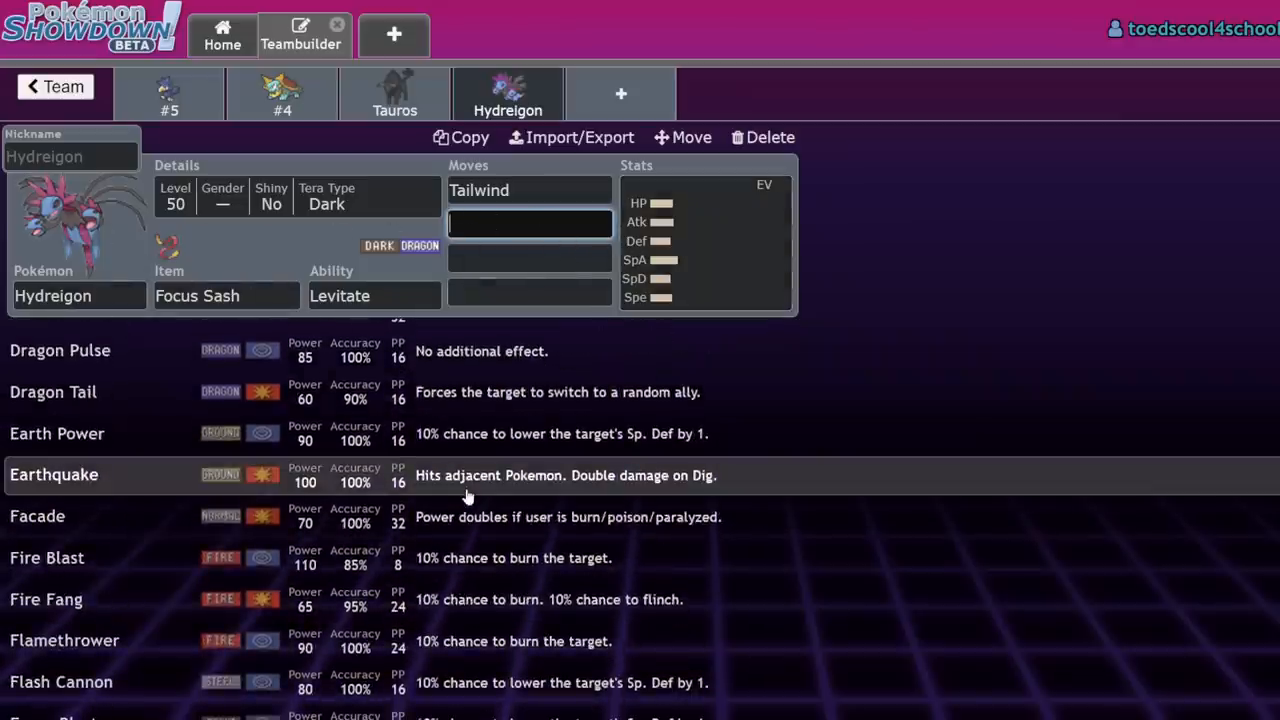
scroll("up", 3)
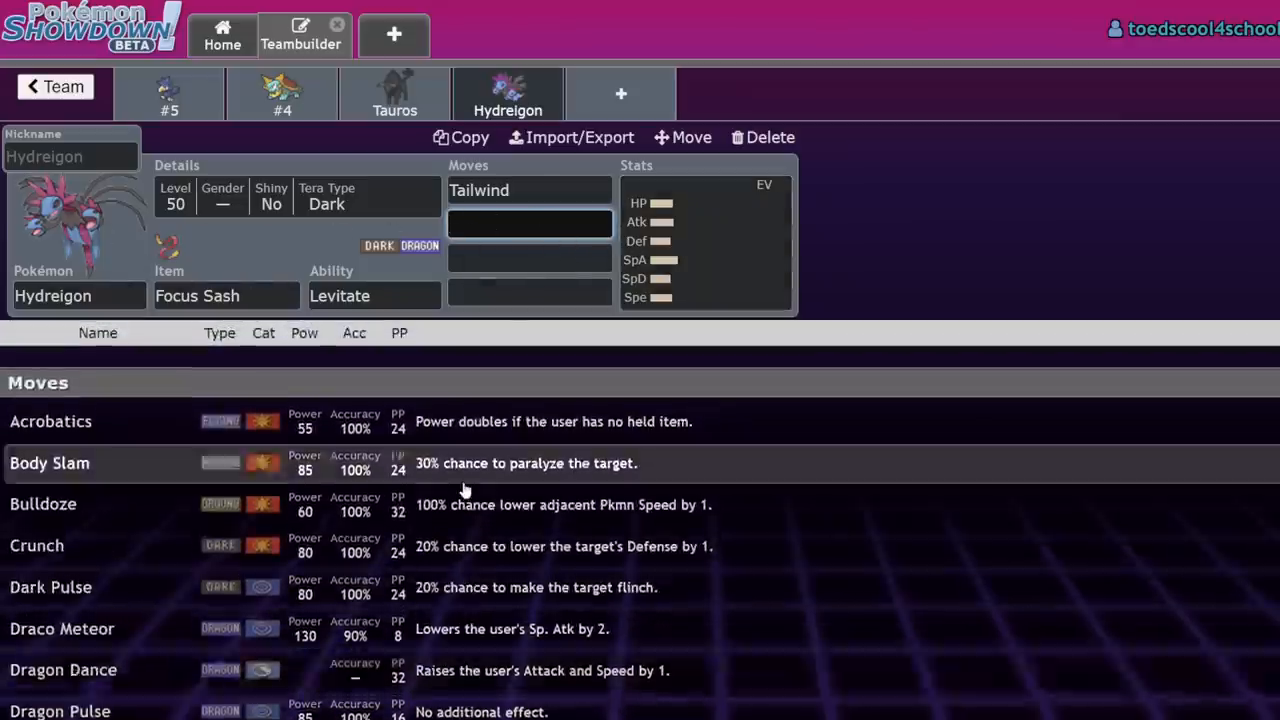
left_click(700, 240)
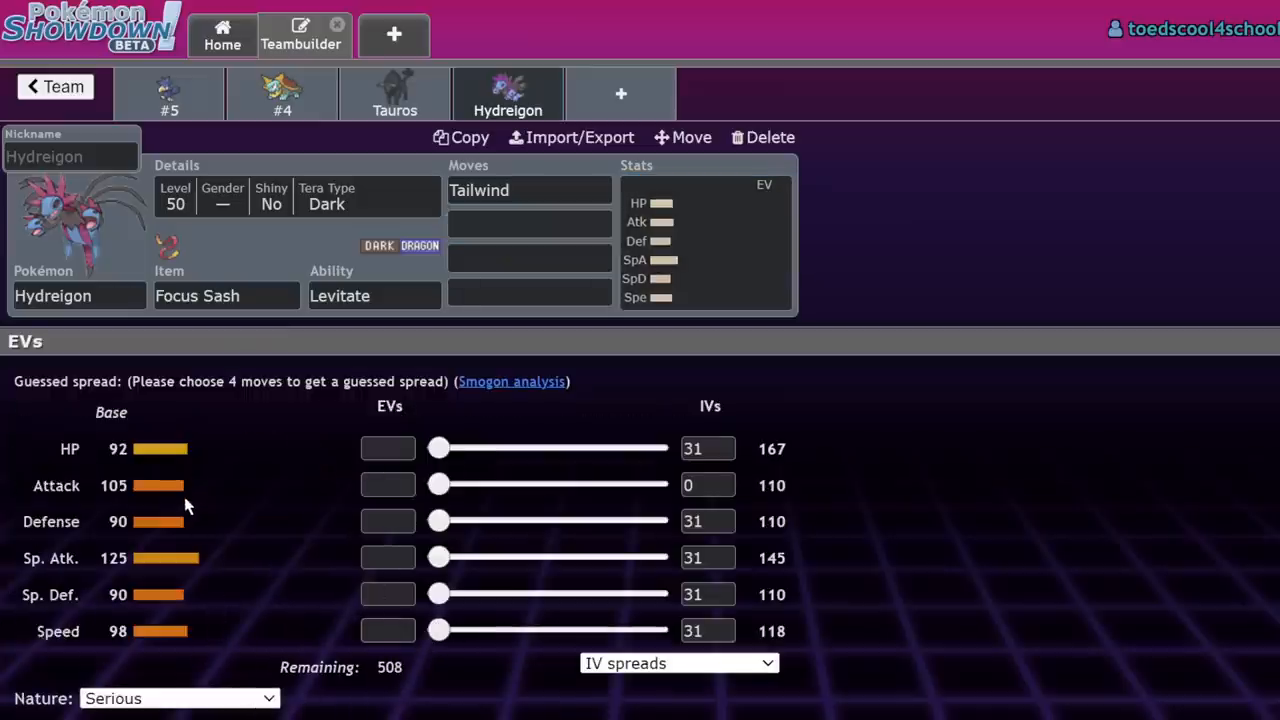
mouse_move(176, 536)
type("252+")
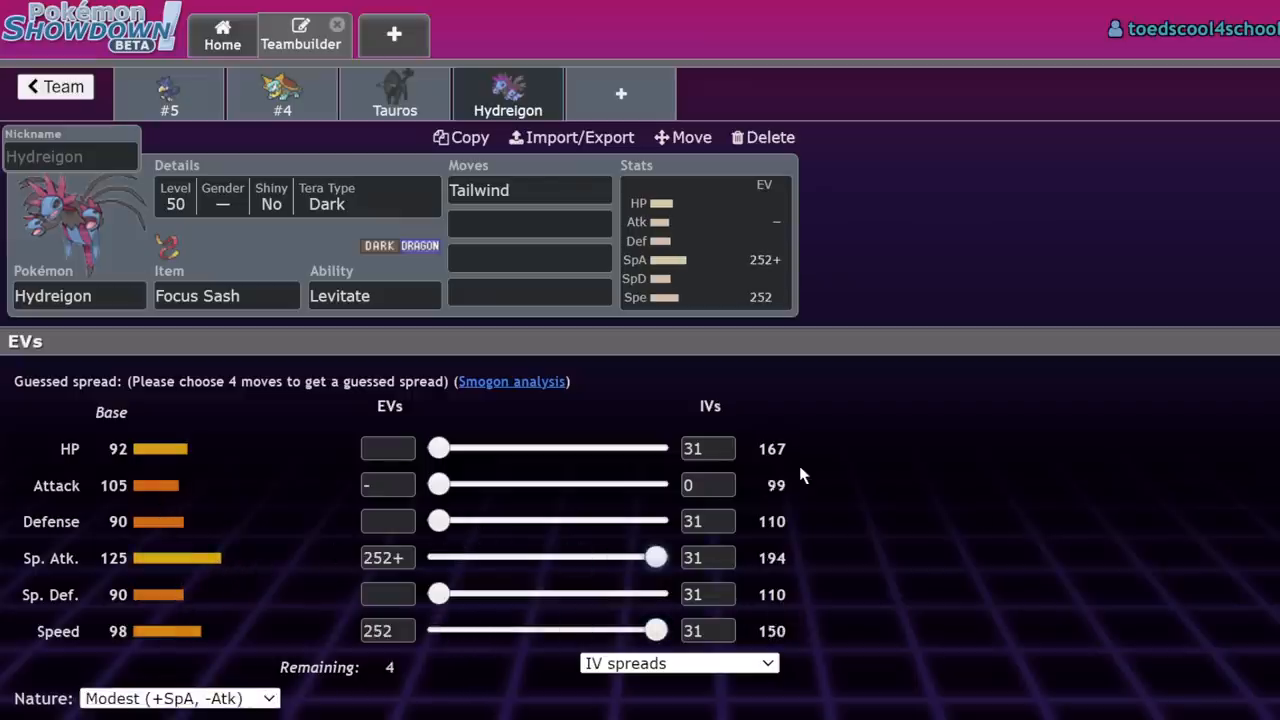
mouse_move(616, 650)
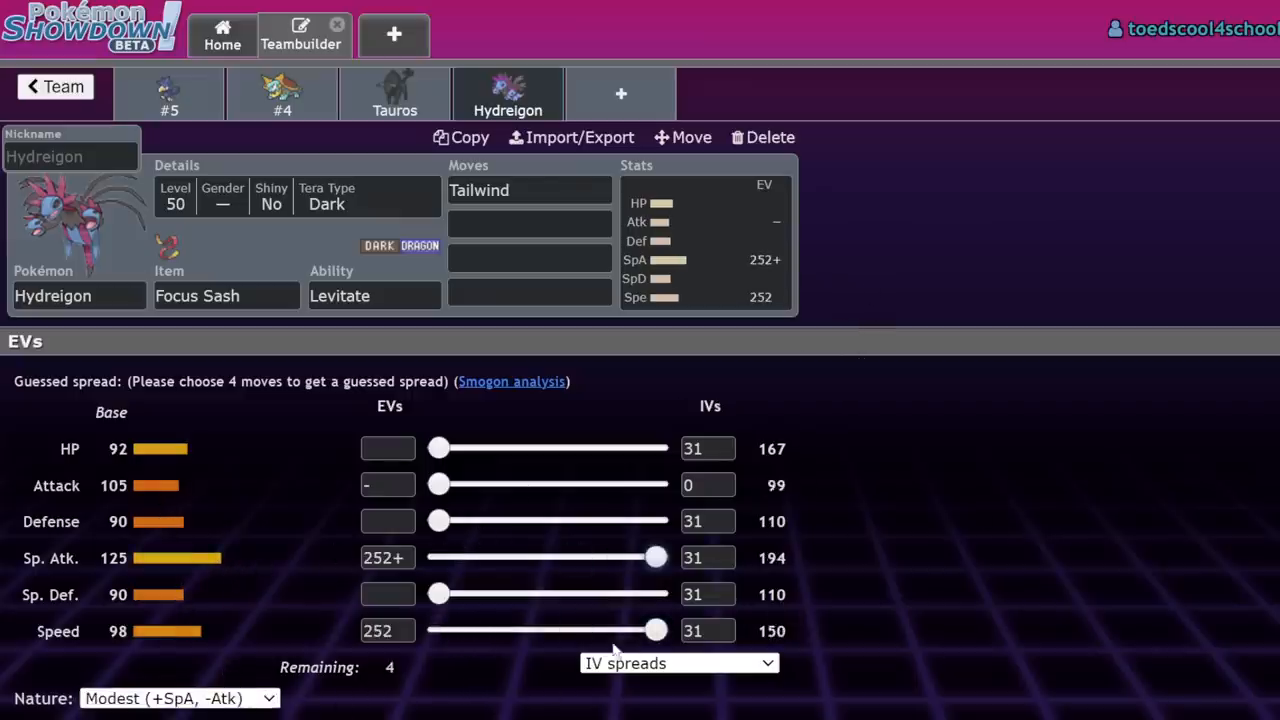
- Set Hydreigon to 252 Sp. Atk / 252 Speed EVs, Modest nature, 0 Attack IVs
left_click(388, 594)
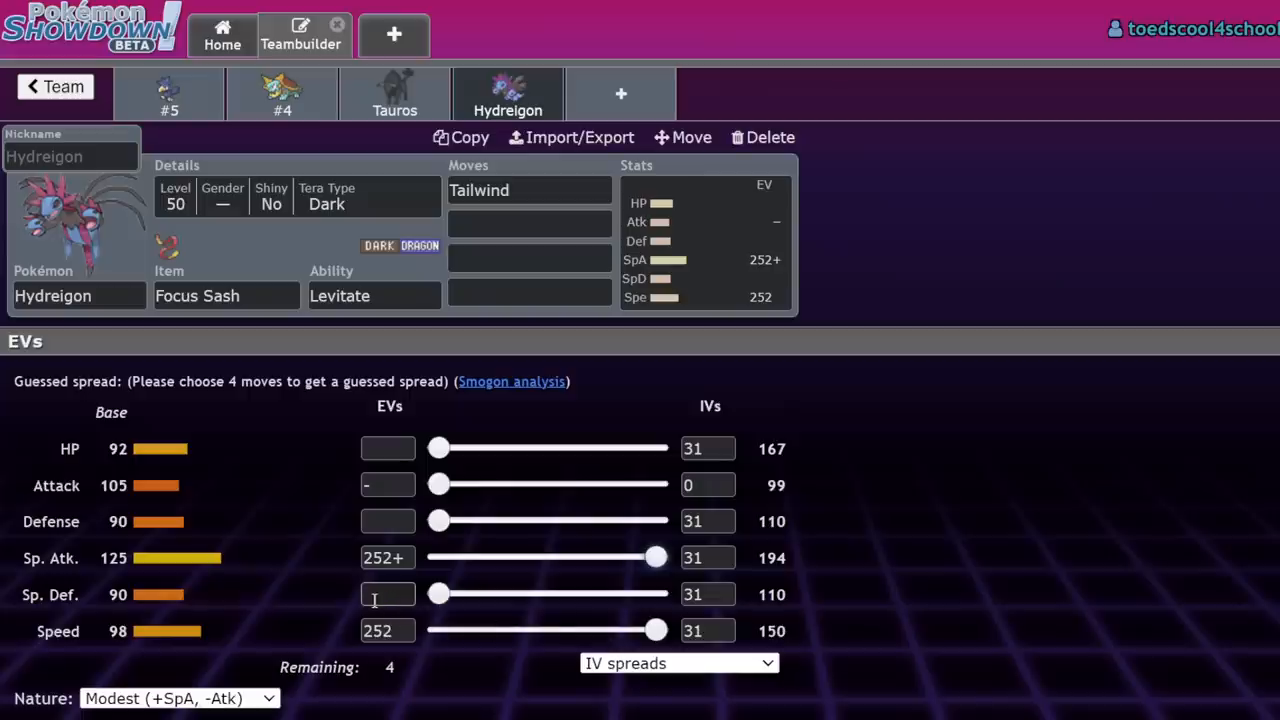
mouse_move(278, 582)
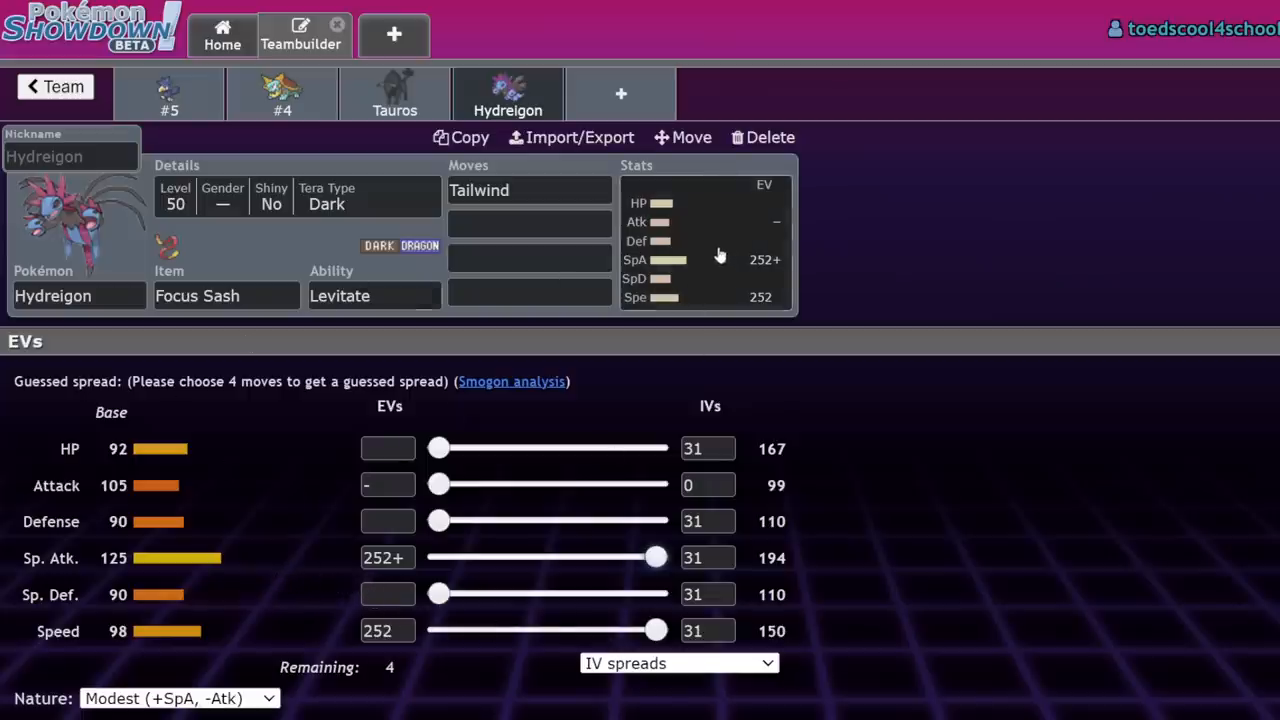
mouse_move(404, 360)
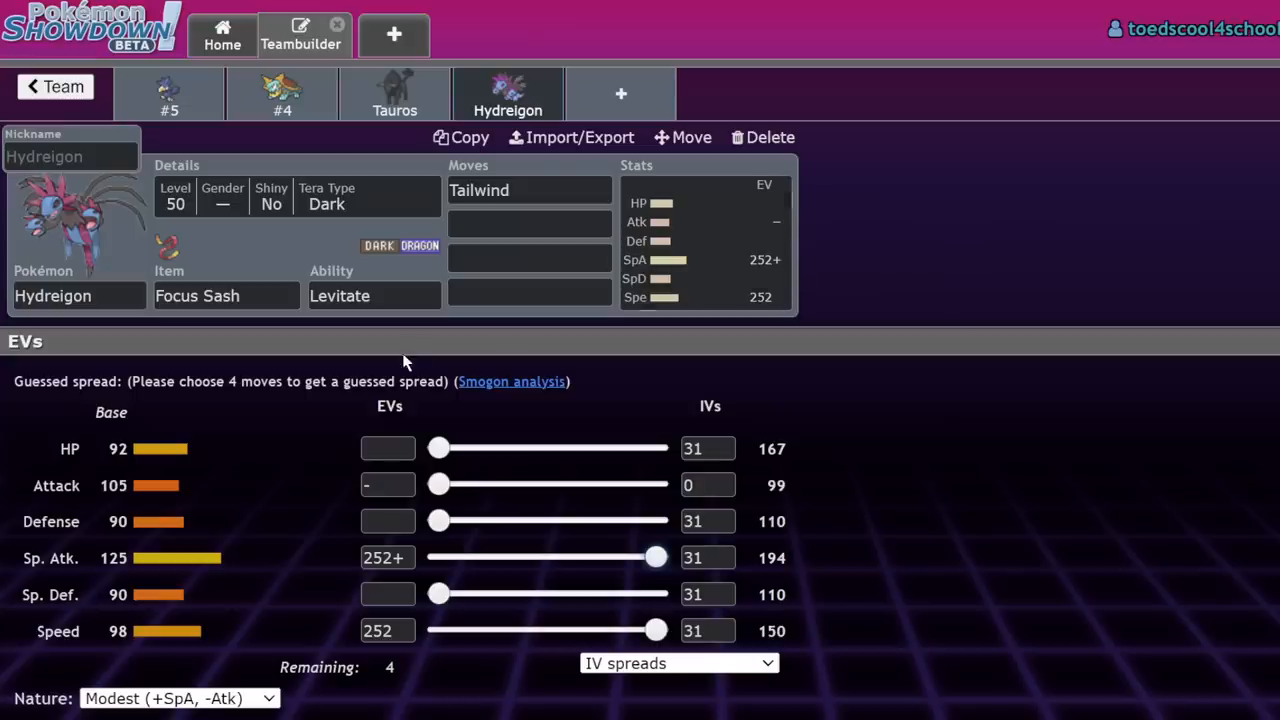
mouse_move(144, 468)
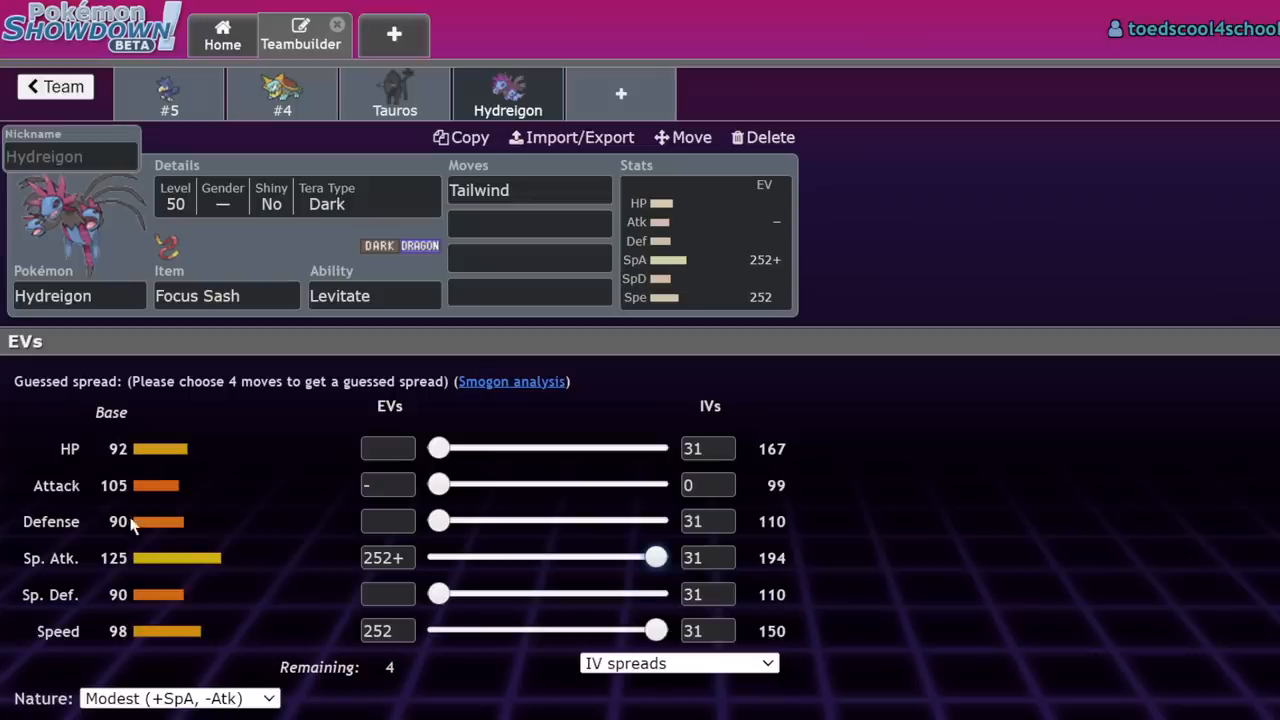
mouse_move(1156, 304)
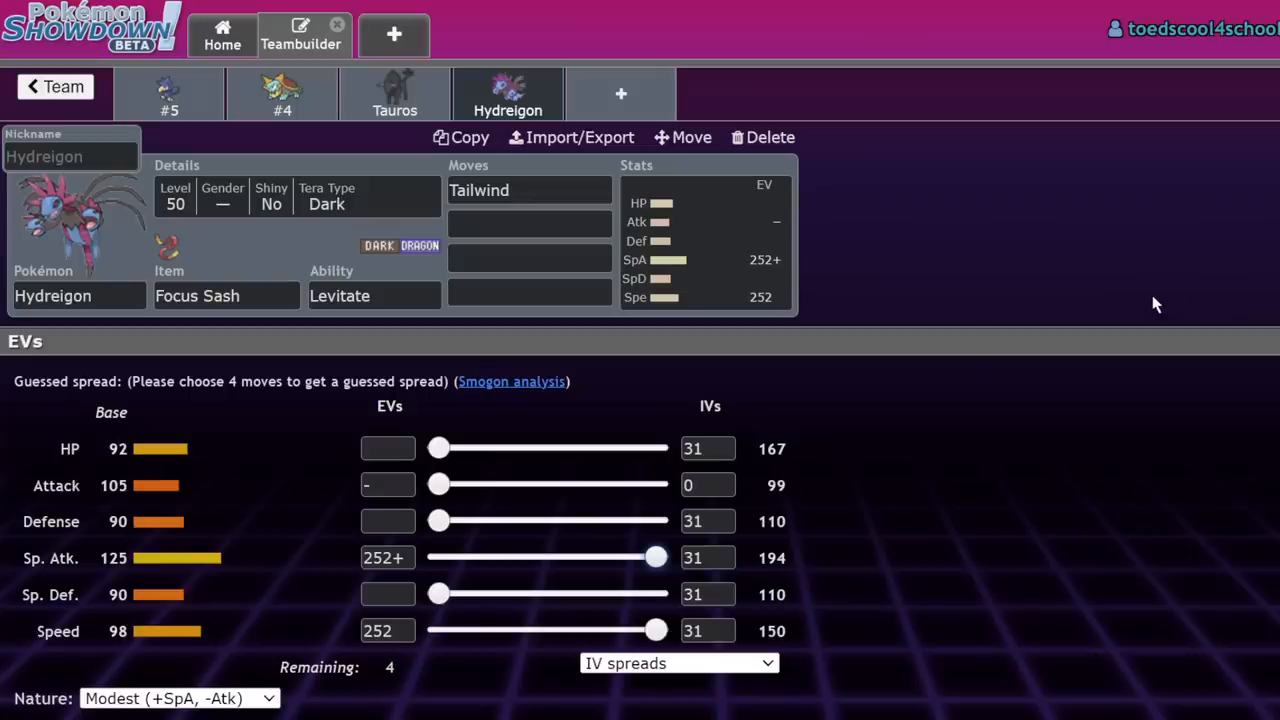
mouse_move(1108, 272)
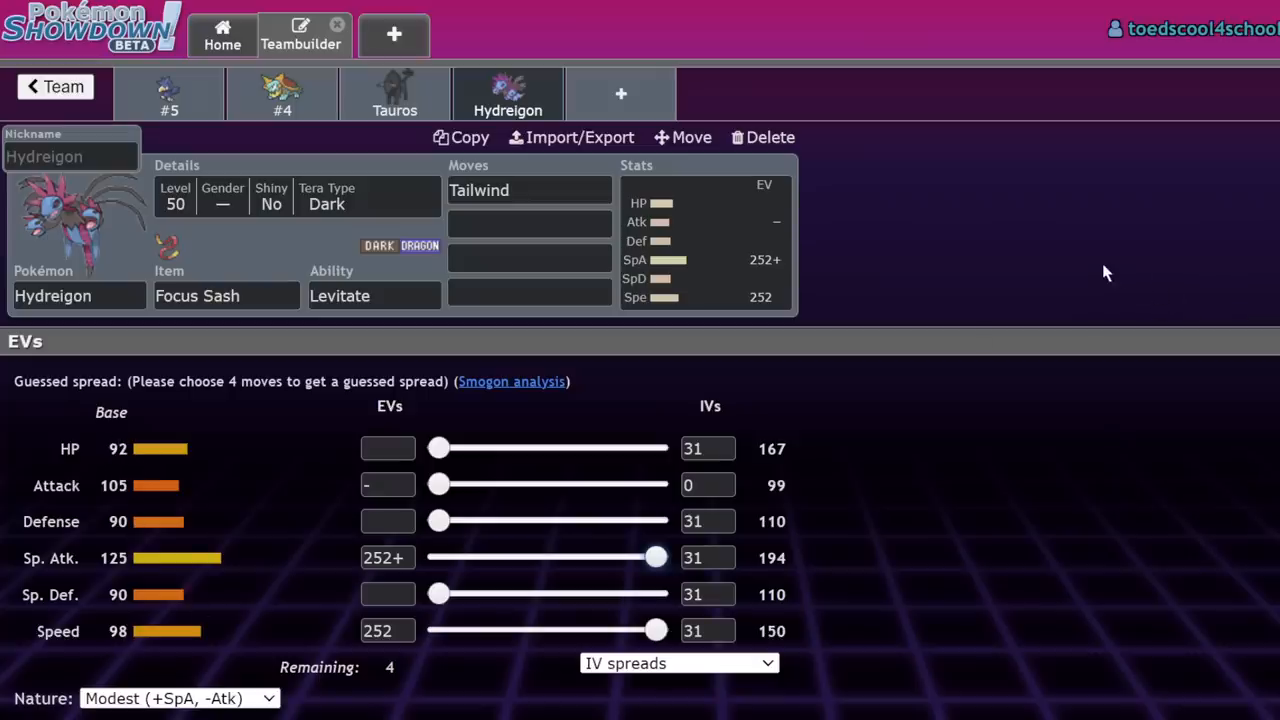
mouse_move(520, 322)
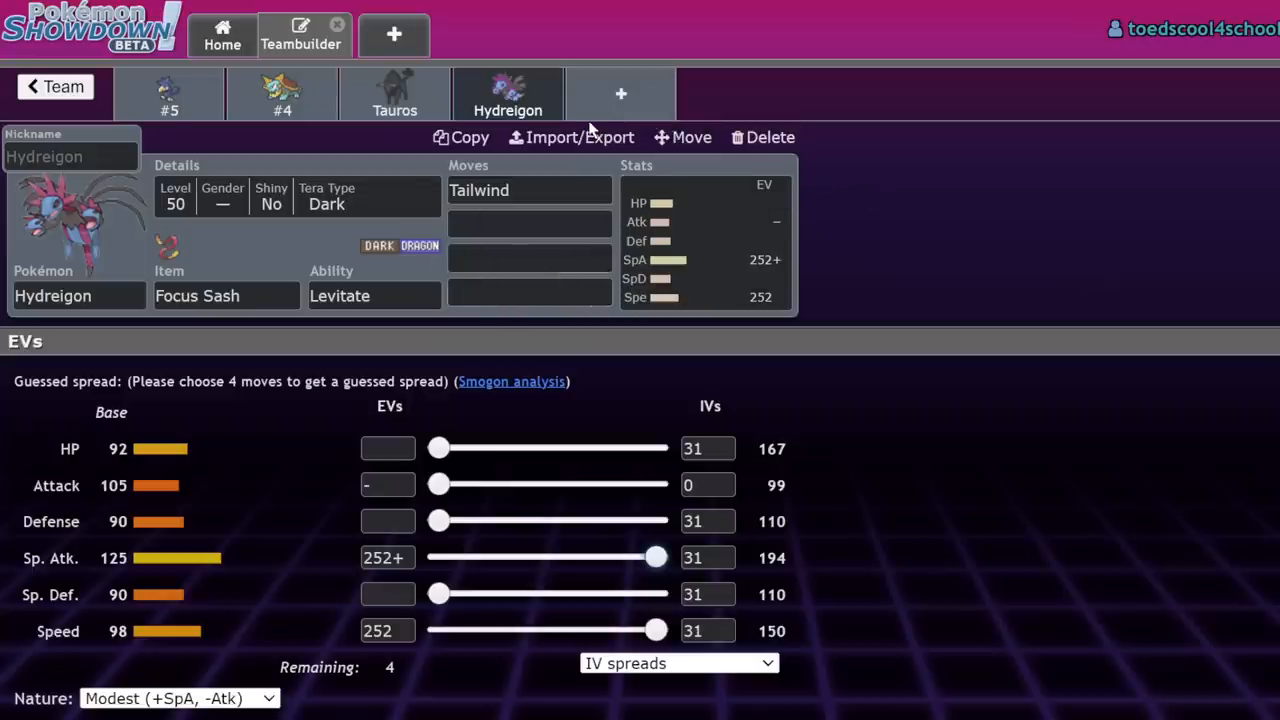
- Add Maushold as the next team member
left_click(620, 94)
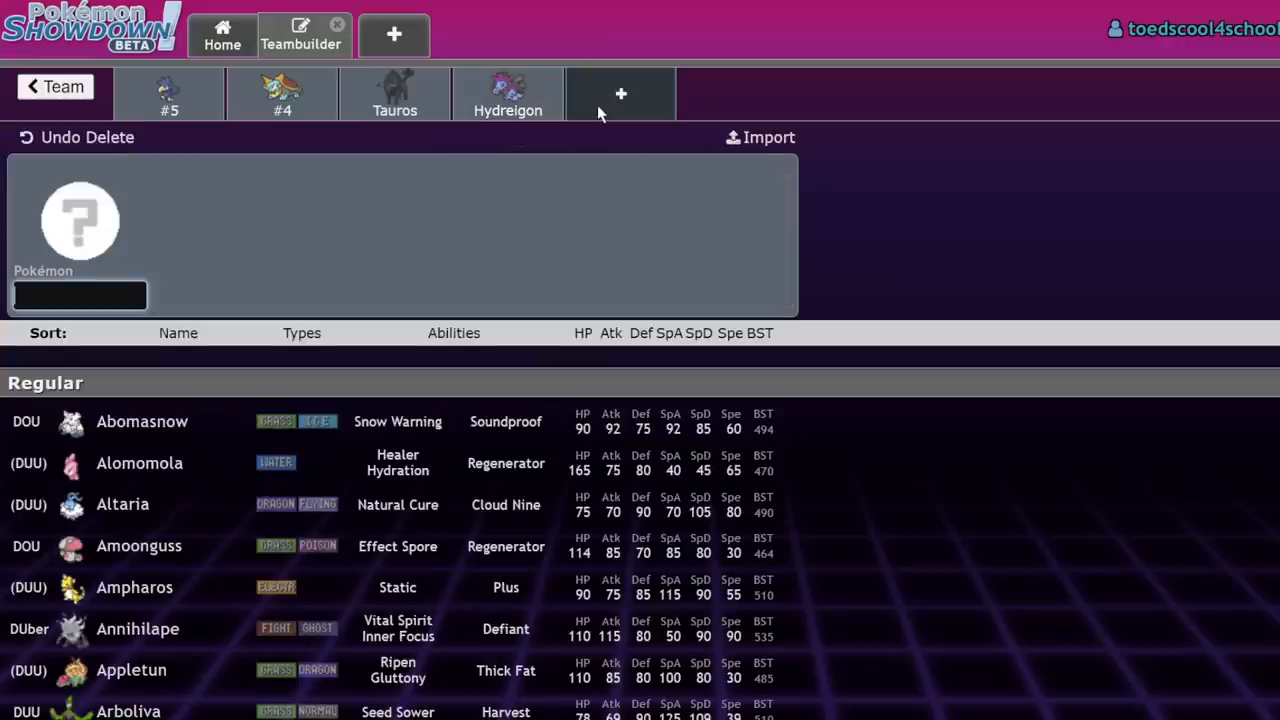
type("mau")
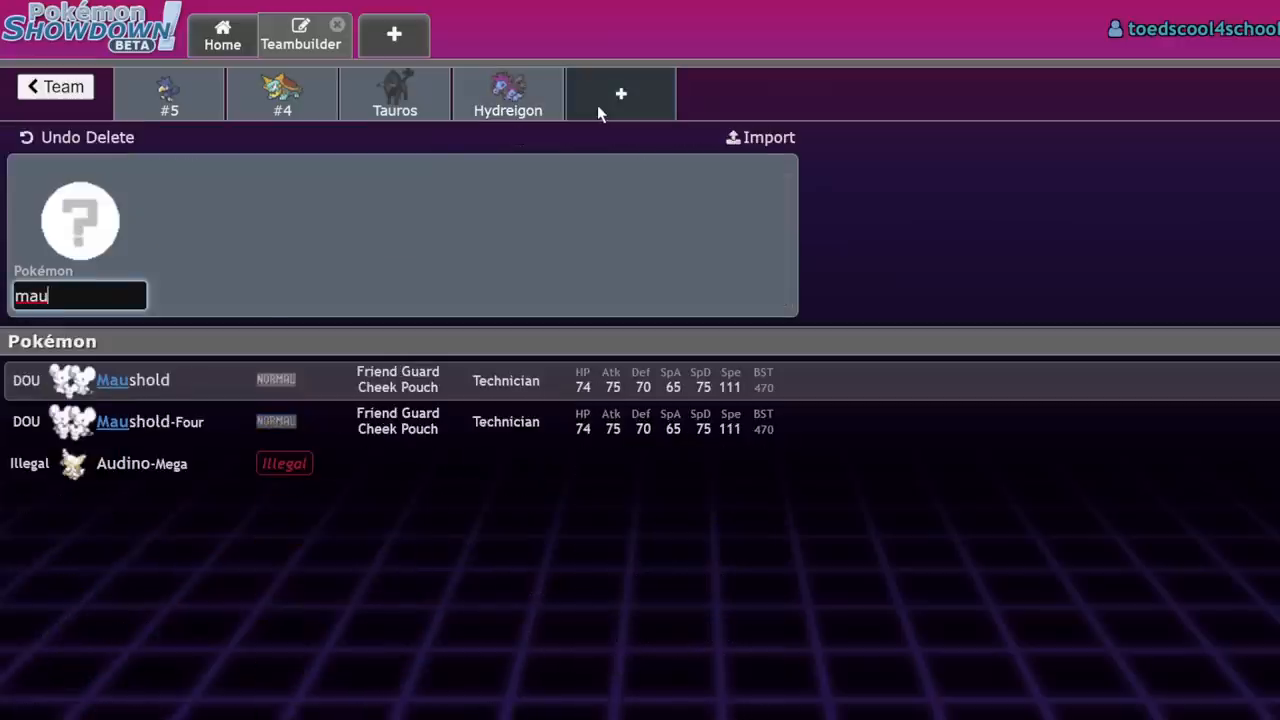
left_click(132, 380)
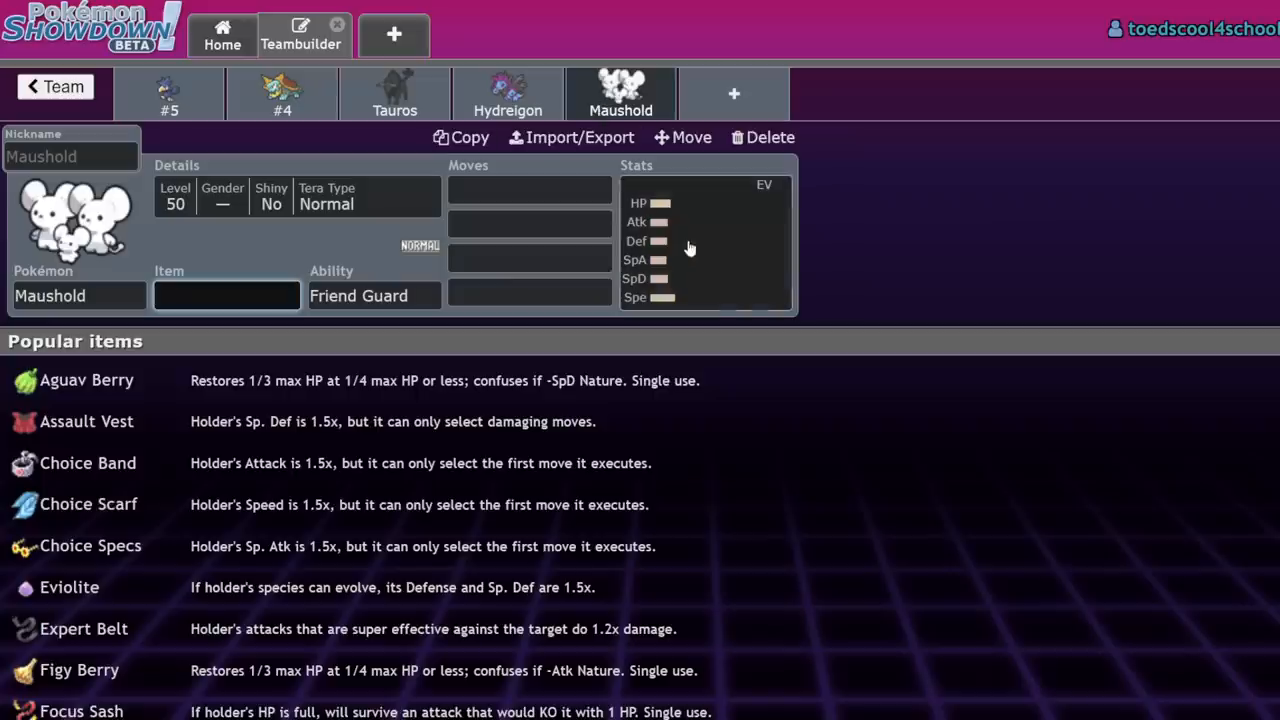
- Give Maushold 4 HP / 252 Attack / 252 Speed EVs, noting its base Speed of 111
left_click(700, 240)
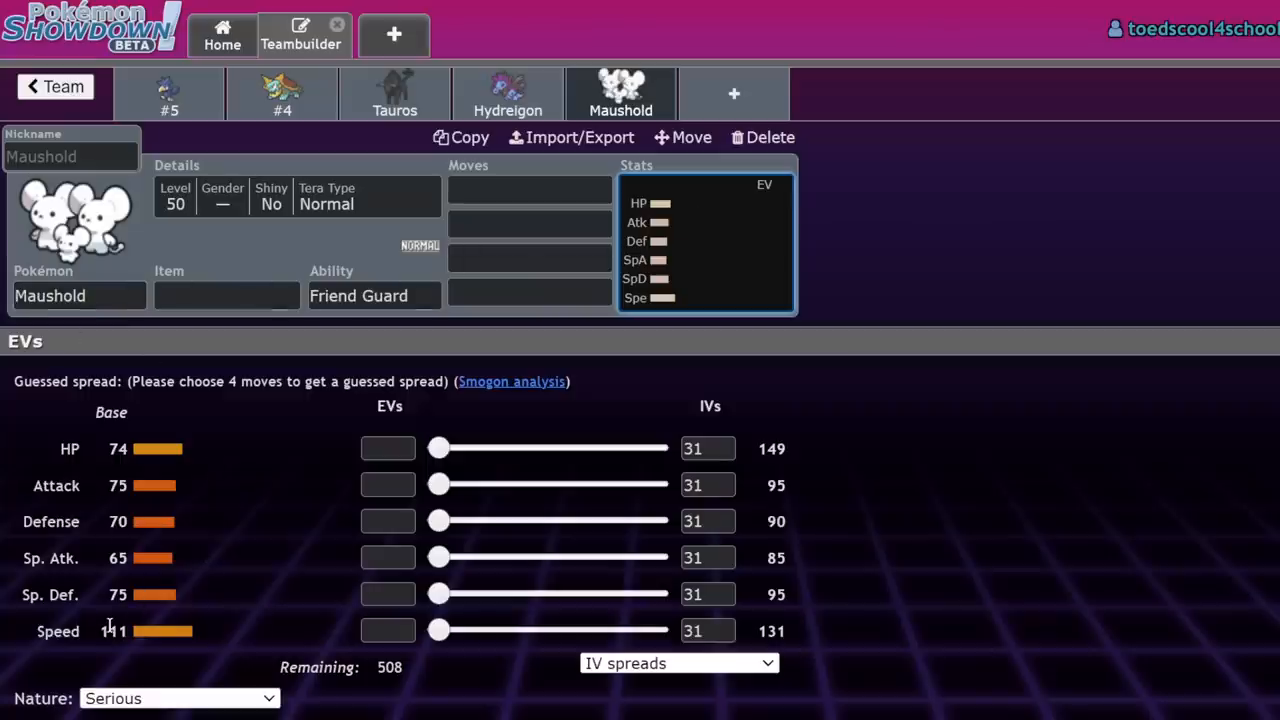
left_click_drag(438, 630, 656, 630)
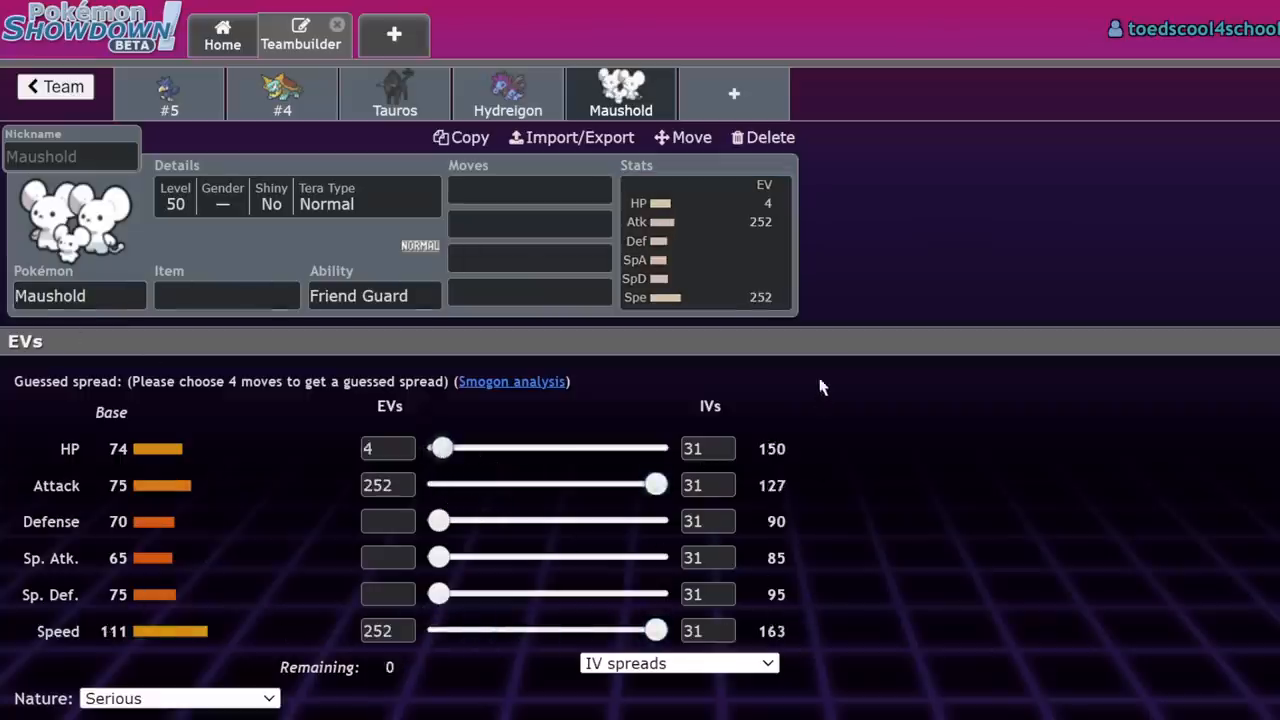
left_click(528, 188)
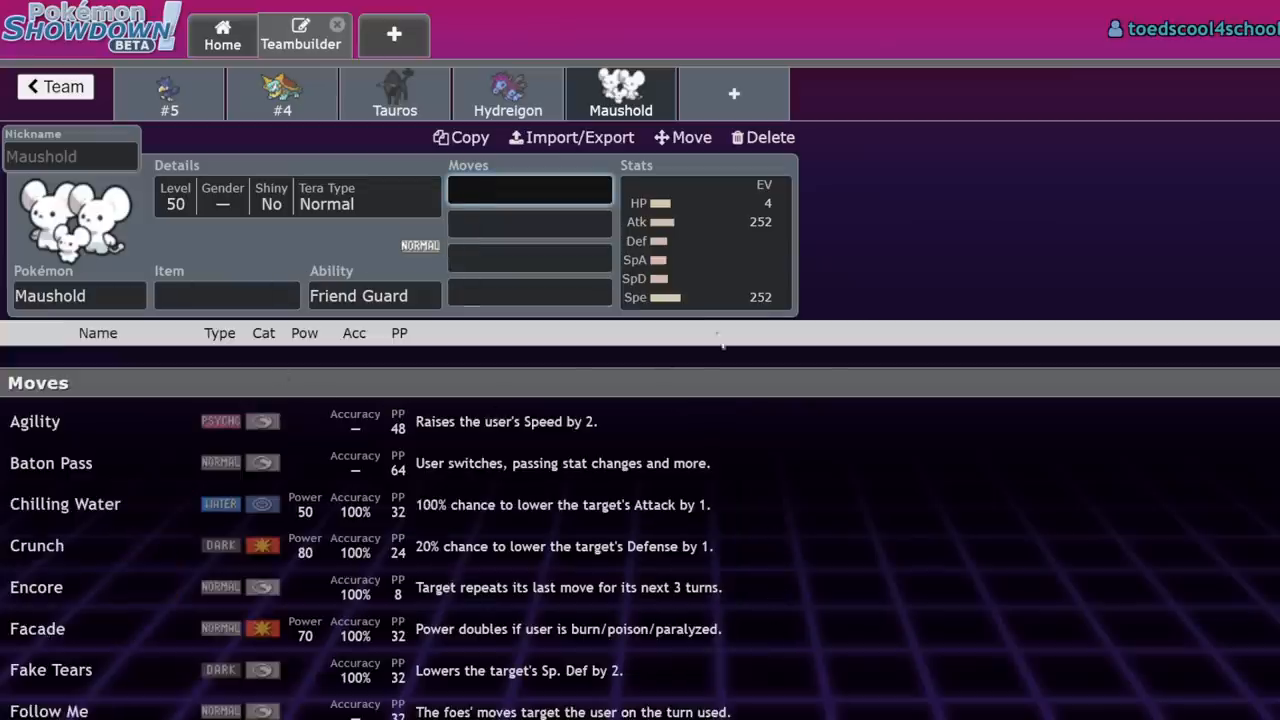
left_click(704, 240)
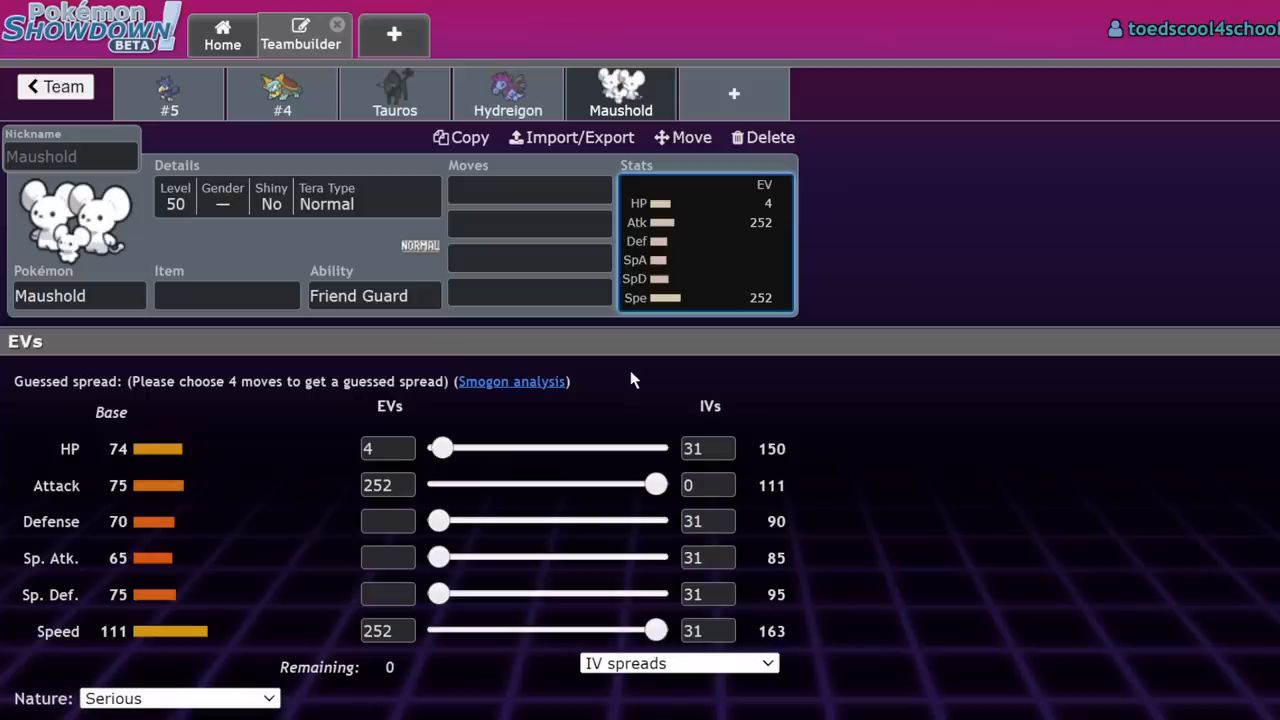
mouse_move(236, 568)
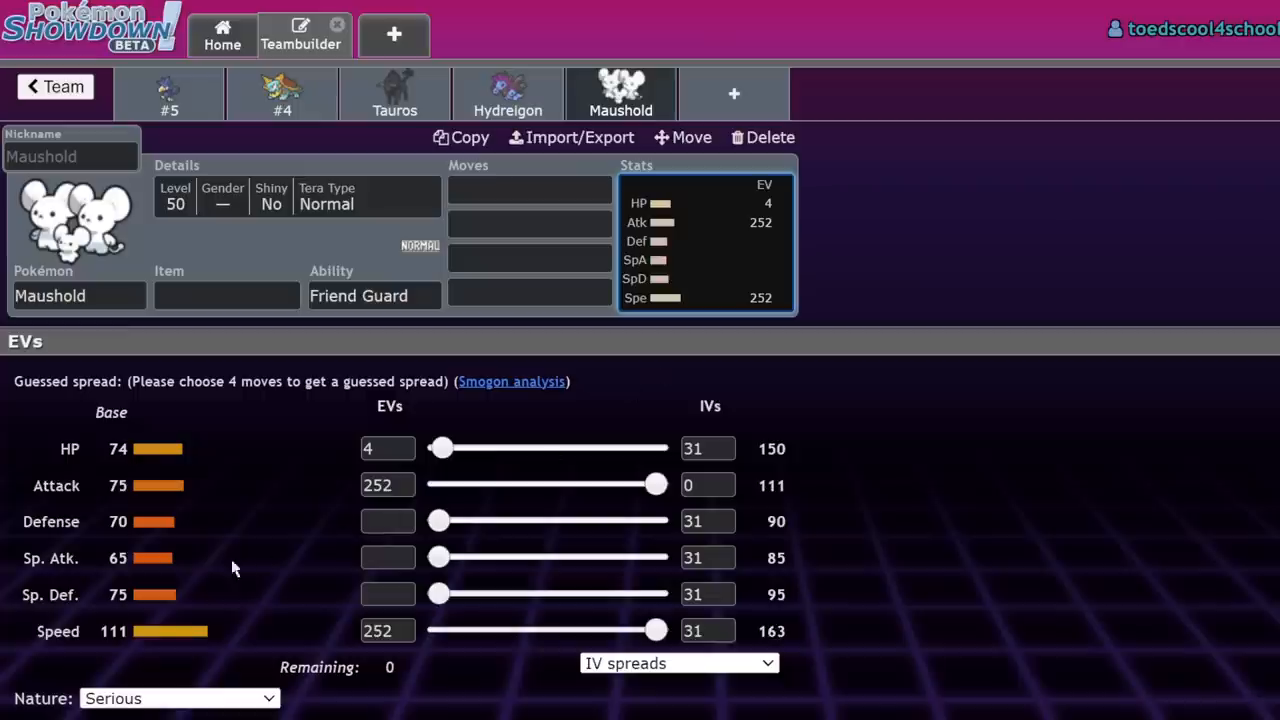
double_click(112, 632)
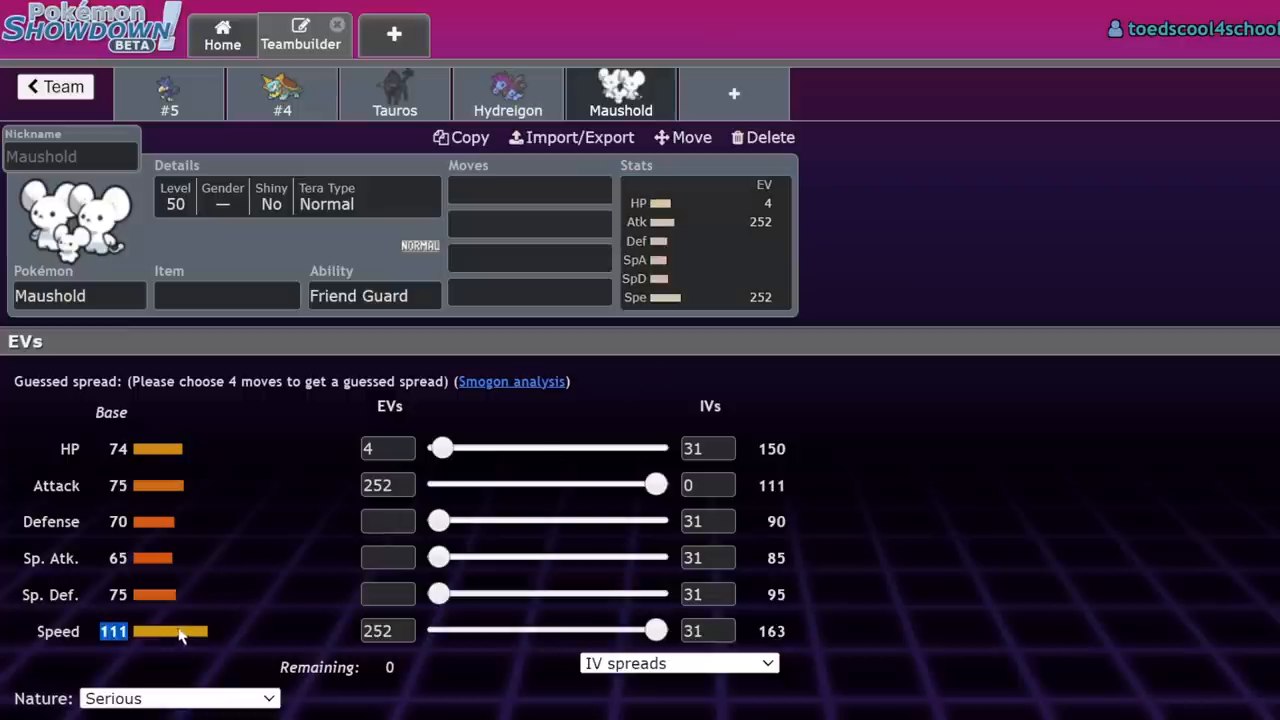
mouse_move(240, 548)
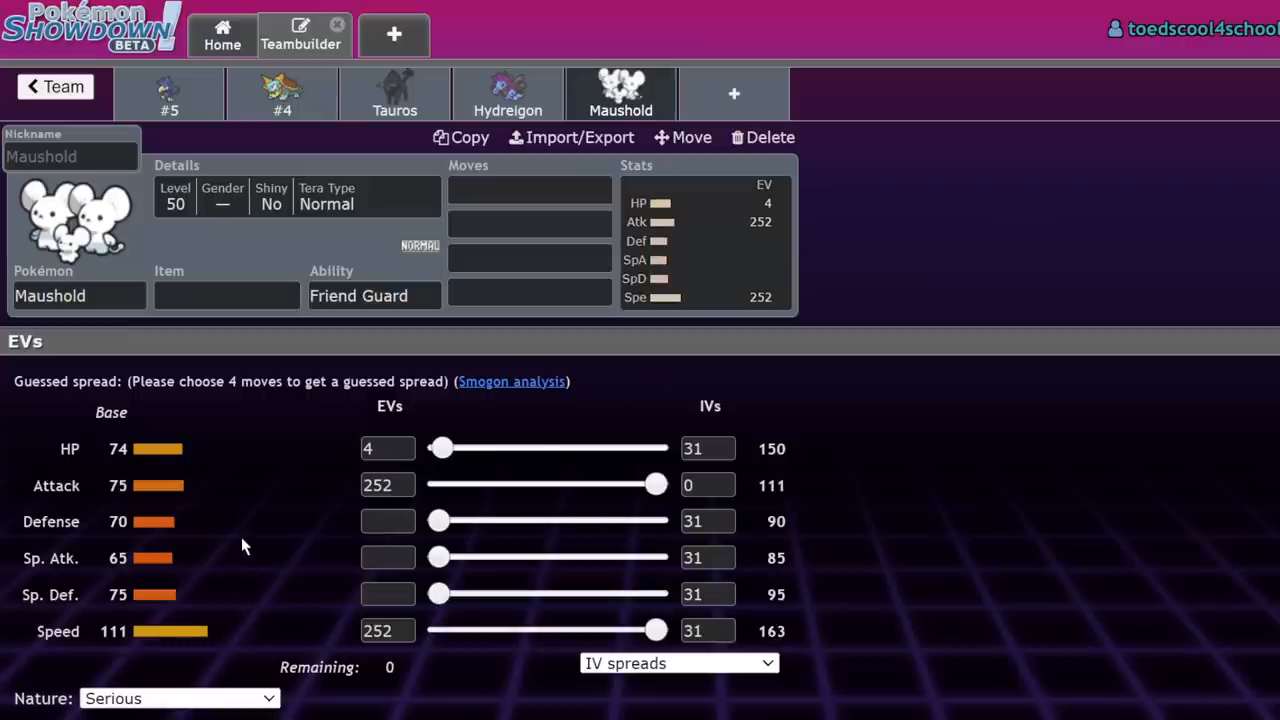
left_click(226, 296)
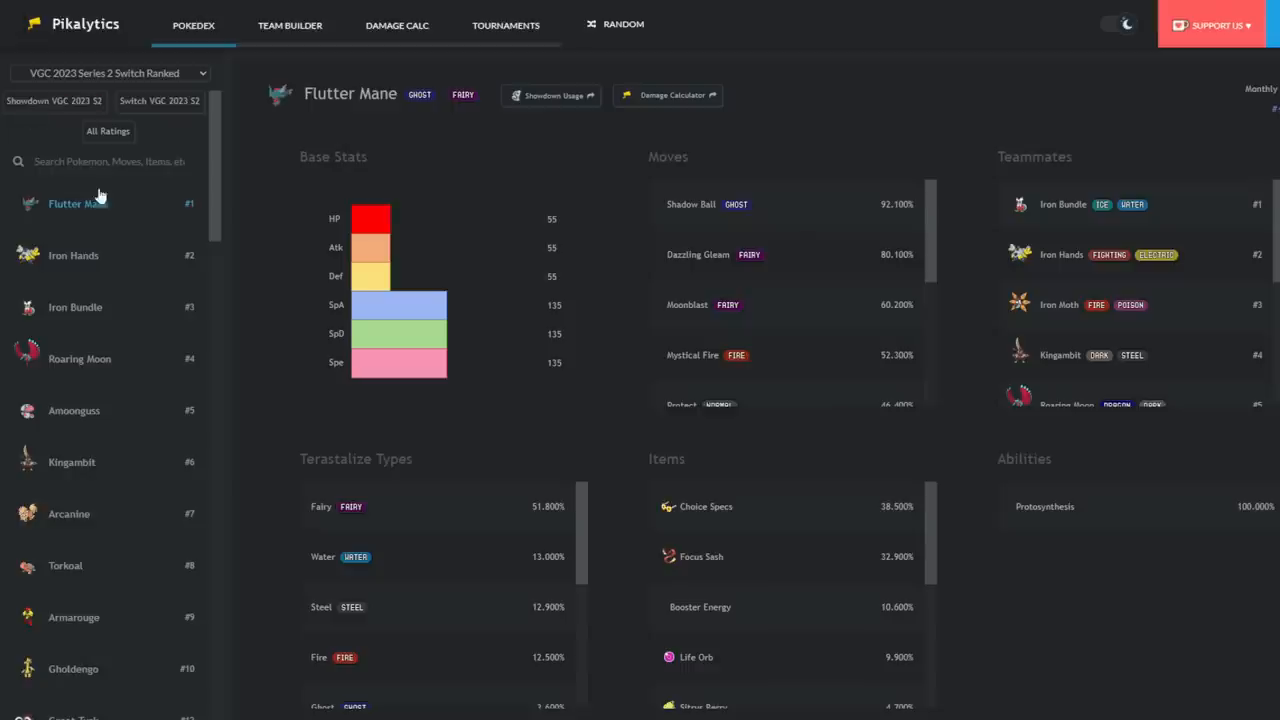
- Scroll the Pikalytics Series 2 rankings down past the twentieth-ranked Pokémon
scroll("down", 3)
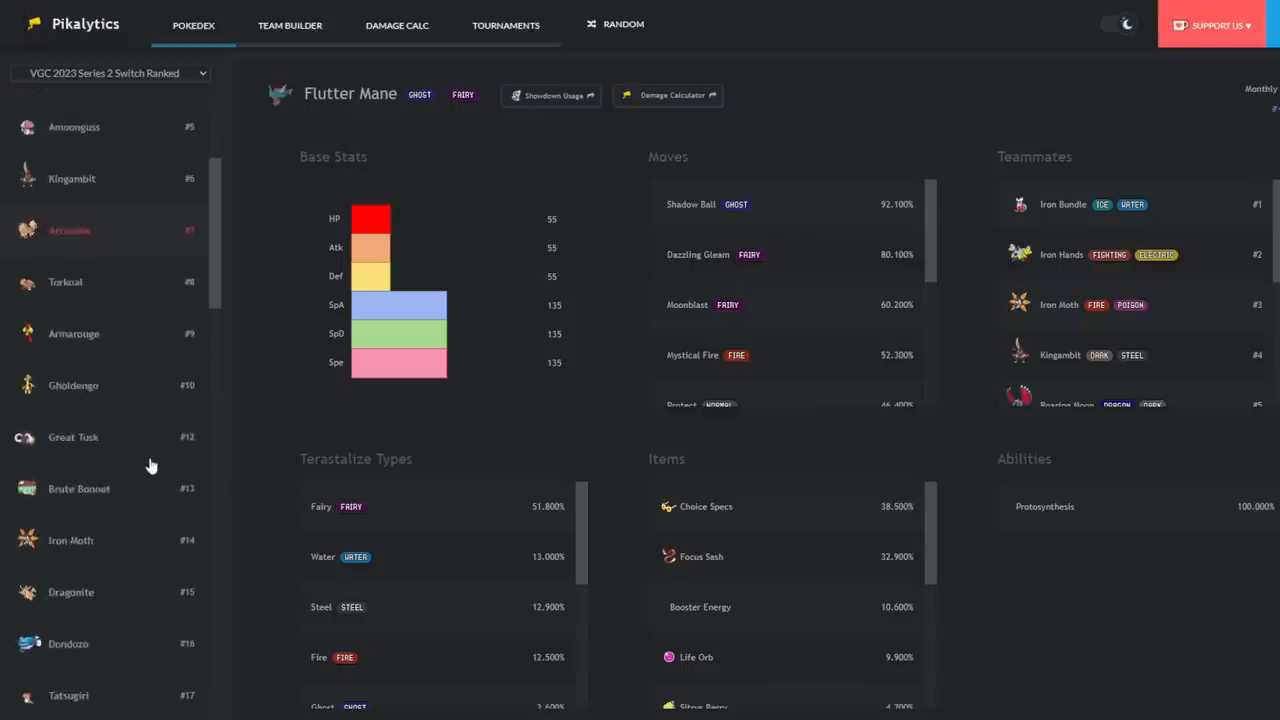
scroll("down", 3)
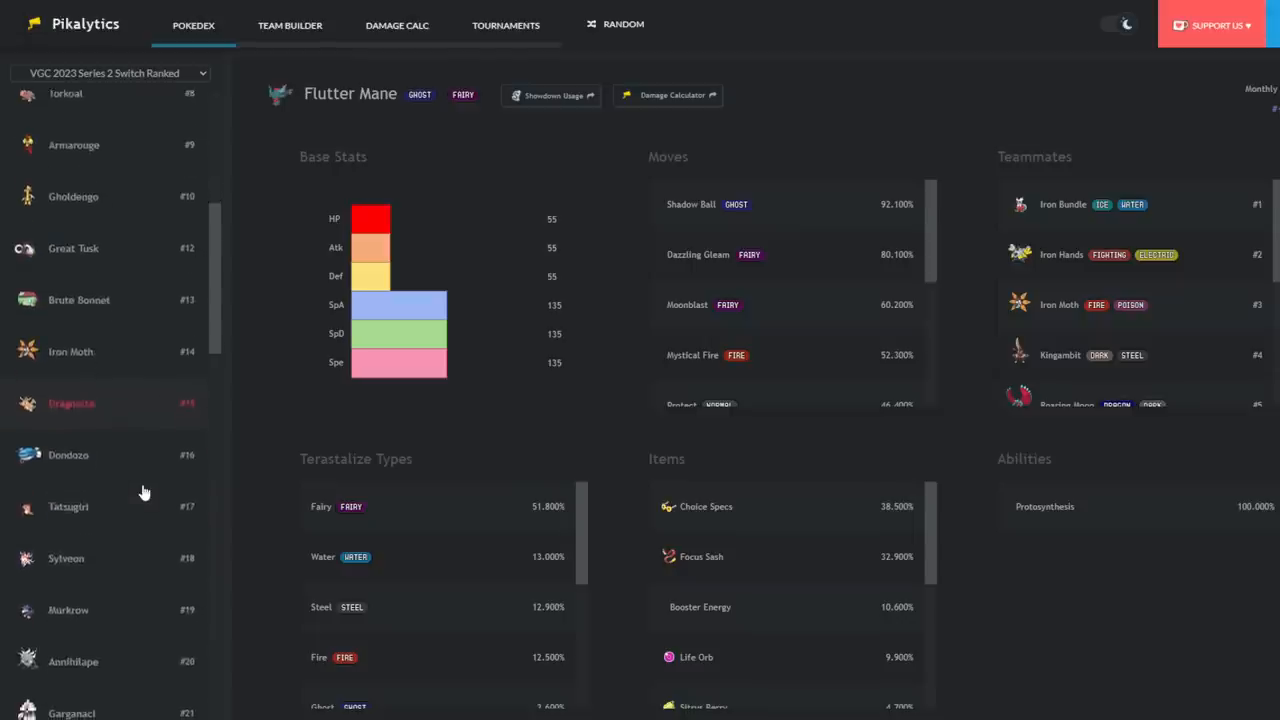
scroll("down", 3)
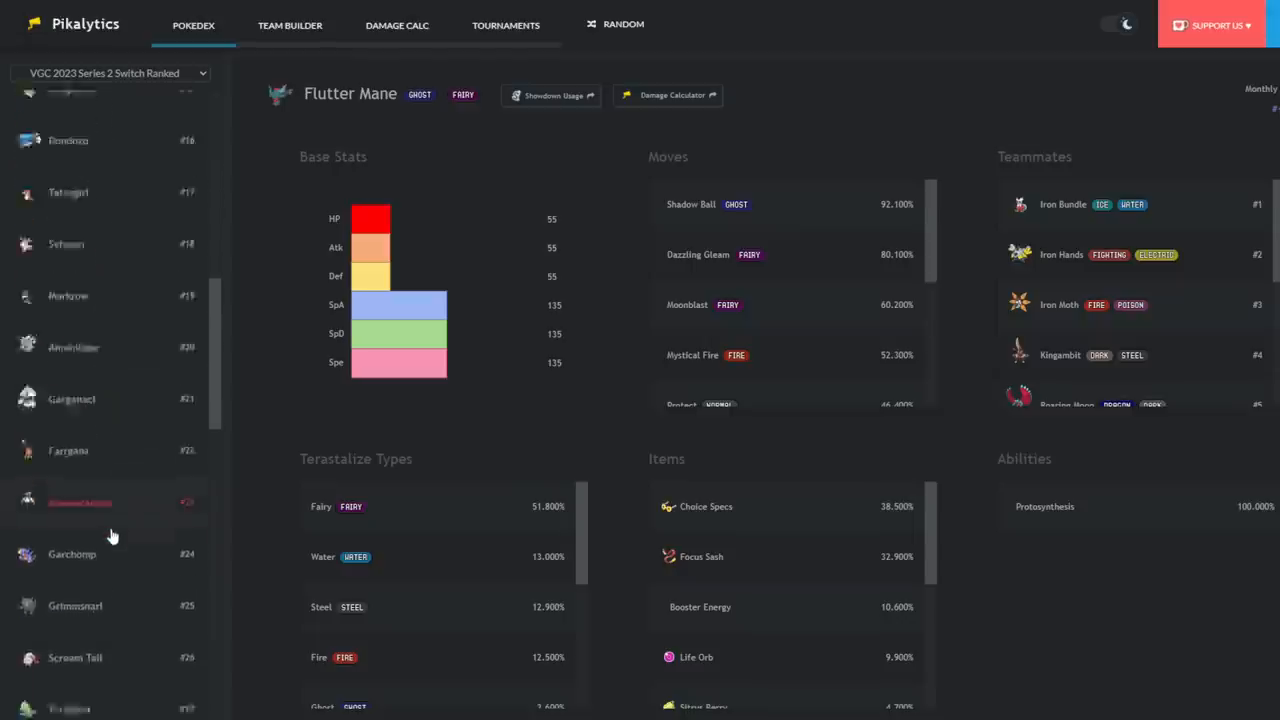
scroll("down", 3)
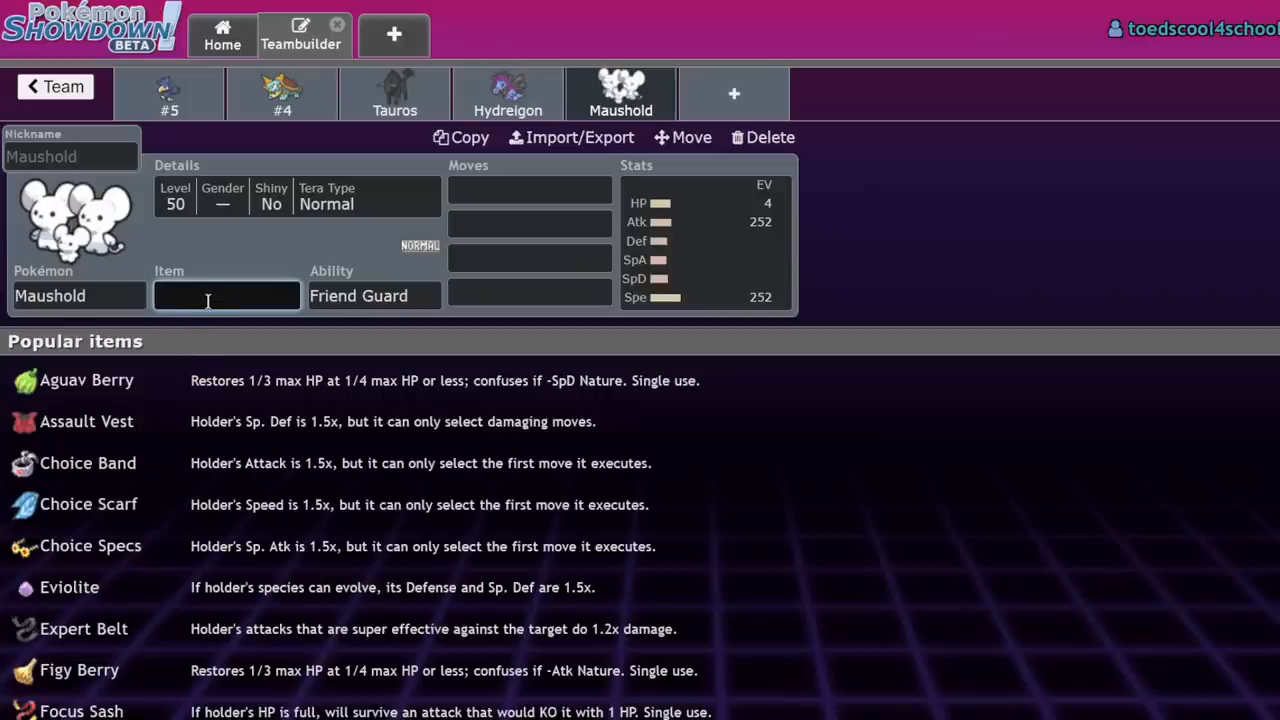
- Give Maushold a Focus Sash, then swap it for a Wide Lens and review its description
left_click(372, 296)
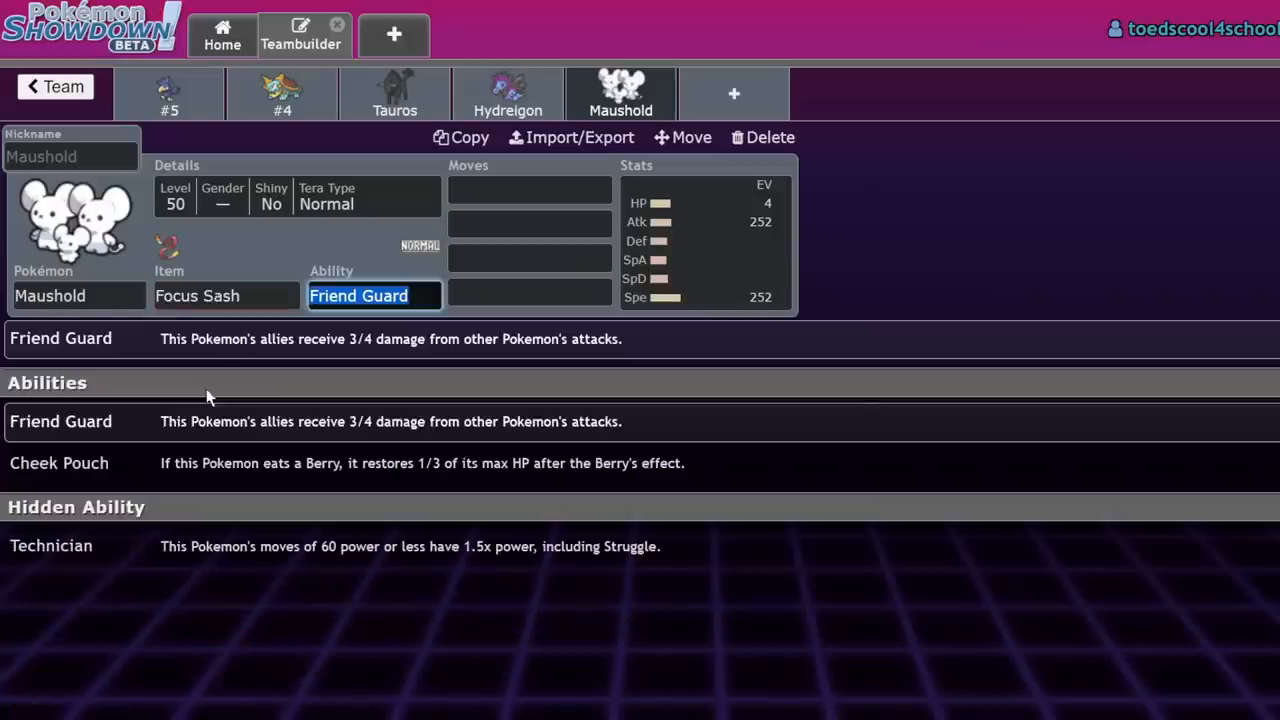
left_click(224, 296)
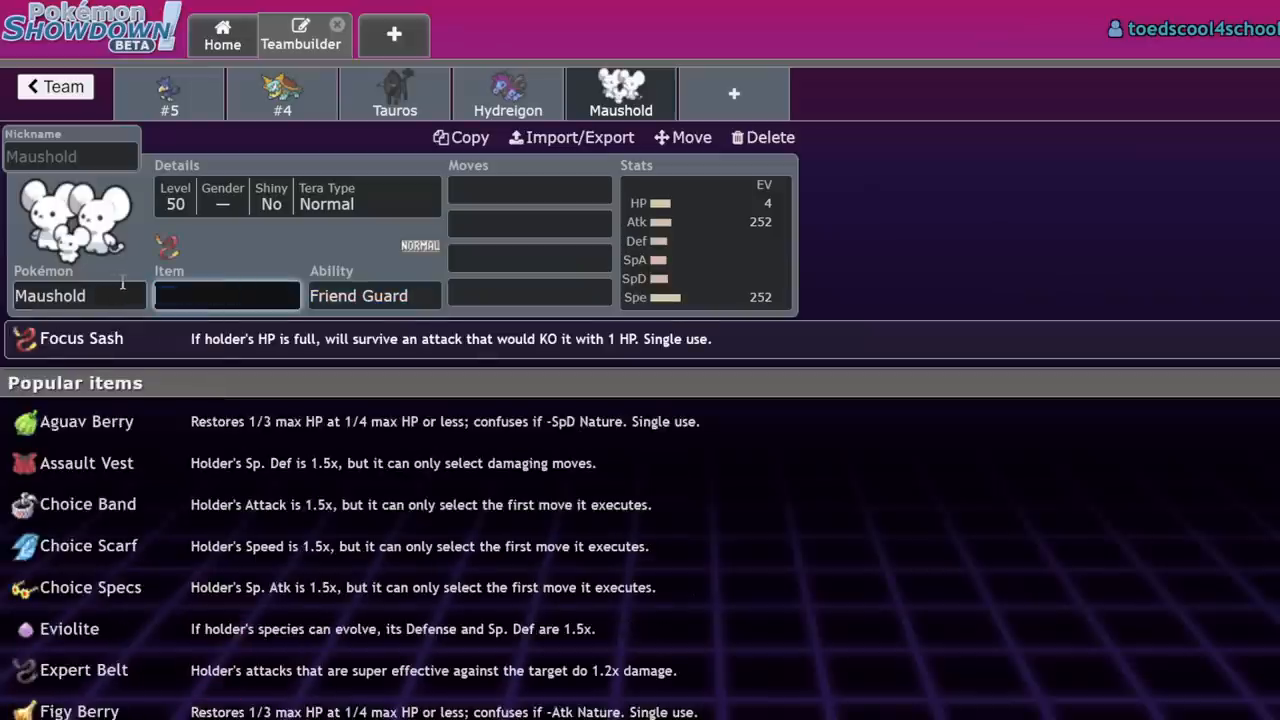
left_click(372, 296)
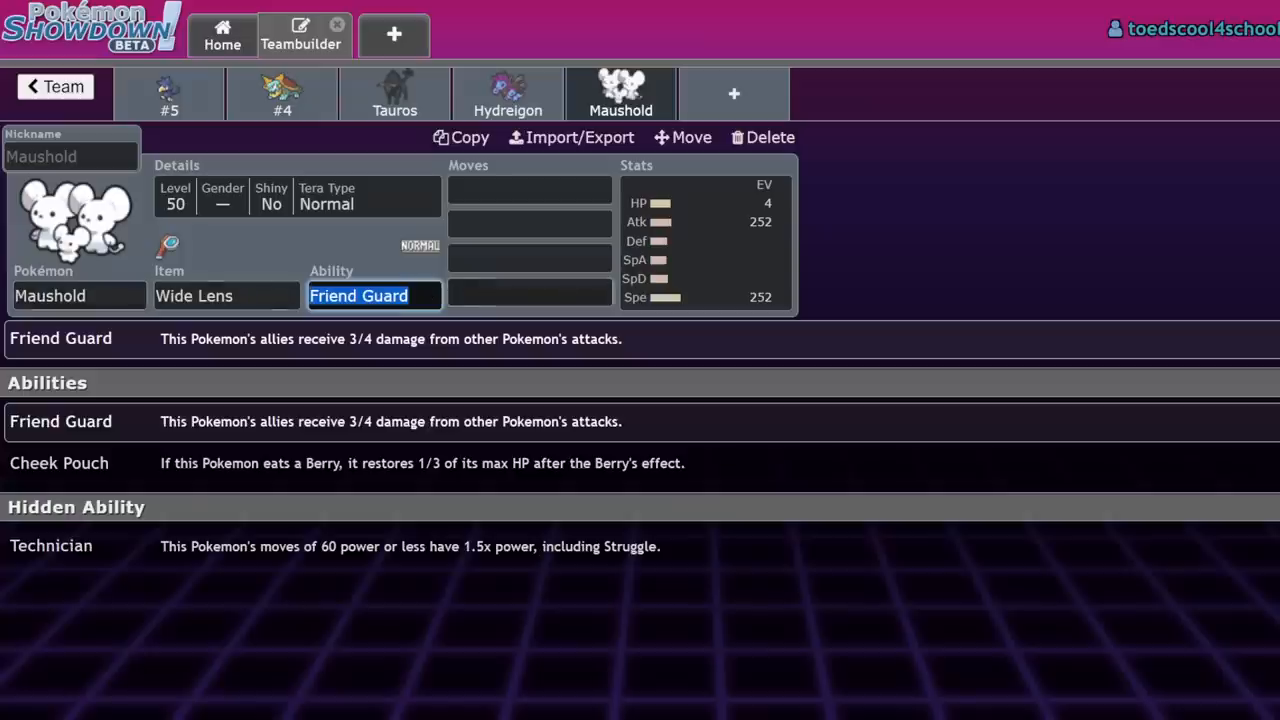
left_click(700, 240)
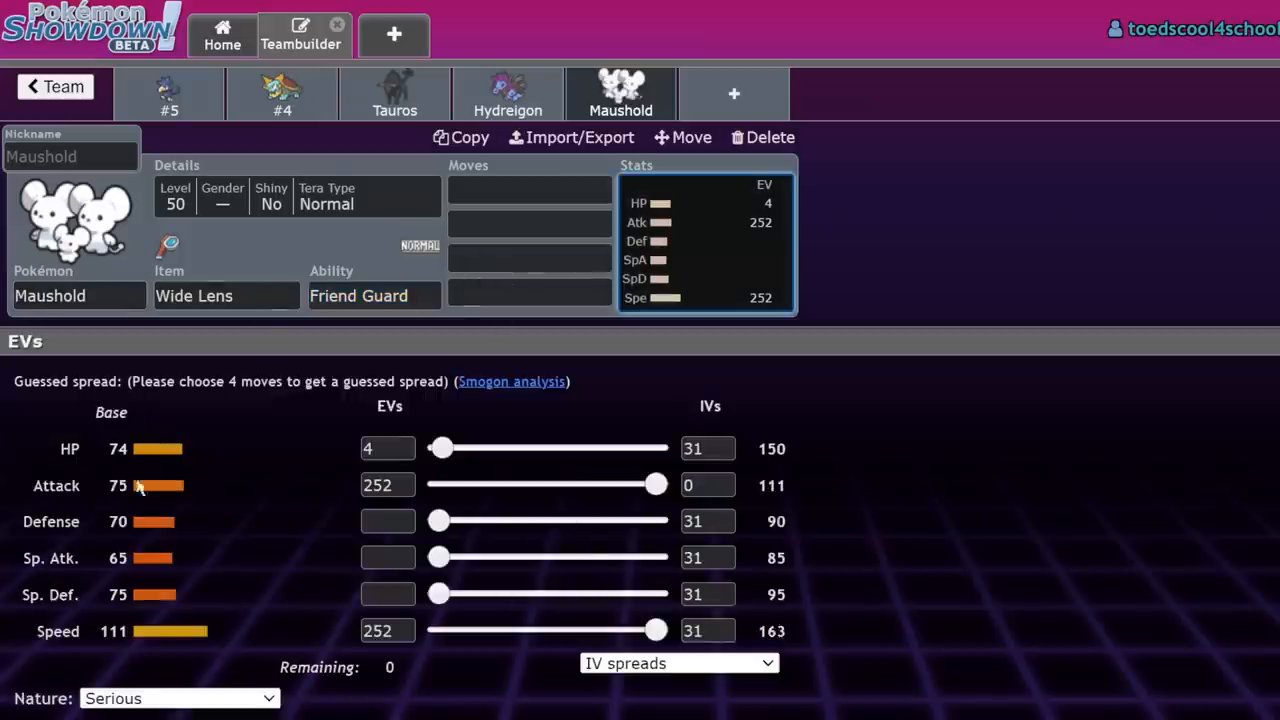
mouse_move(252, 544)
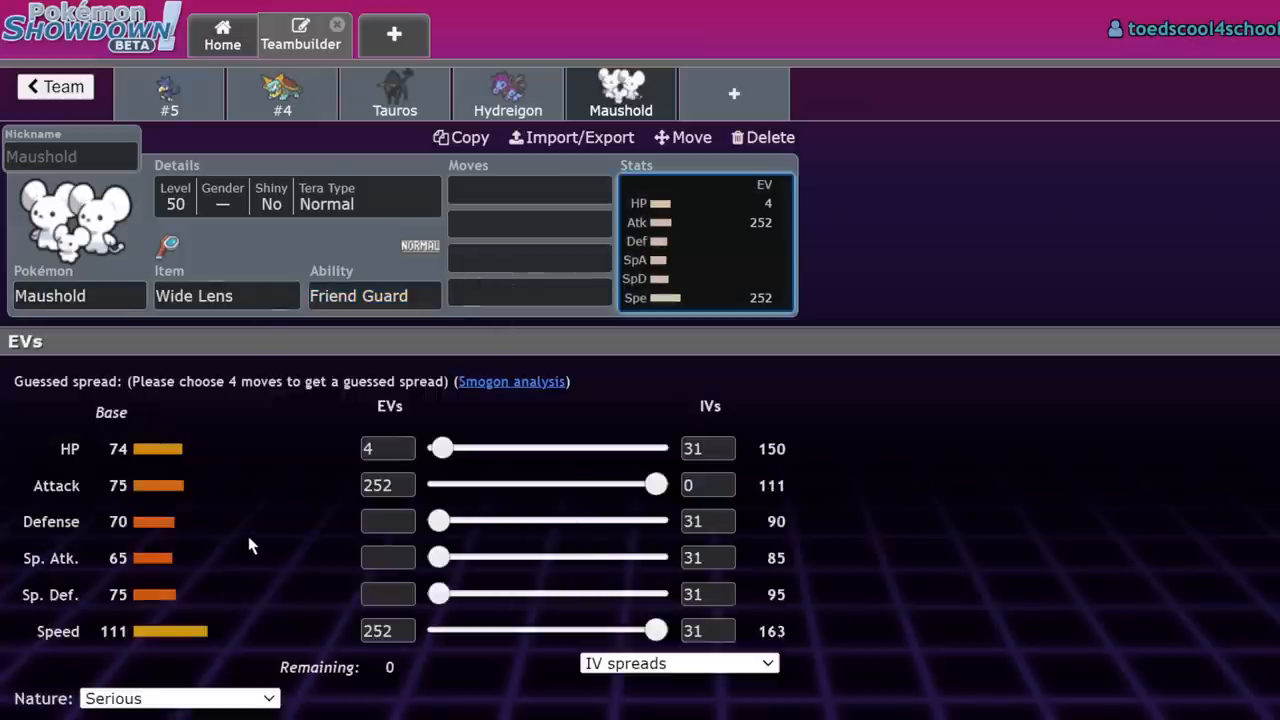
left_click(224, 296)
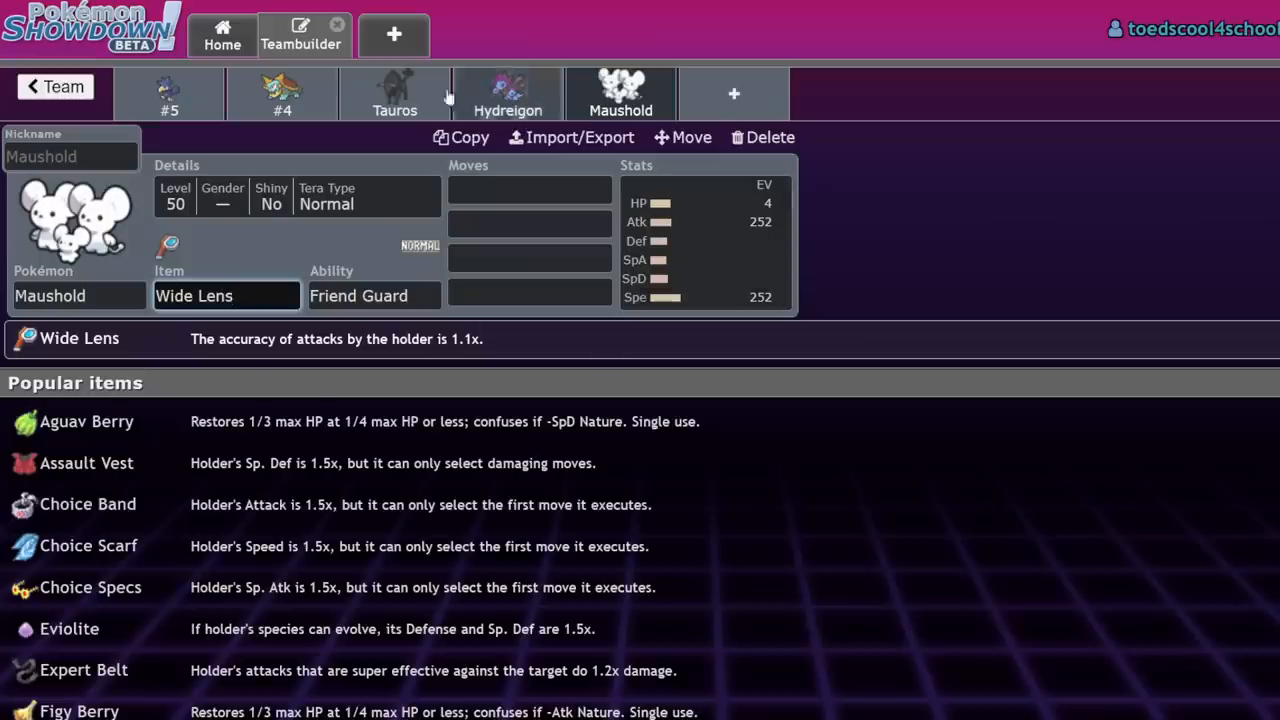
left_click(528, 190)
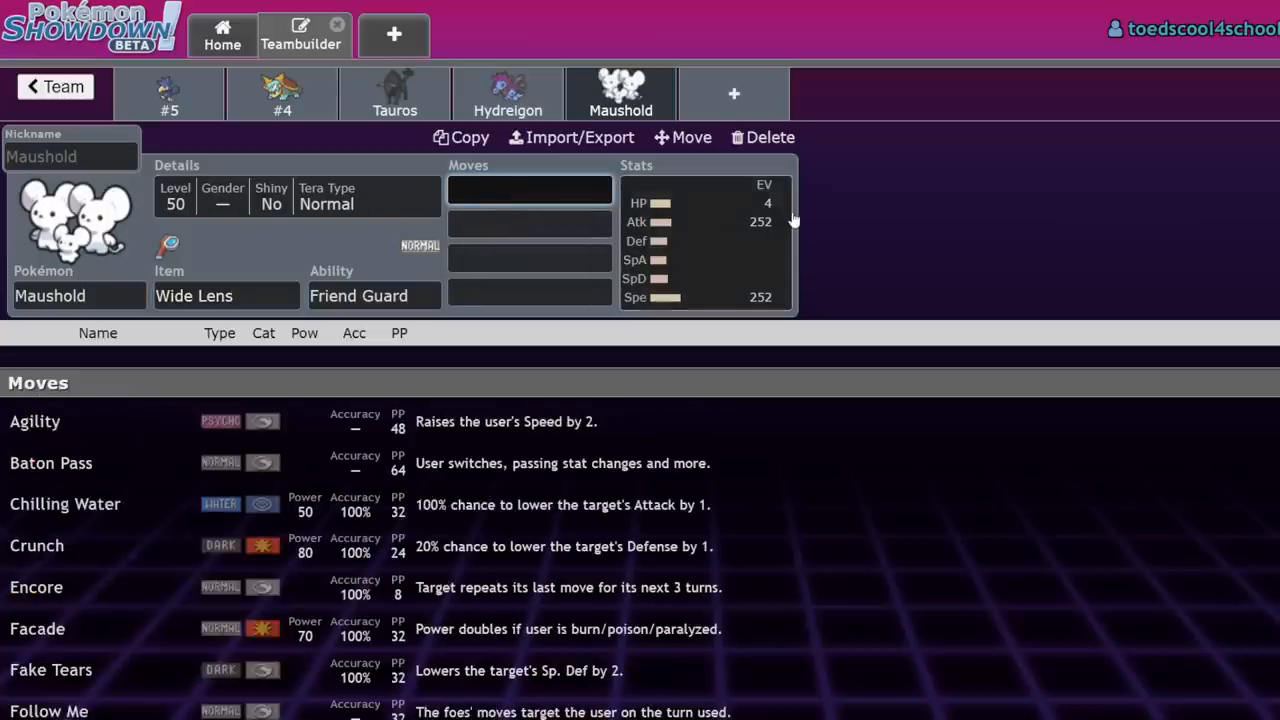
scroll("down", 3)
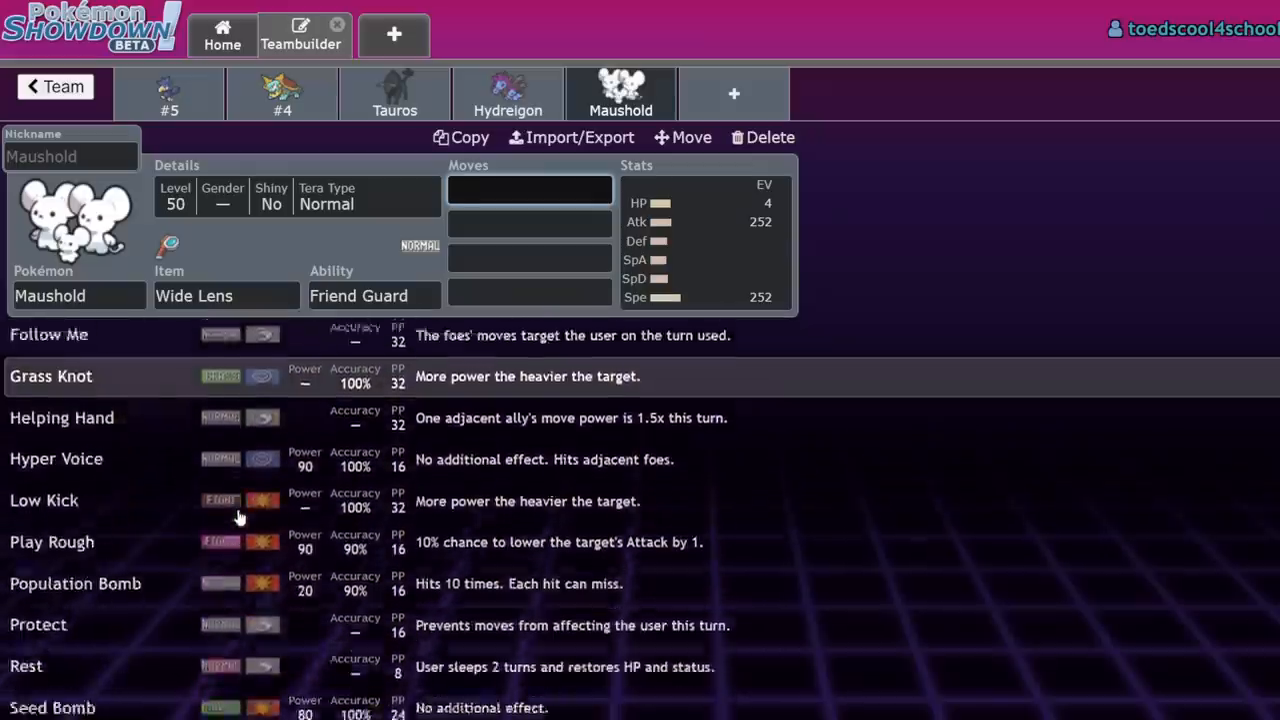
scroll("up", 3)
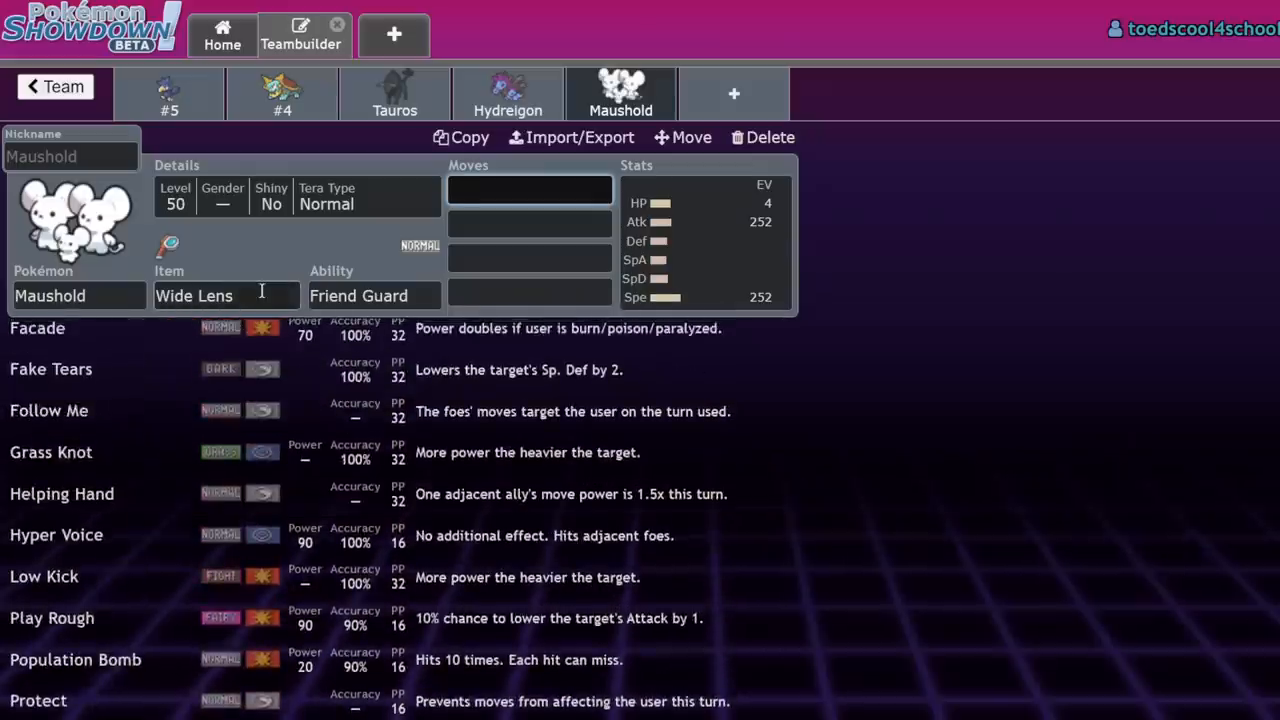
left_click(700, 240)
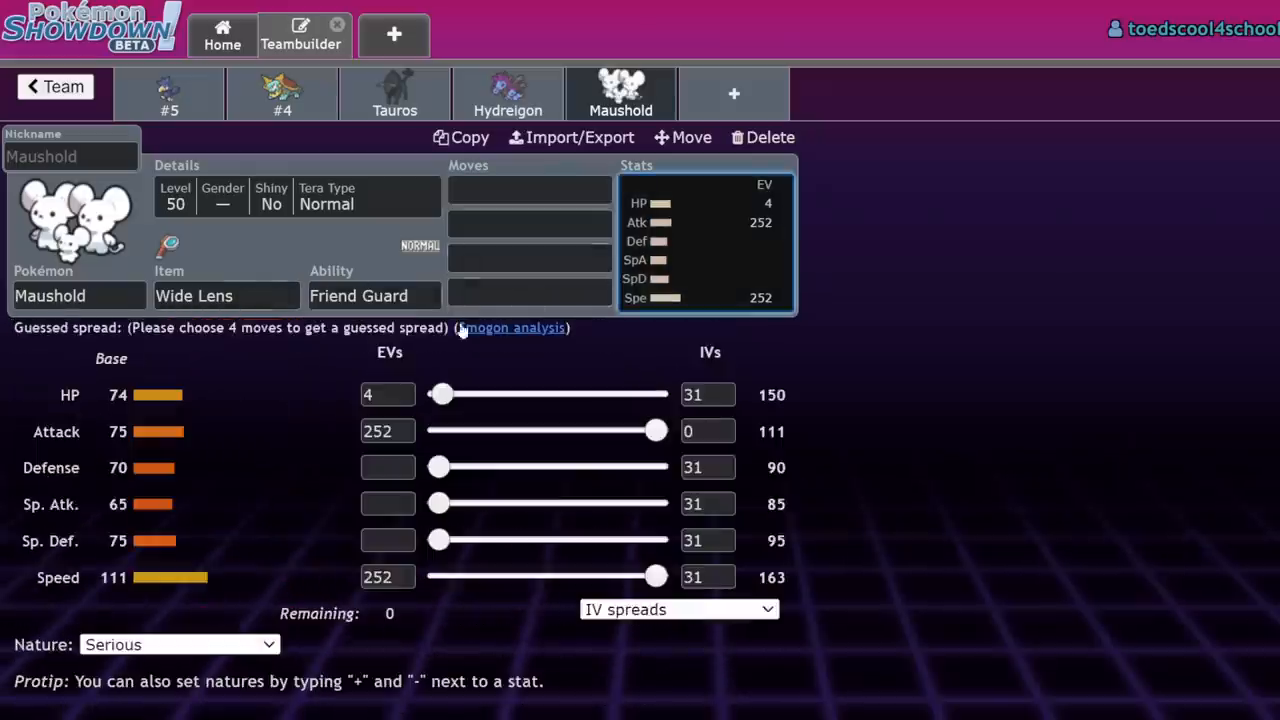
left_click(528, 188)
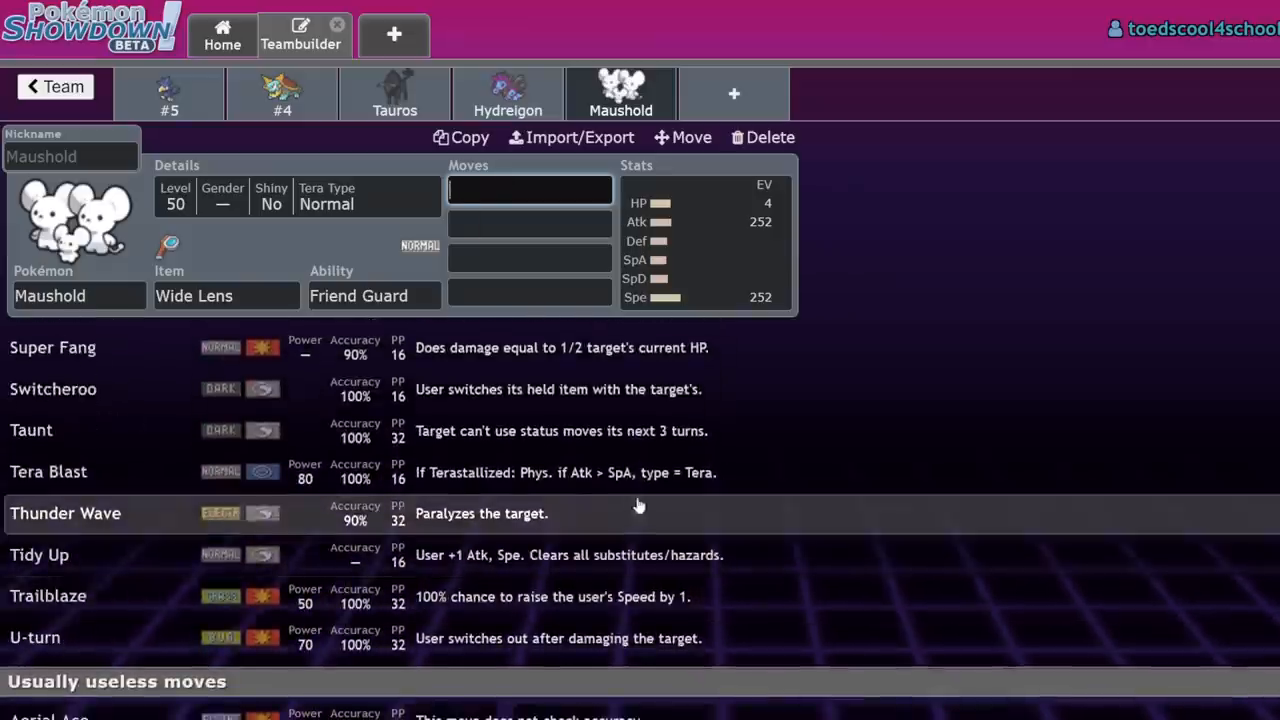
scroll("down", 3)
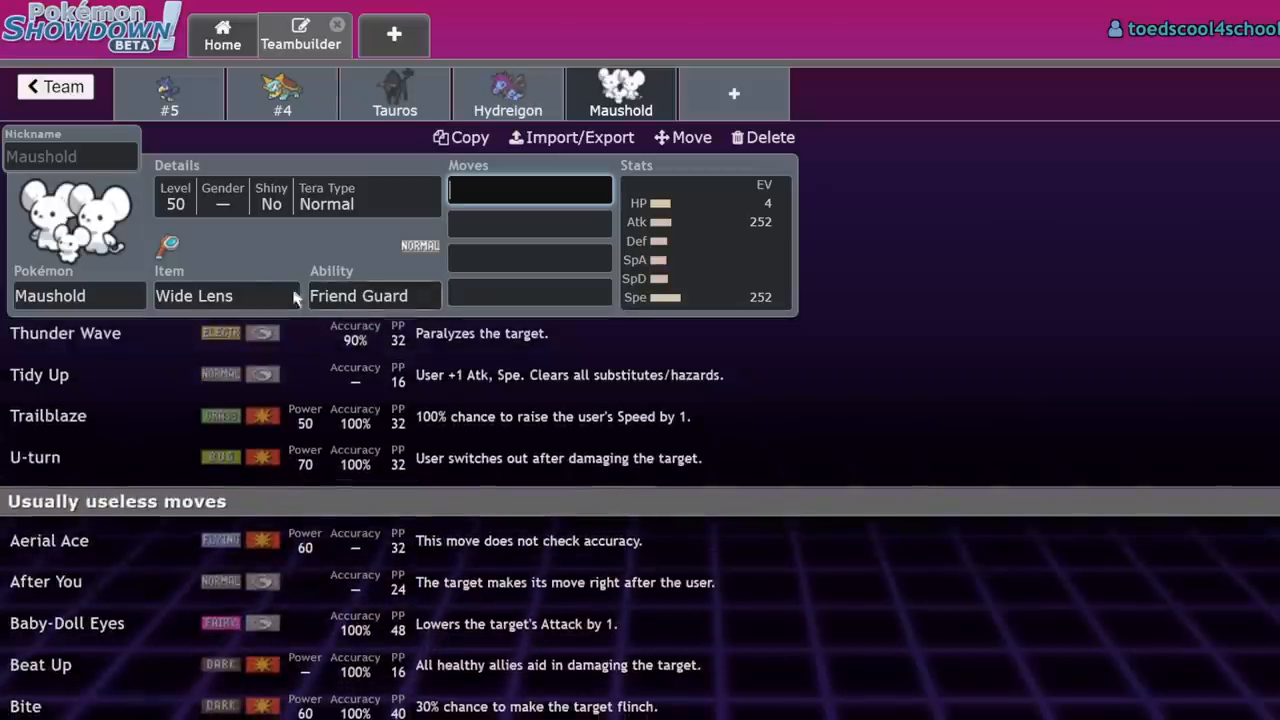
scroll("down", 3)
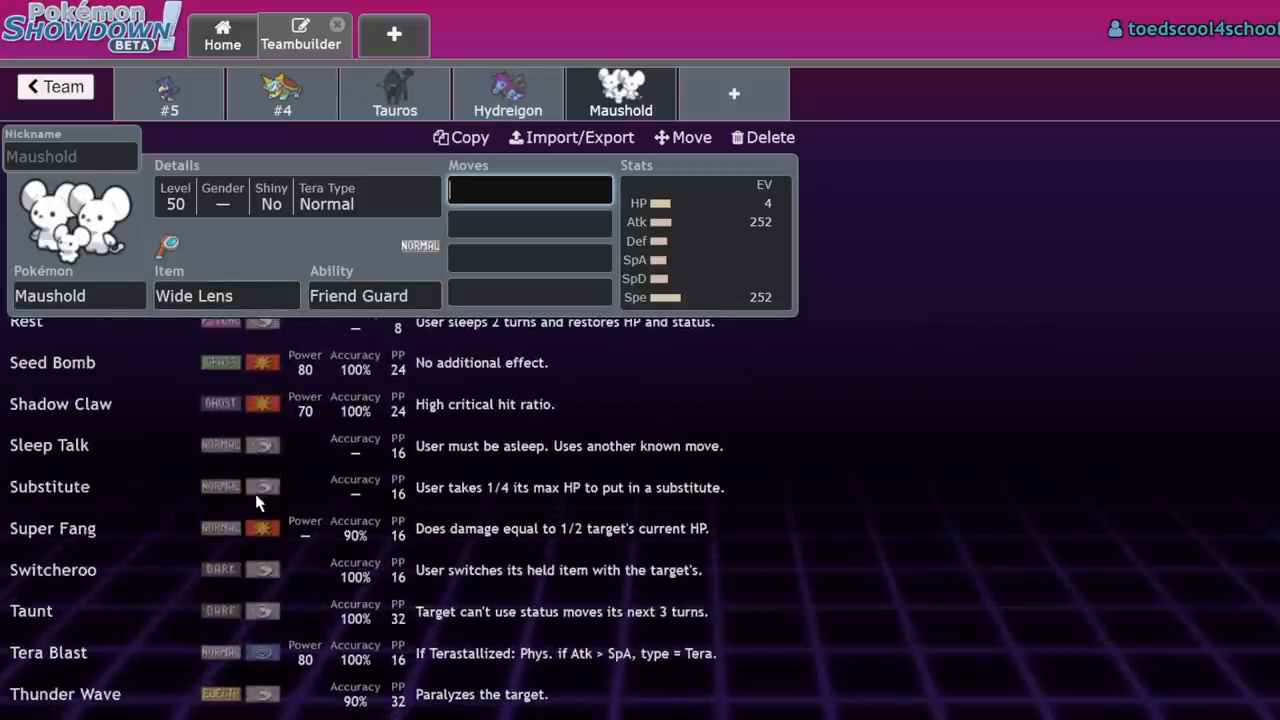
scroll("up", 3)
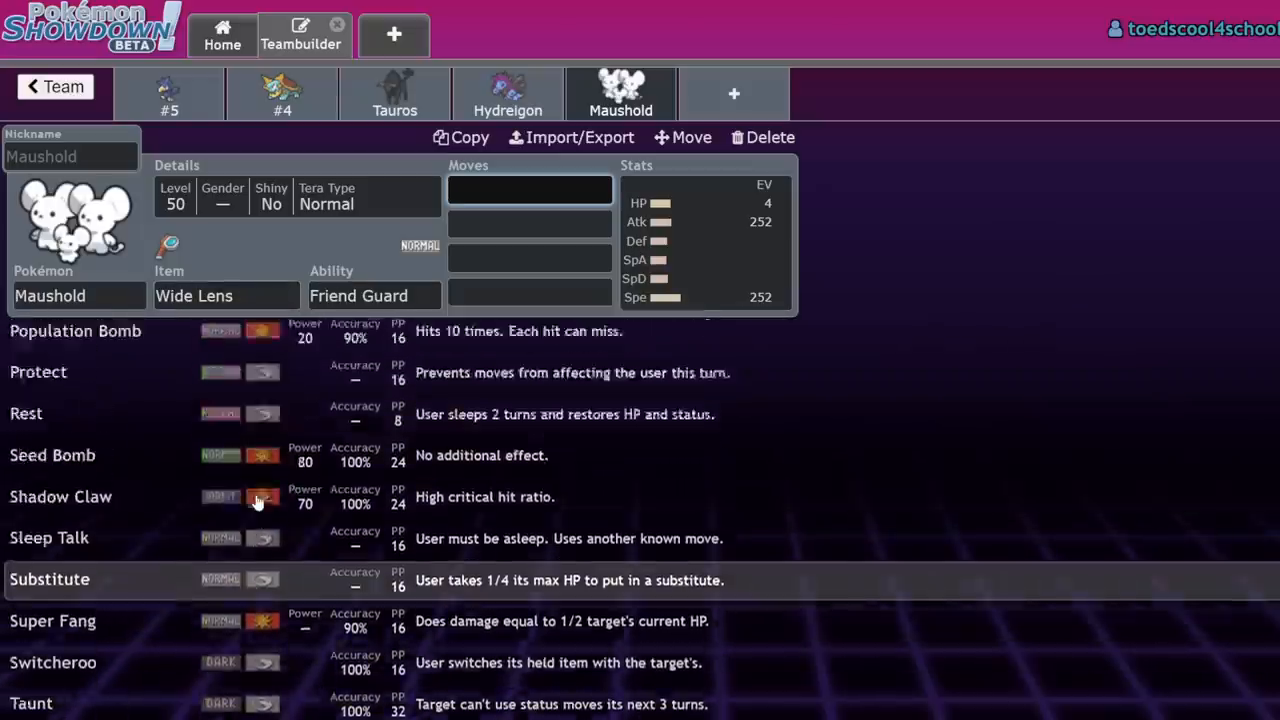
scroll("up", 3)
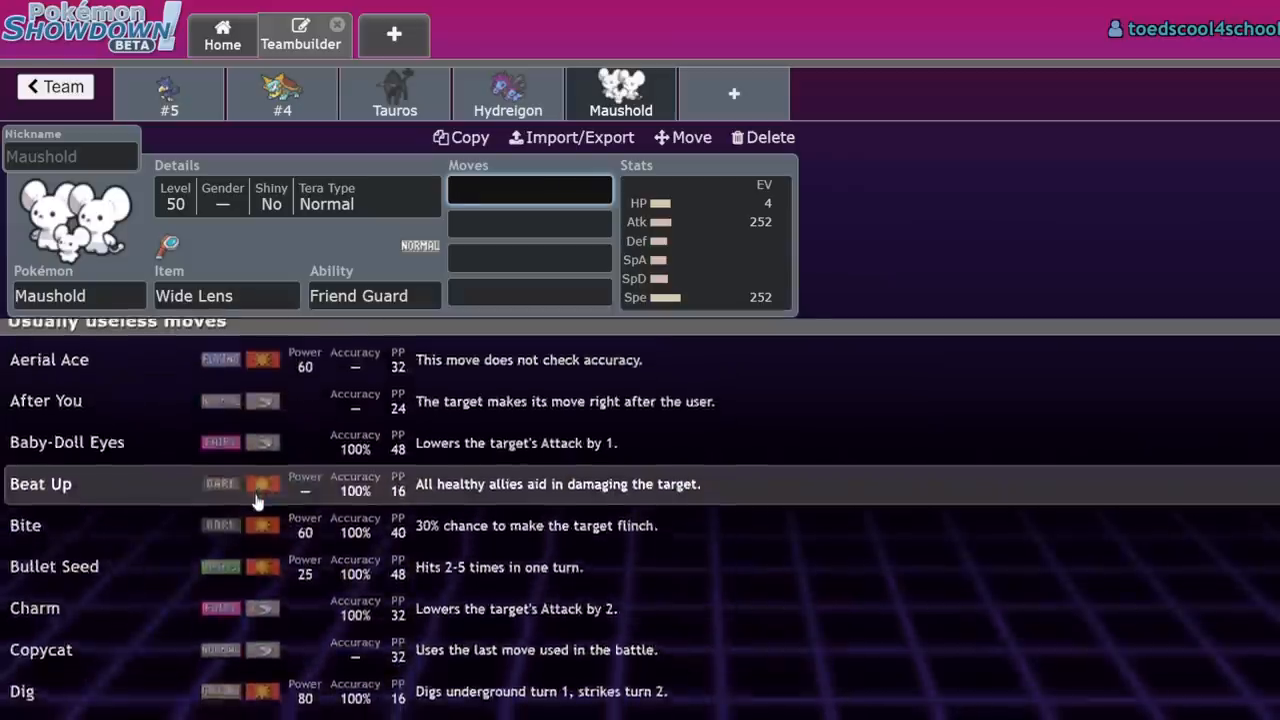
scroll("down", 3)
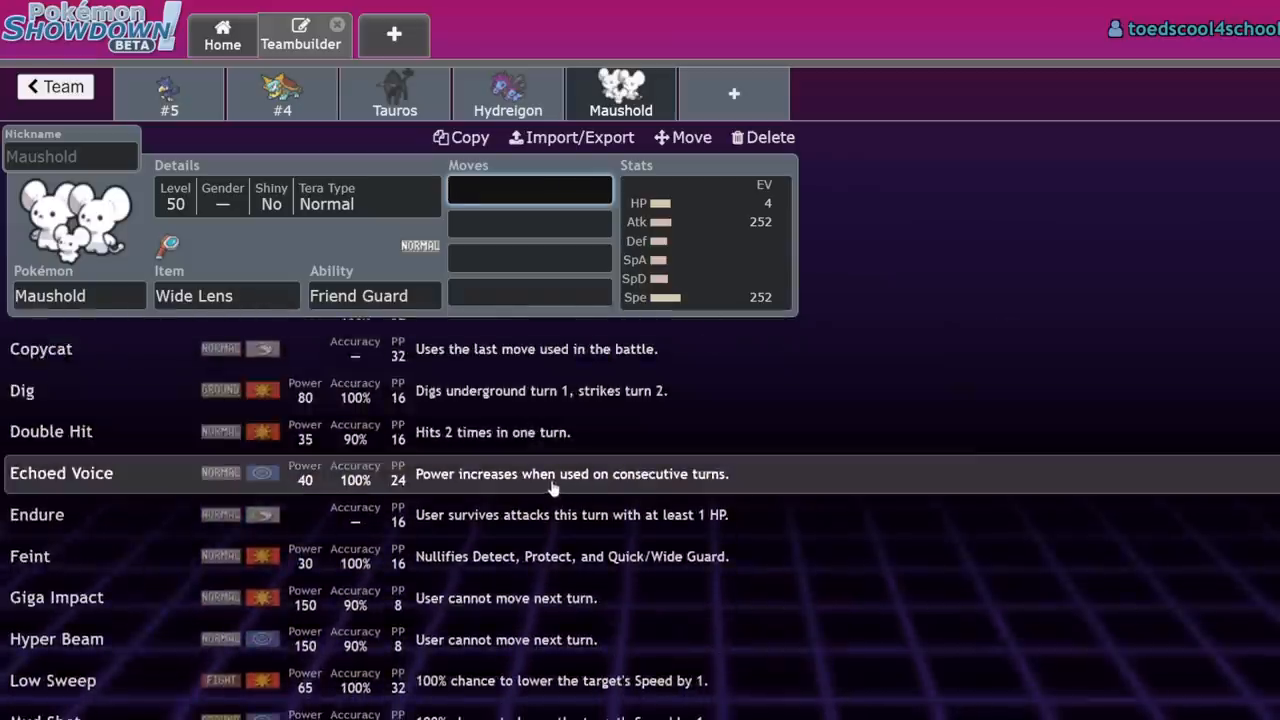
scroll("down", 3)
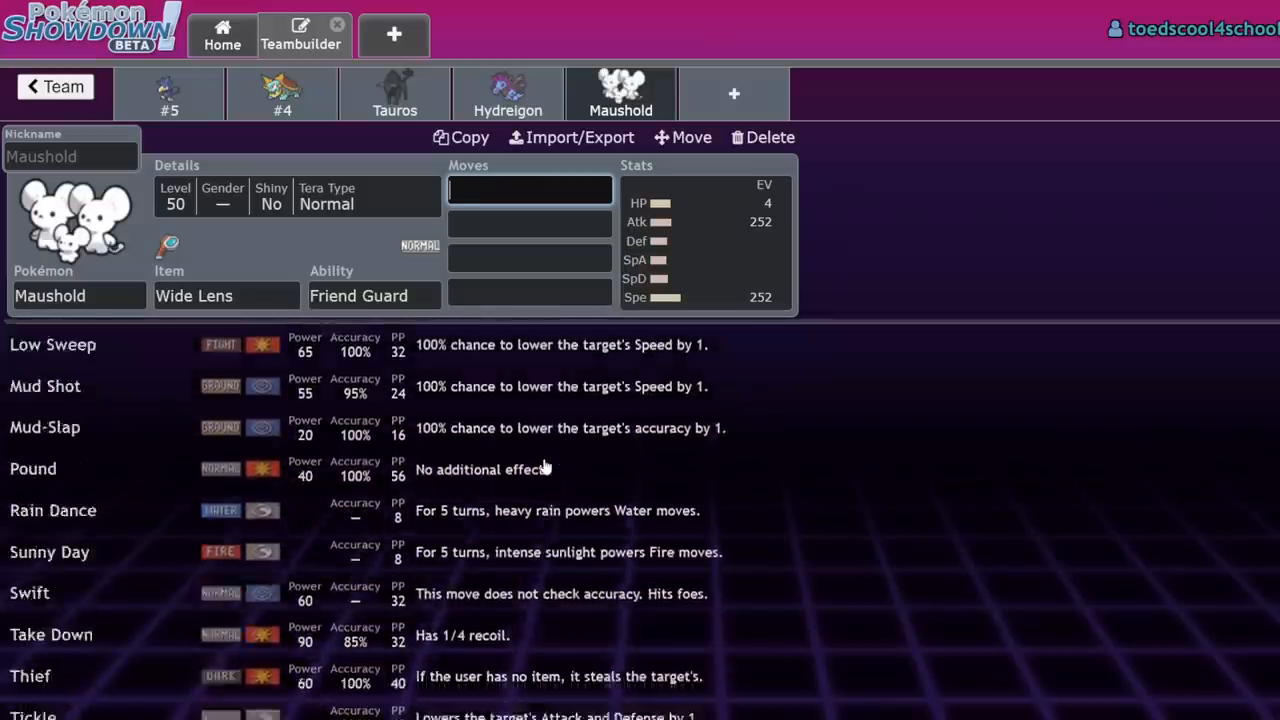
scroll("down", 3)
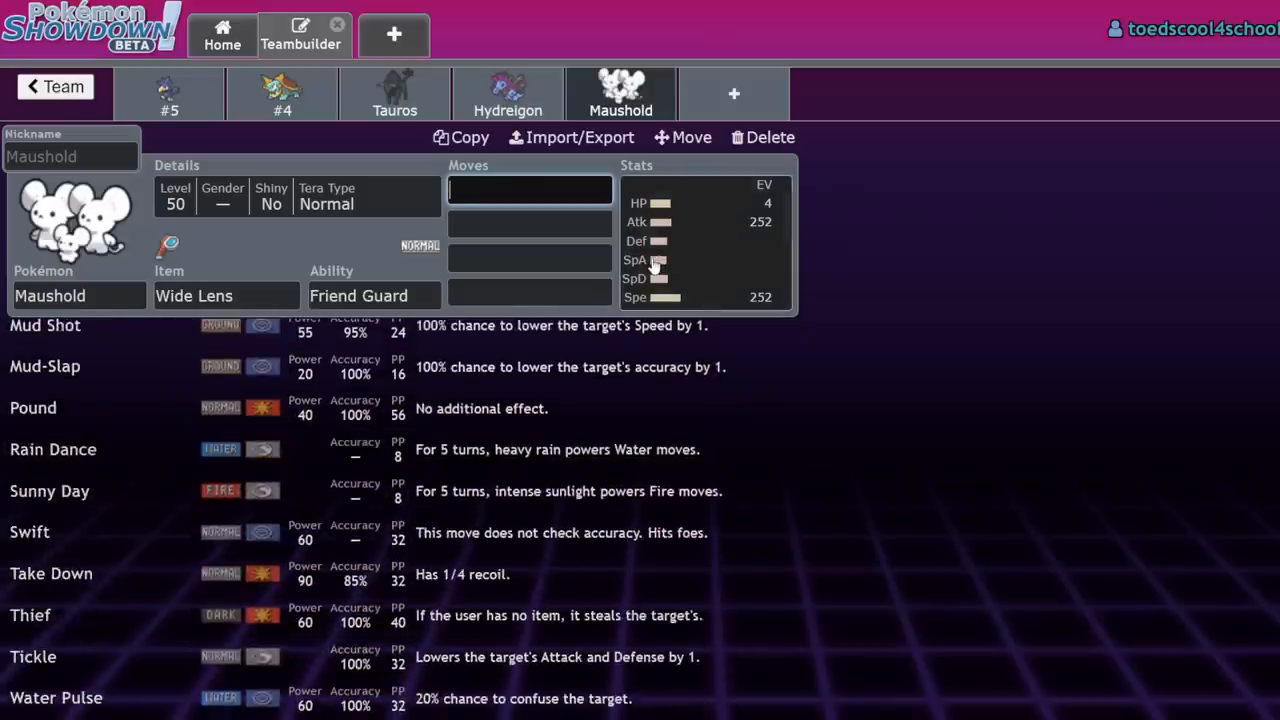
scroll("up", 3)
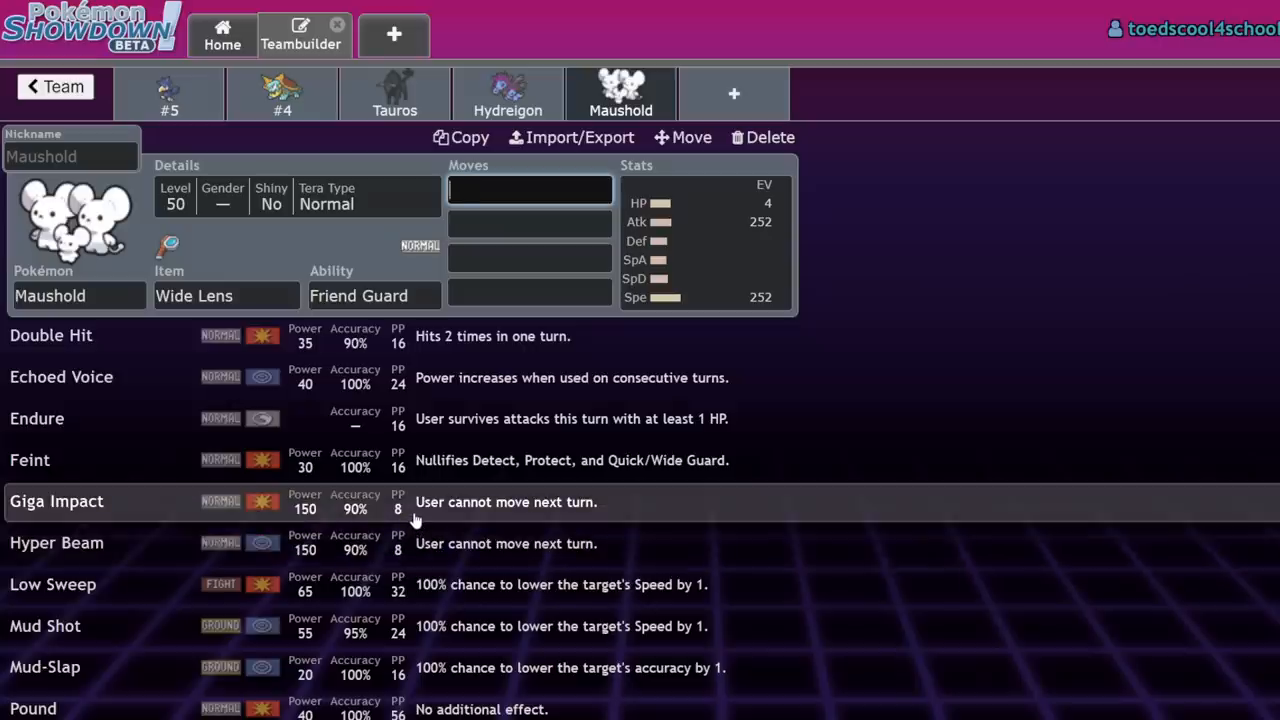
mouse_move(684, 312)
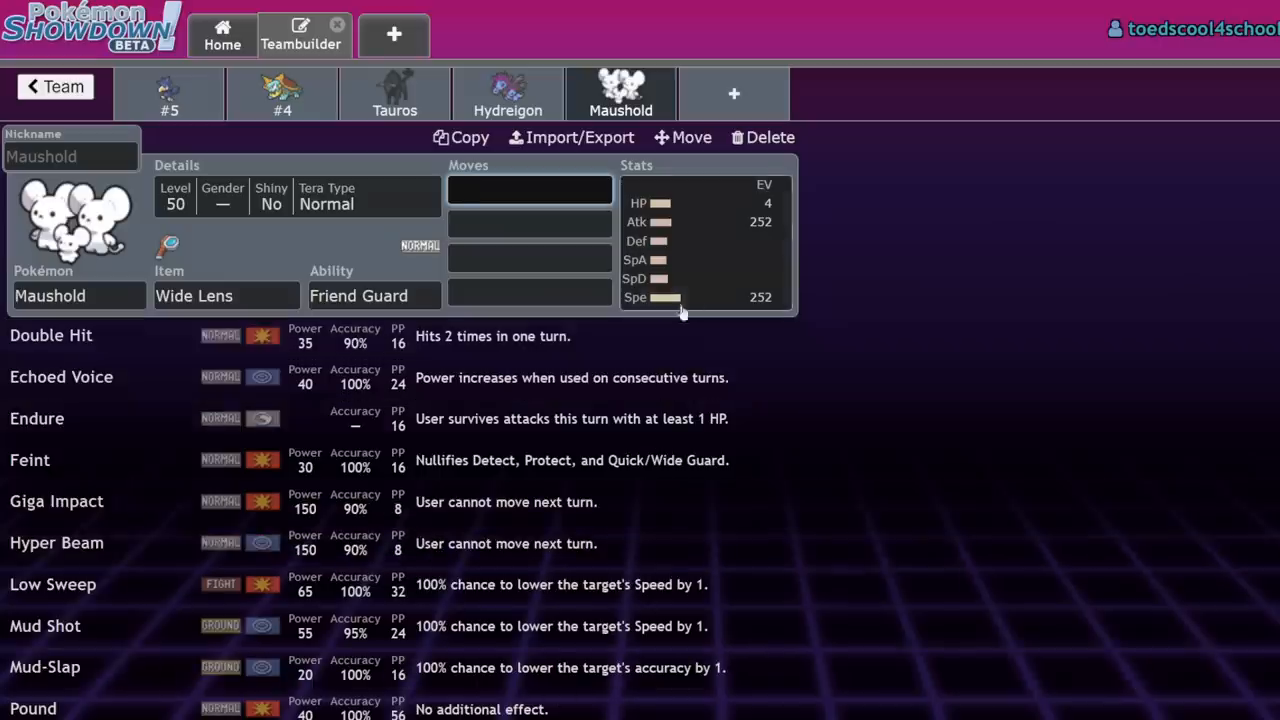
mouse_move(680, 296)
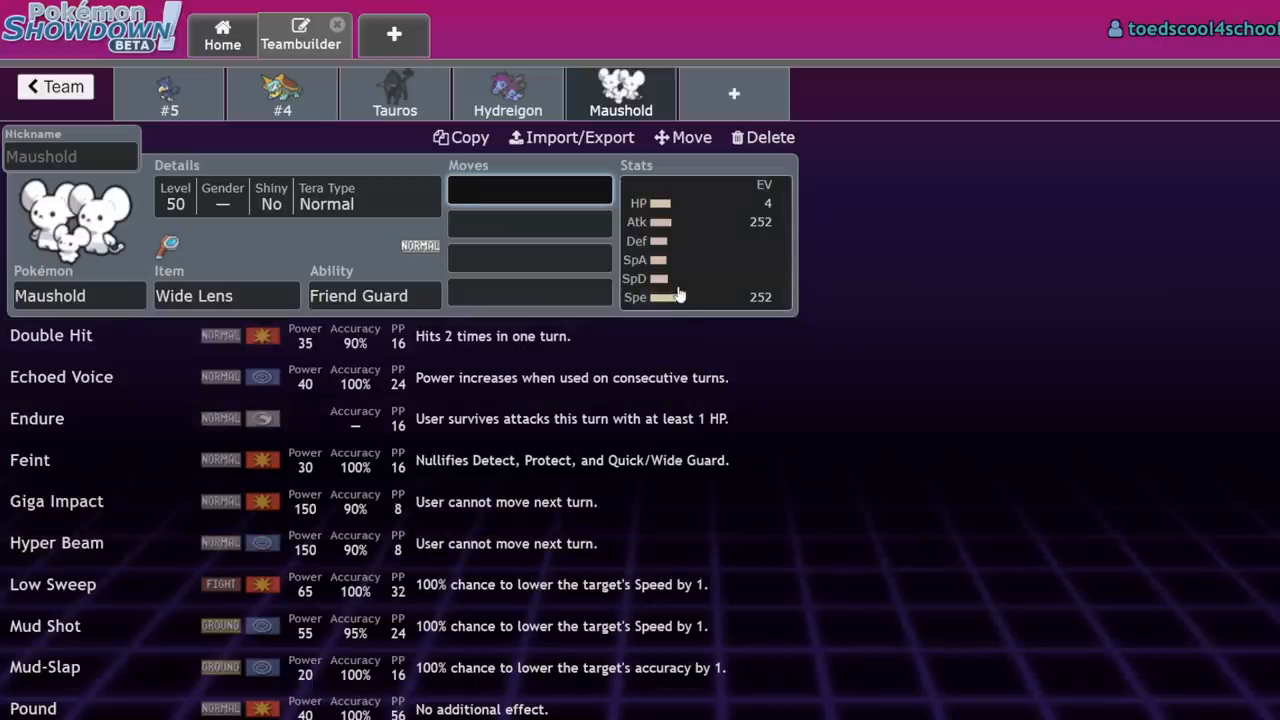